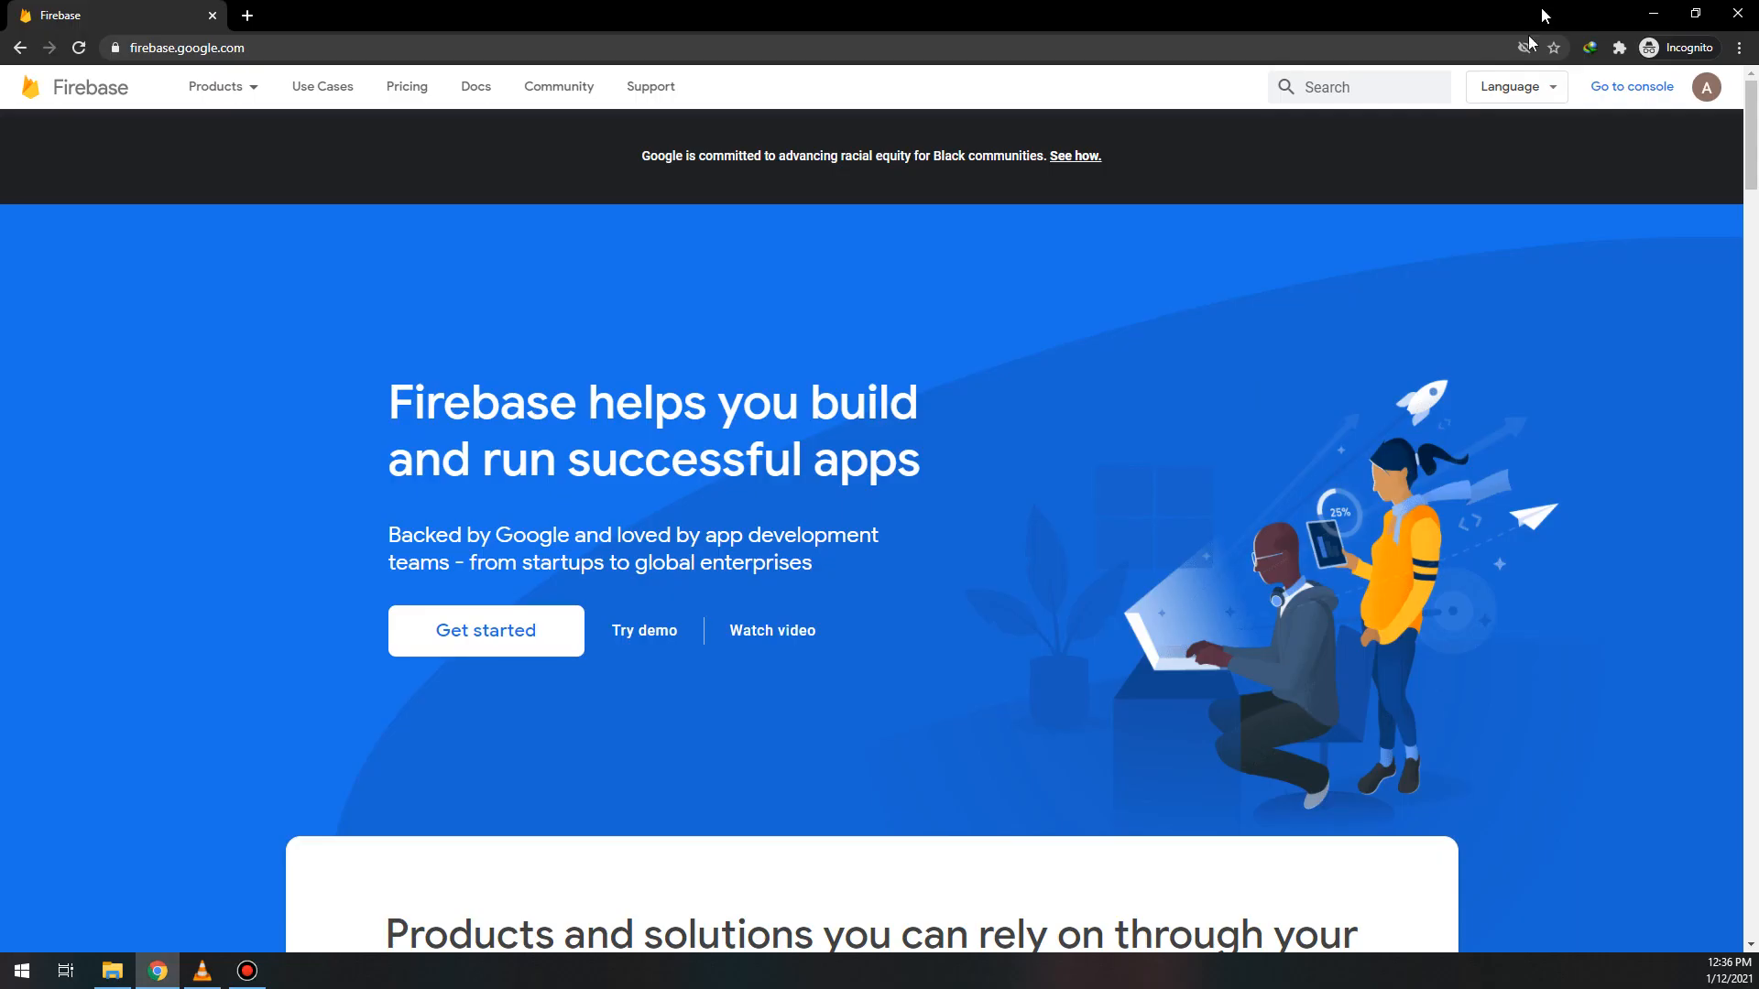
- Go from the Firebase homepage to the Firebase console welcome page
click(185, 46)
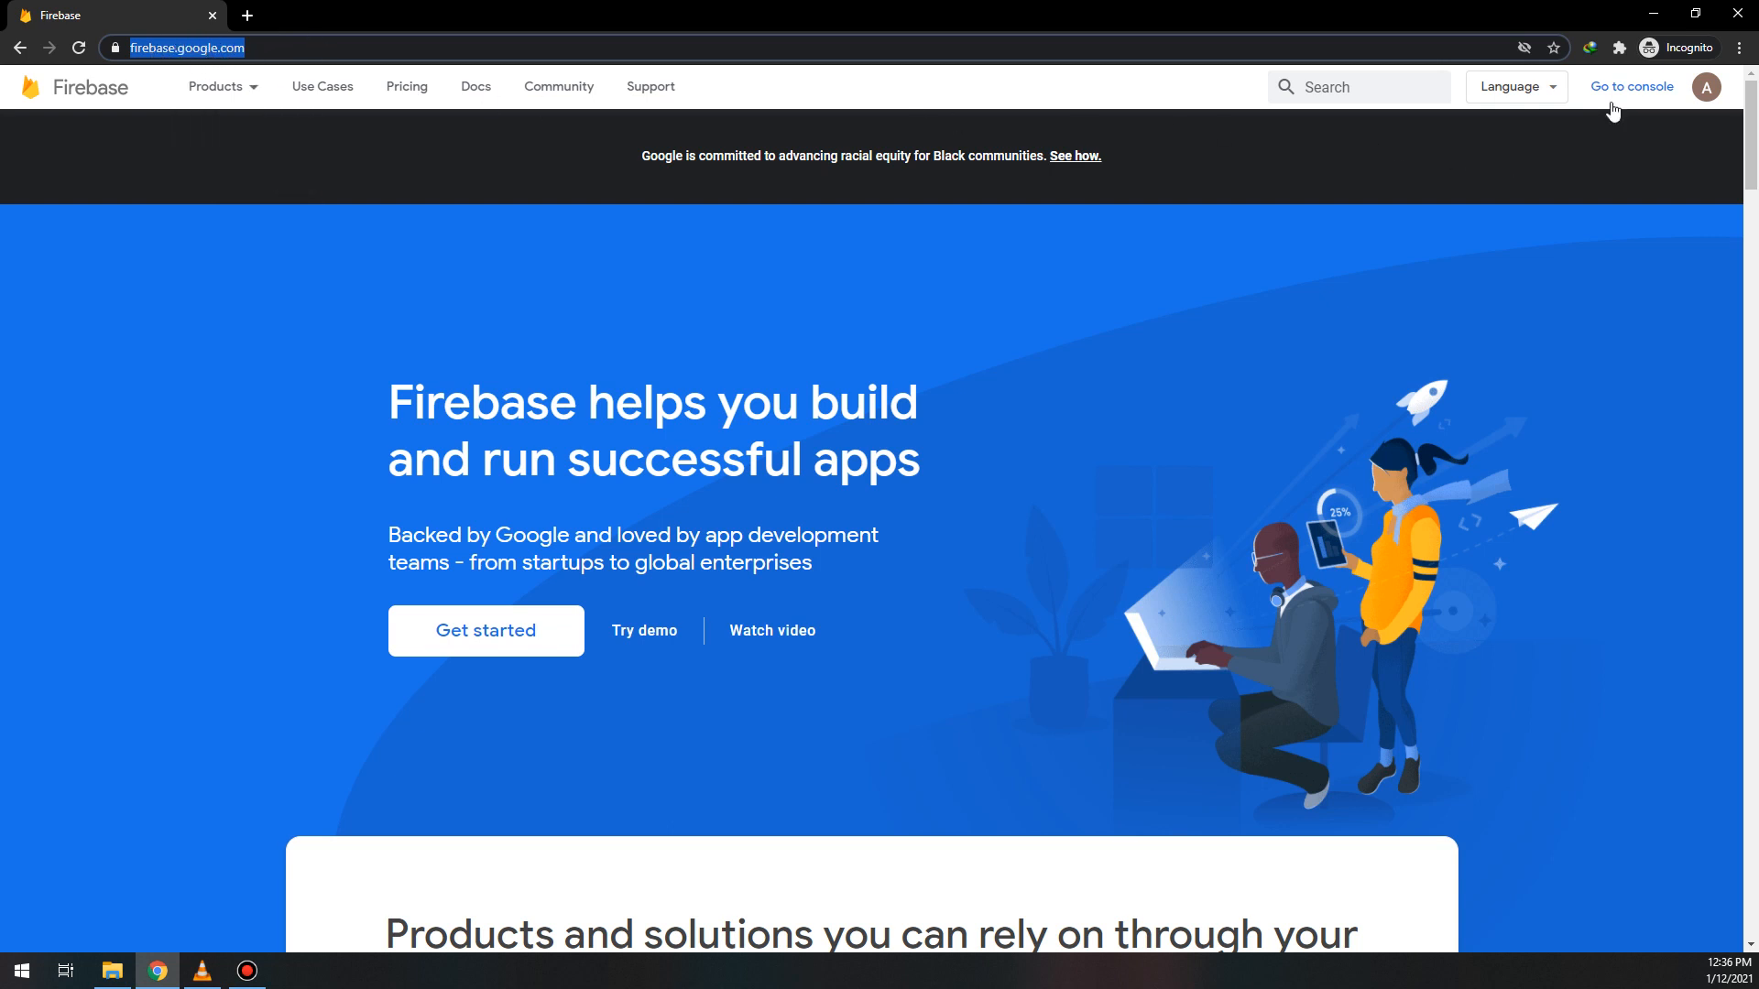
mouse_move(1630, 86)
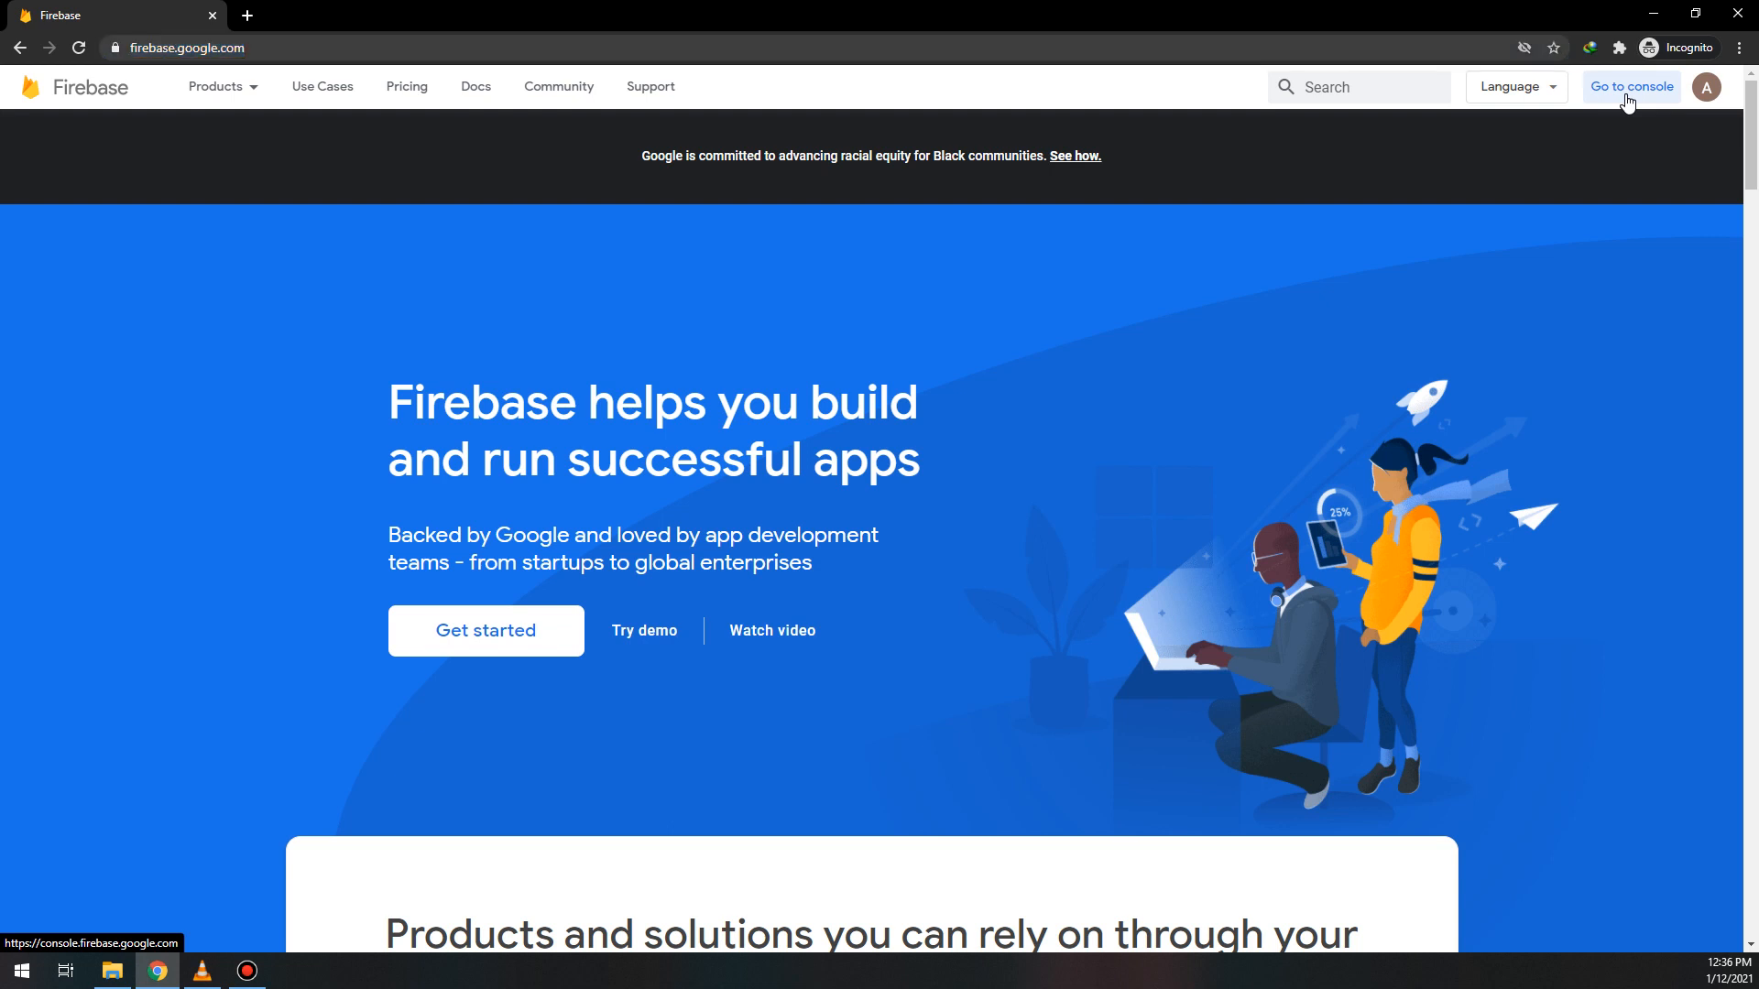
click(1630, 86)
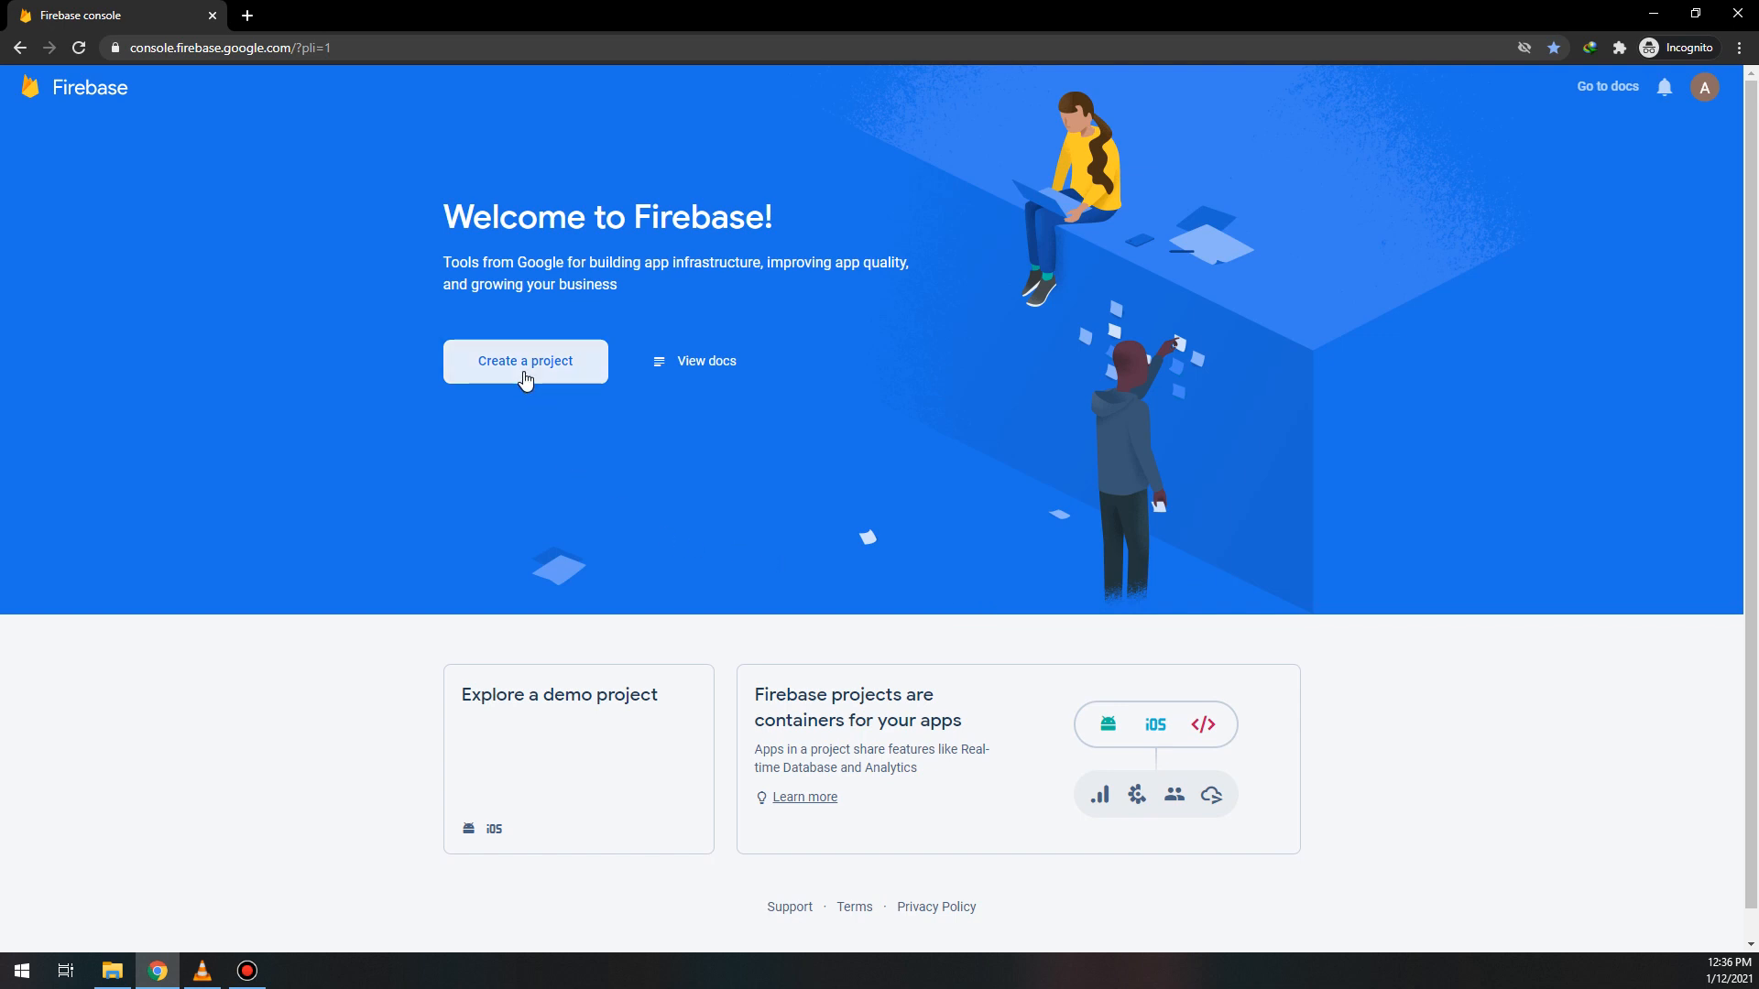
- Create Firebase project newsApp, accepting terms and linking Analytics to the existing account
click(525, 361)
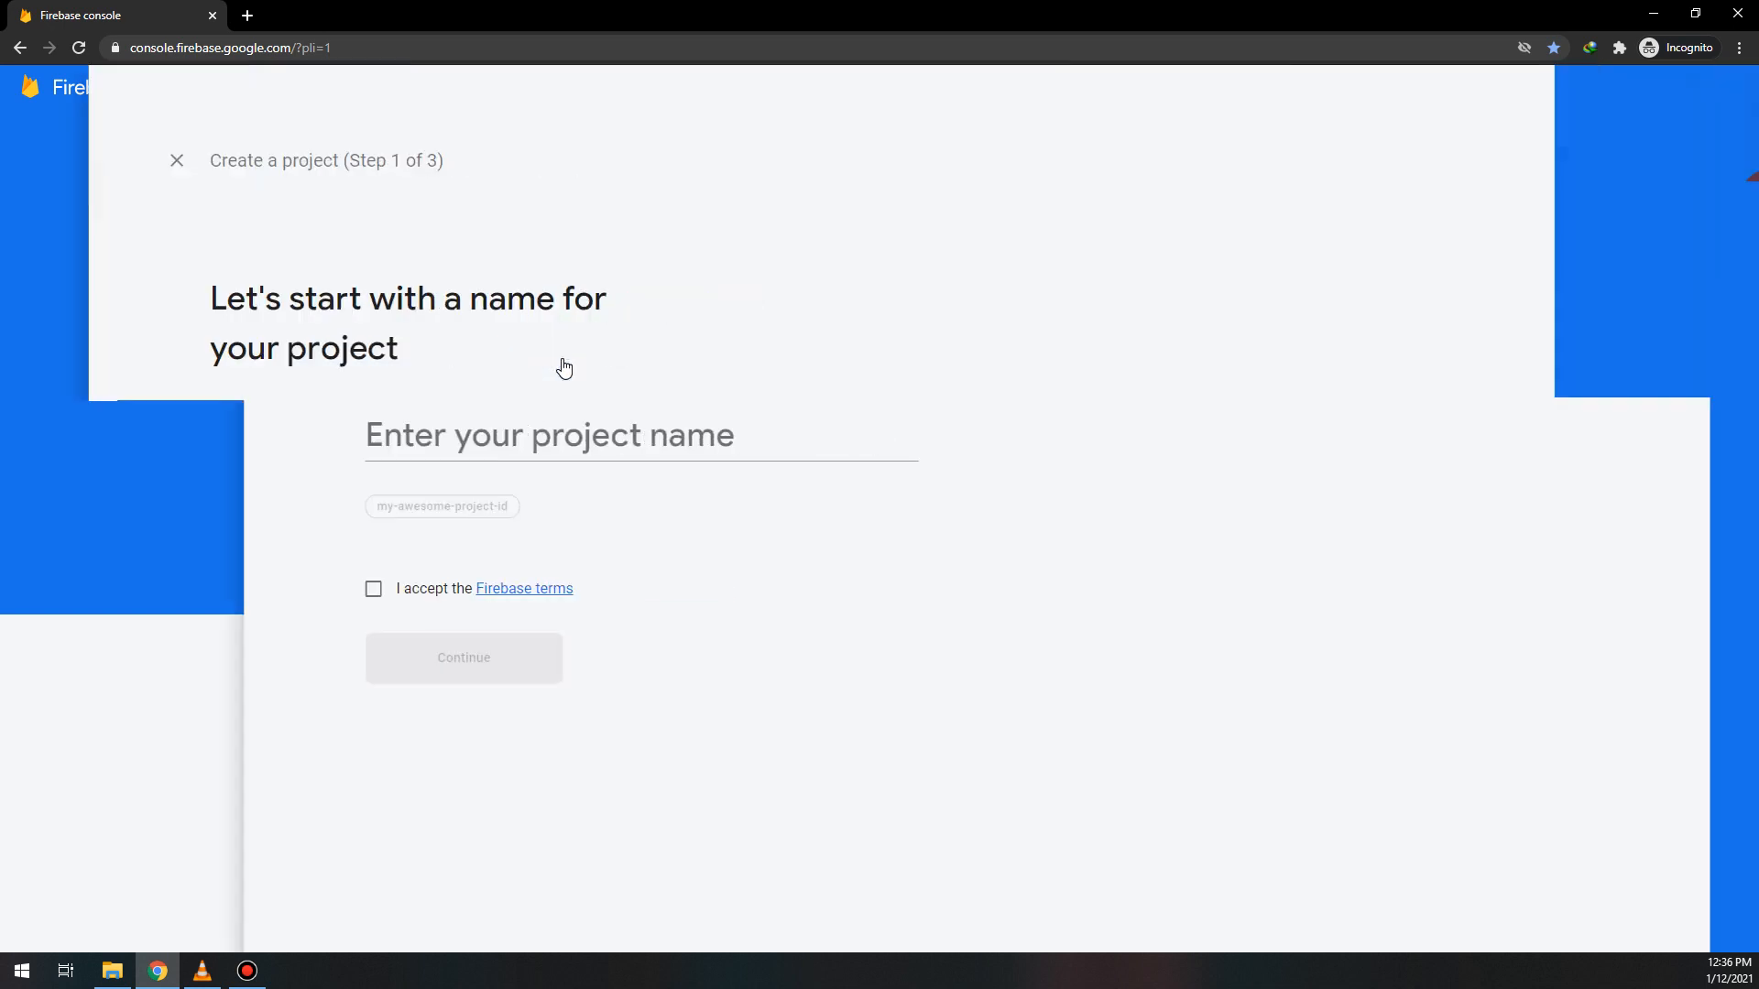
click(549, 435)
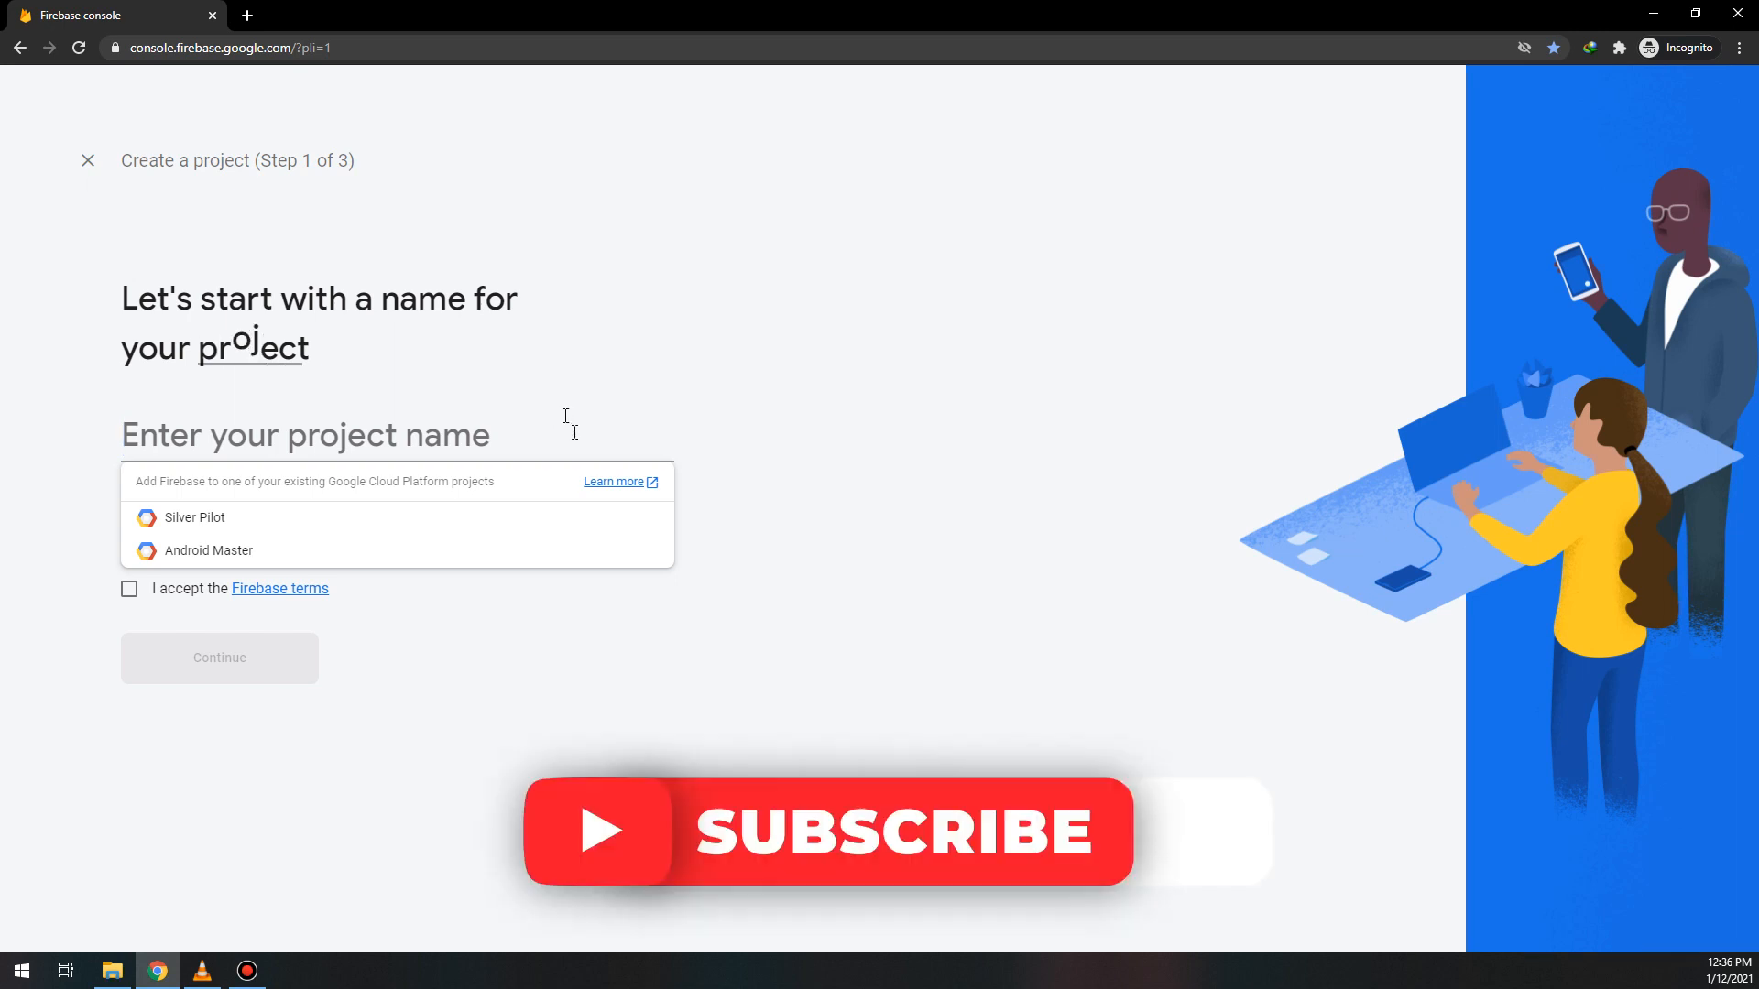
text(f)
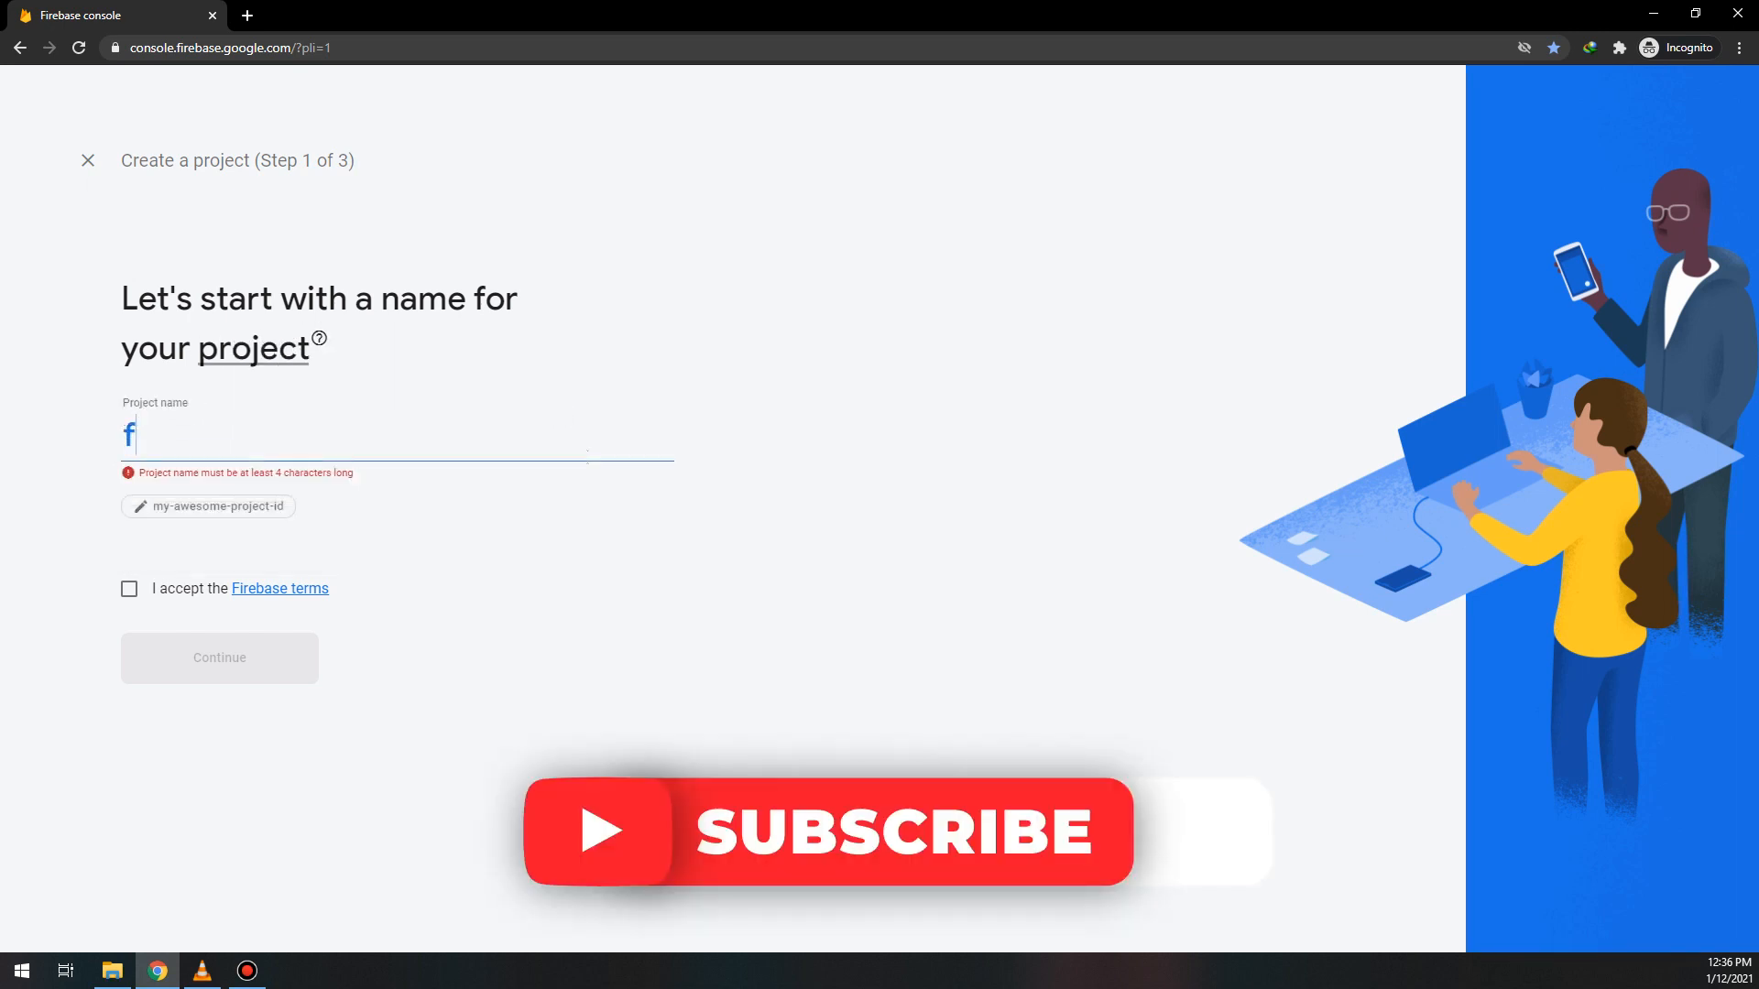
text(newsApp)
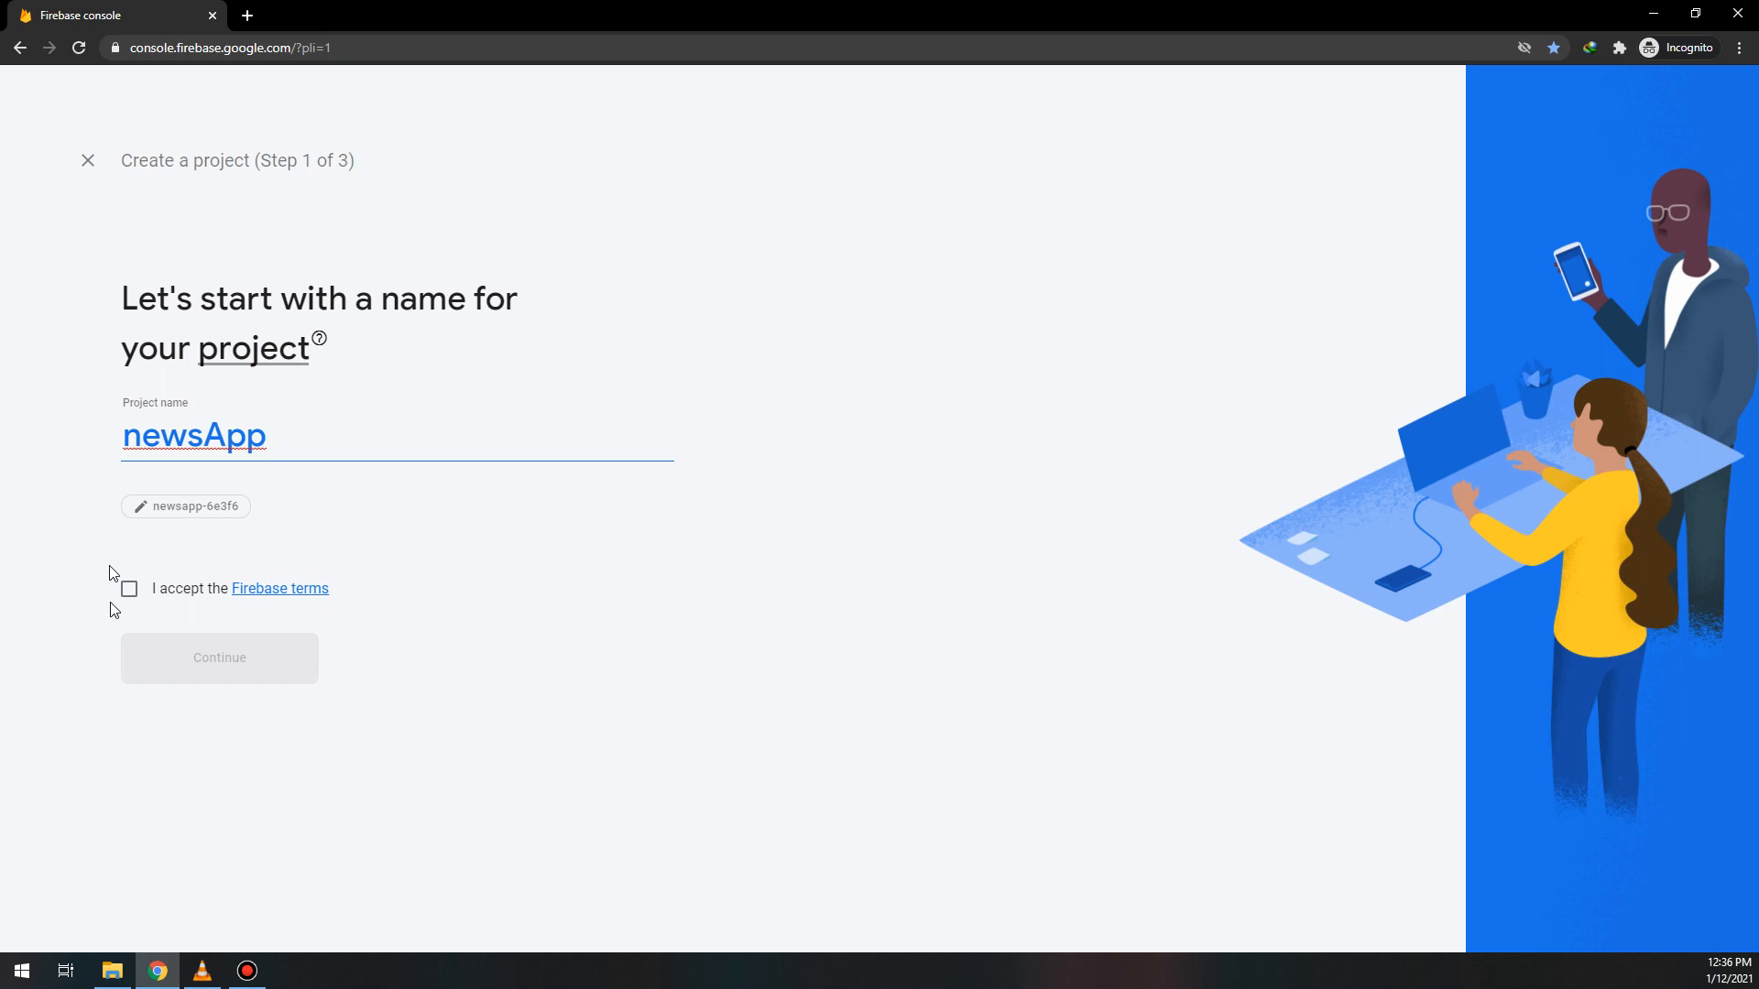
click(220, 657)
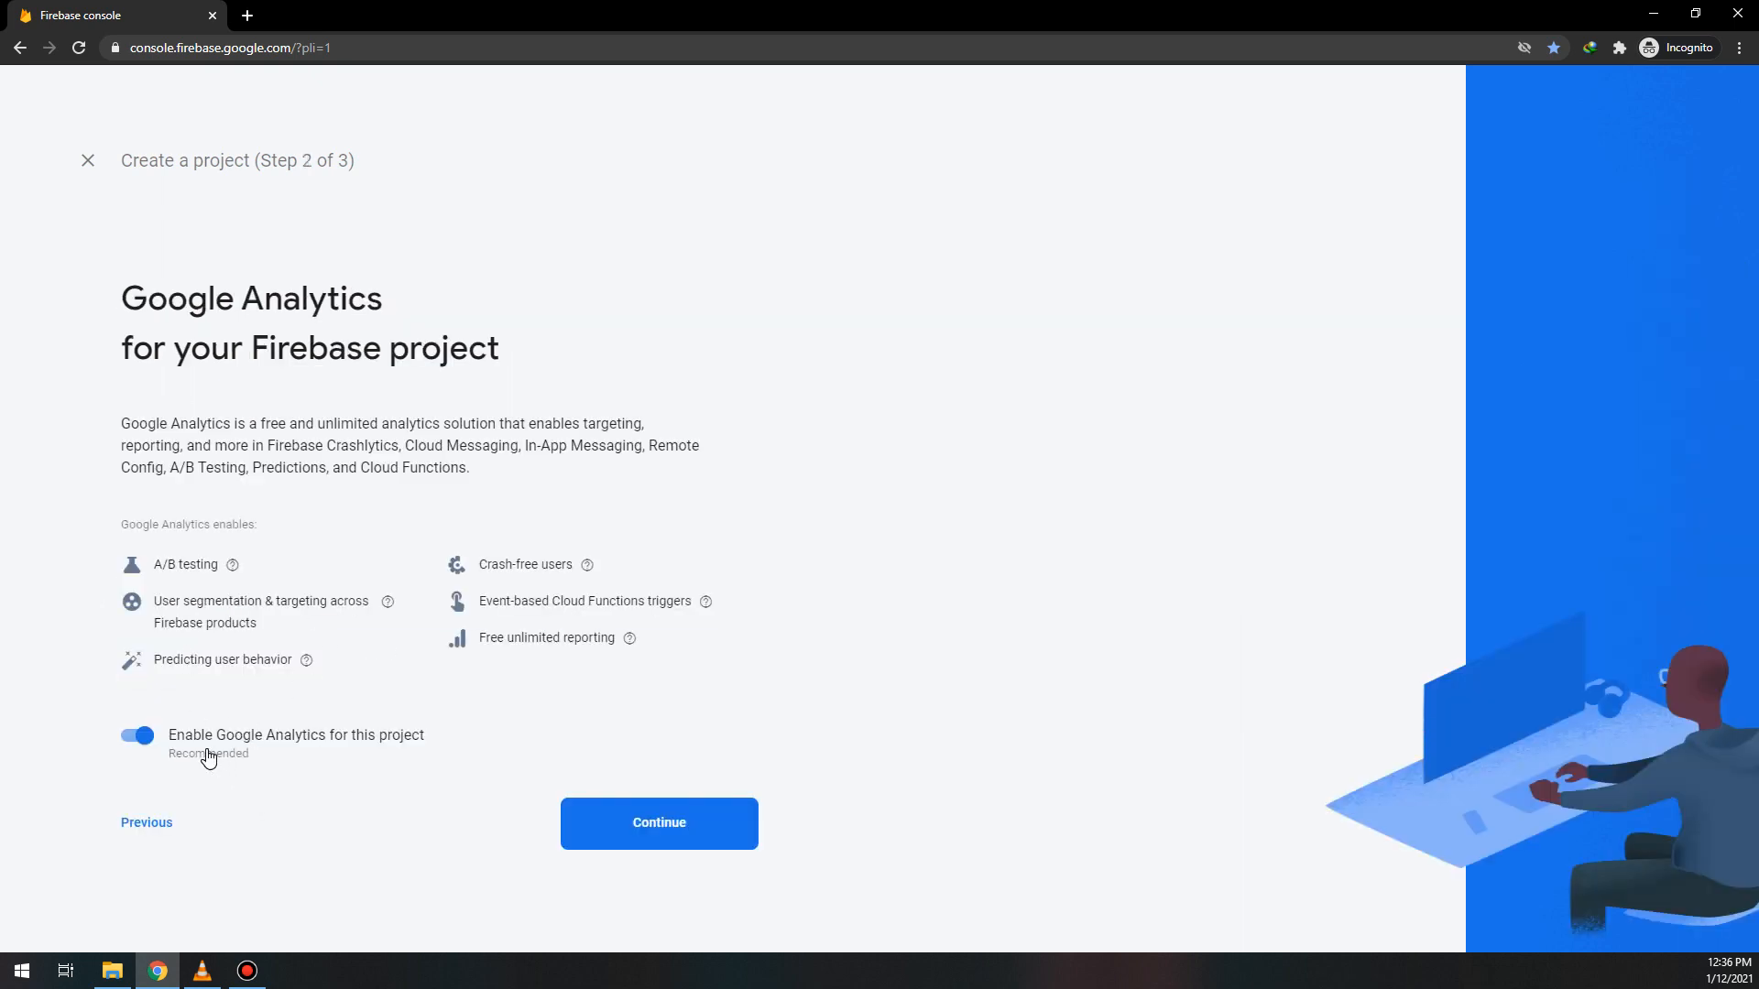
click(659, 822)
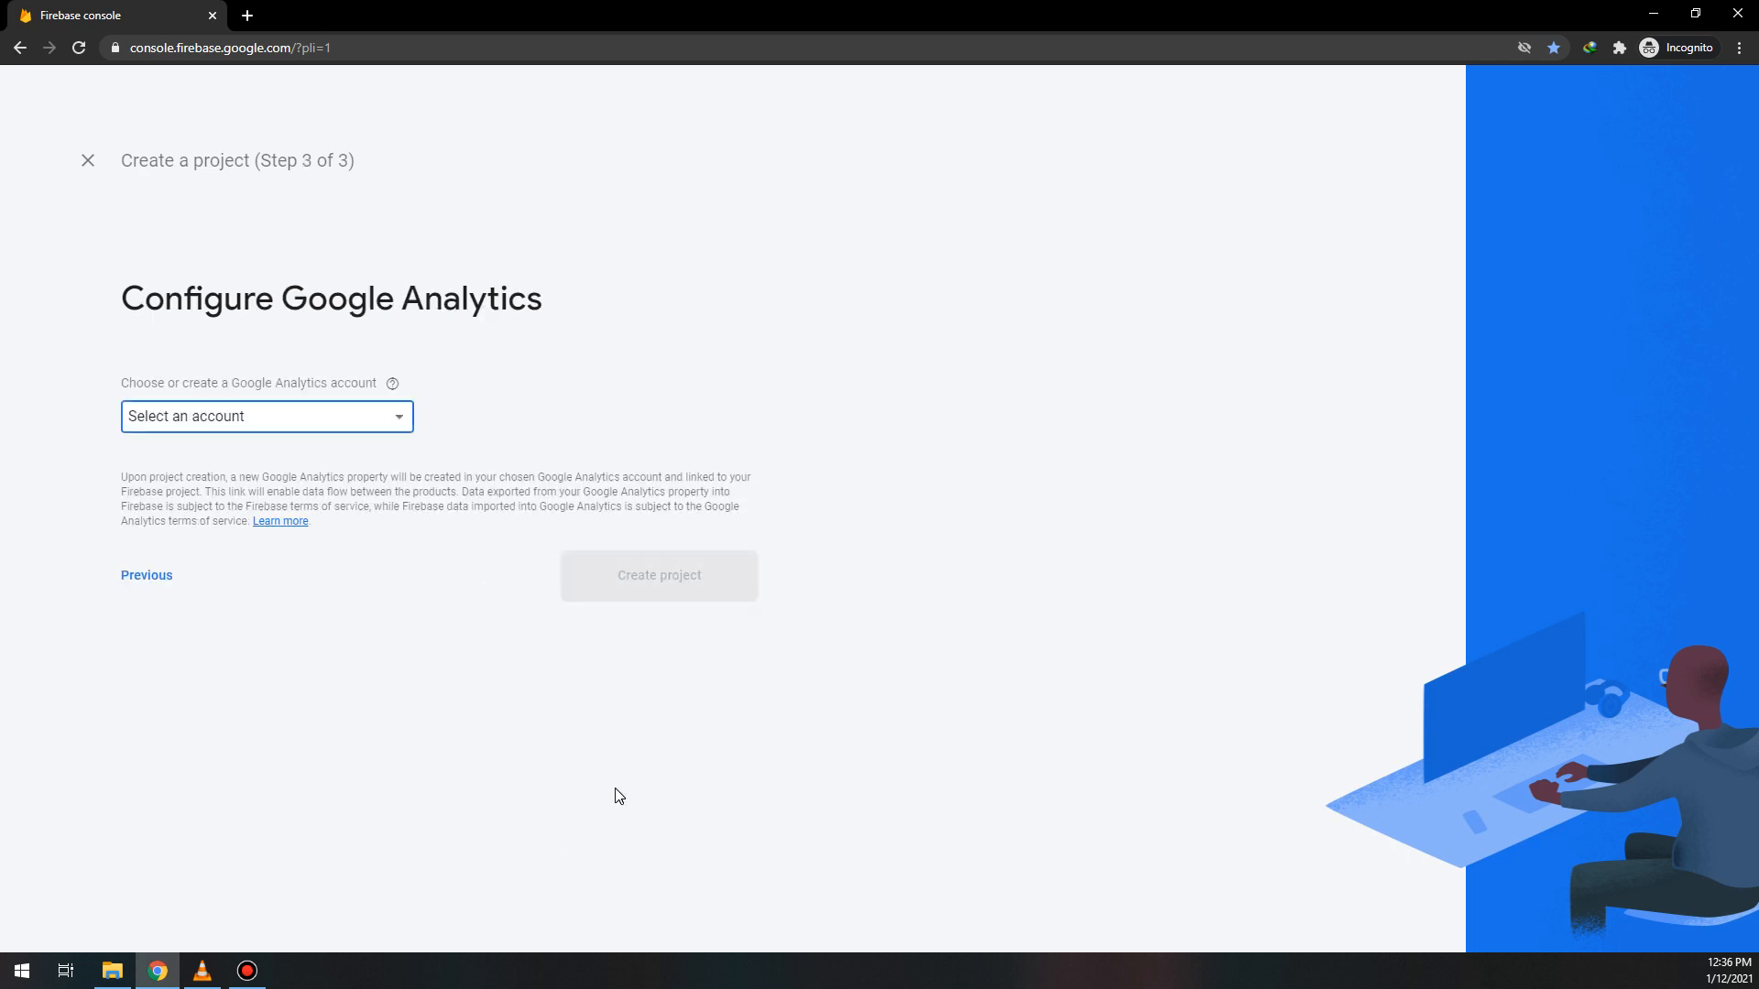
click(265, 416)
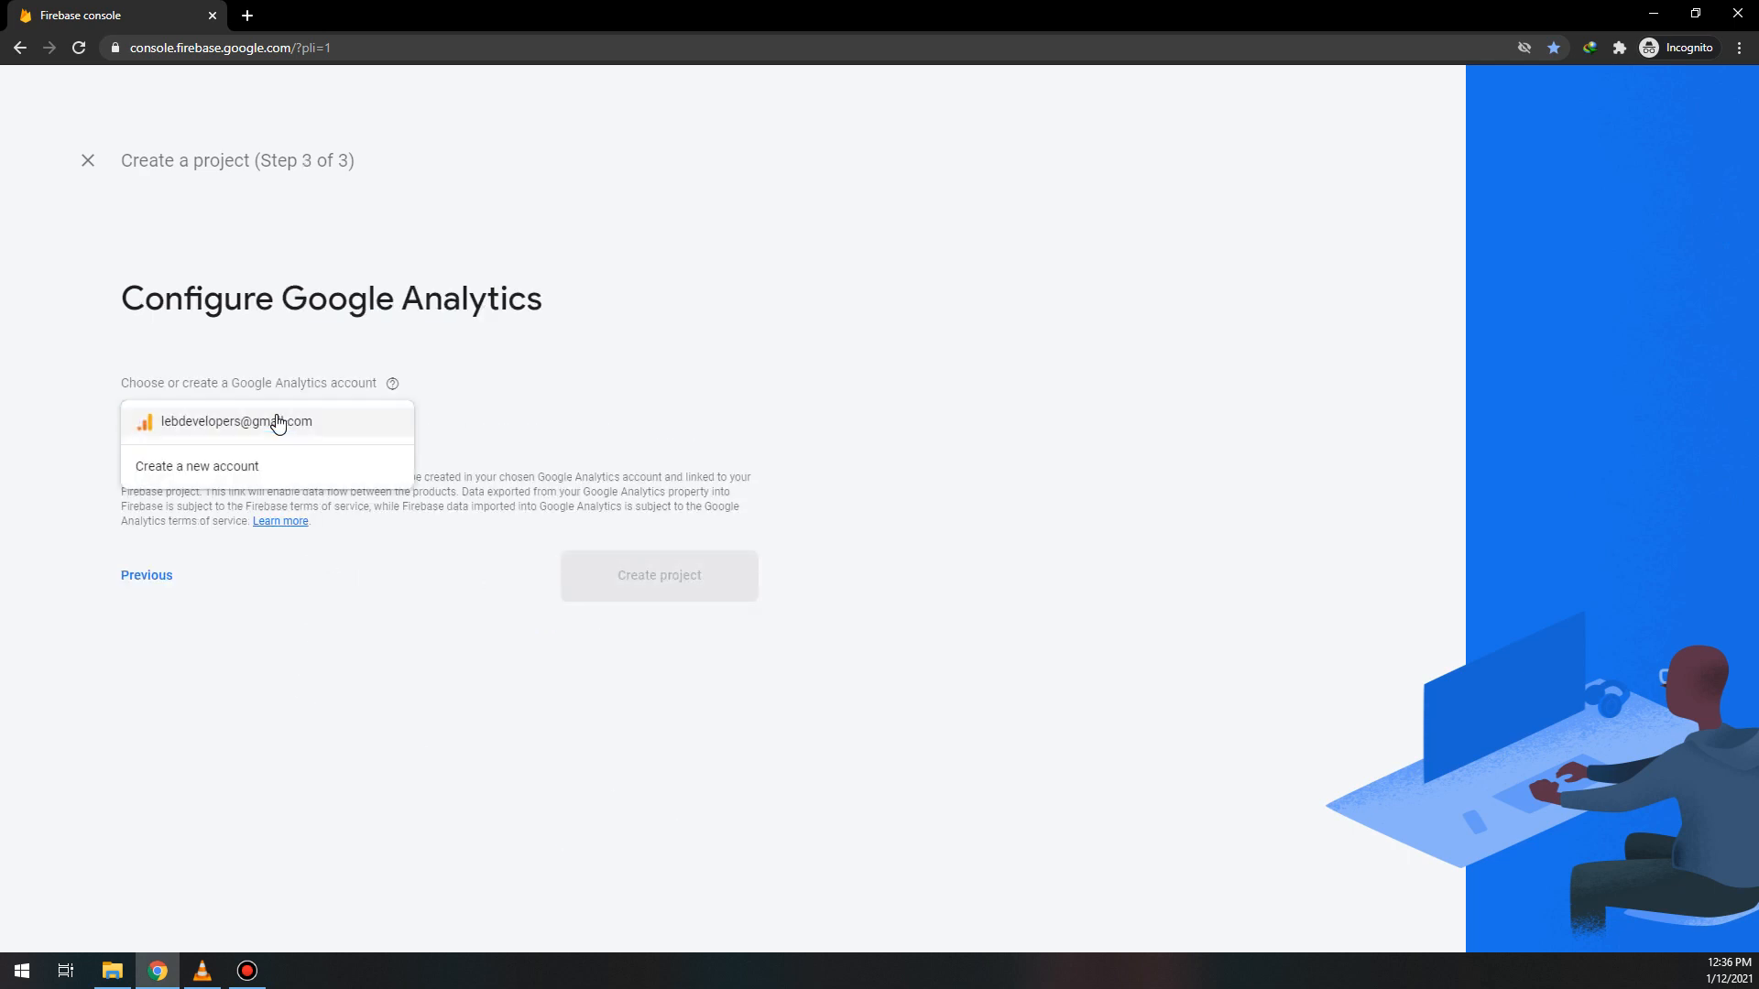
click(659, 576)
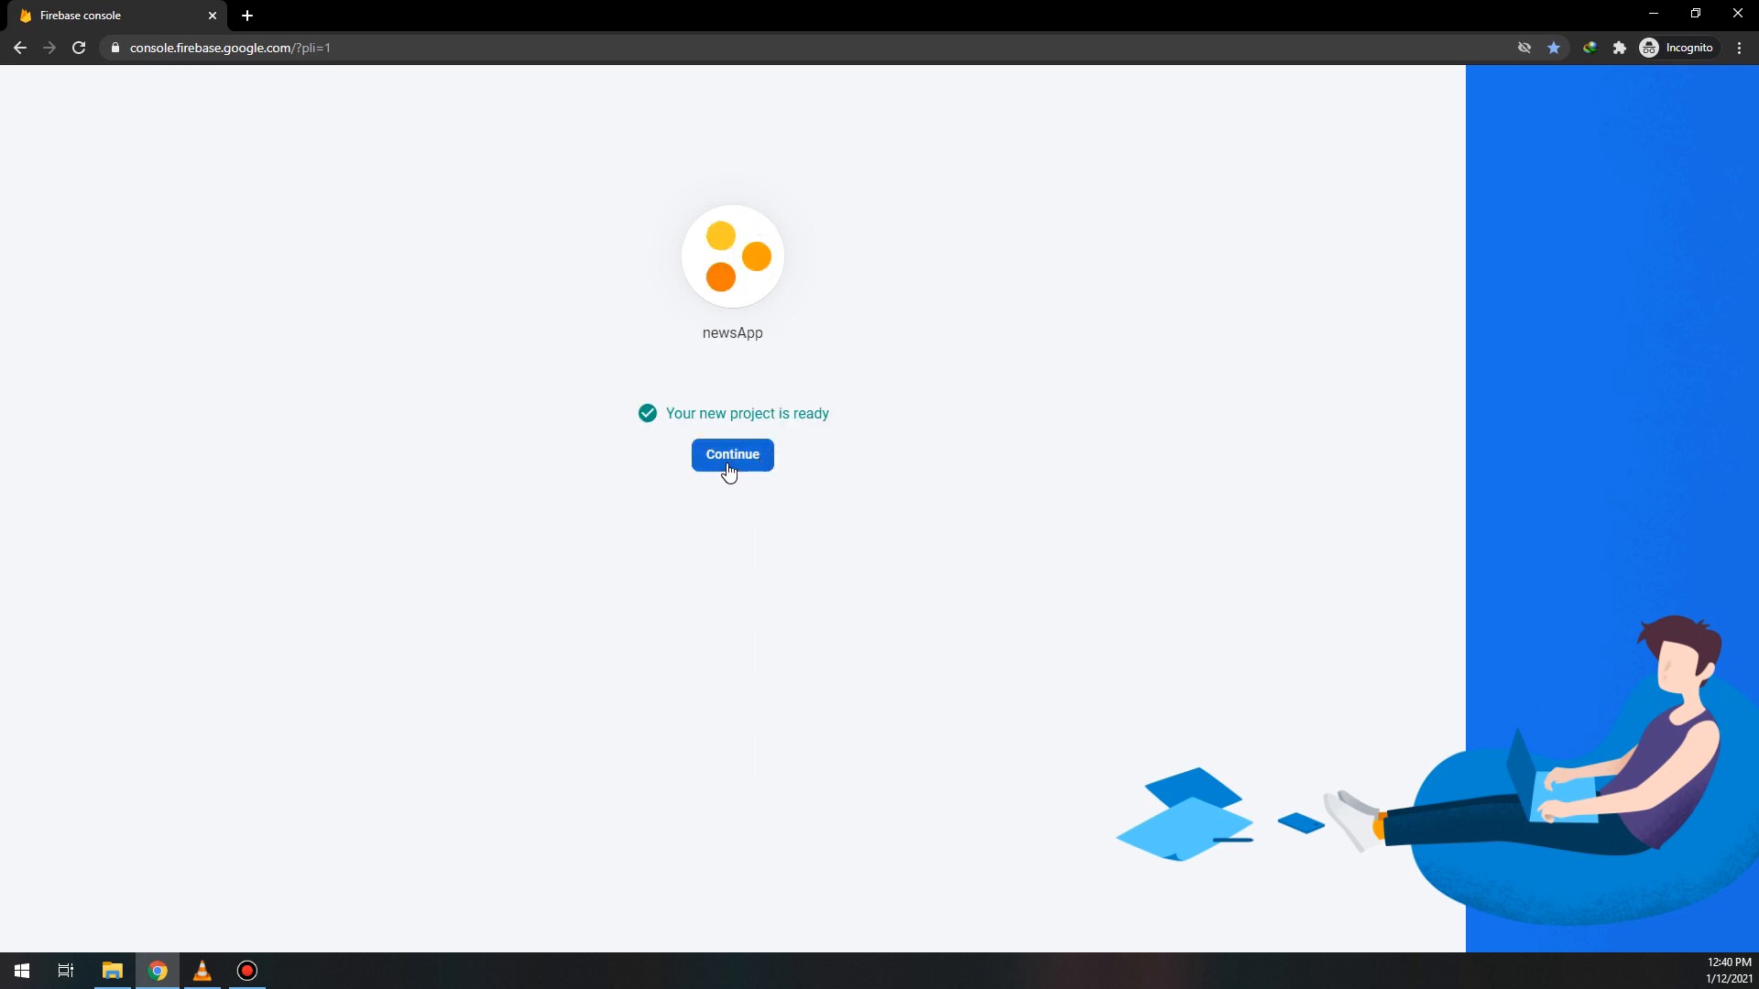
- Continue into the newsApp project overview and choose the Android app option
click(731, 454)
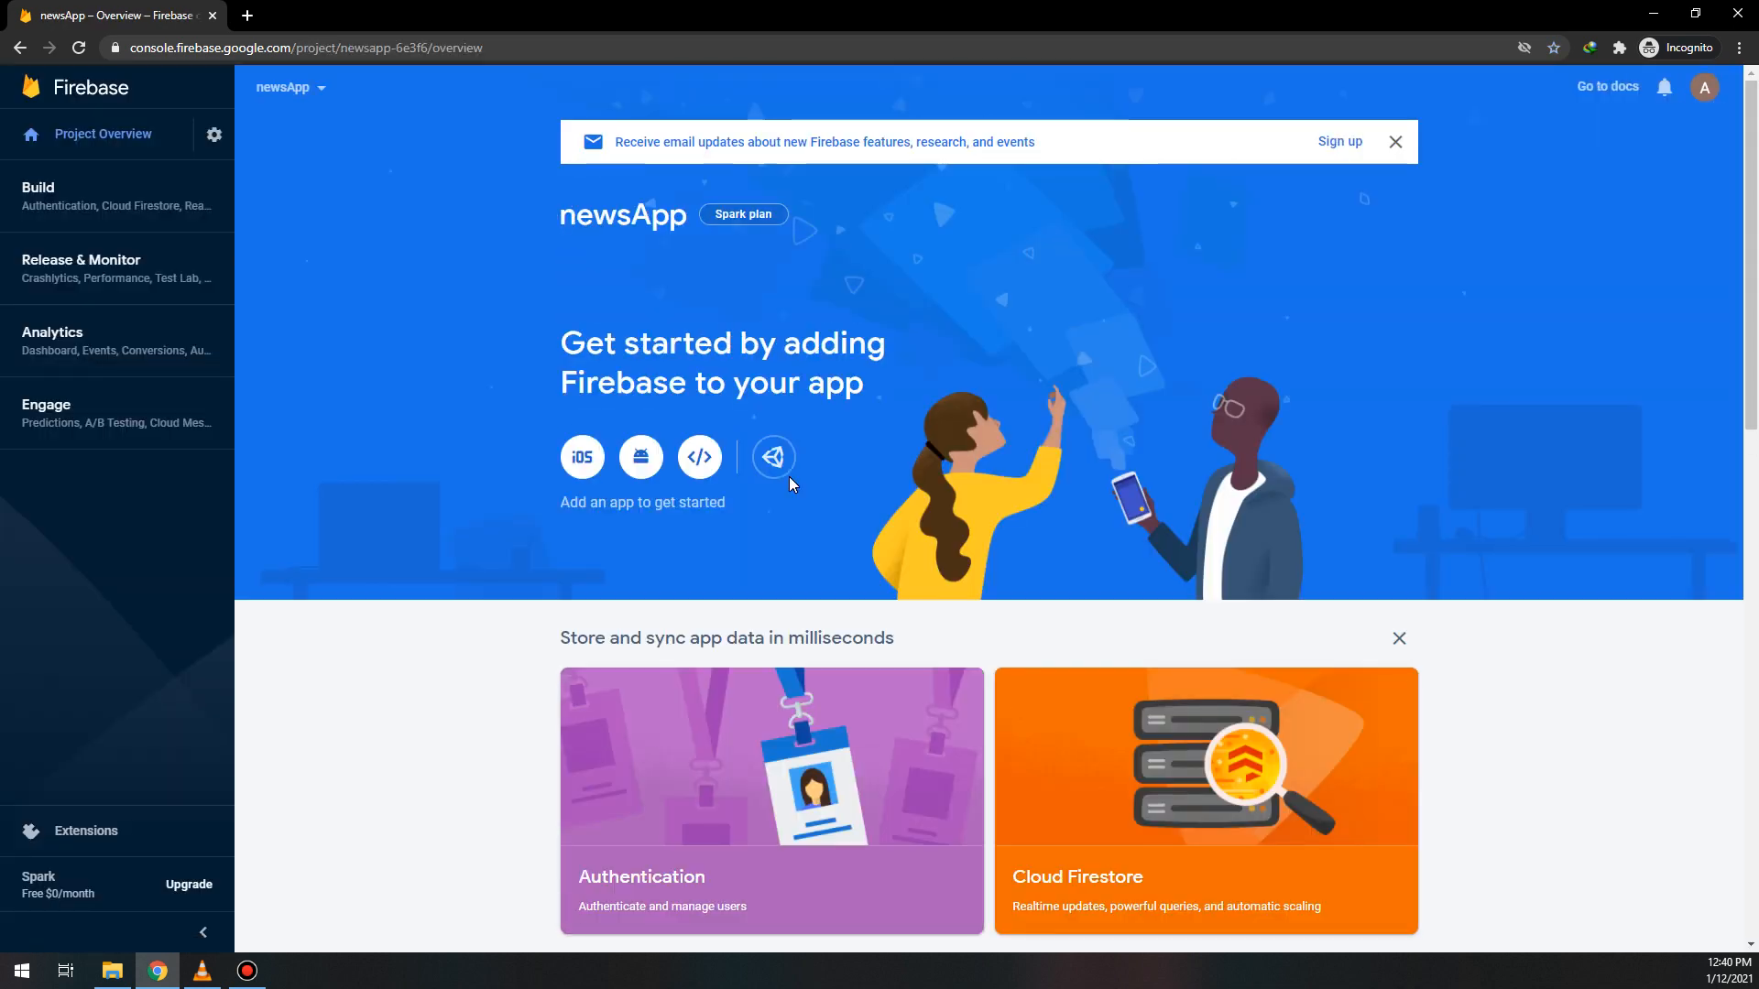
mouse_move(748, 501)
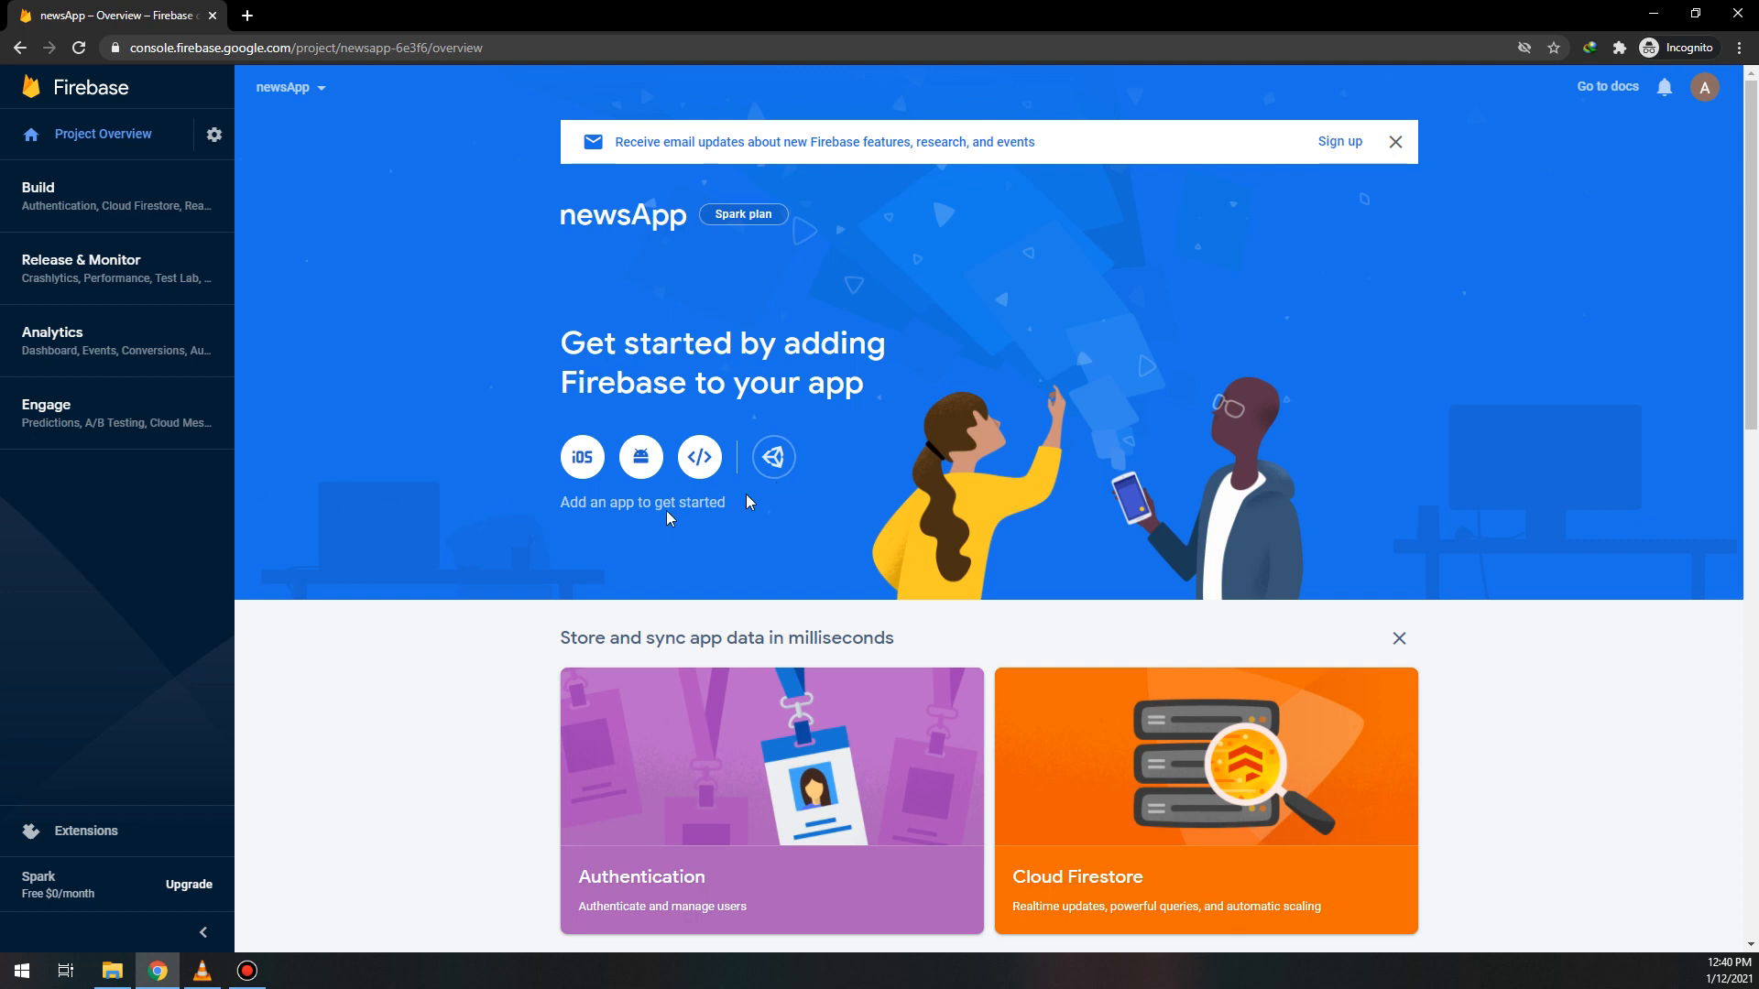
click(639, 457)
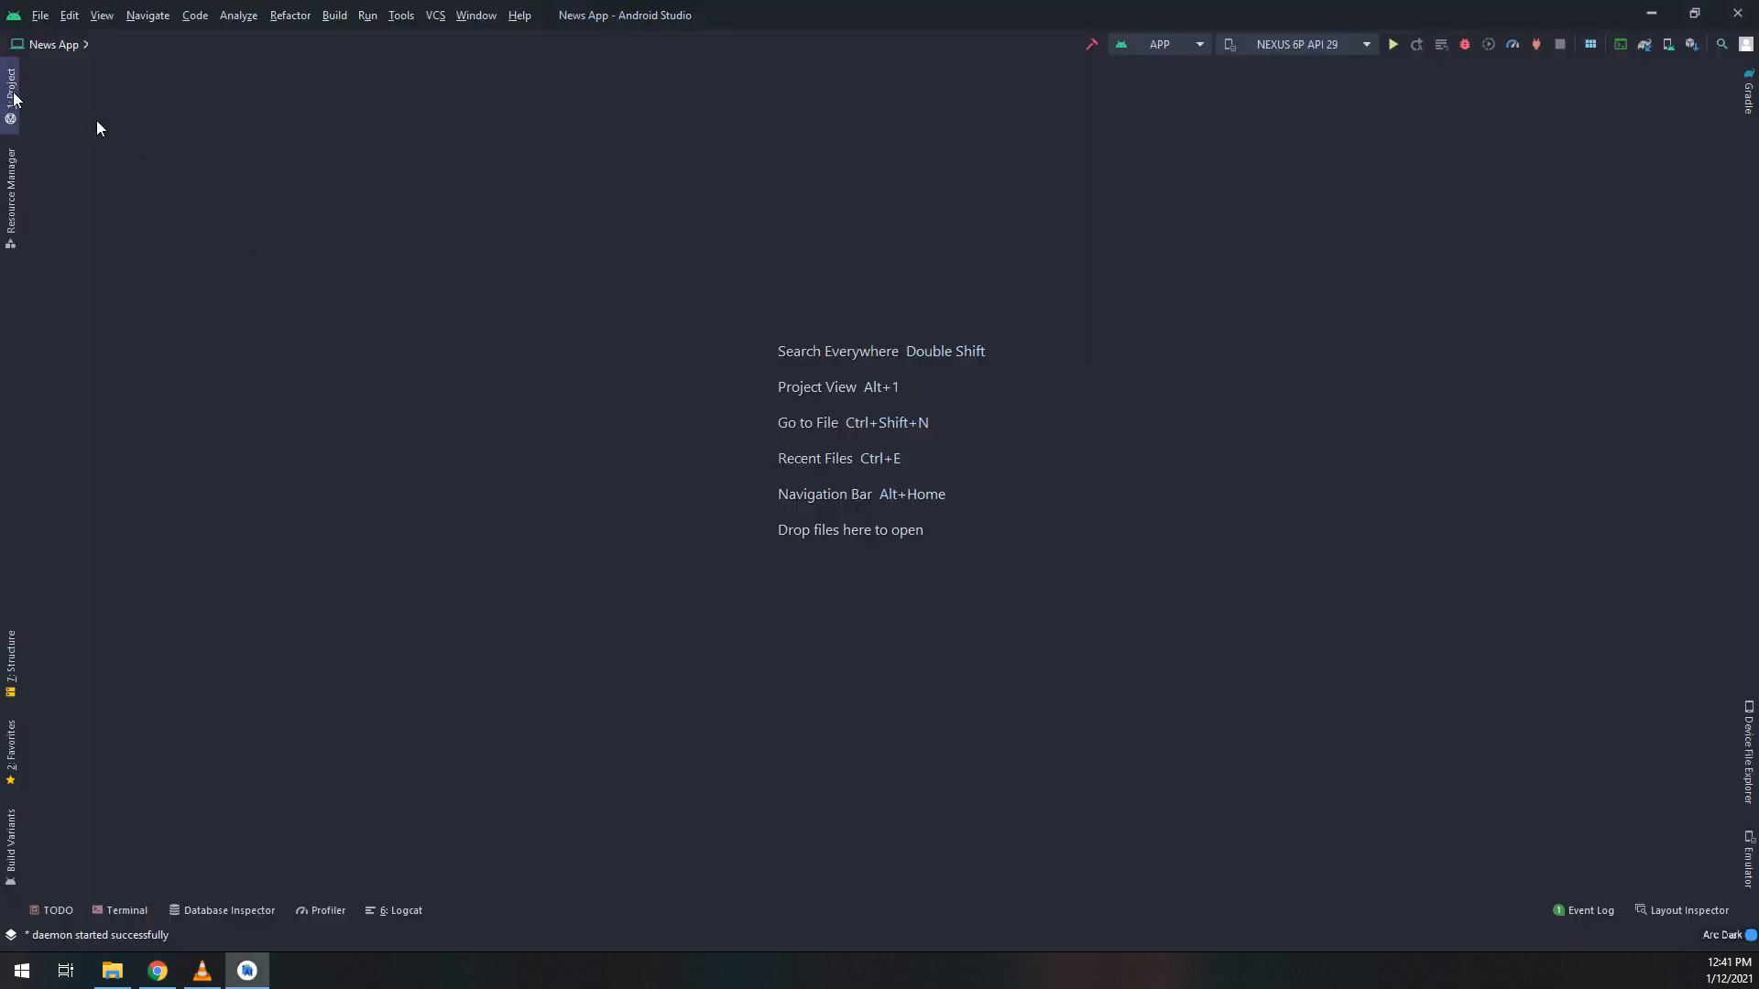
- Copy the package name com.mastercodingapp from AndroidManifest.xml in the News App project
click(10, 88)
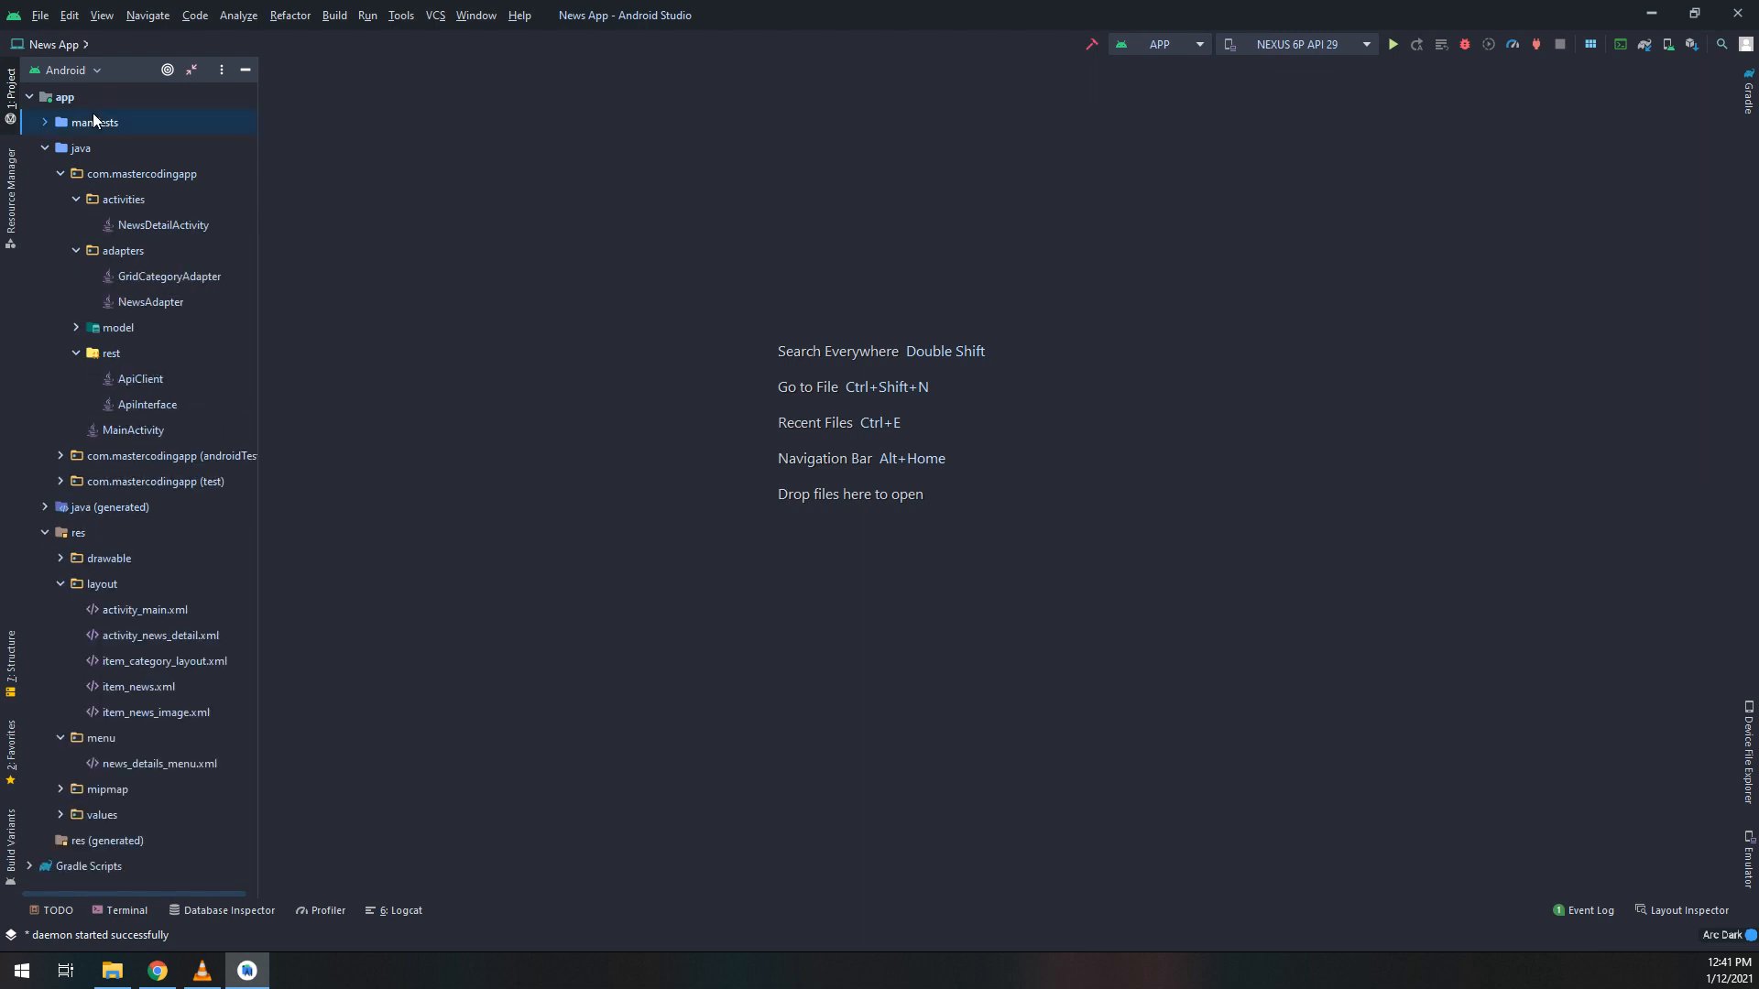
double_click(95, 121)
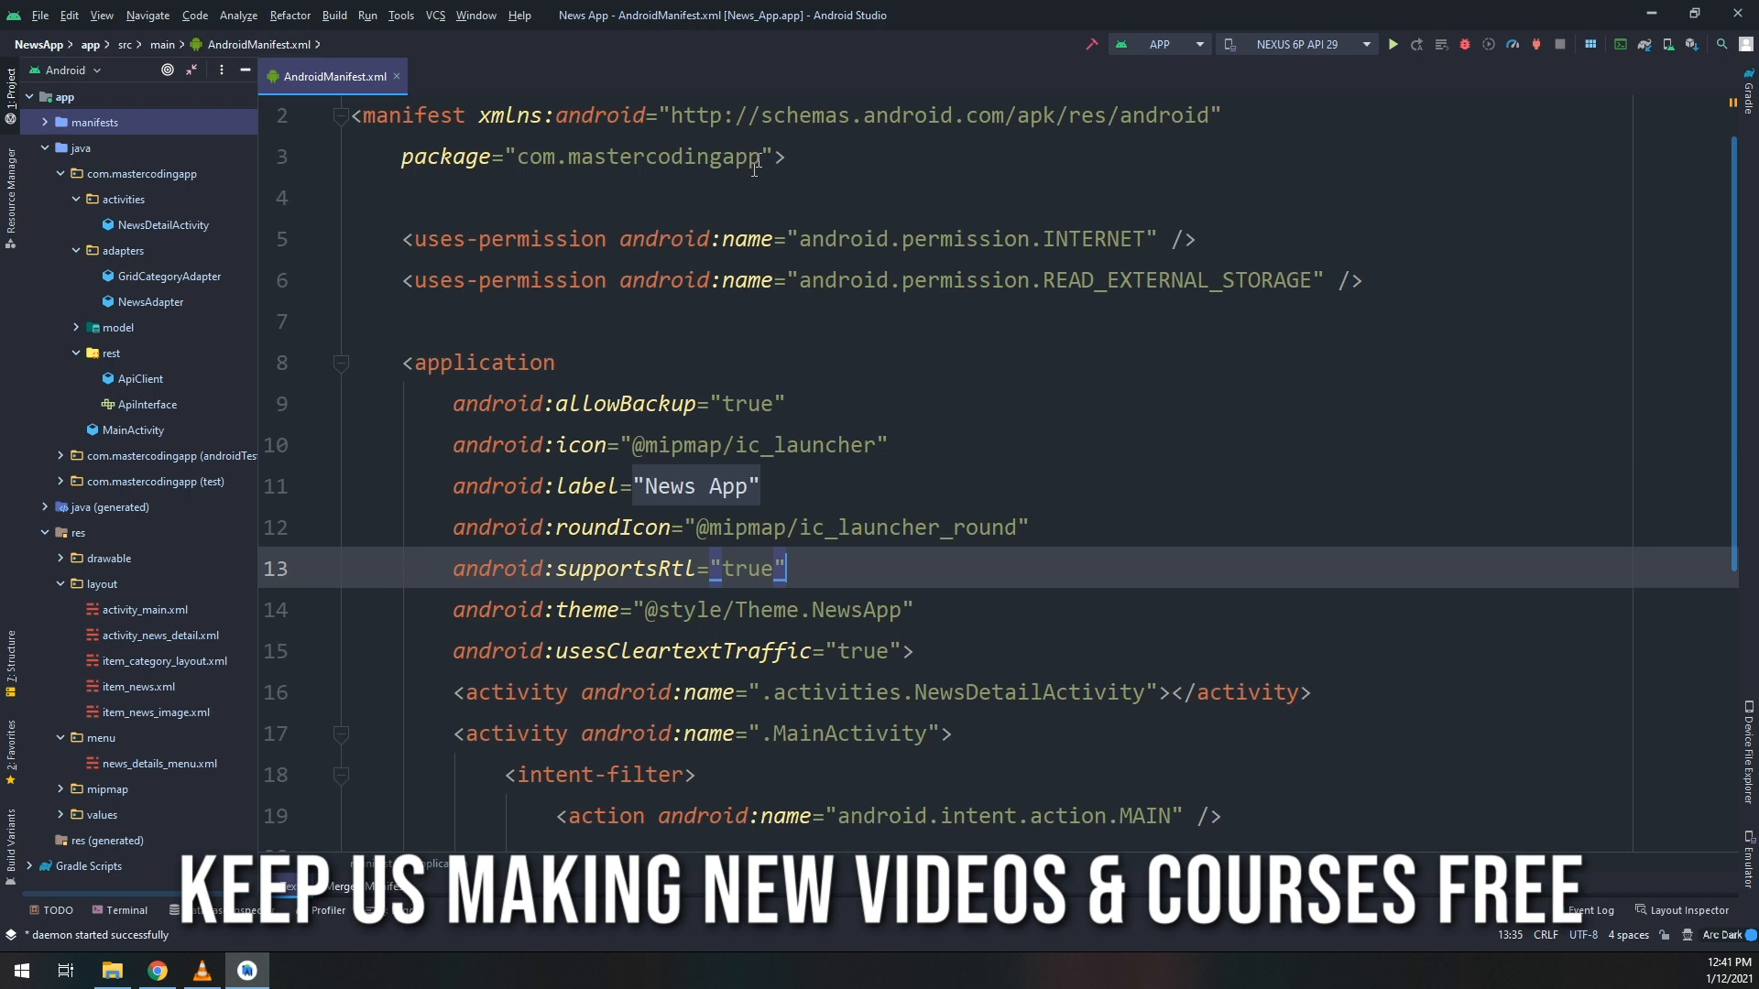
click(163, 224)
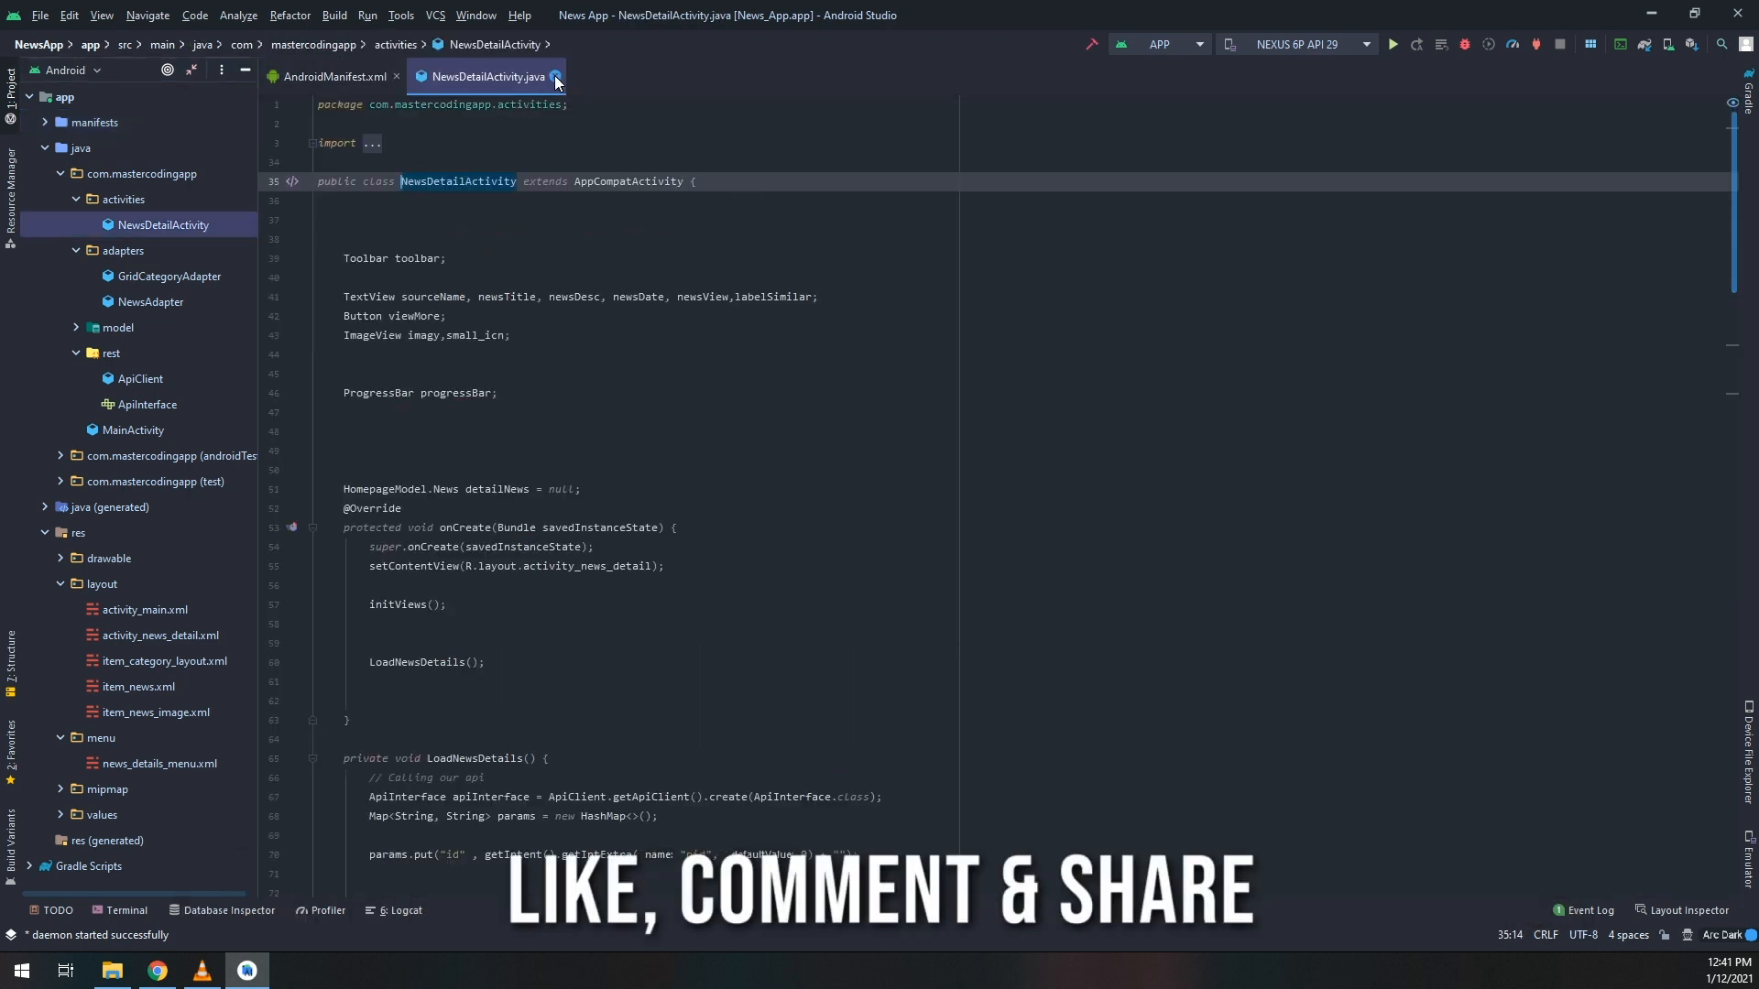
click(333, 76)
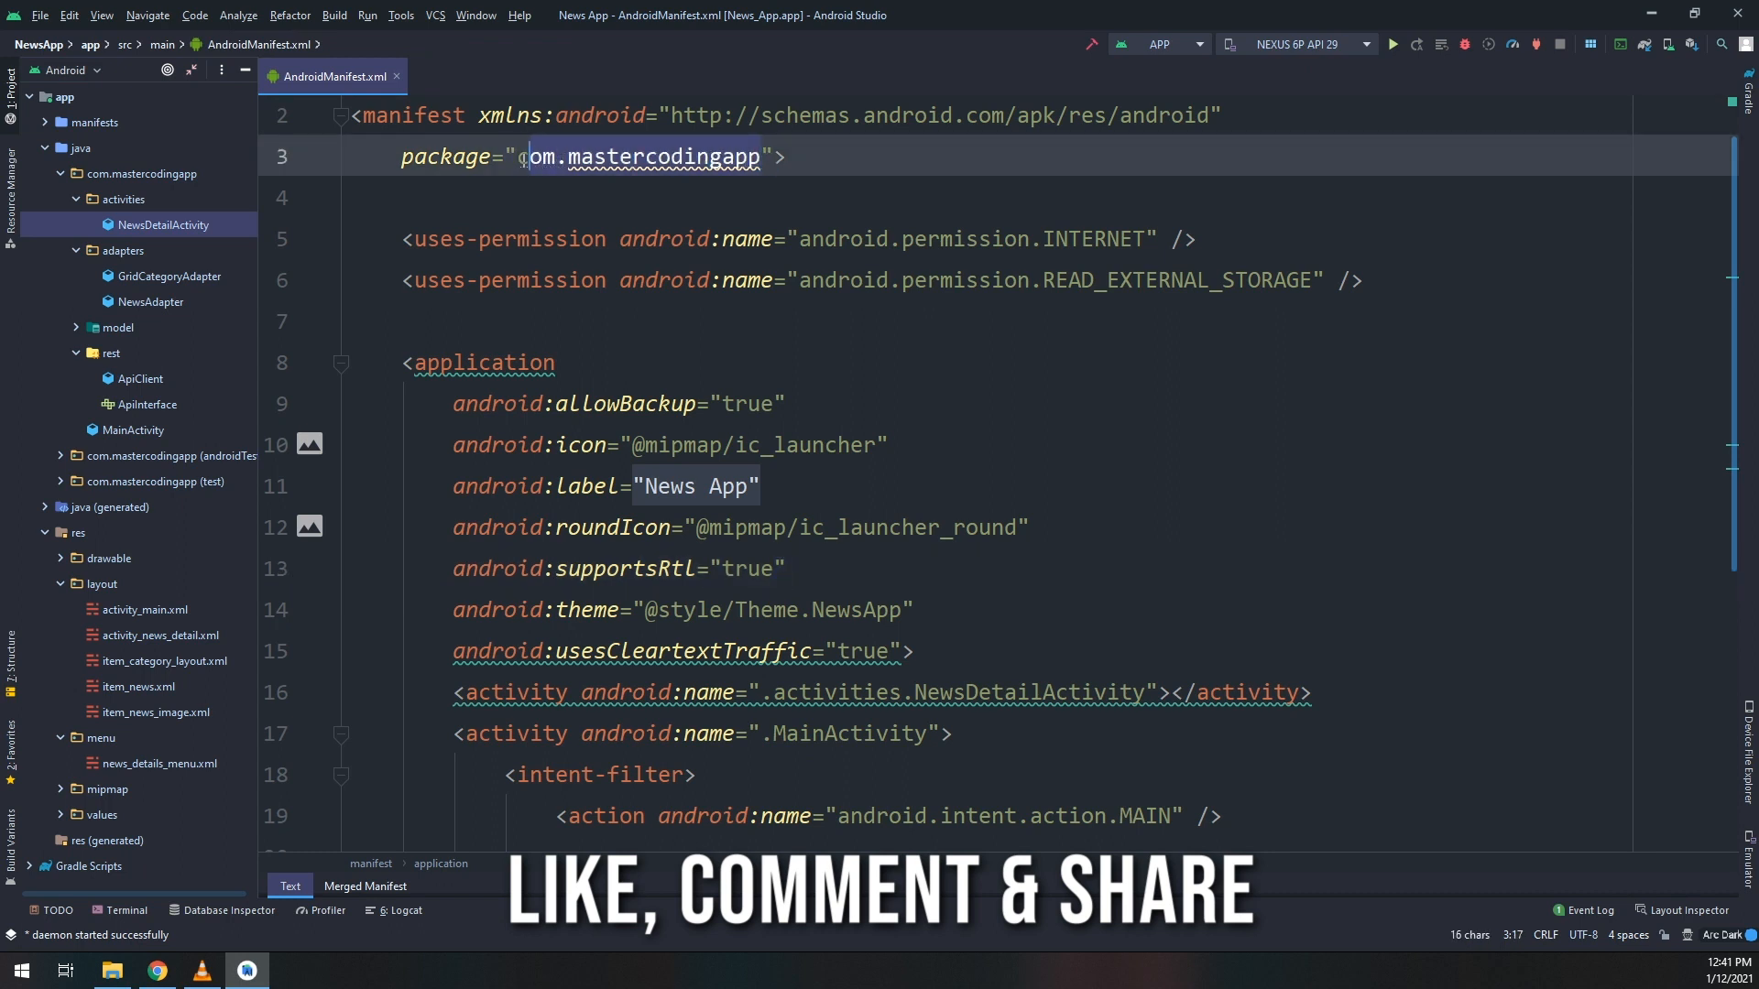
right_click(639, 157)
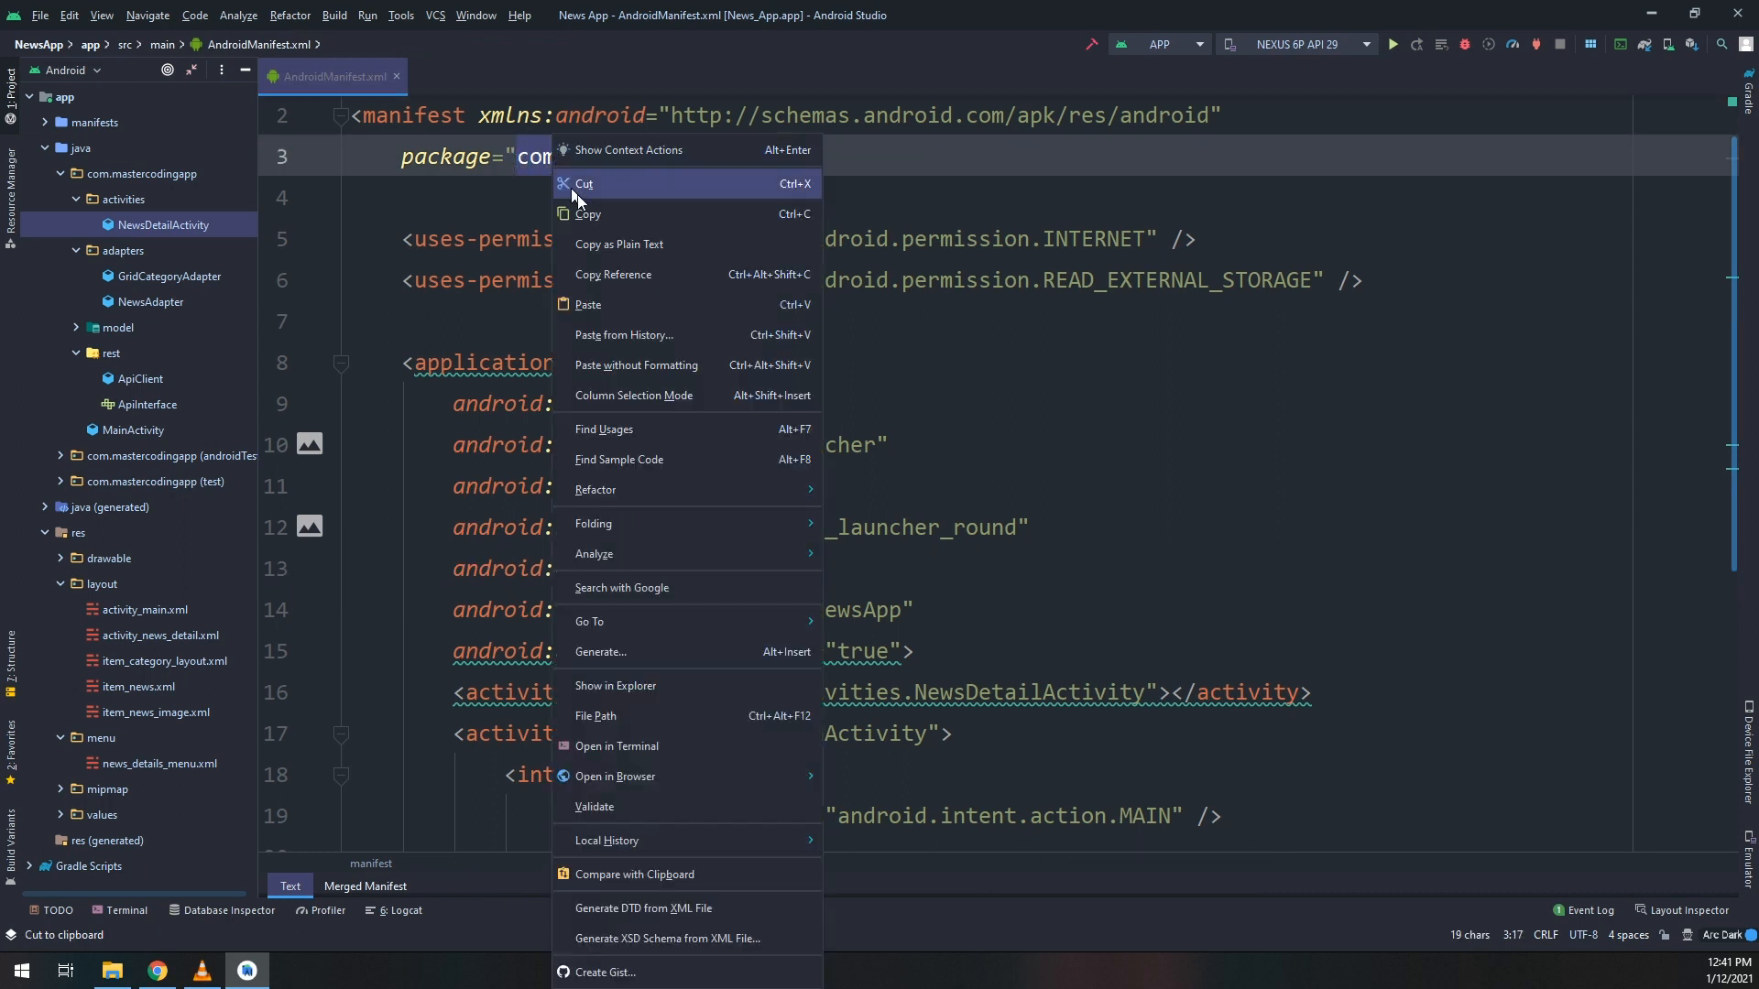
click(584, 184)
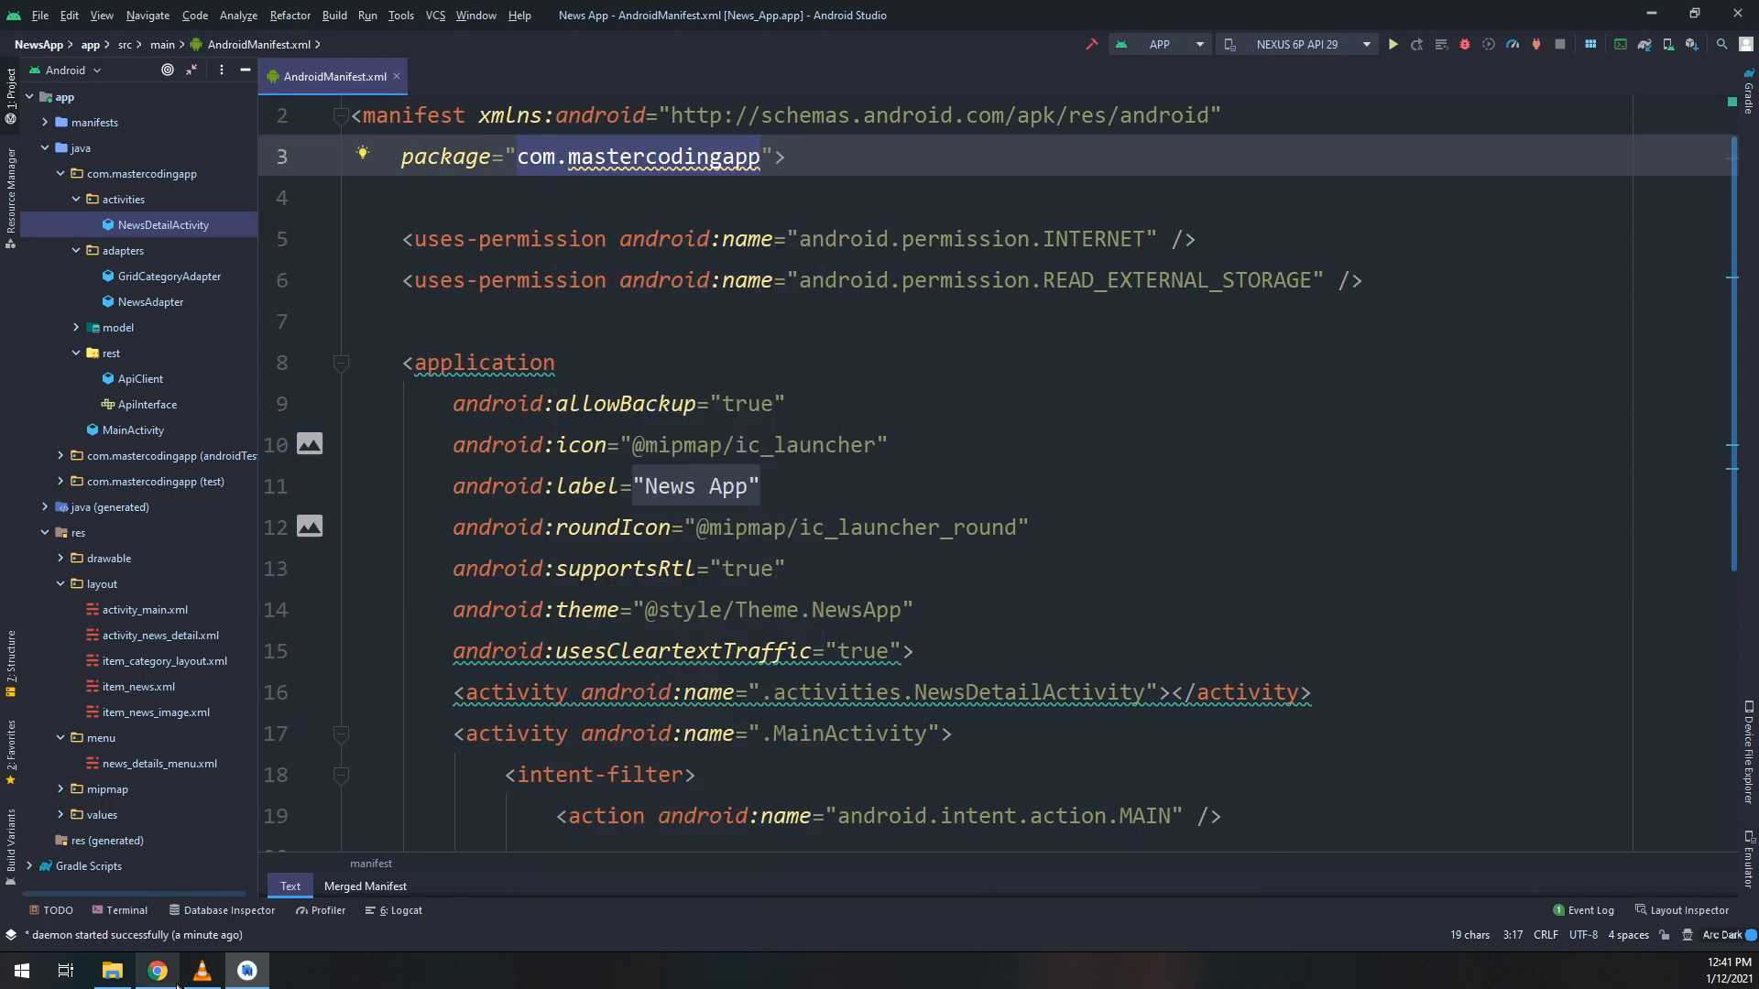
right_click(378, 286)
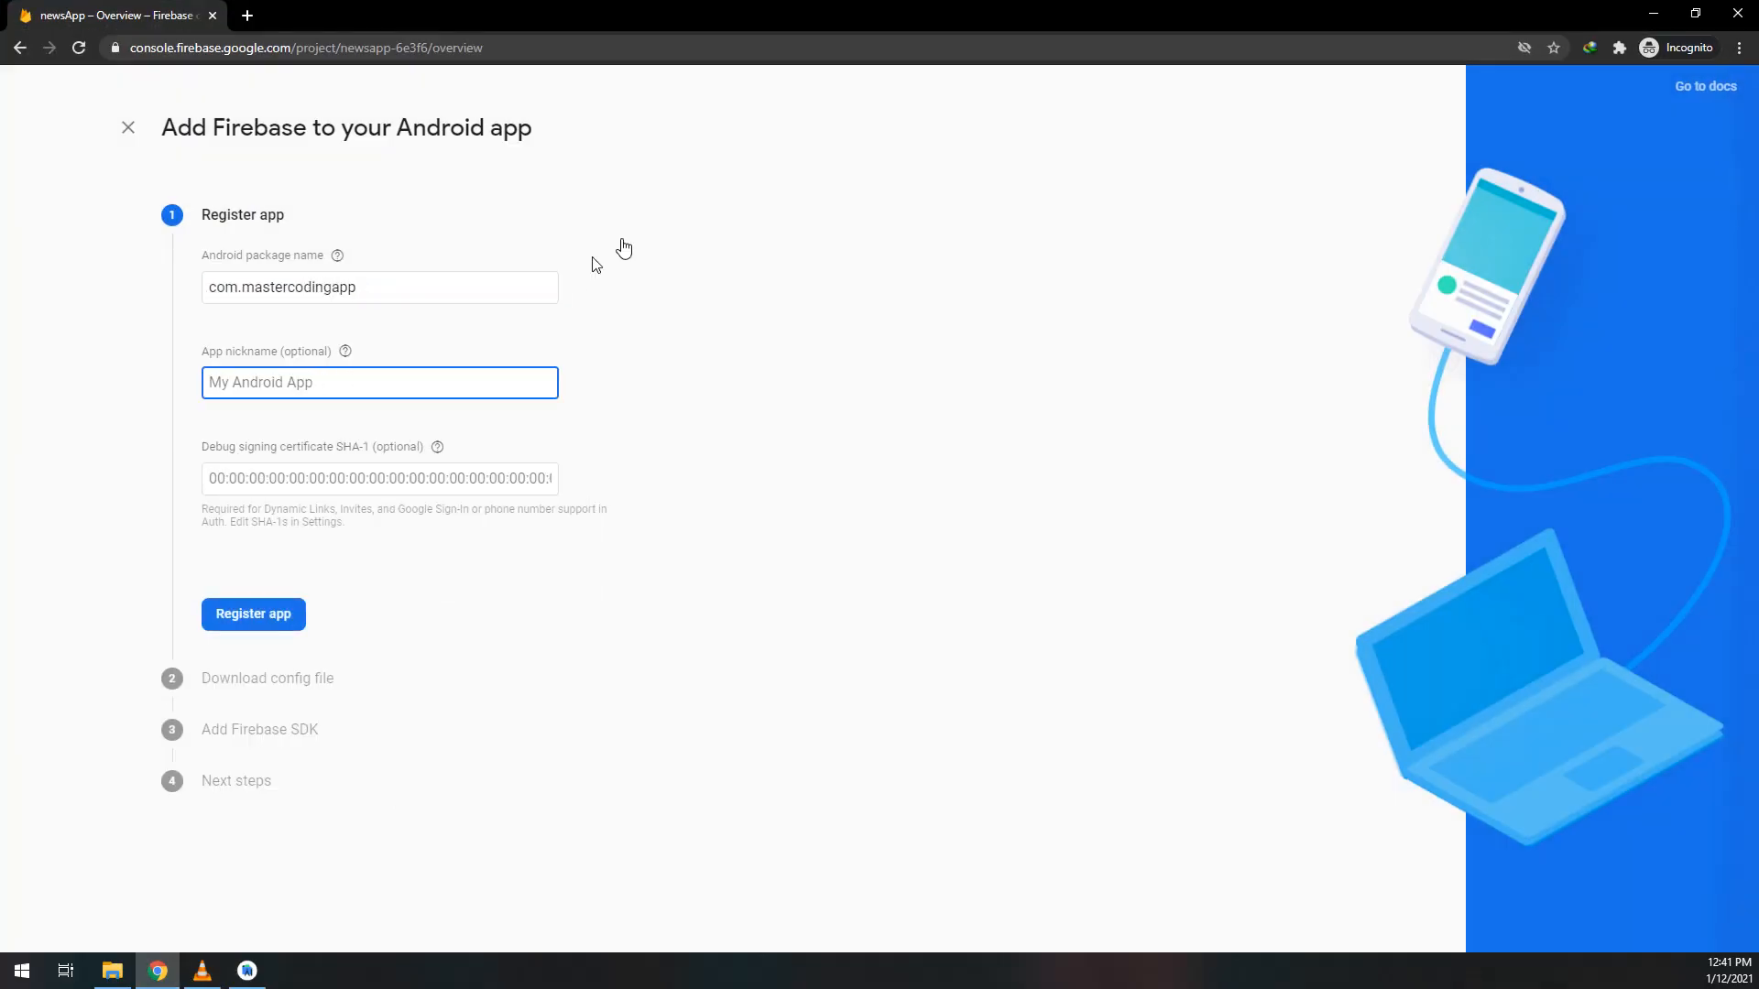
- Enter the app nickname NewsApp and submit the Android app registration
text(News)
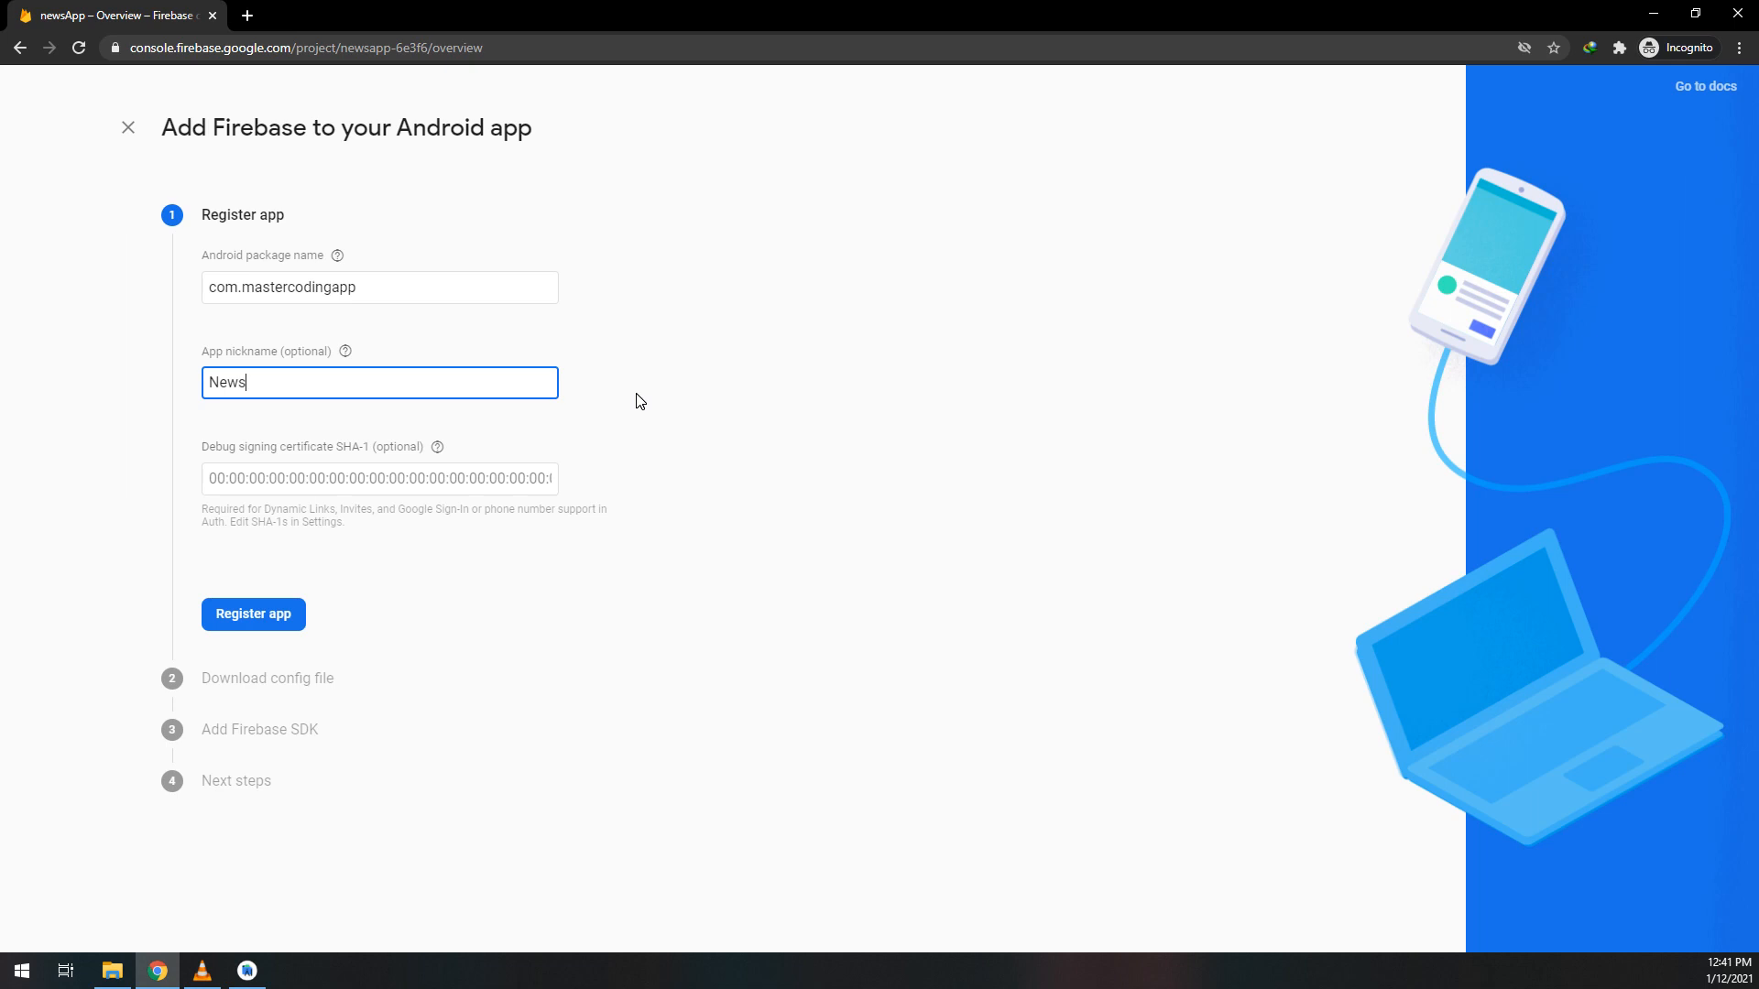
text(App)
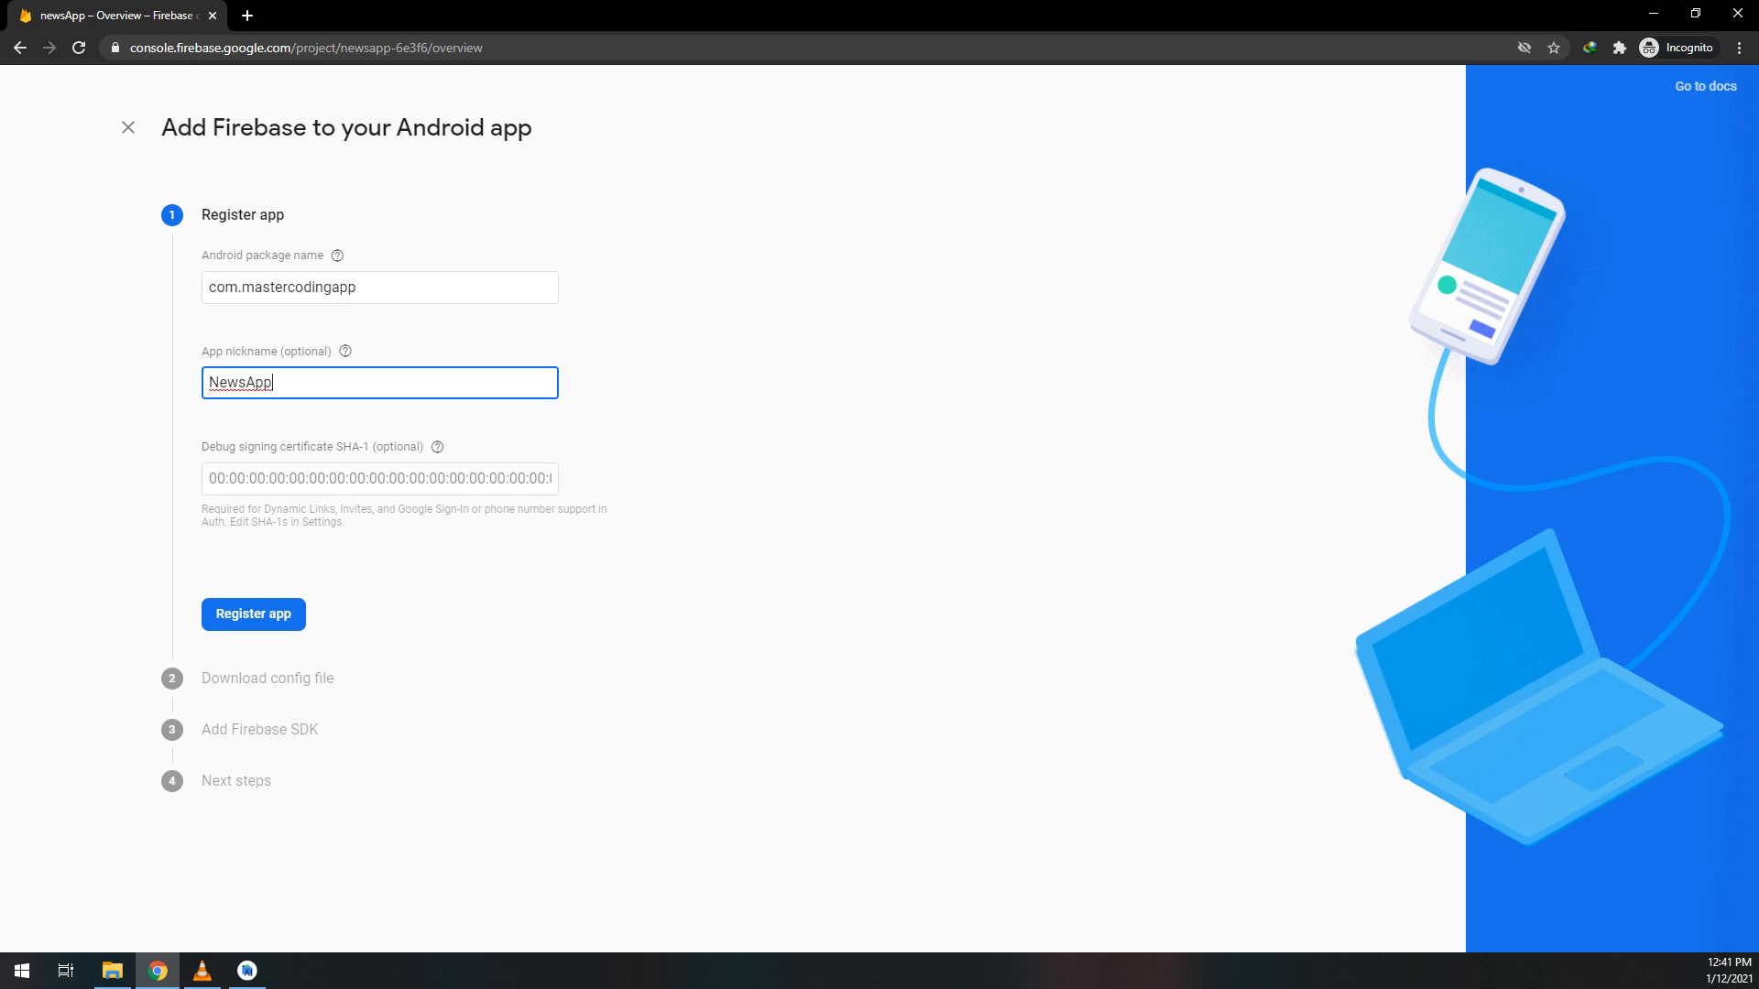
click(252, 614)
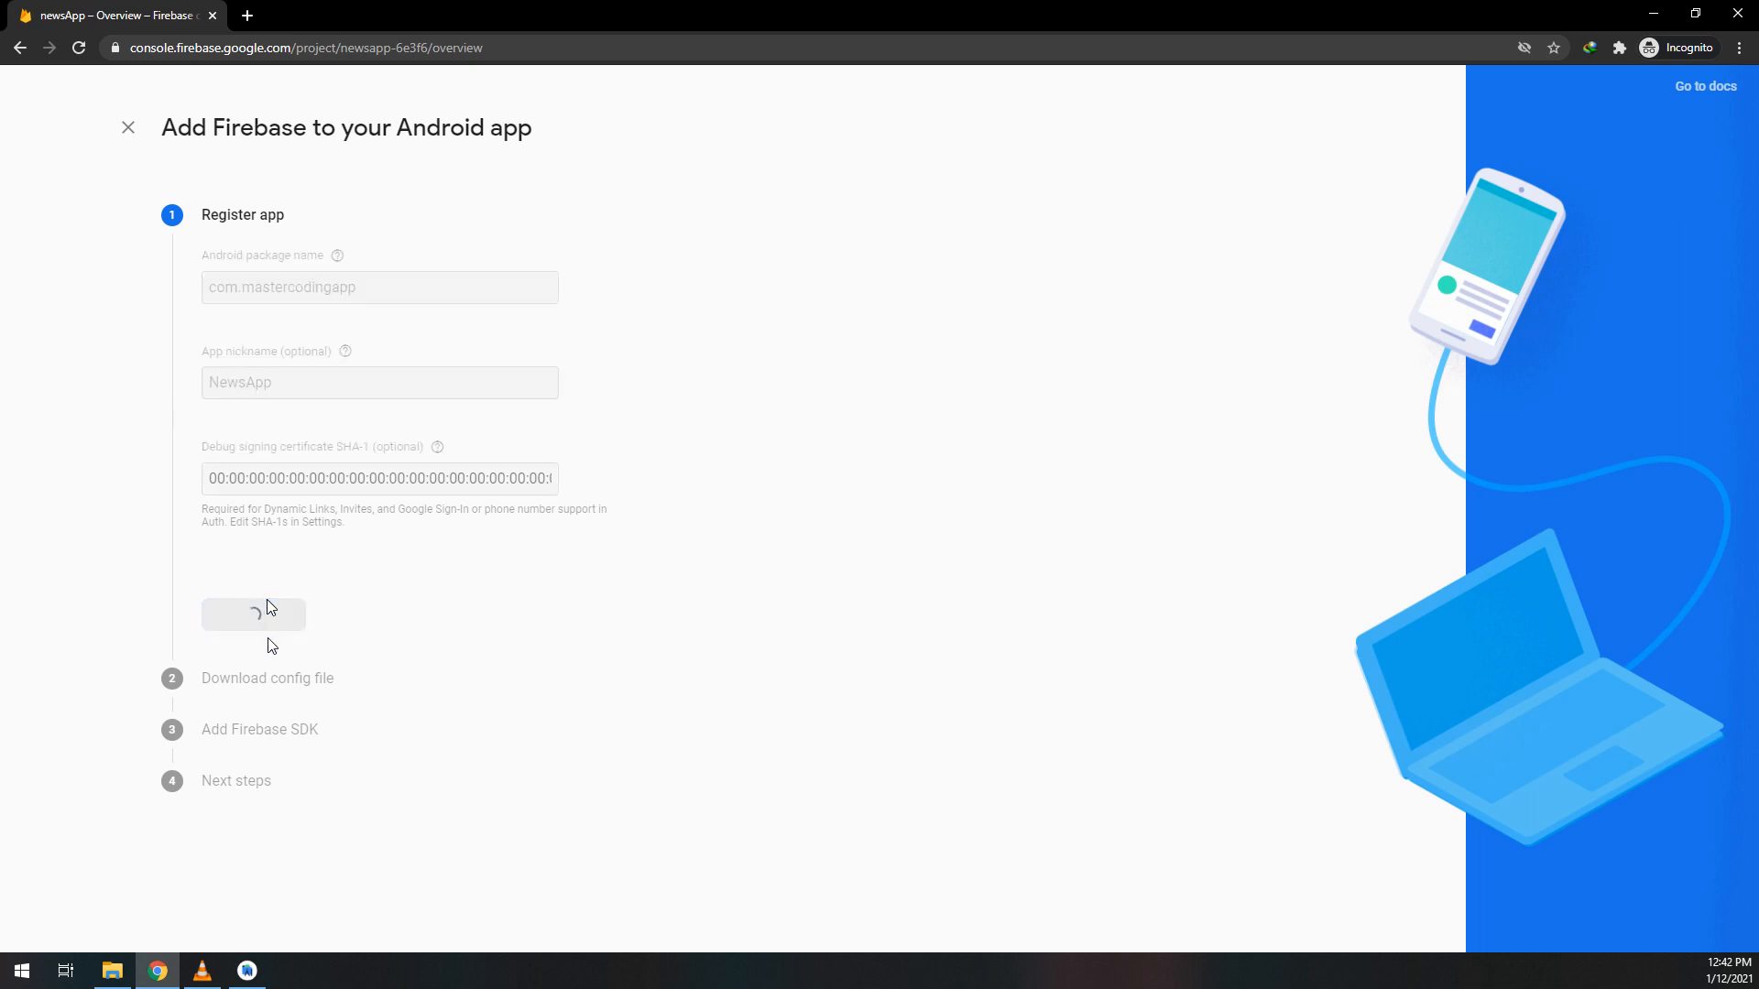
mouse_move(439, 598)
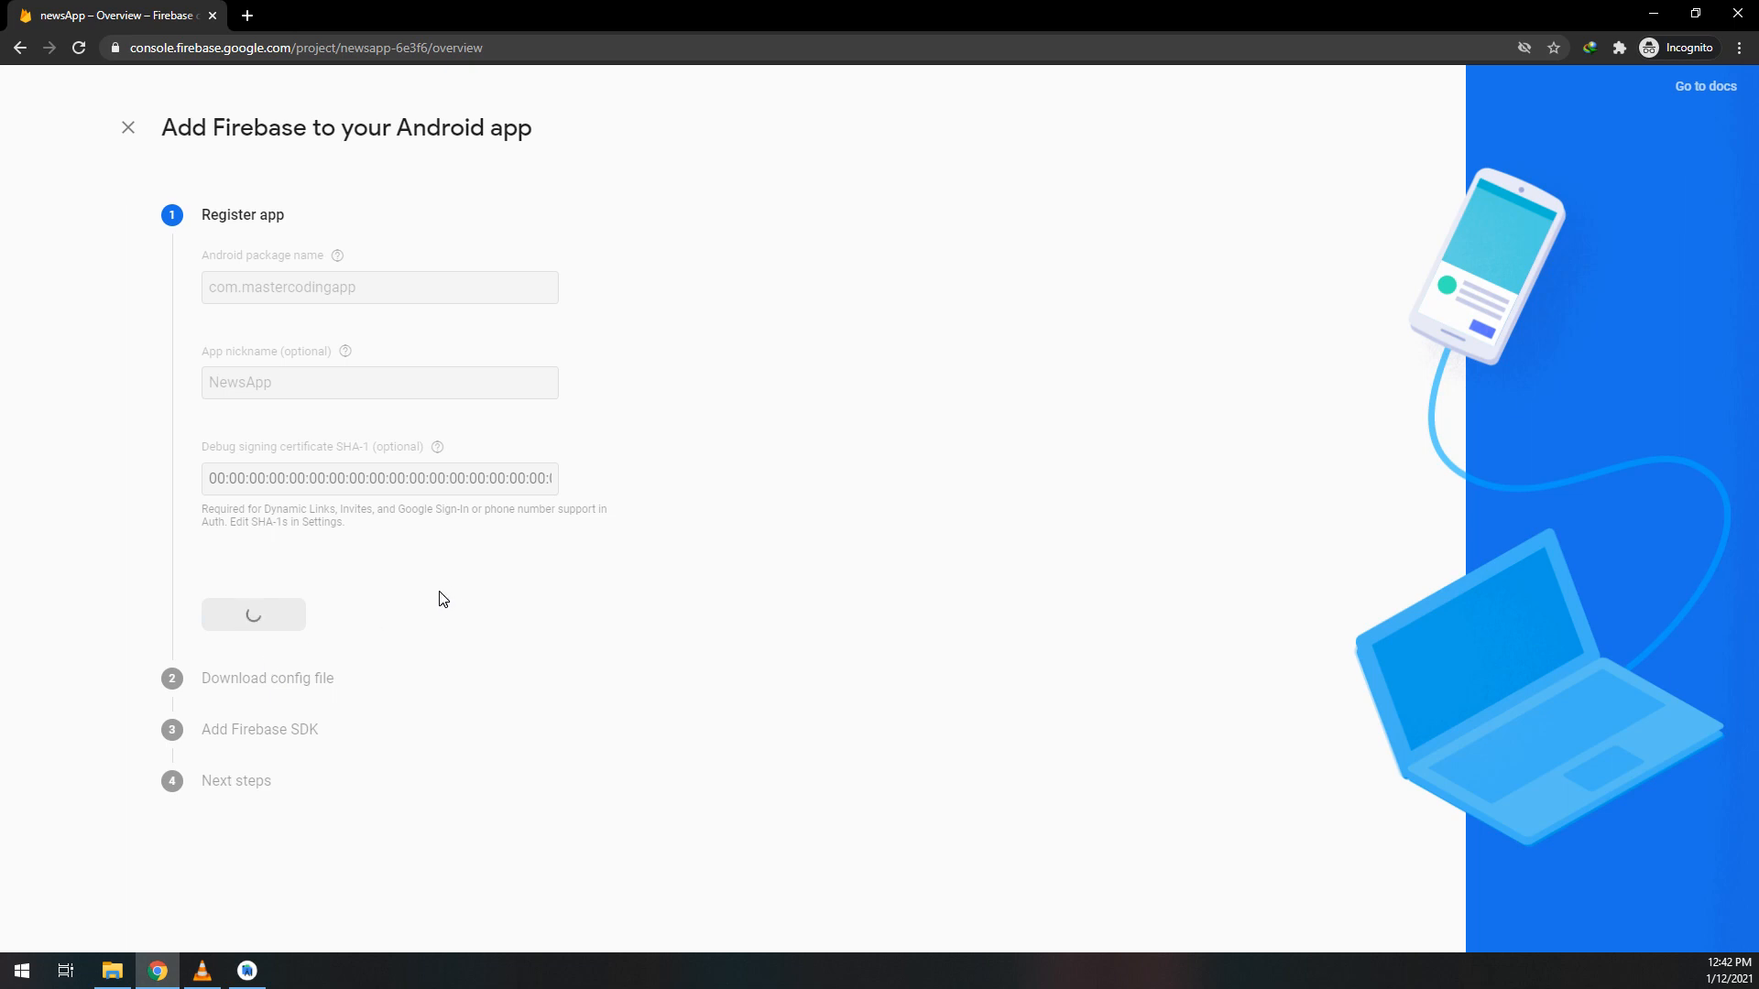
- Download google-services.json from the Firebase registration wizard
click(254, 615)
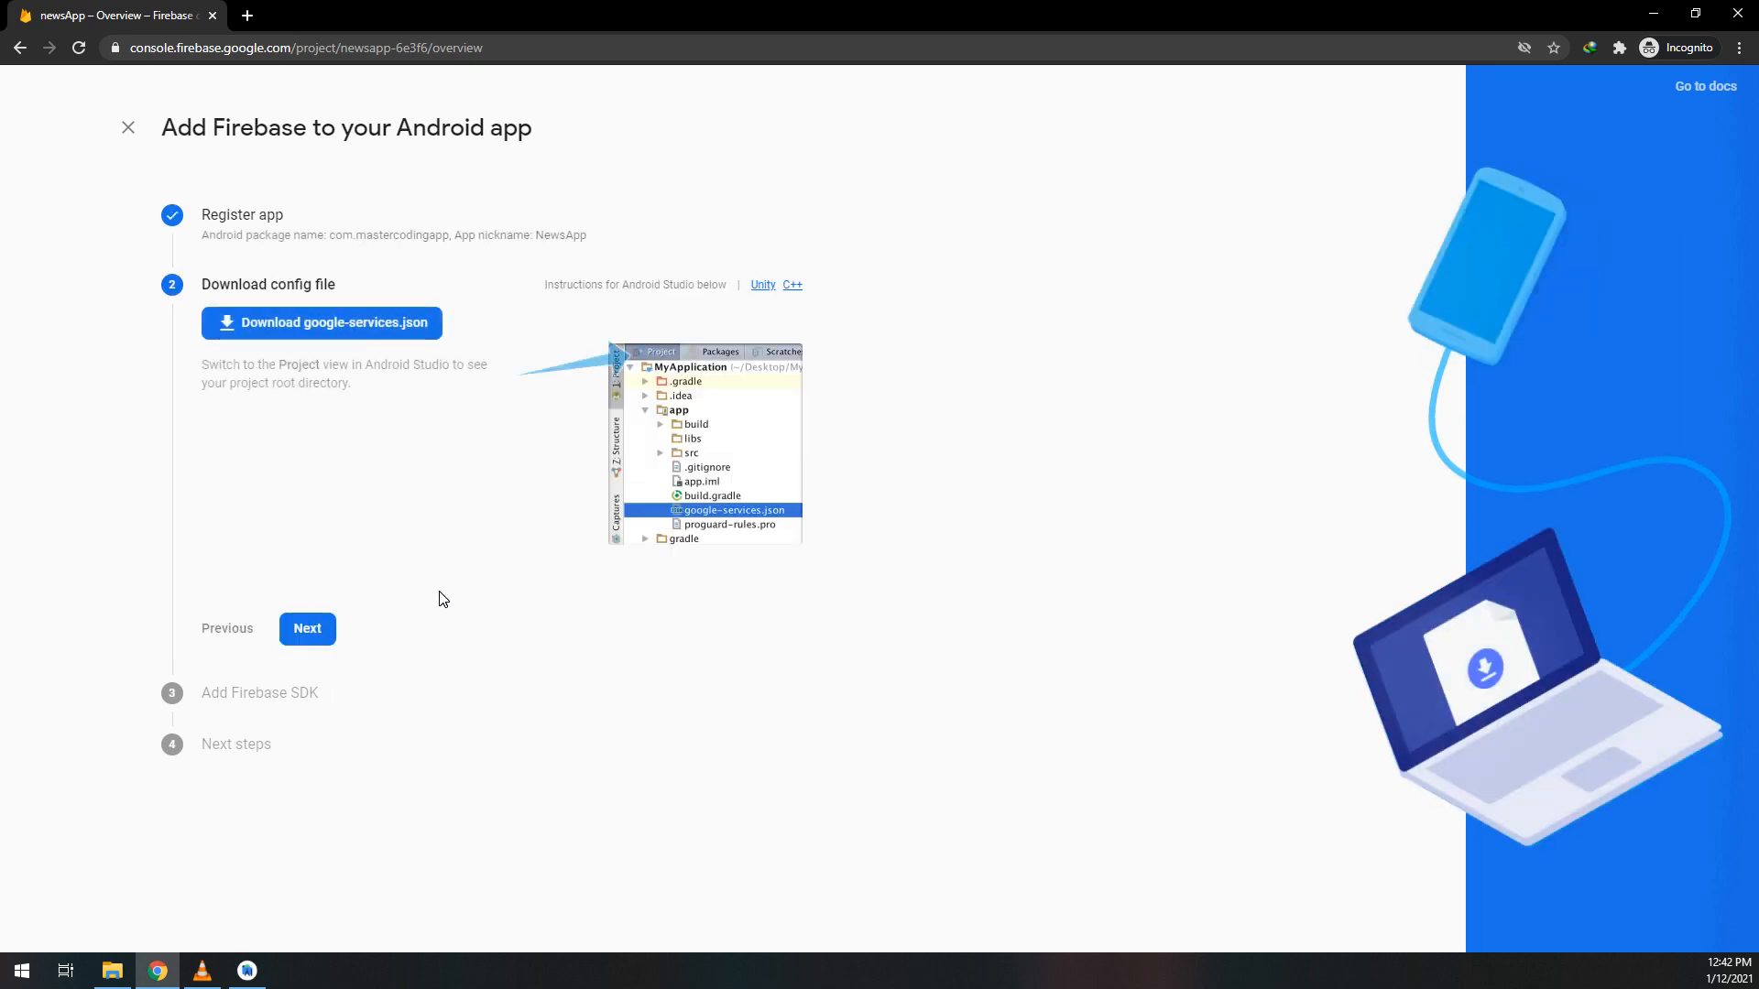
click(322, 324)
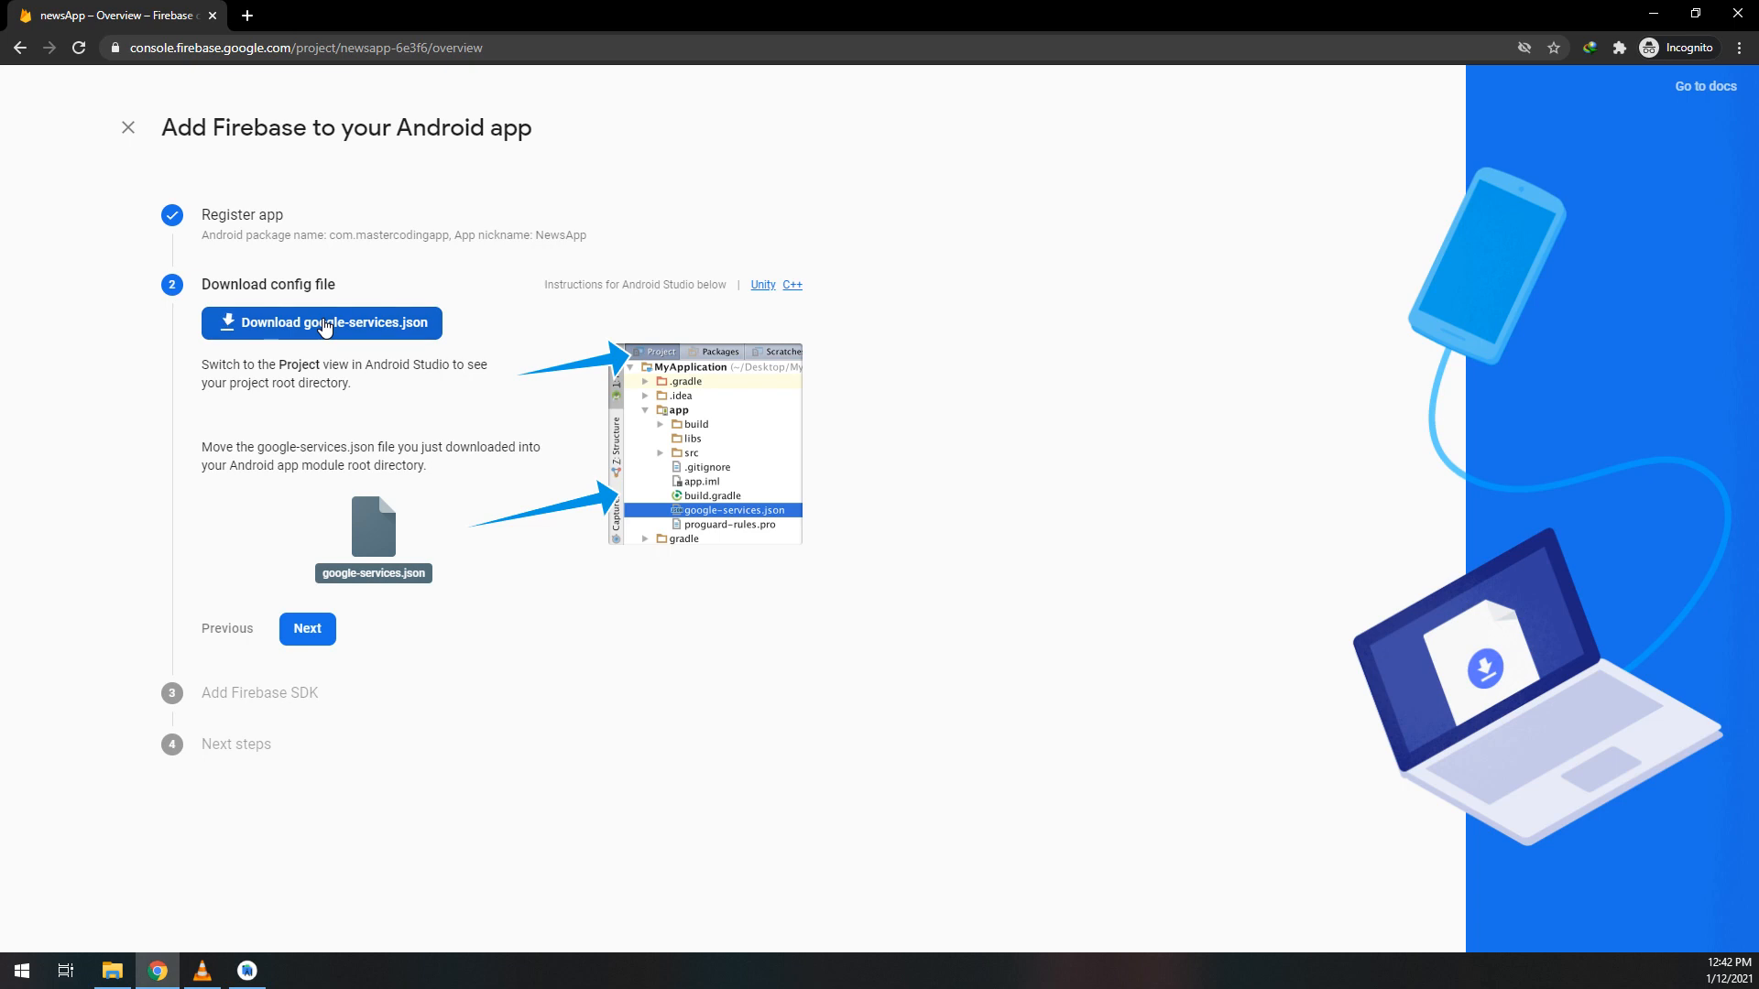
click(320, 323)
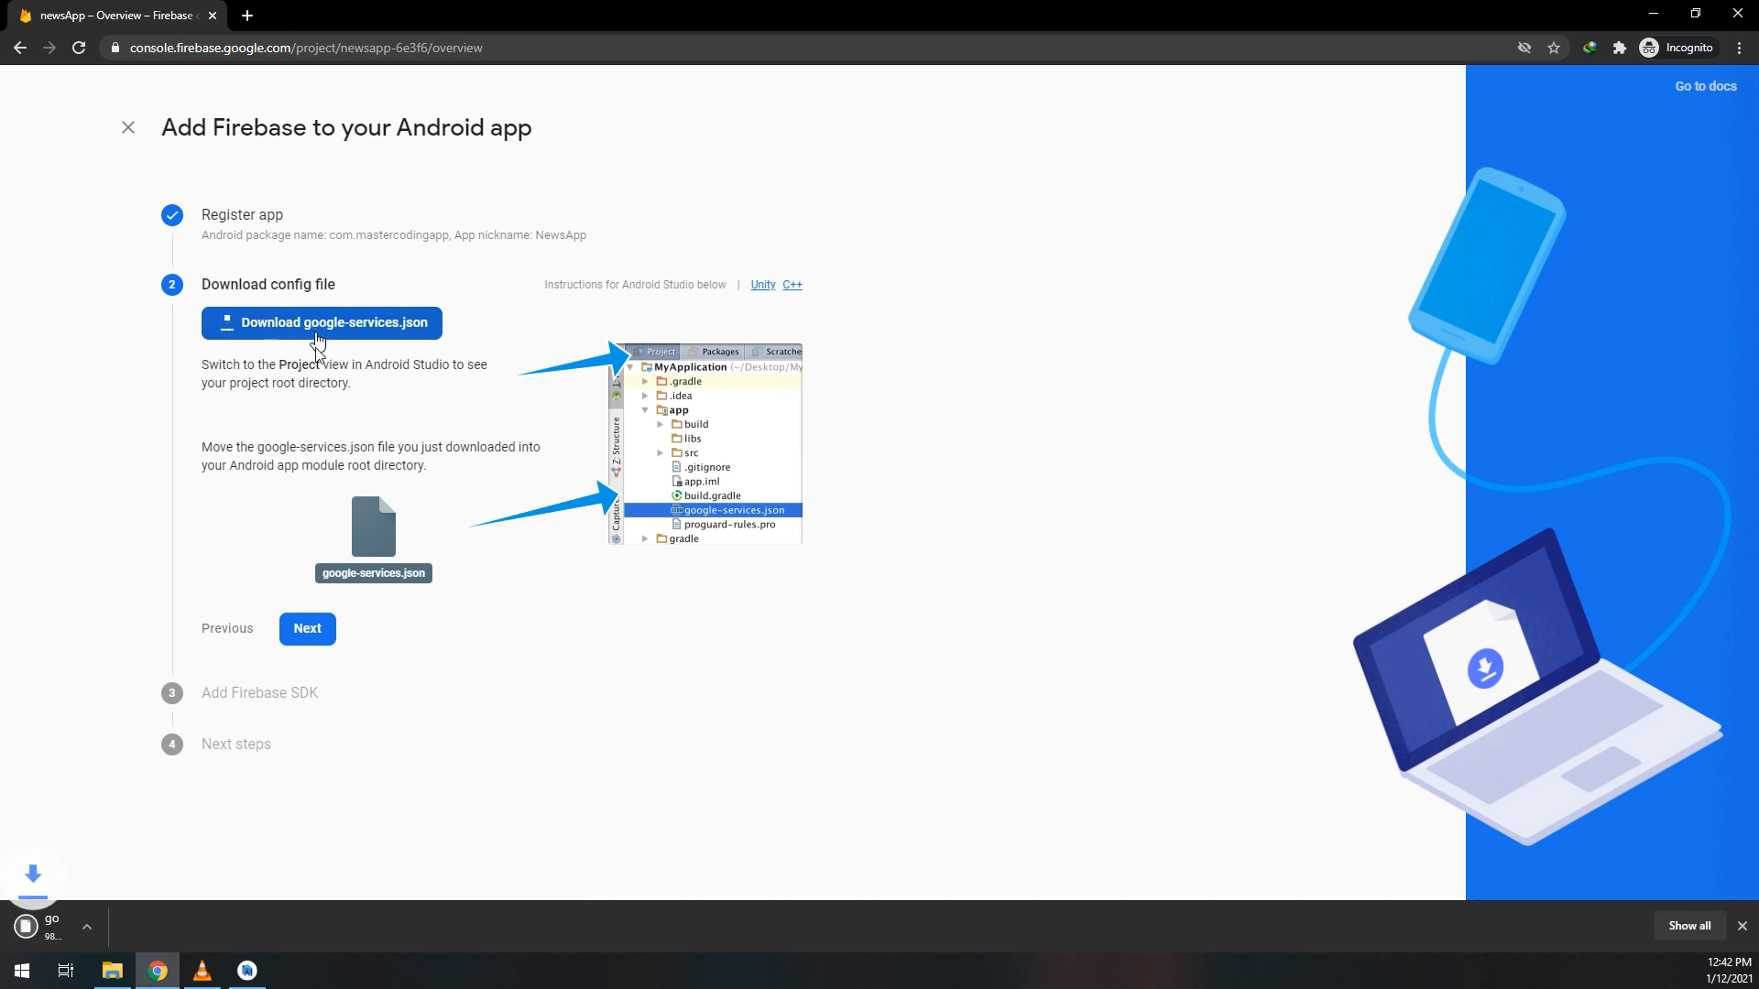
click(321, 324)
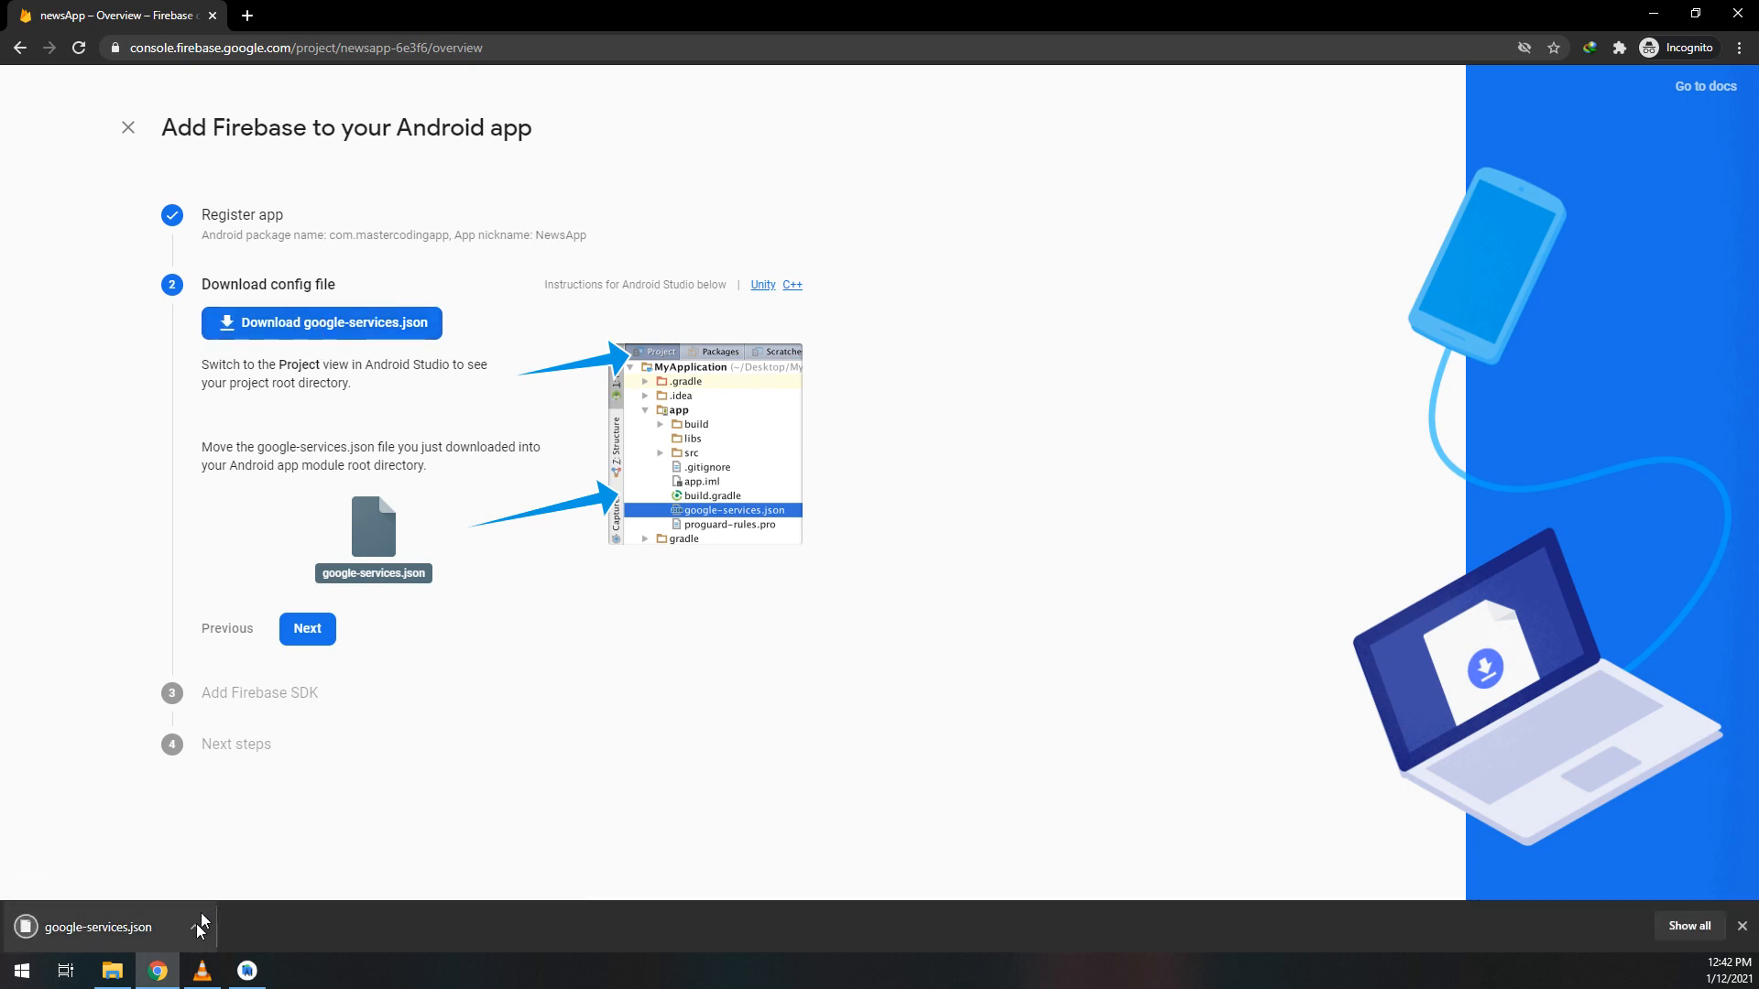
- Select google-services.json in the Downloads folder and bring up its copy menu
click(195, 926)
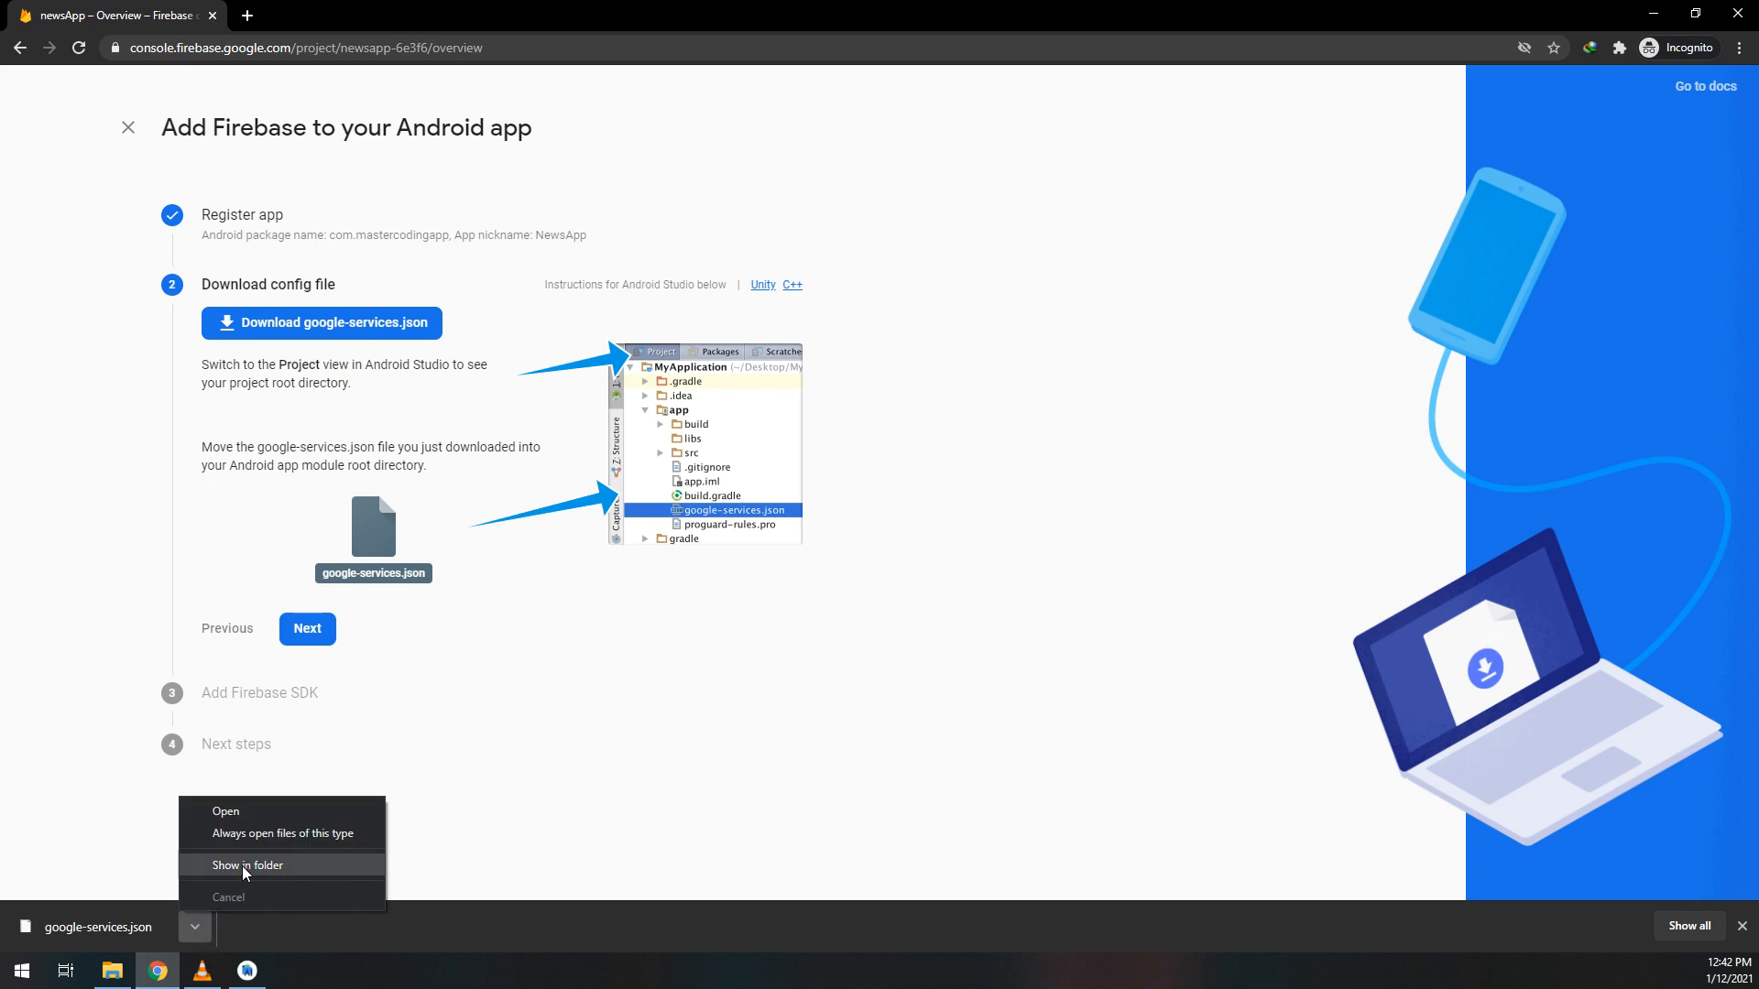
click(248, 865)
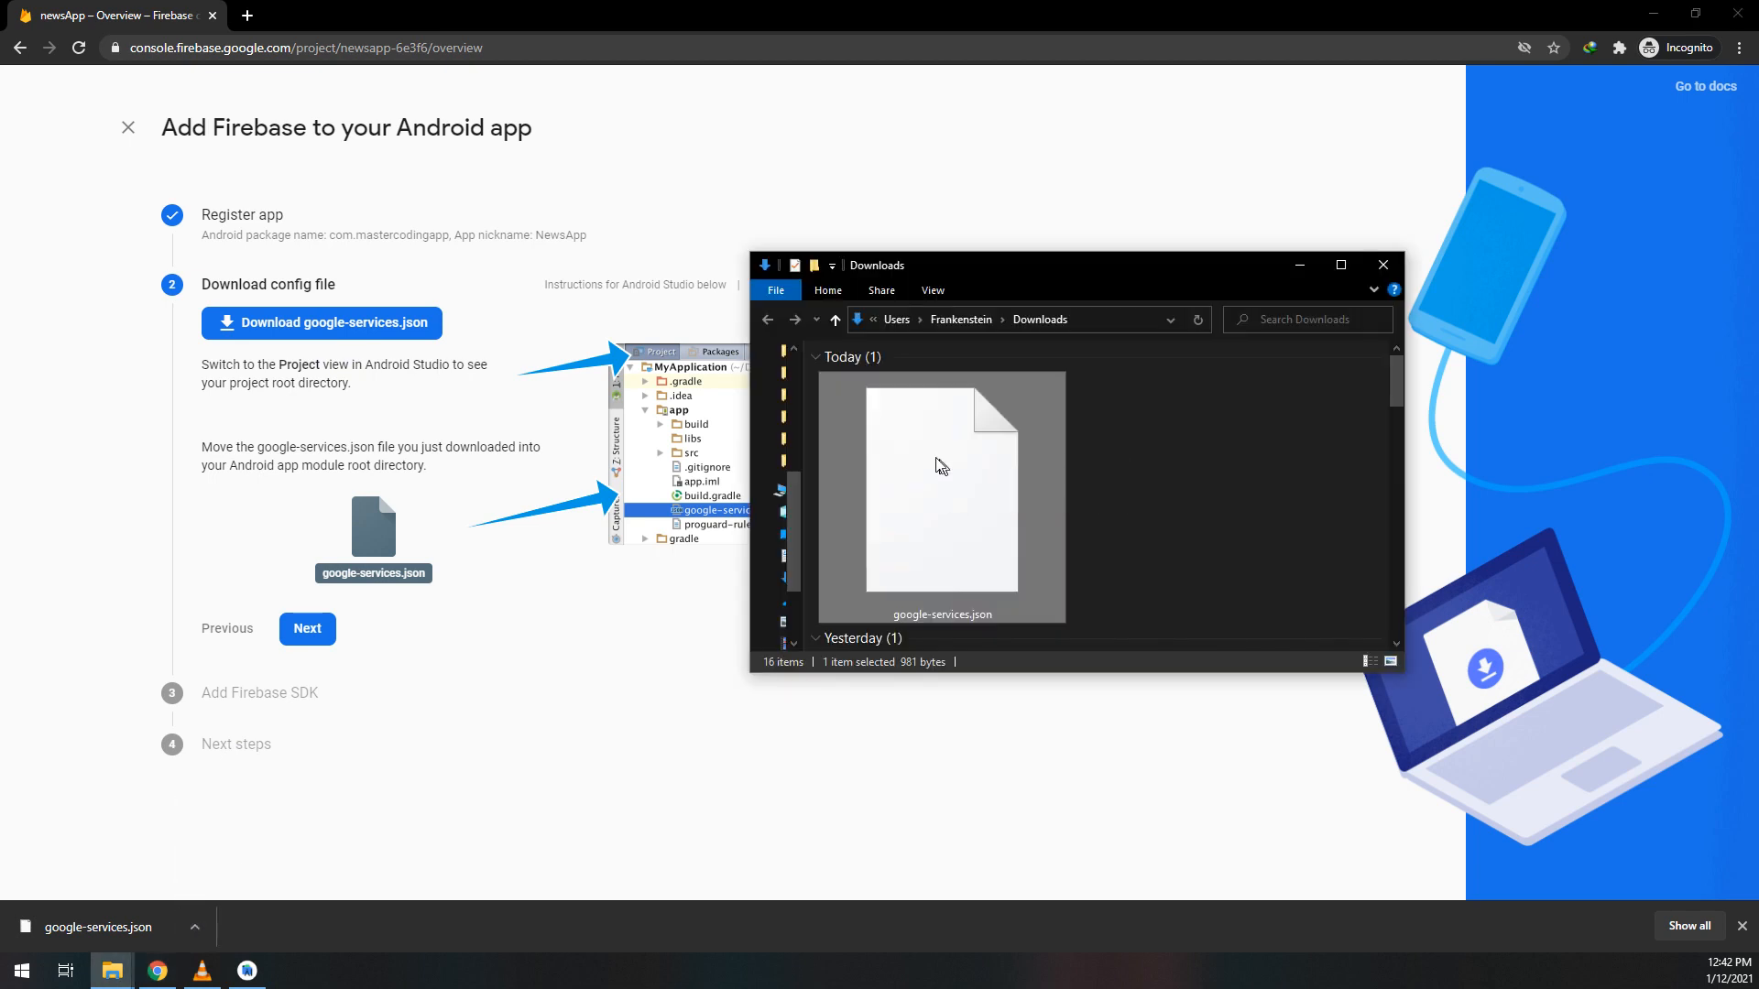
right_click(940, 466)
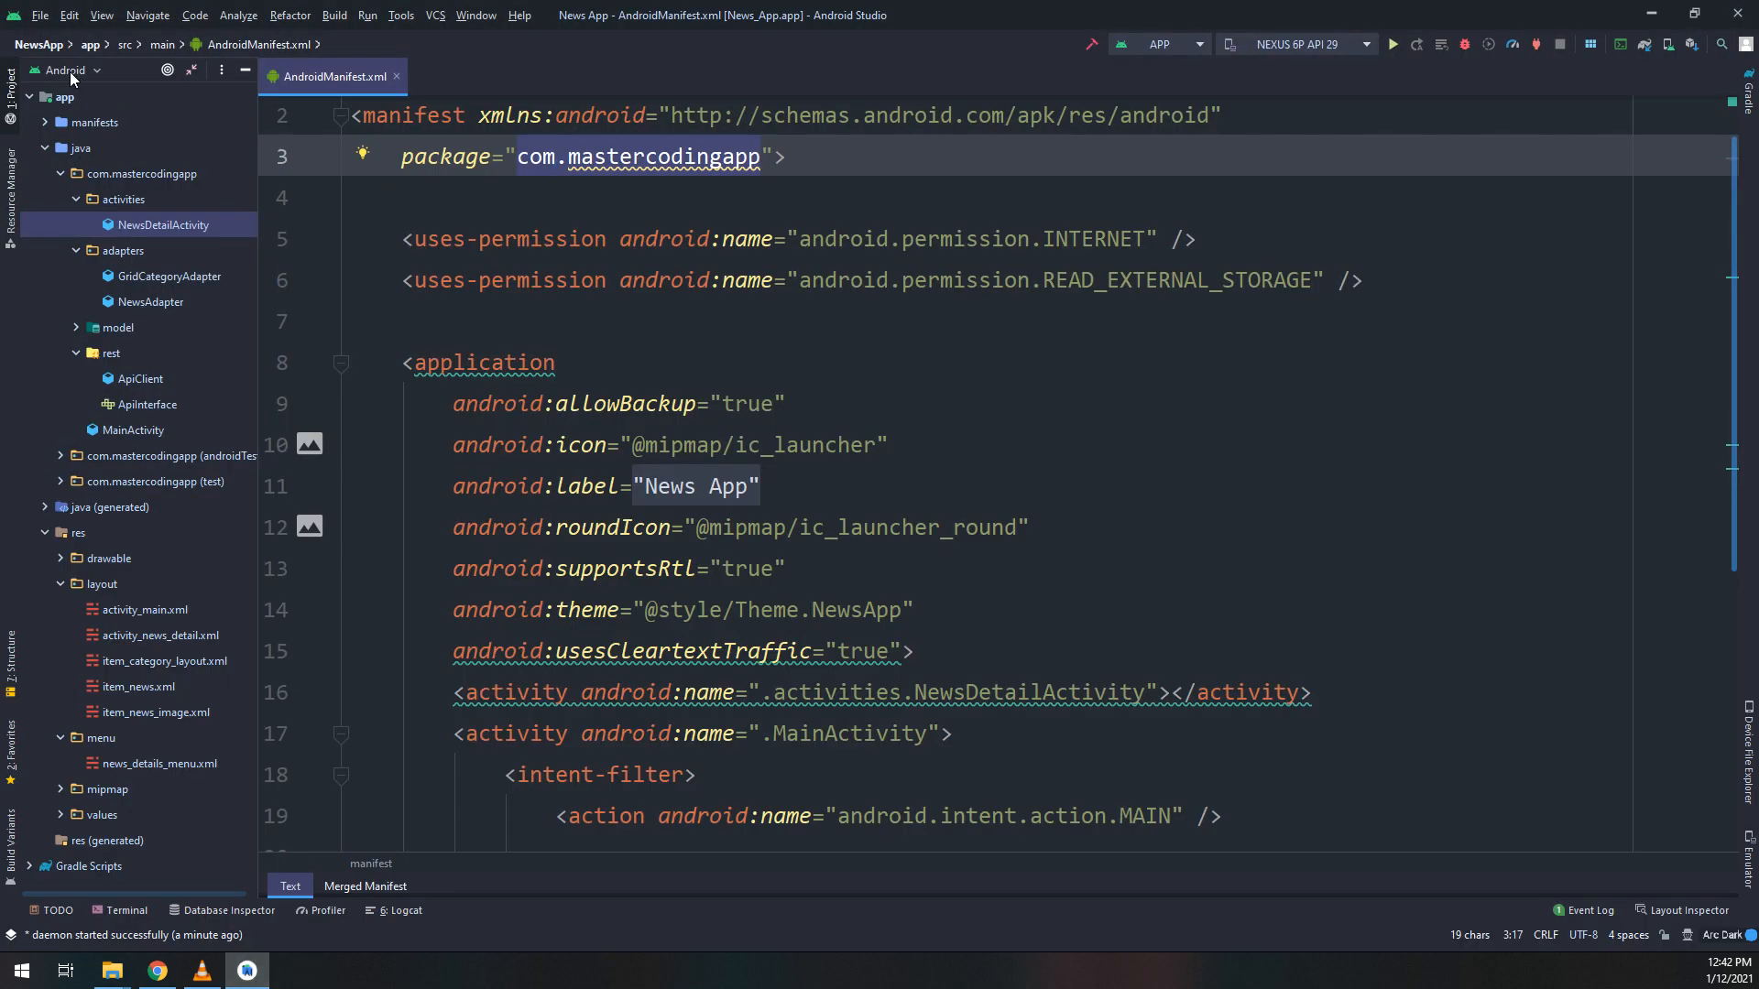
- In Project view, paste google-services.json into the NewsApp app folder and open it
click(65, 71)
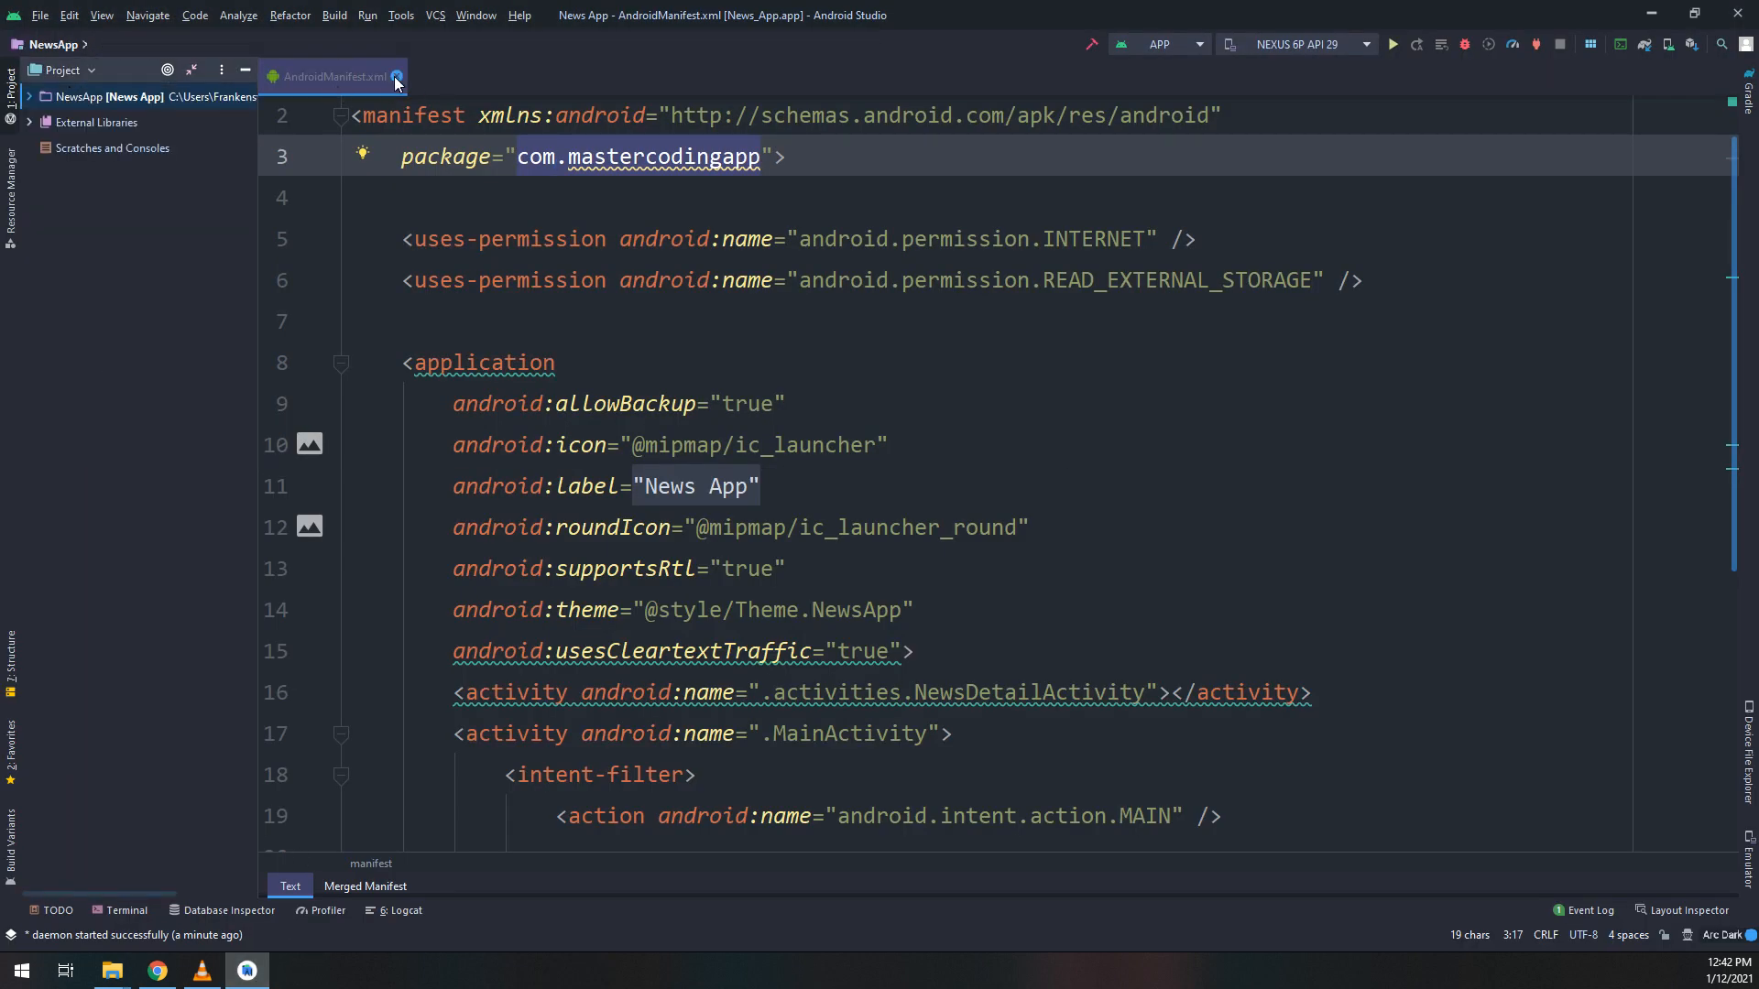
click(395, 76)
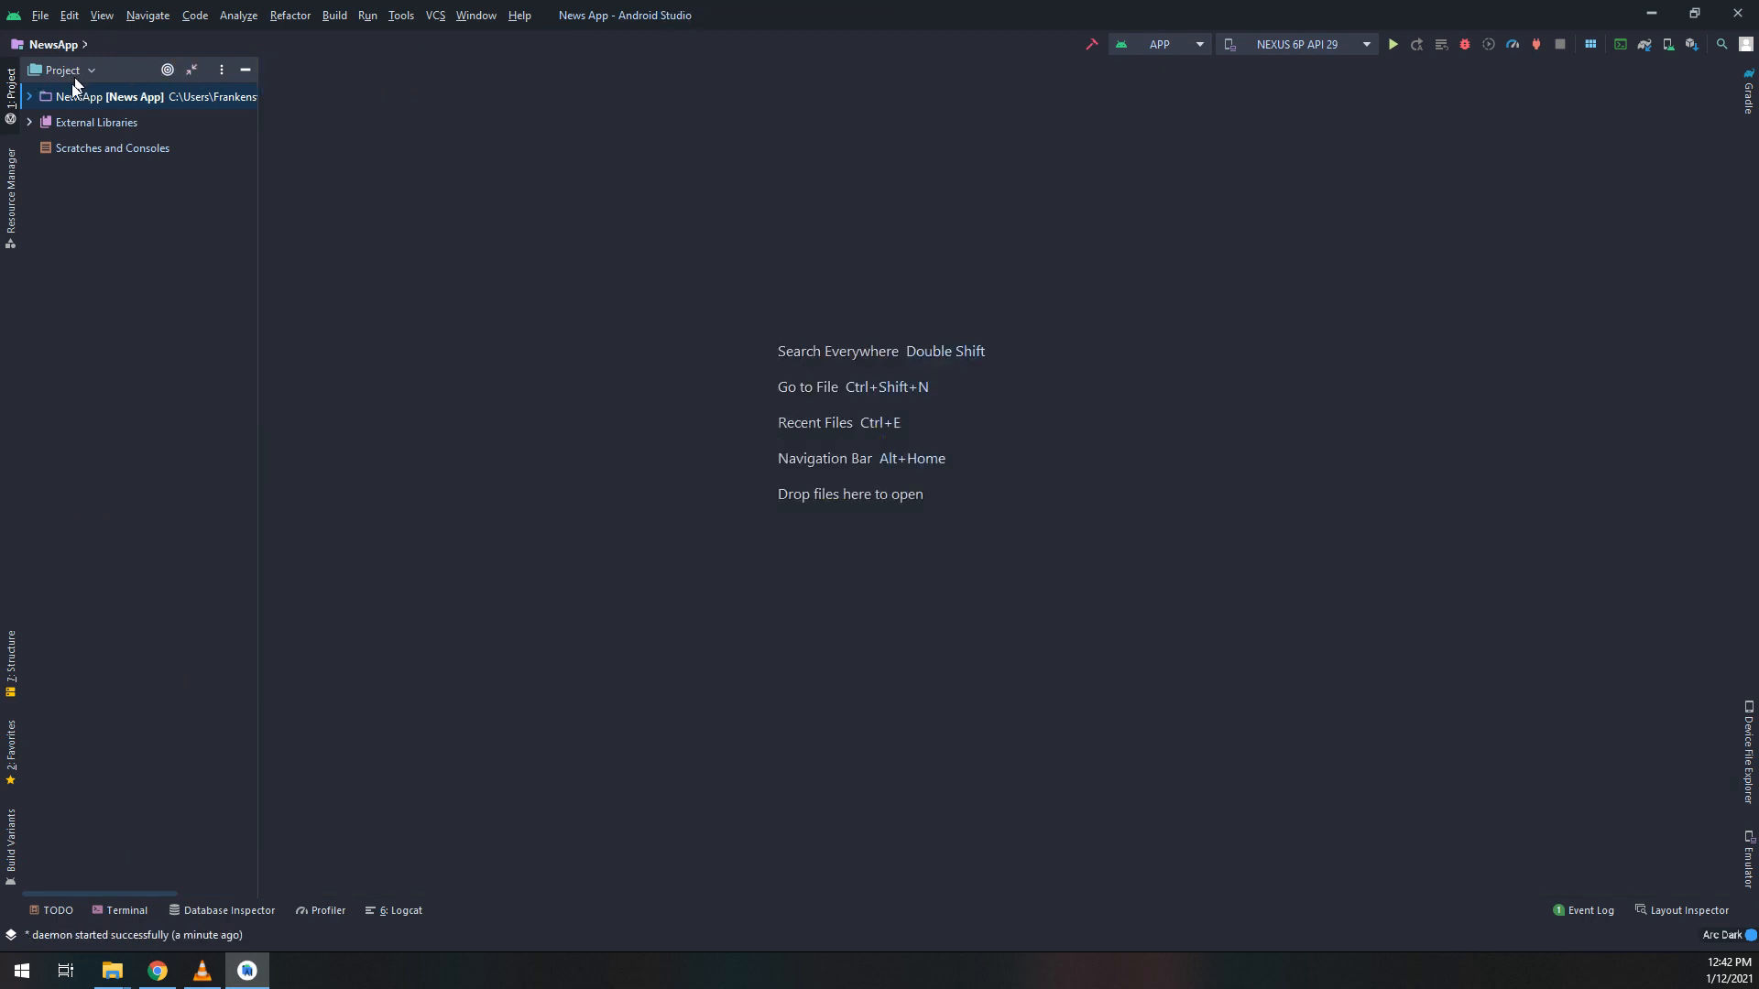
click(29, 96)
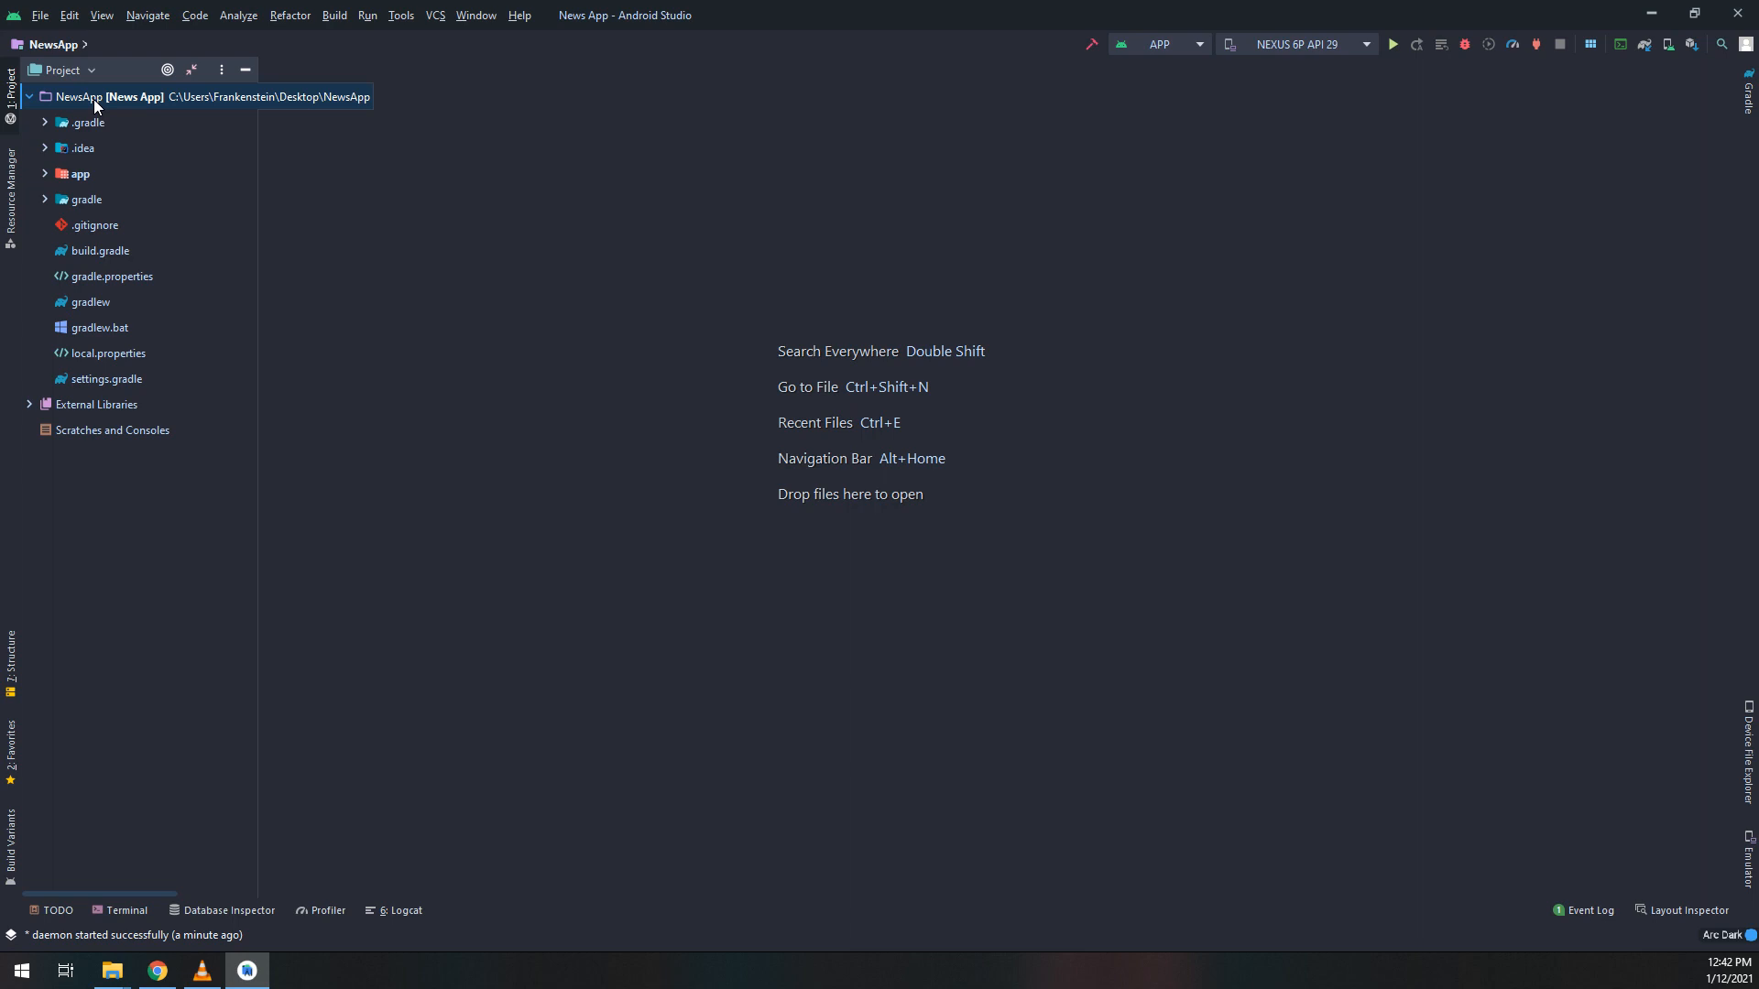
right_click(106, 96)
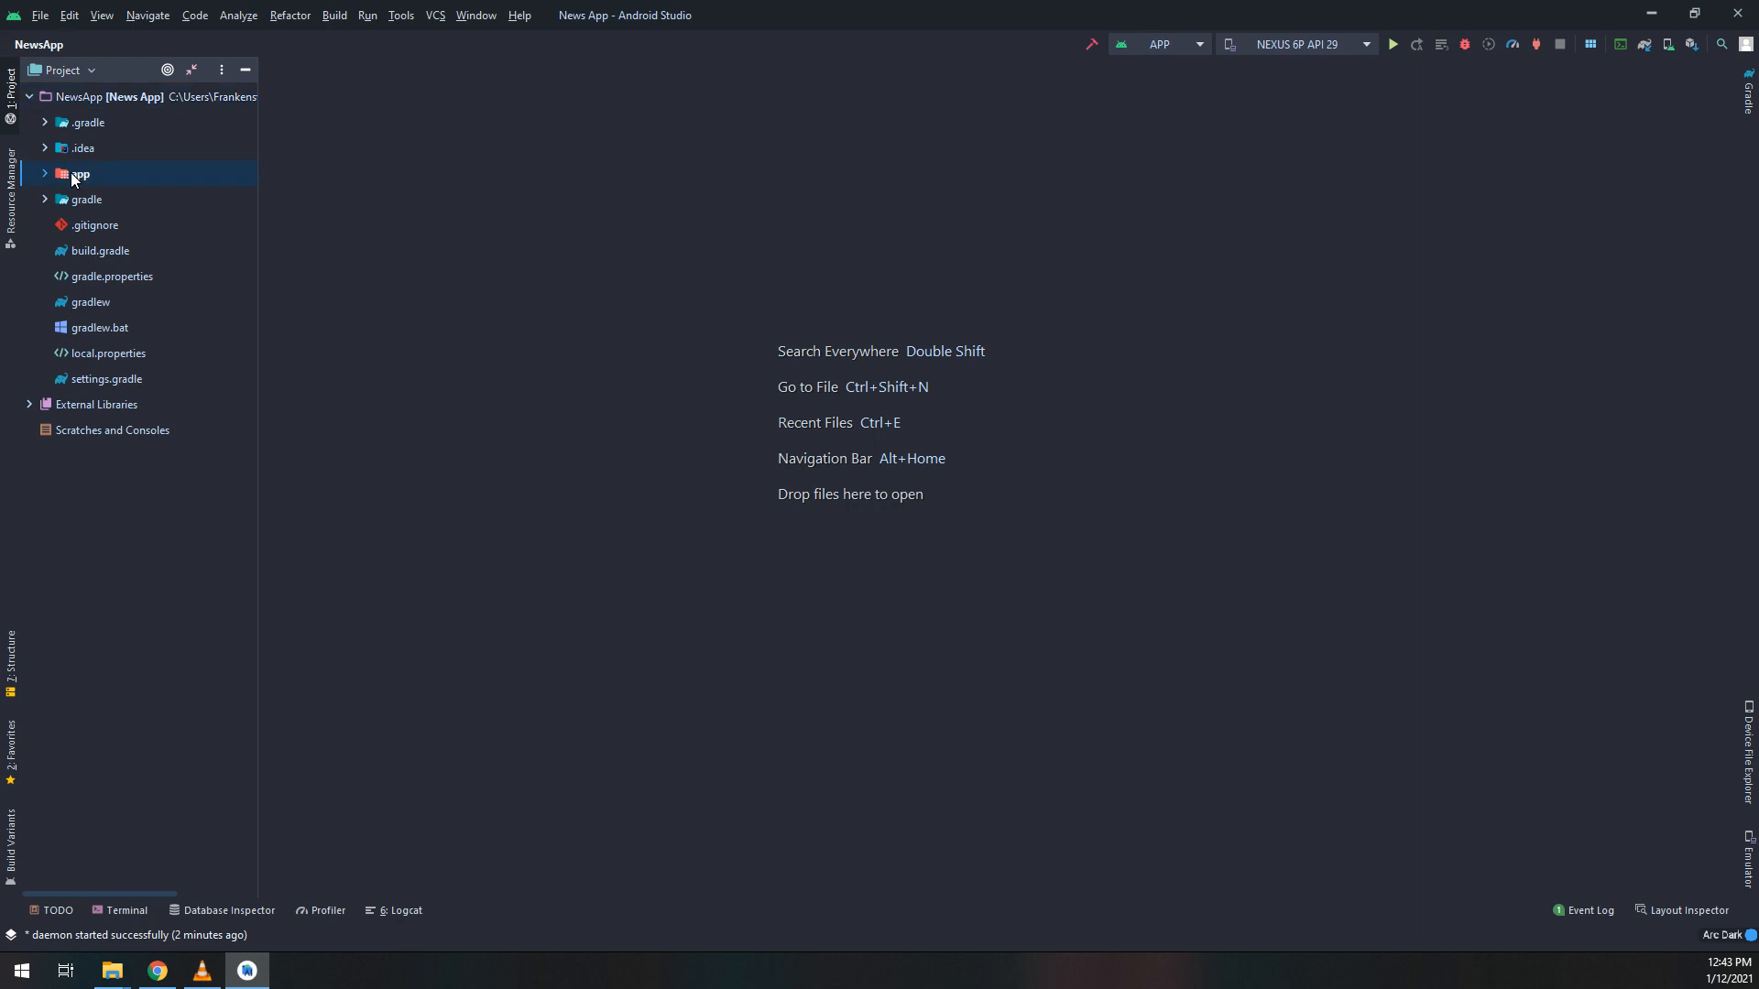
right_click(79, 174)
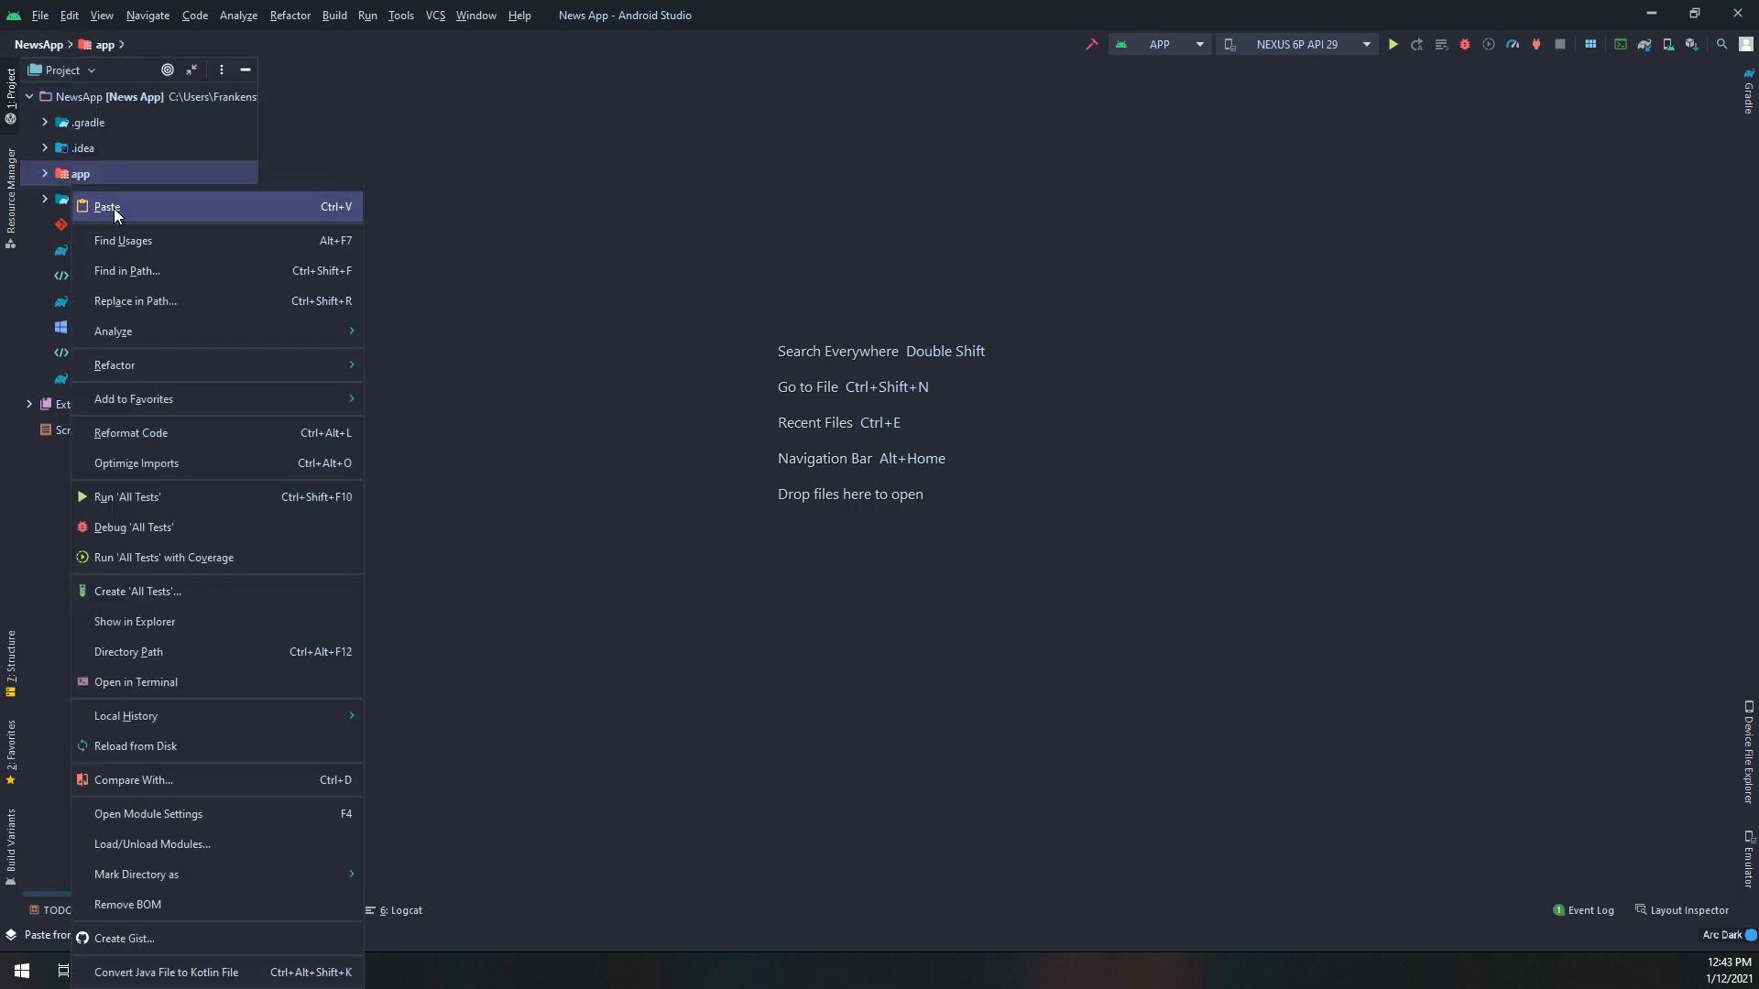
click(108, 207)
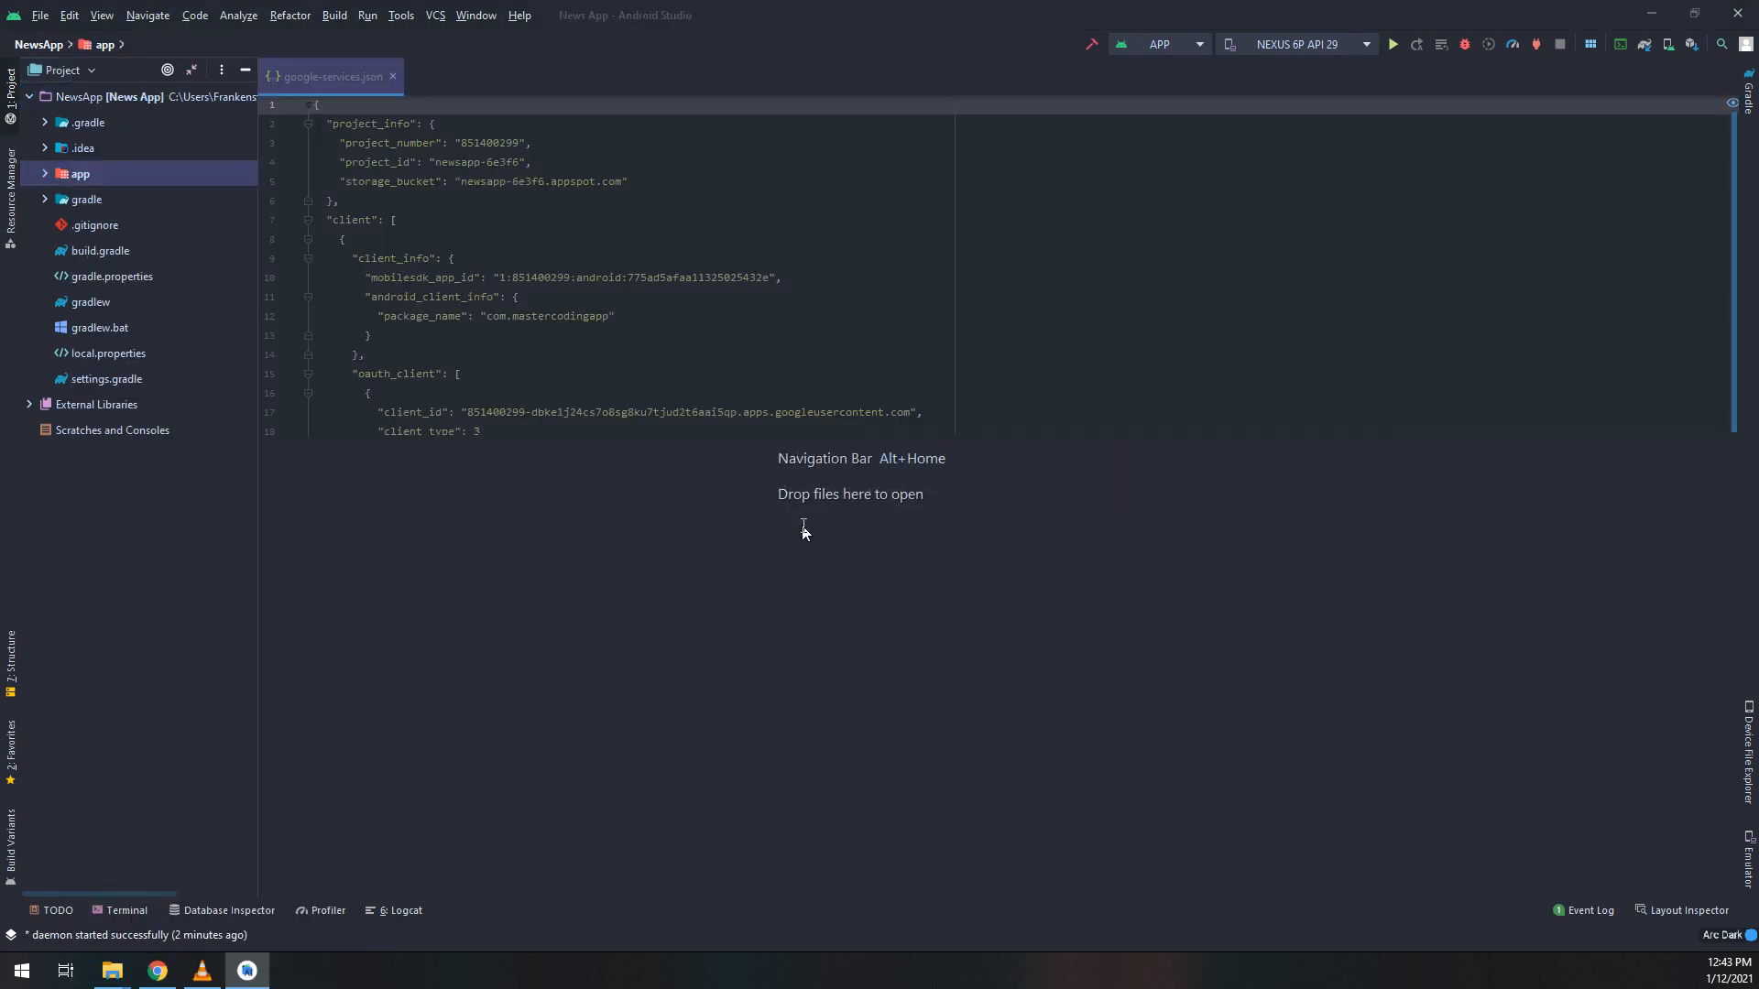
click(45, 173)
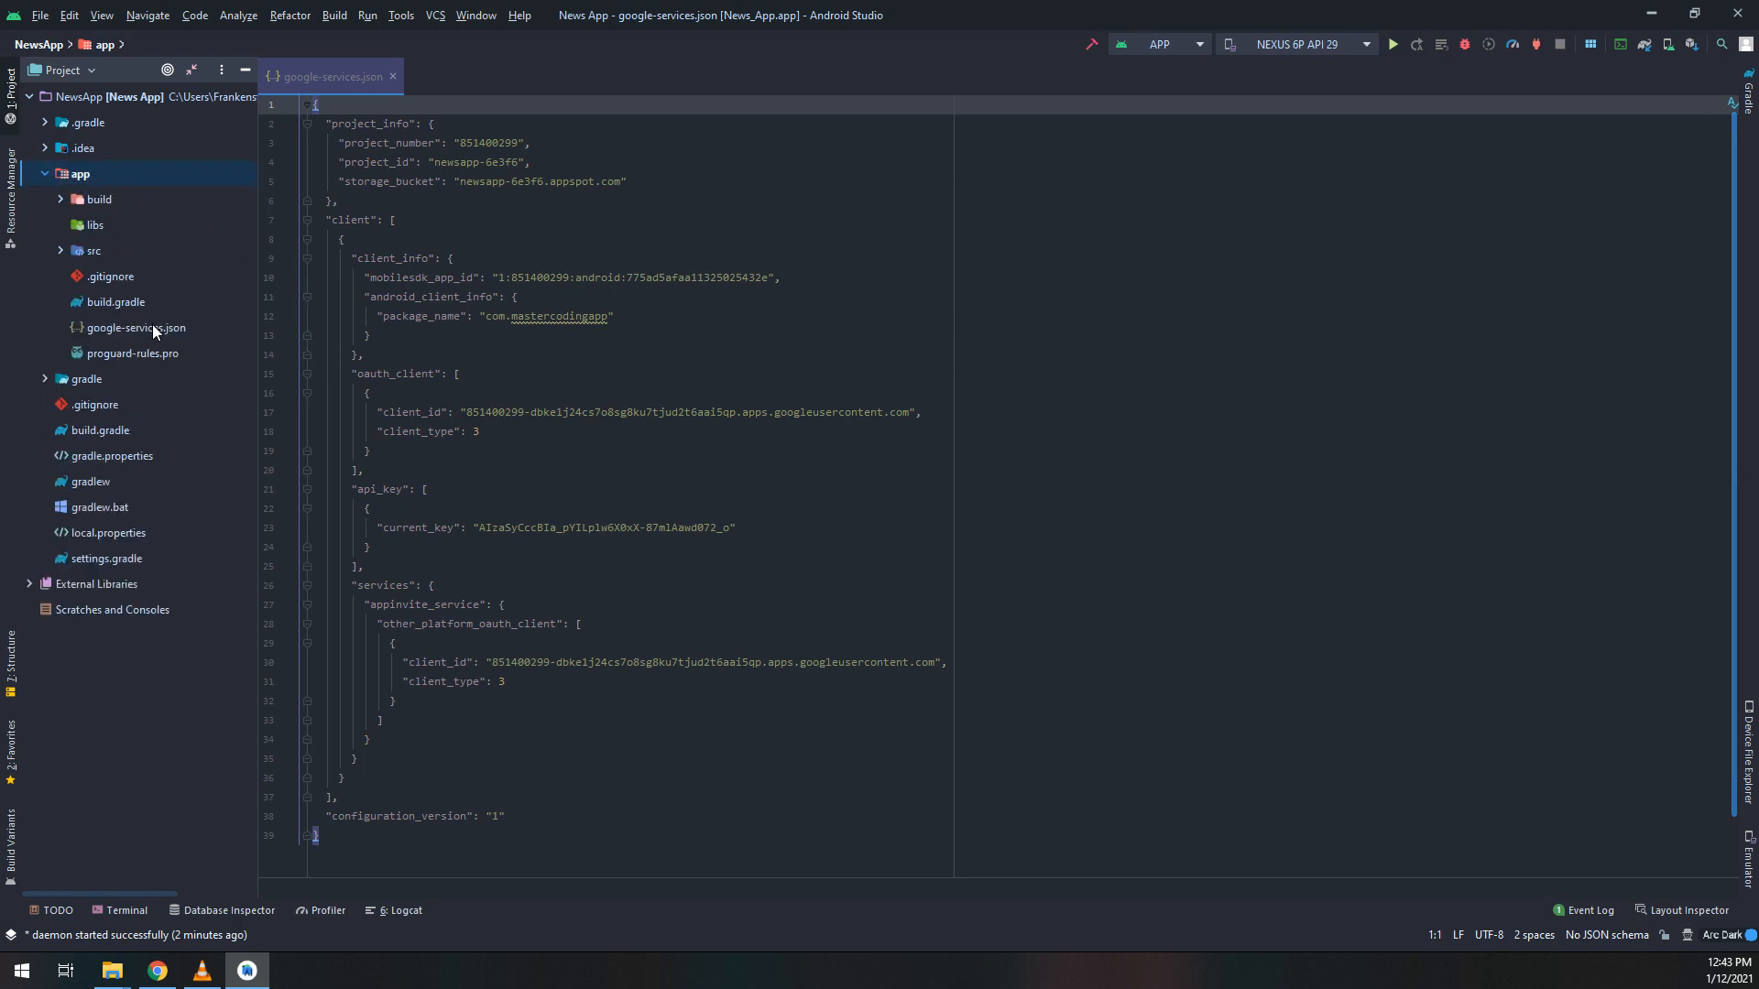
click(137, 328)
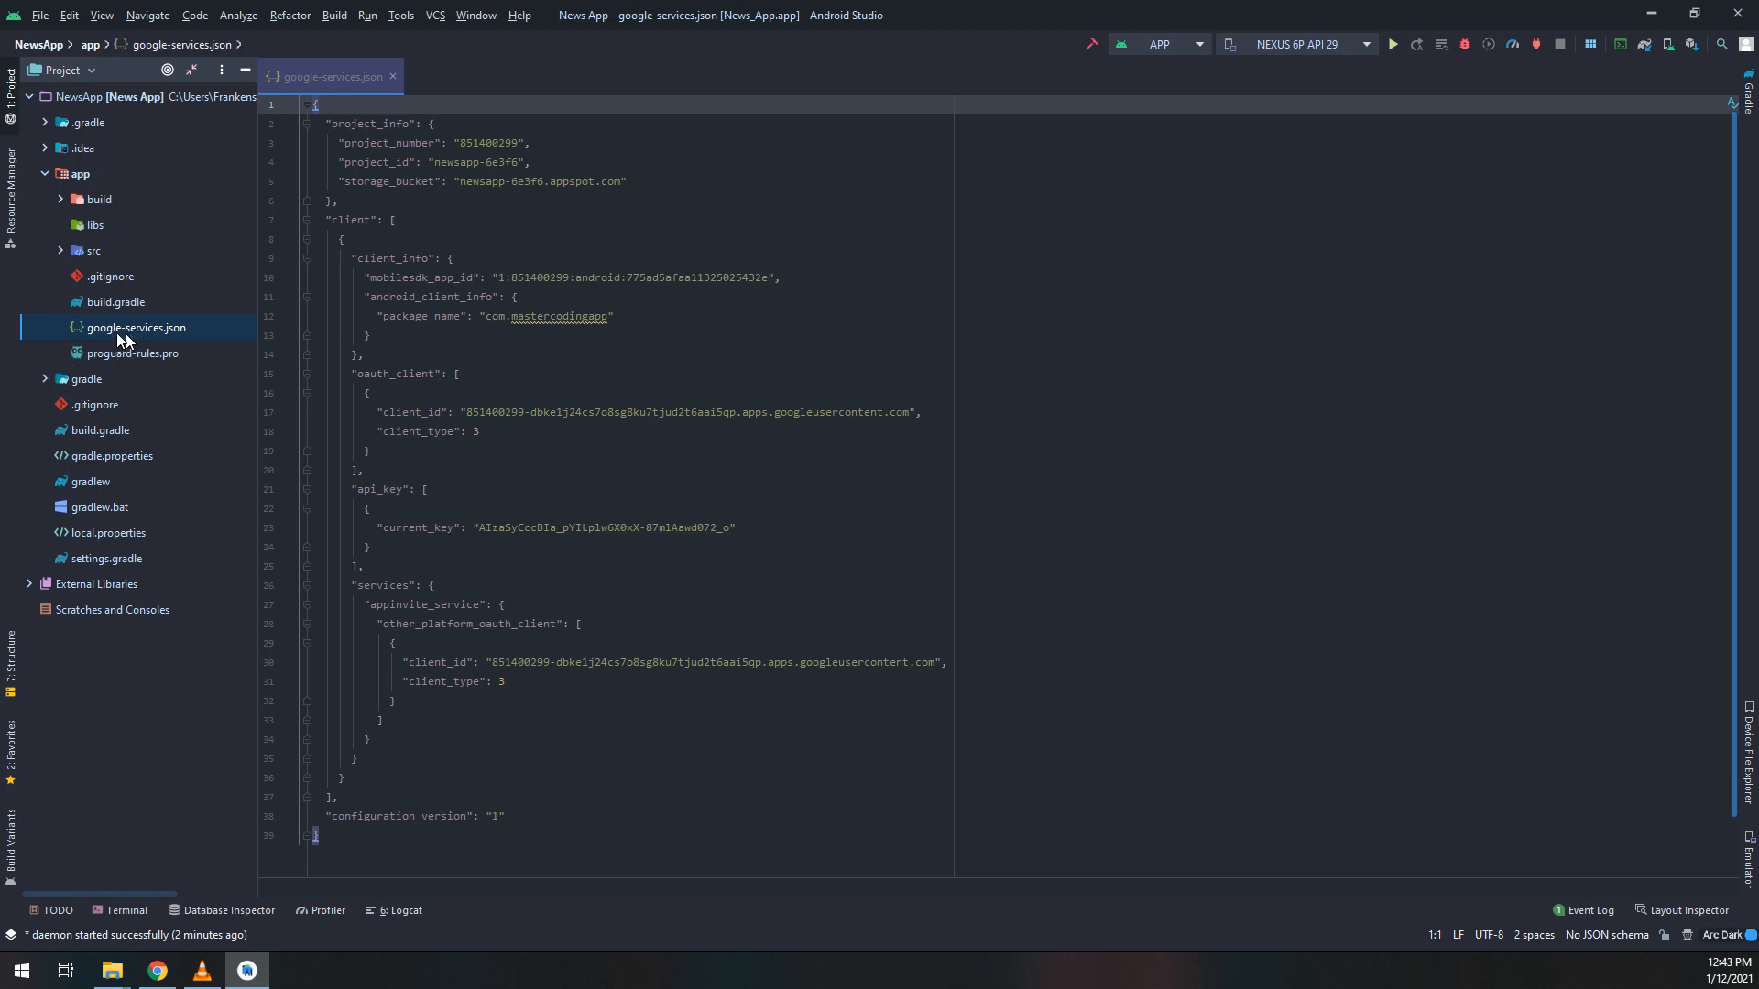
mouse_move(98, 70)
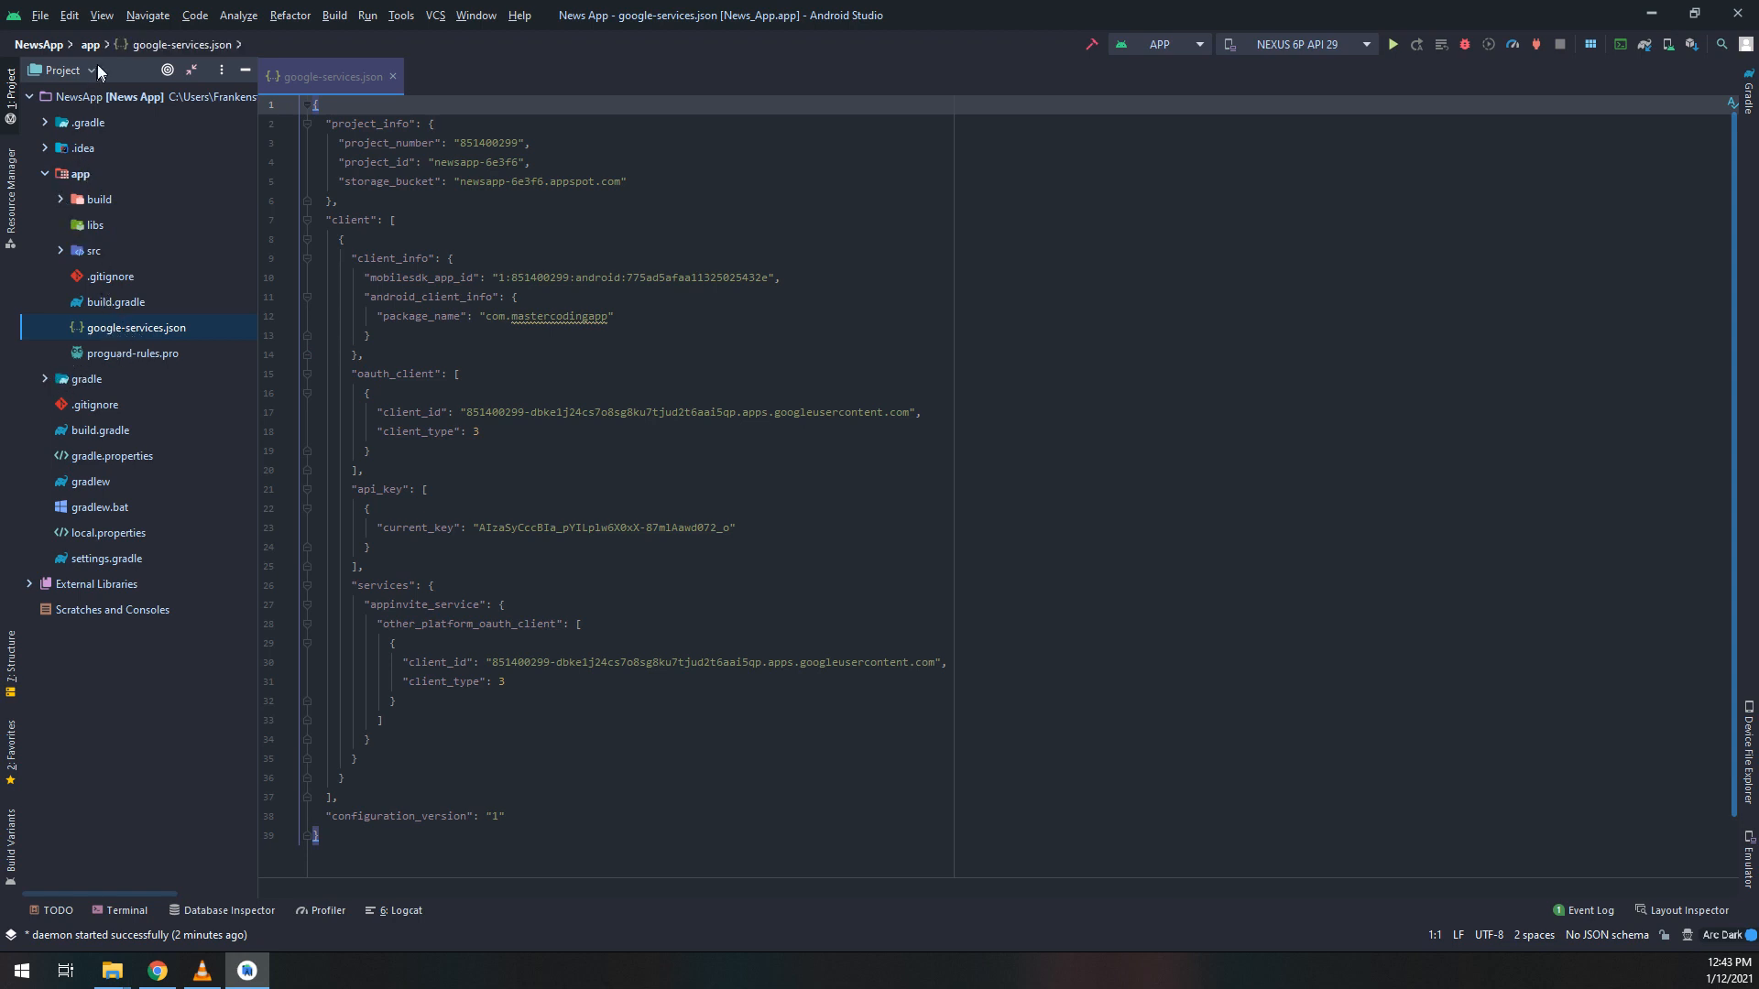
mouse_move(102, 179)
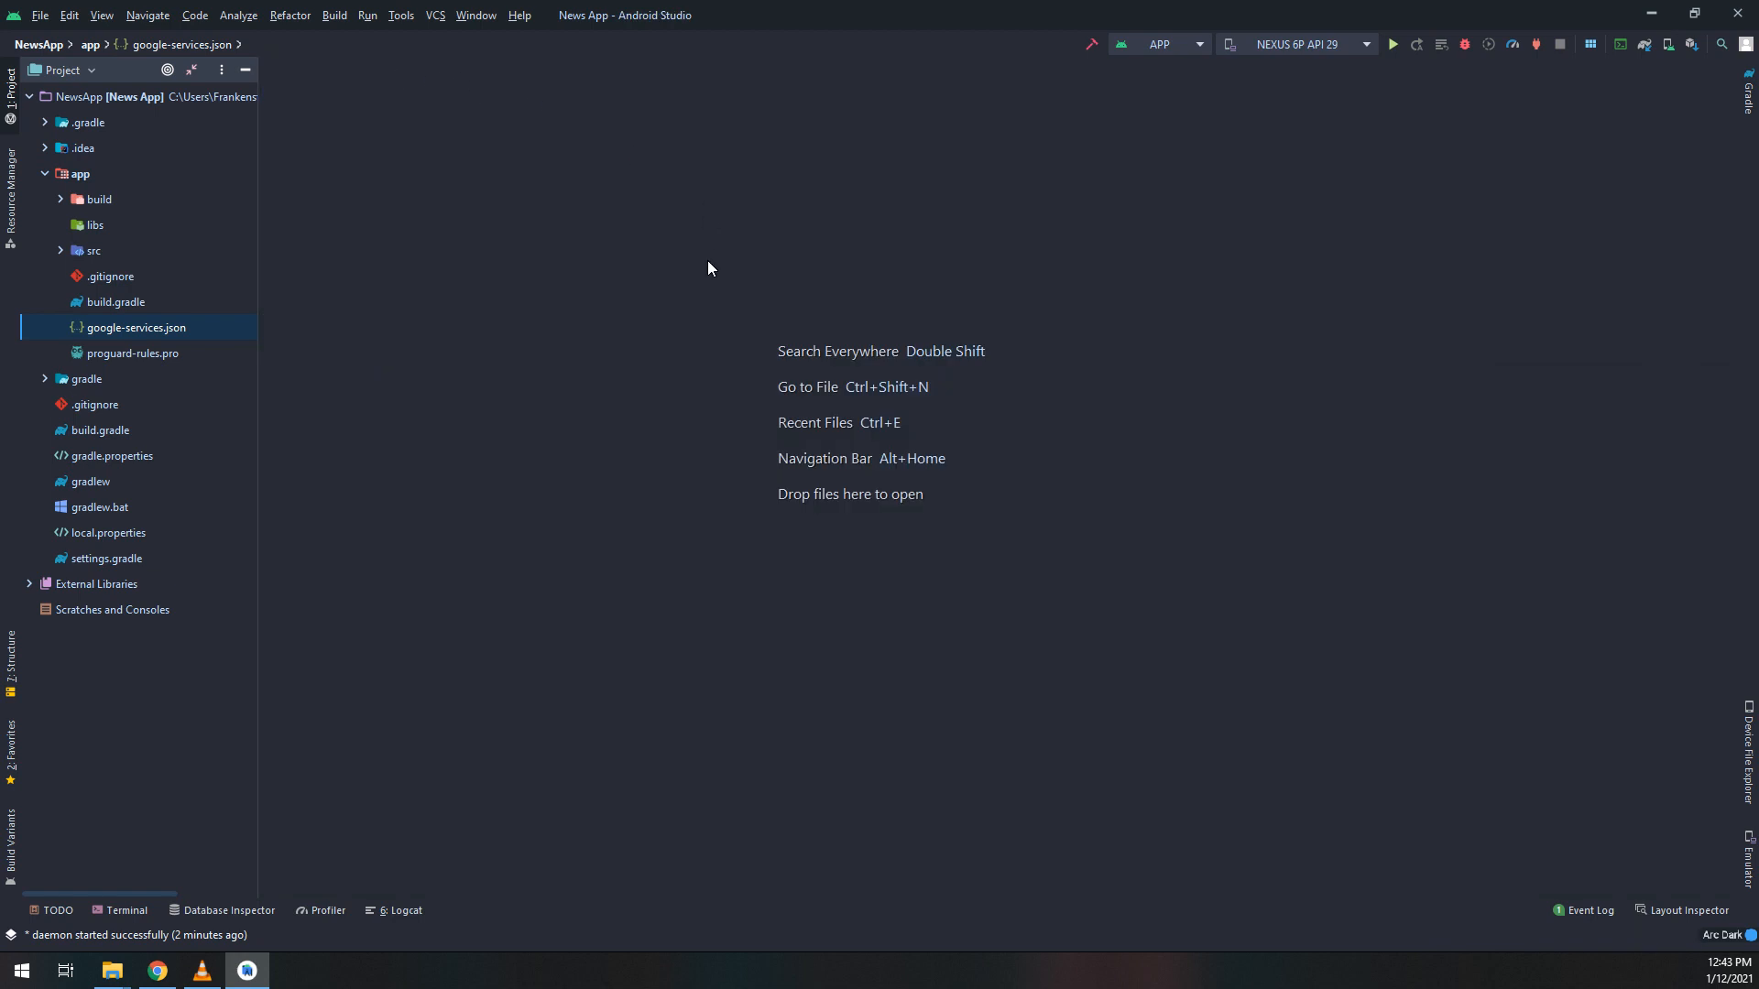
mouse_move(299, 729)
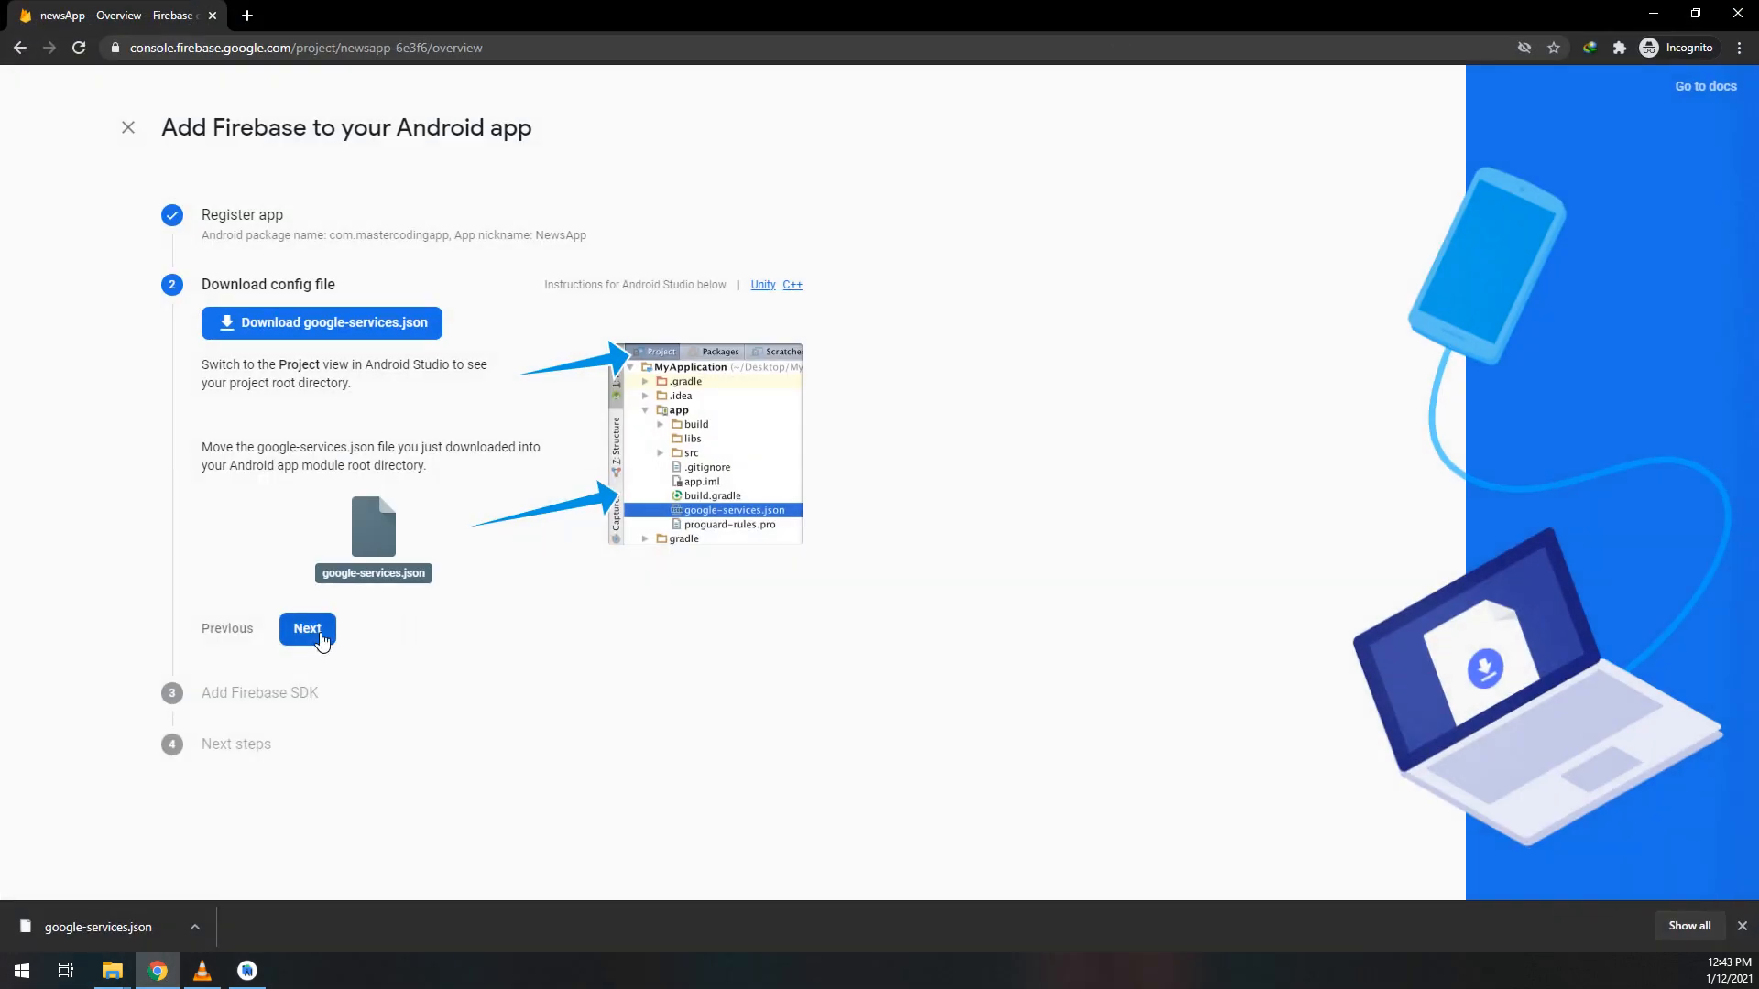
- Advance the Firebase wizard to Add Firebase SDK and scroll through the Gradle snippets
click(306, 628)
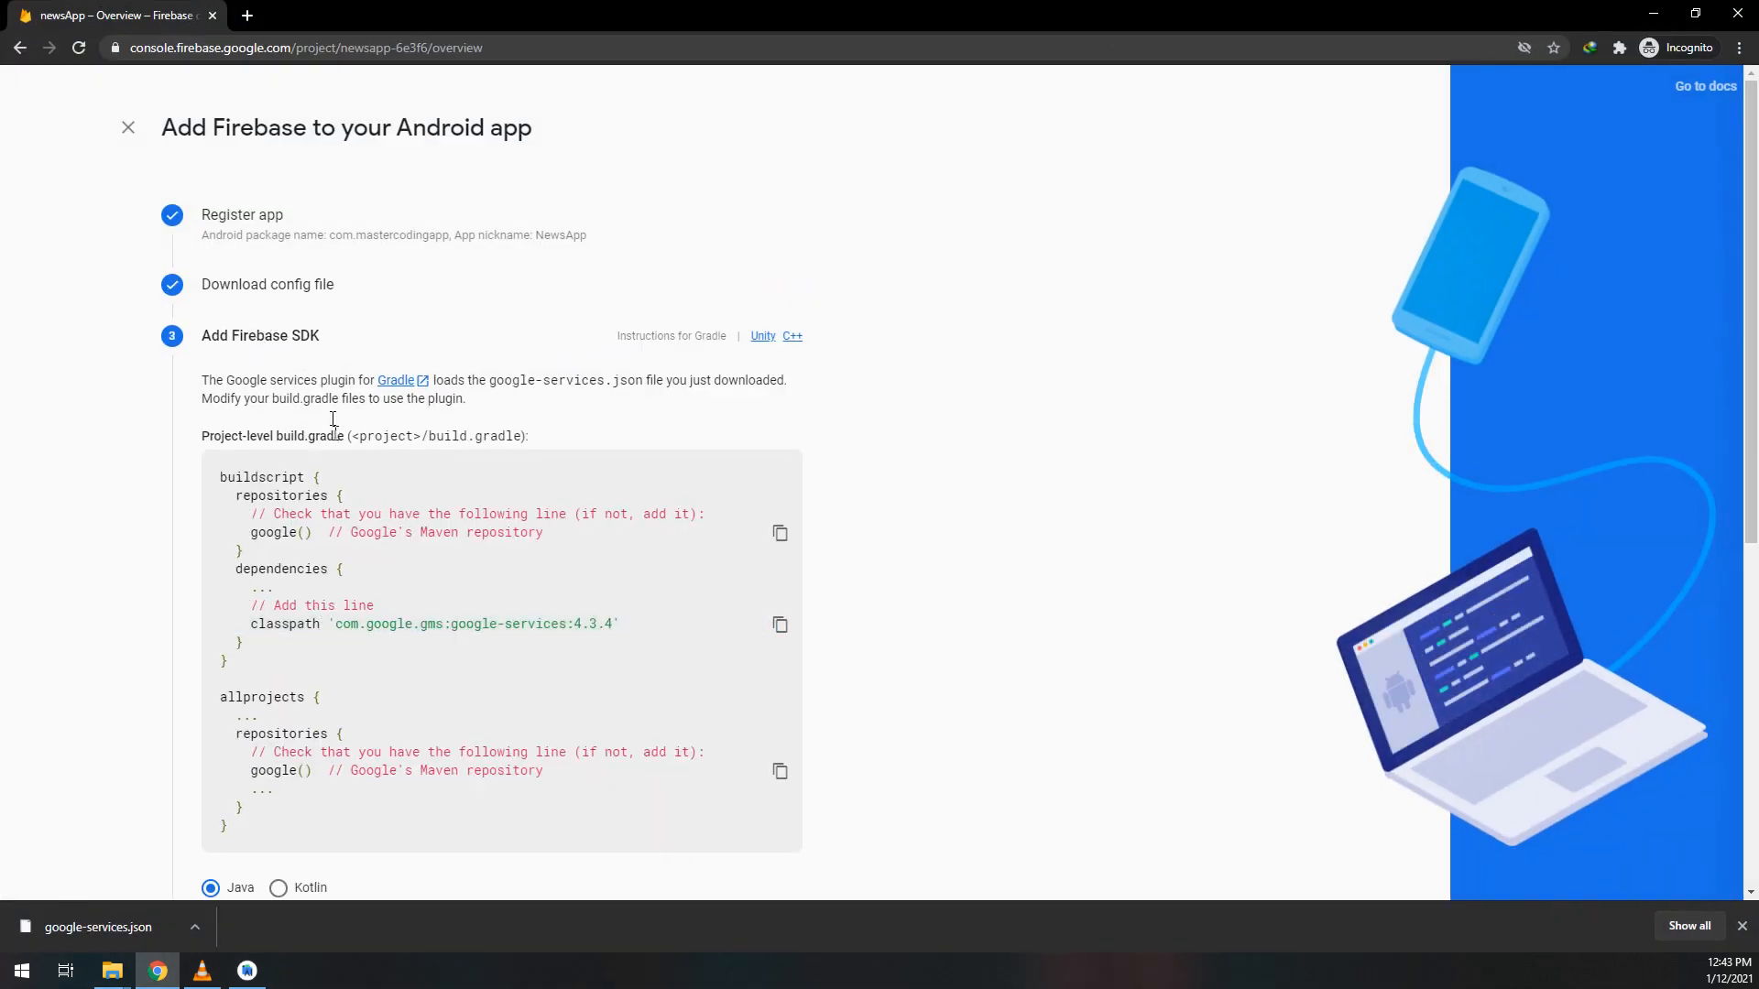
scroll(down, 3)
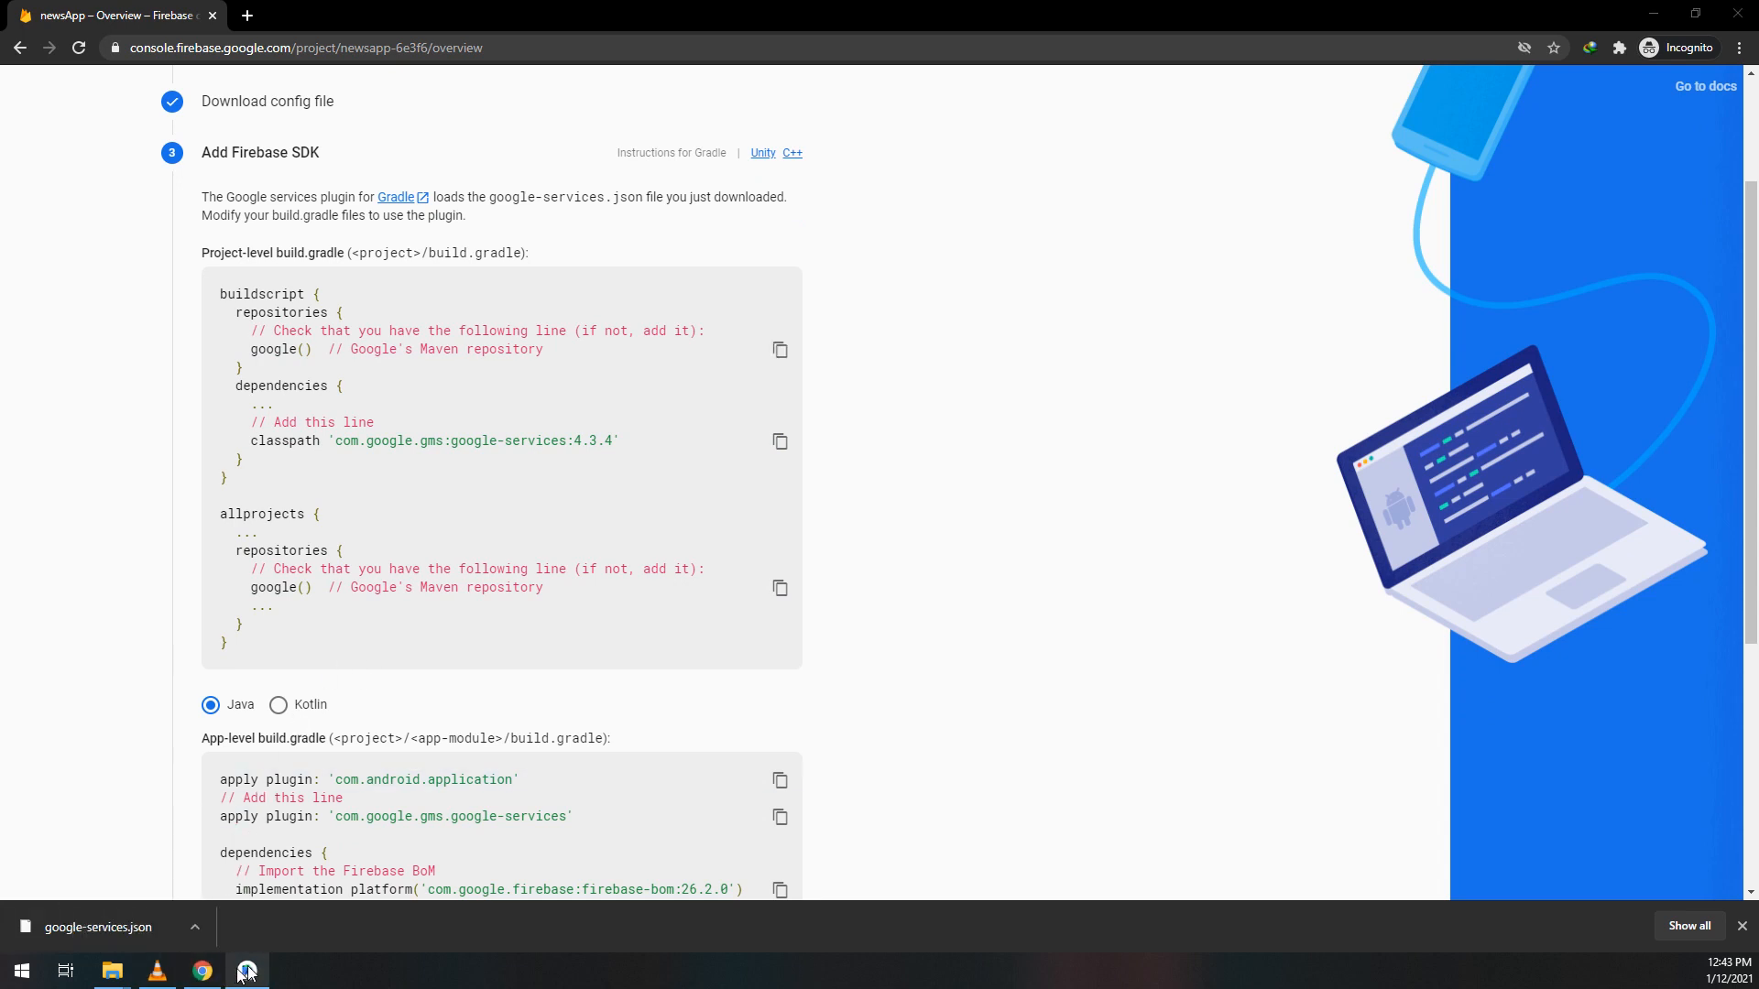
click(246, 970)
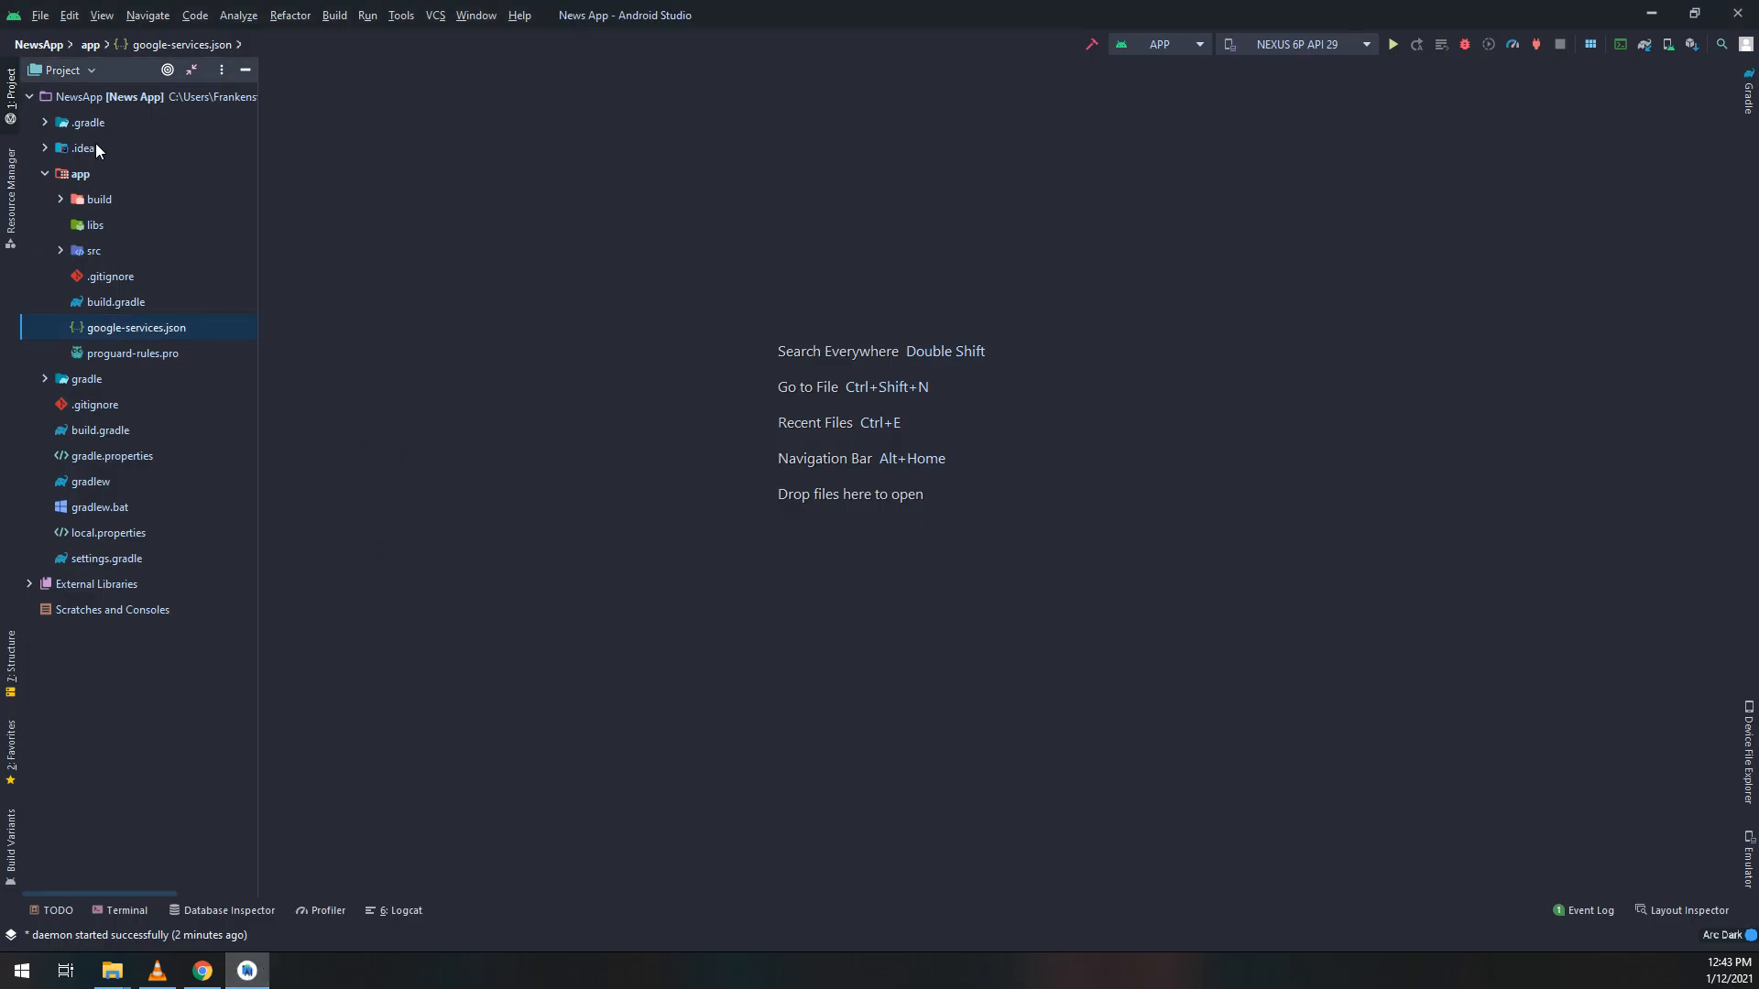
- Add classpath 'com.google.gms:google-services:4.3.4' to the project build.gradle and sync Gradle
click(60, 70)
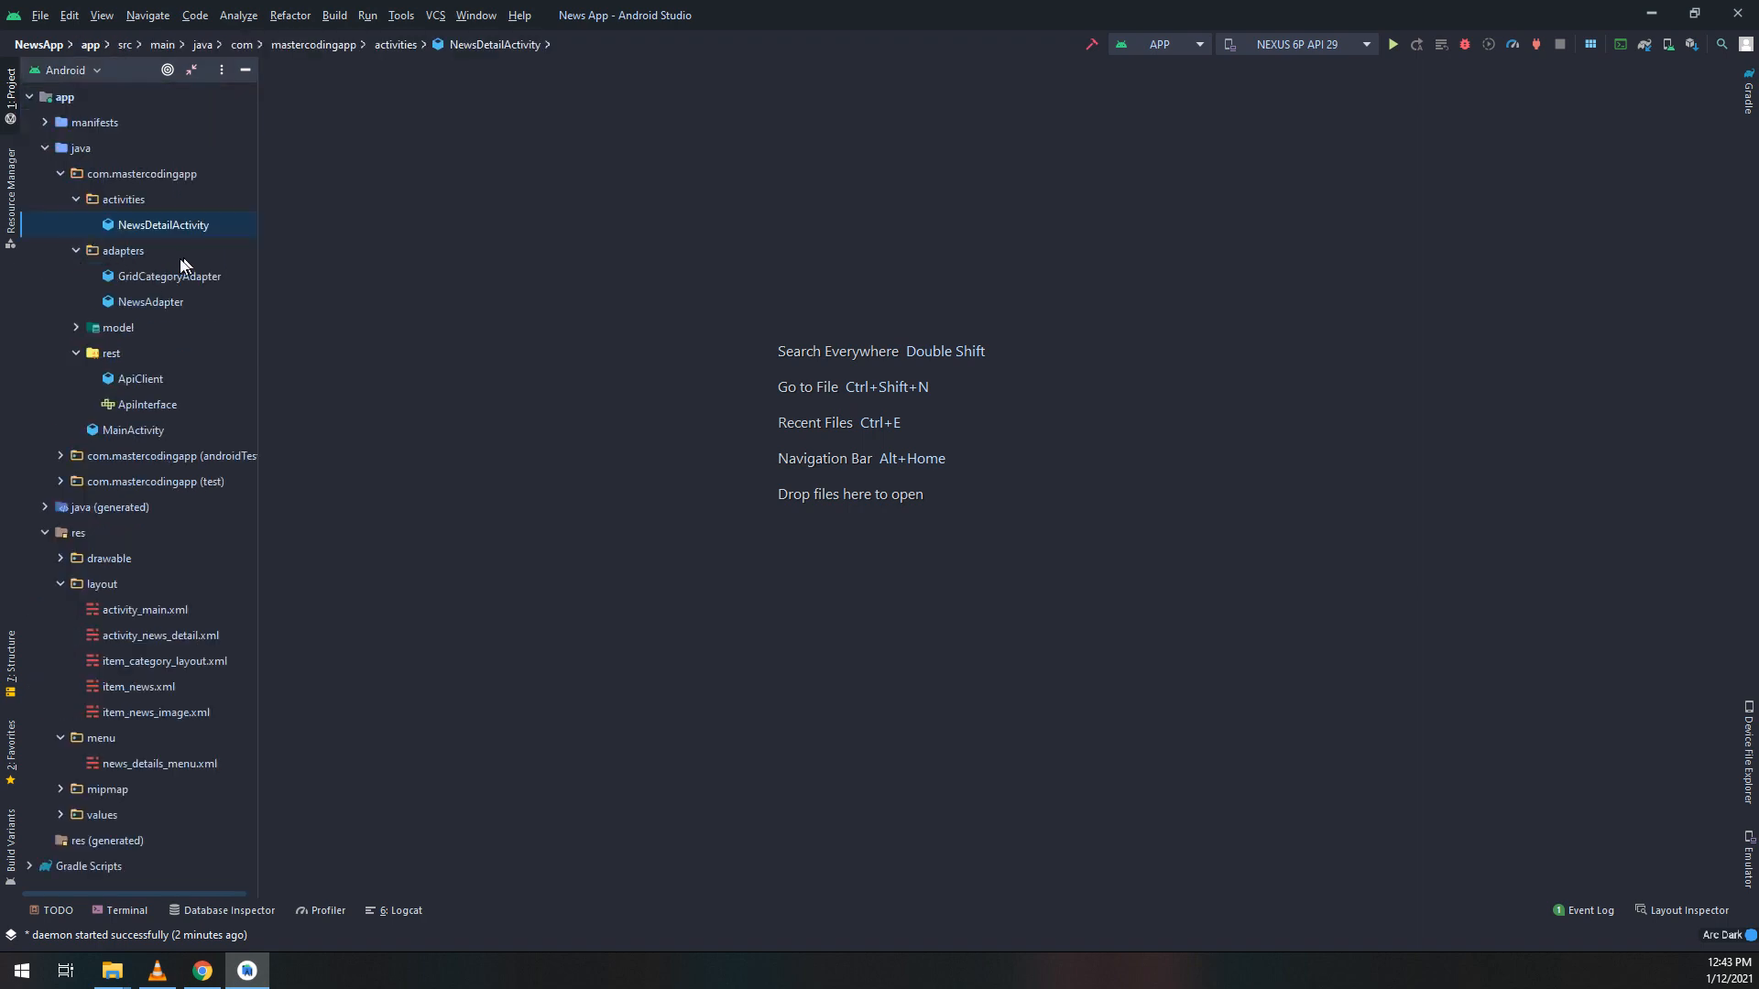
mouse_move(189, 766)
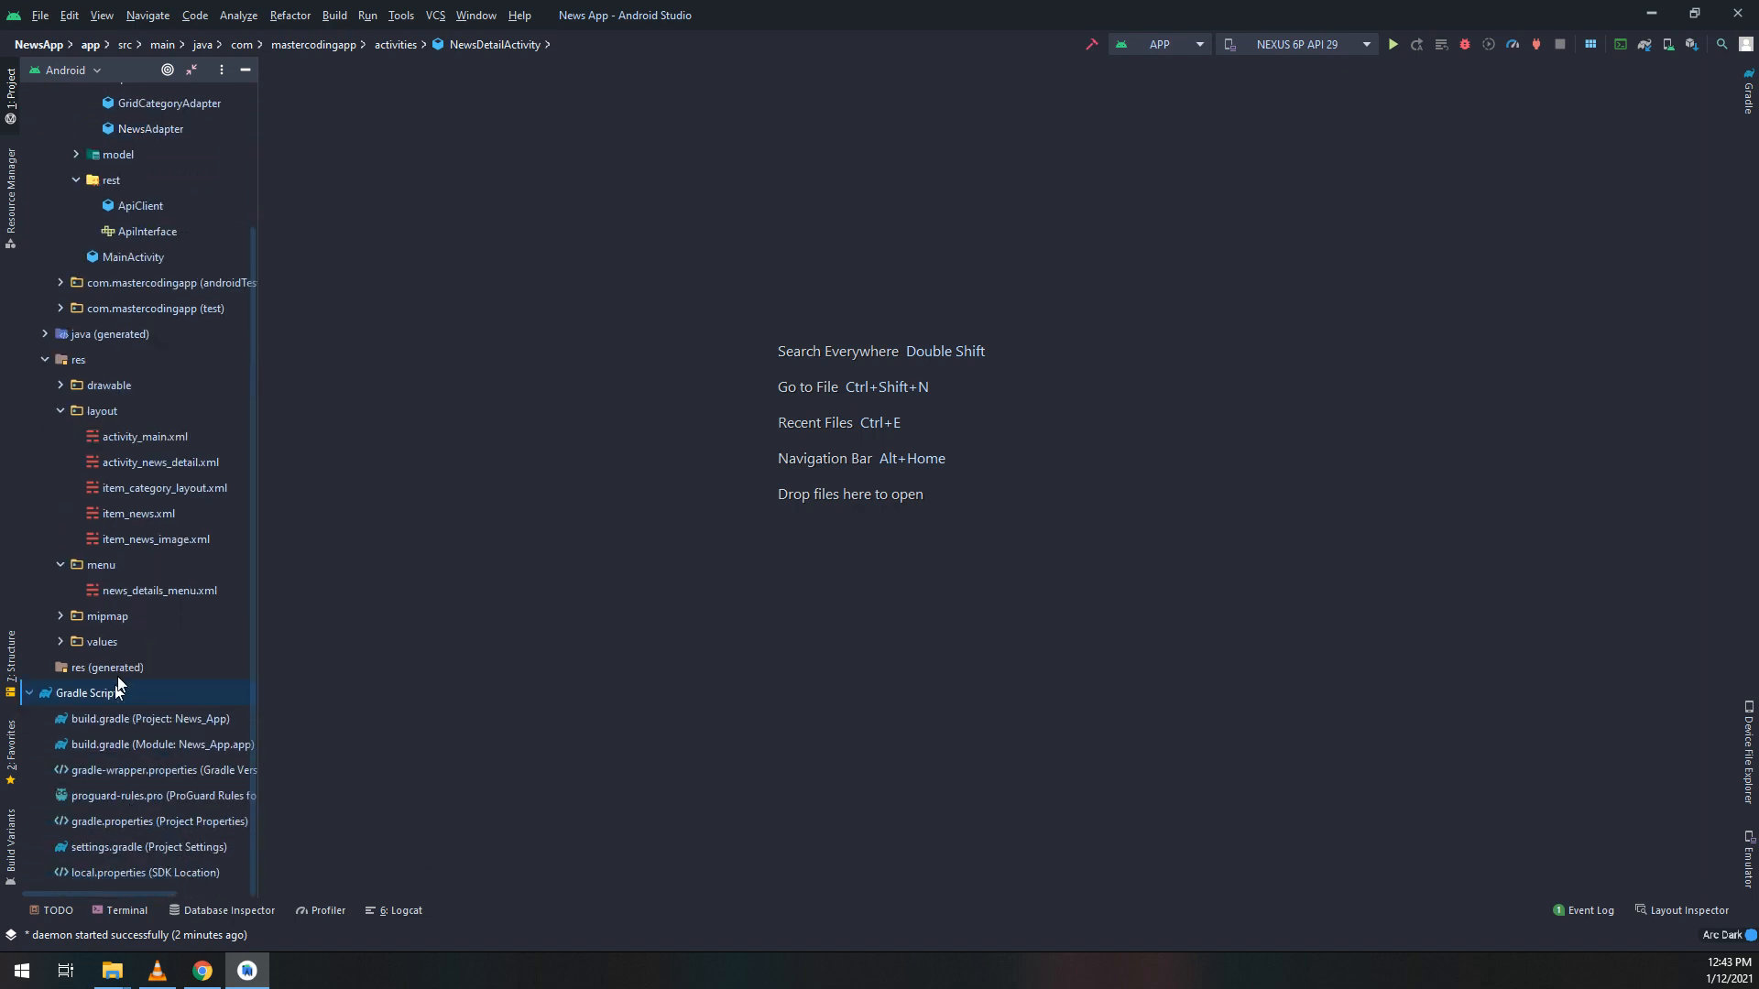
double_click(160, 744)
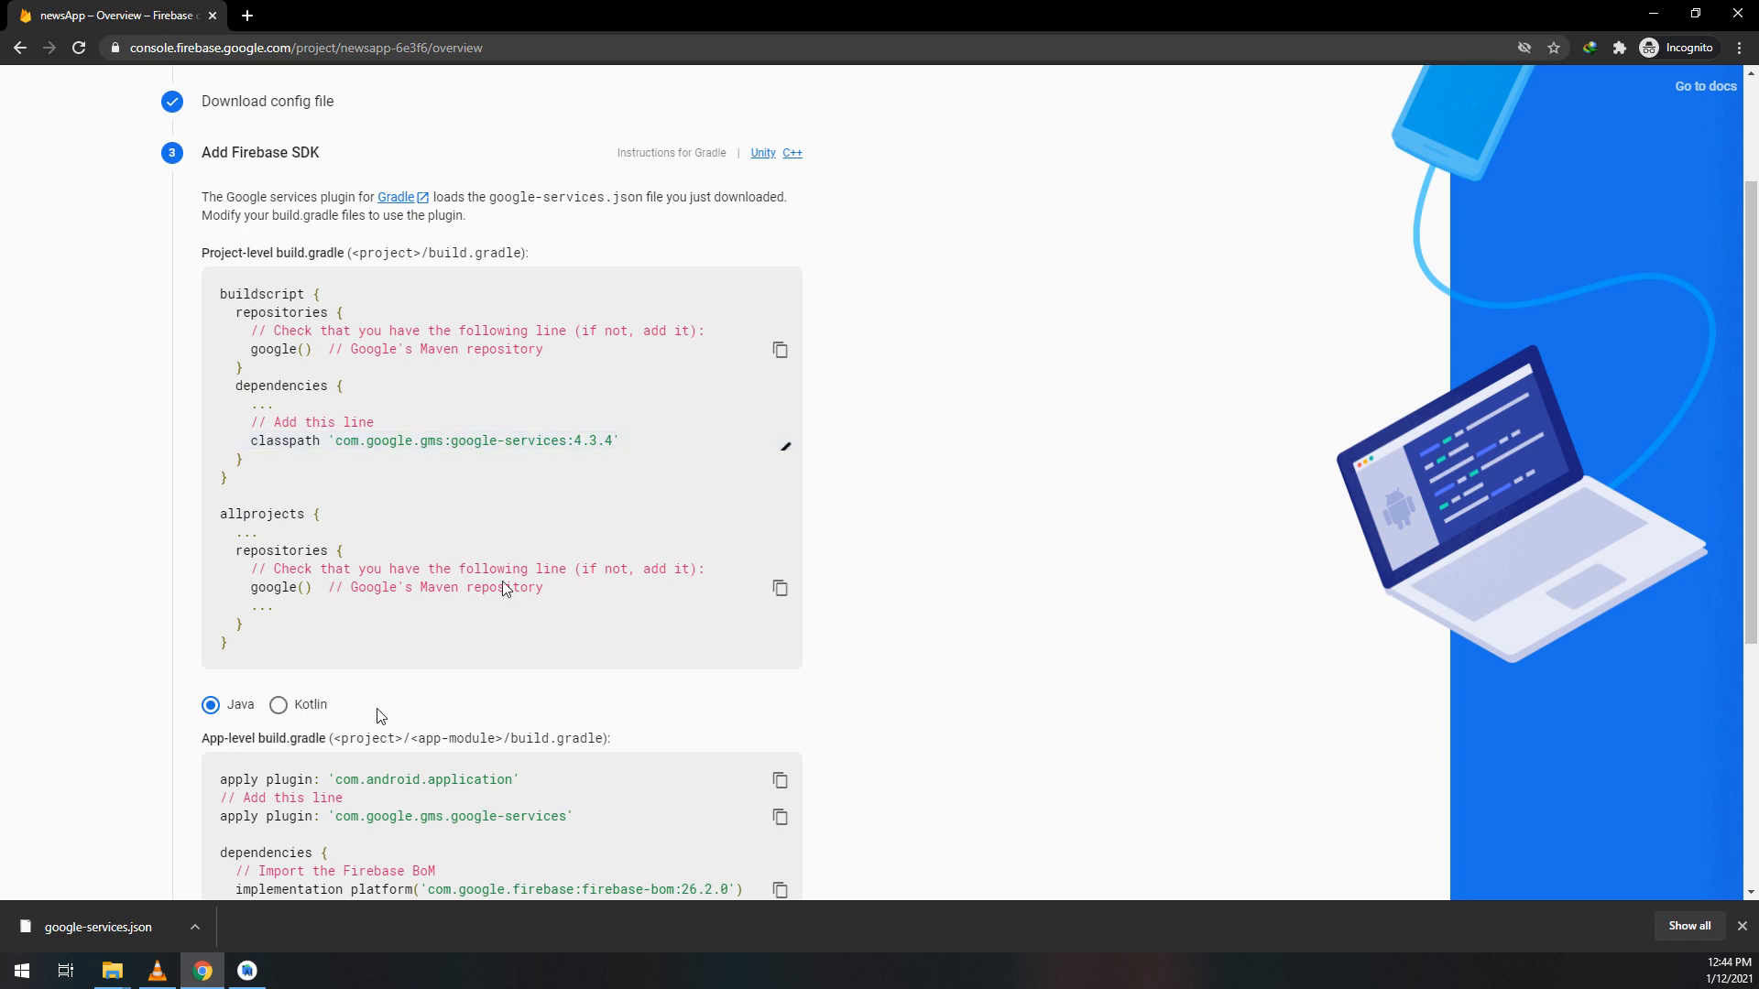
click(246, 970)
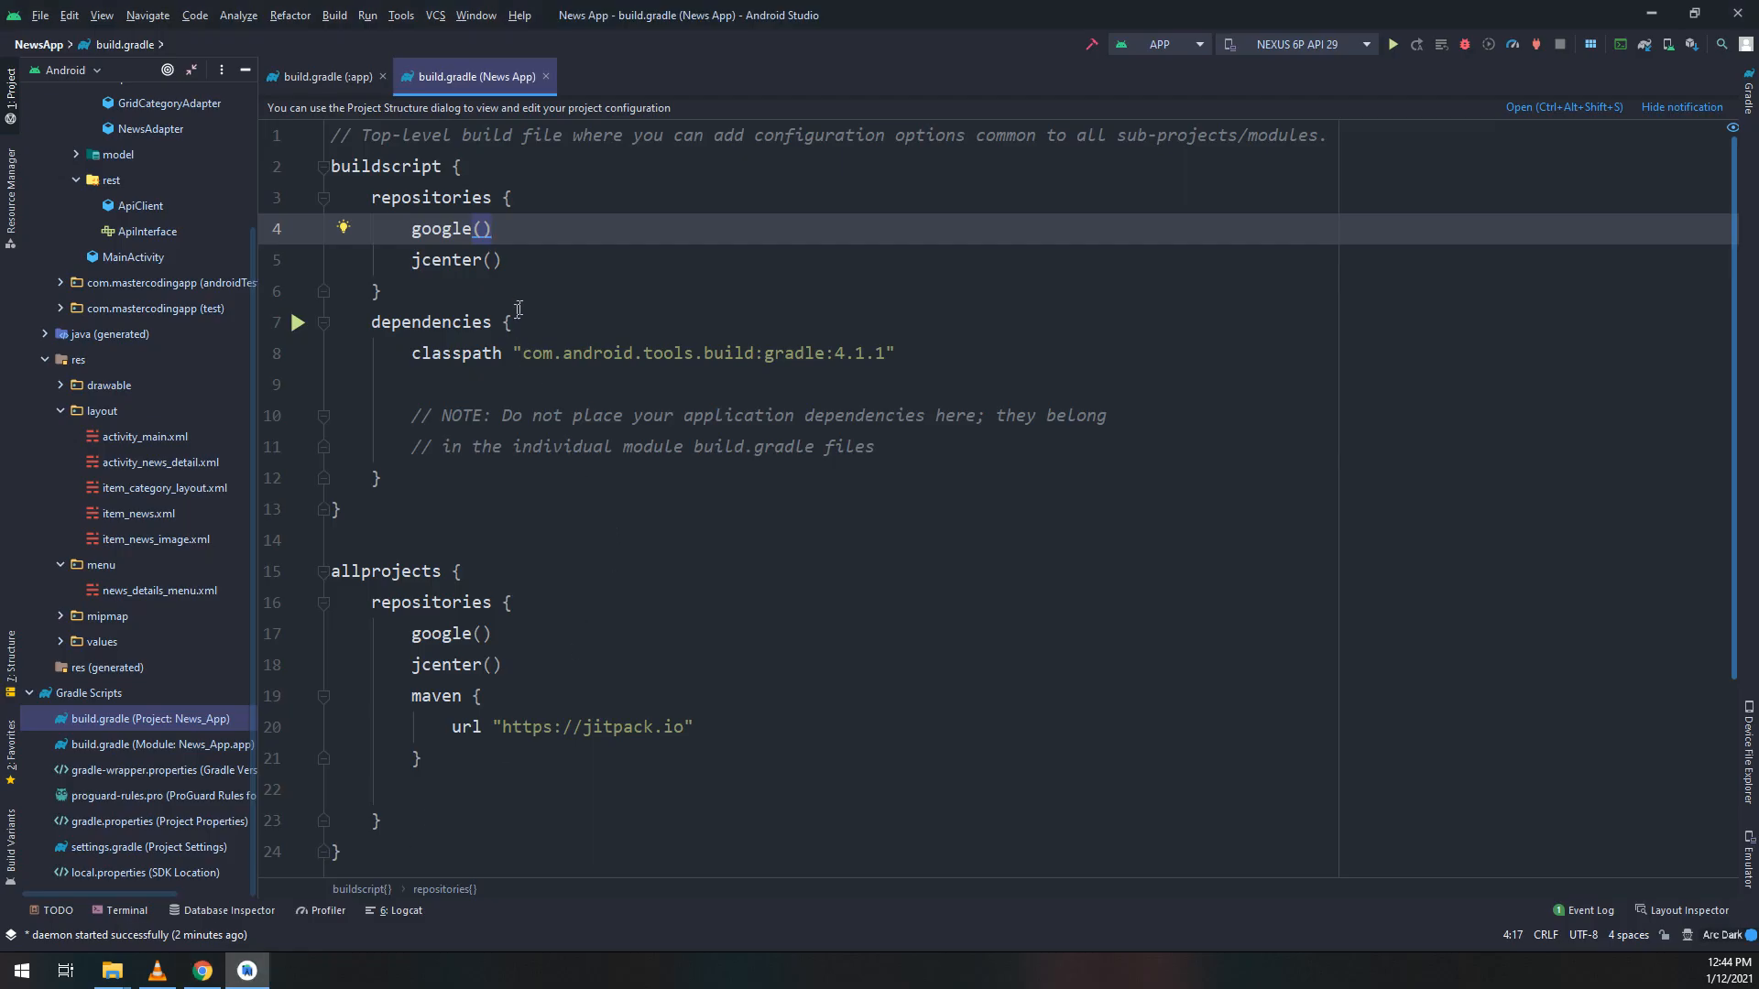
text(classpath 'com.google.gms:google-services:4.3.4')
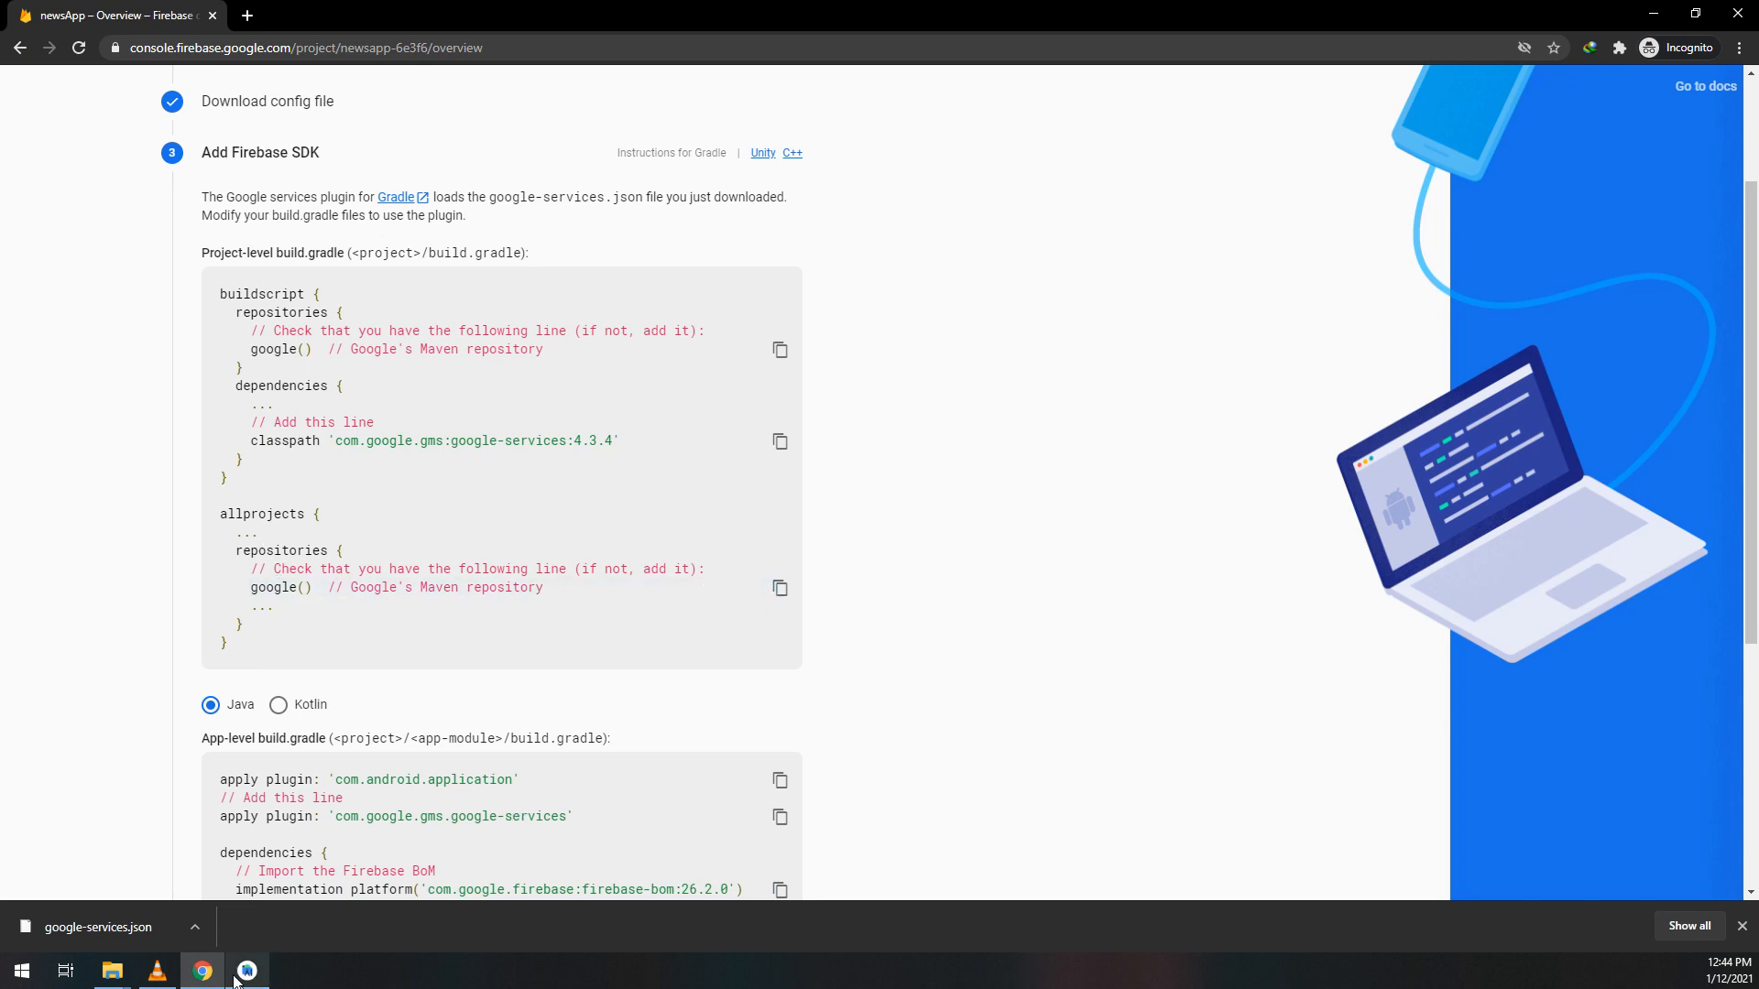
click(245, 971)
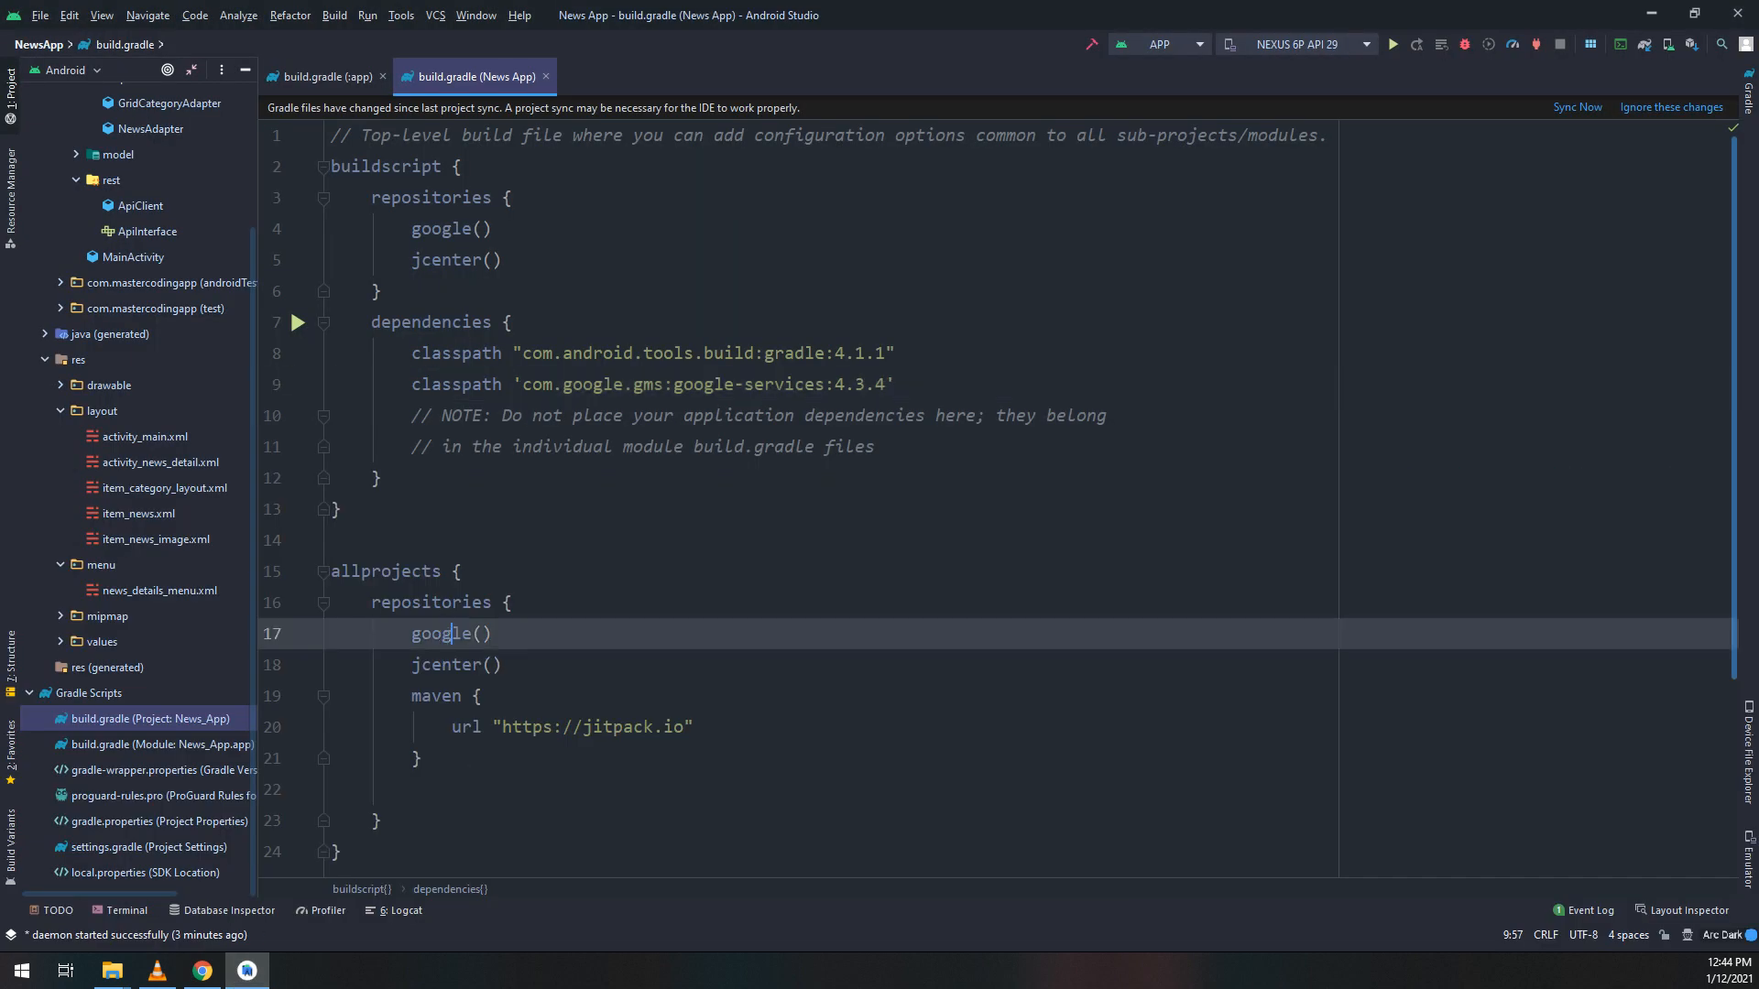
double_click(449, 633)
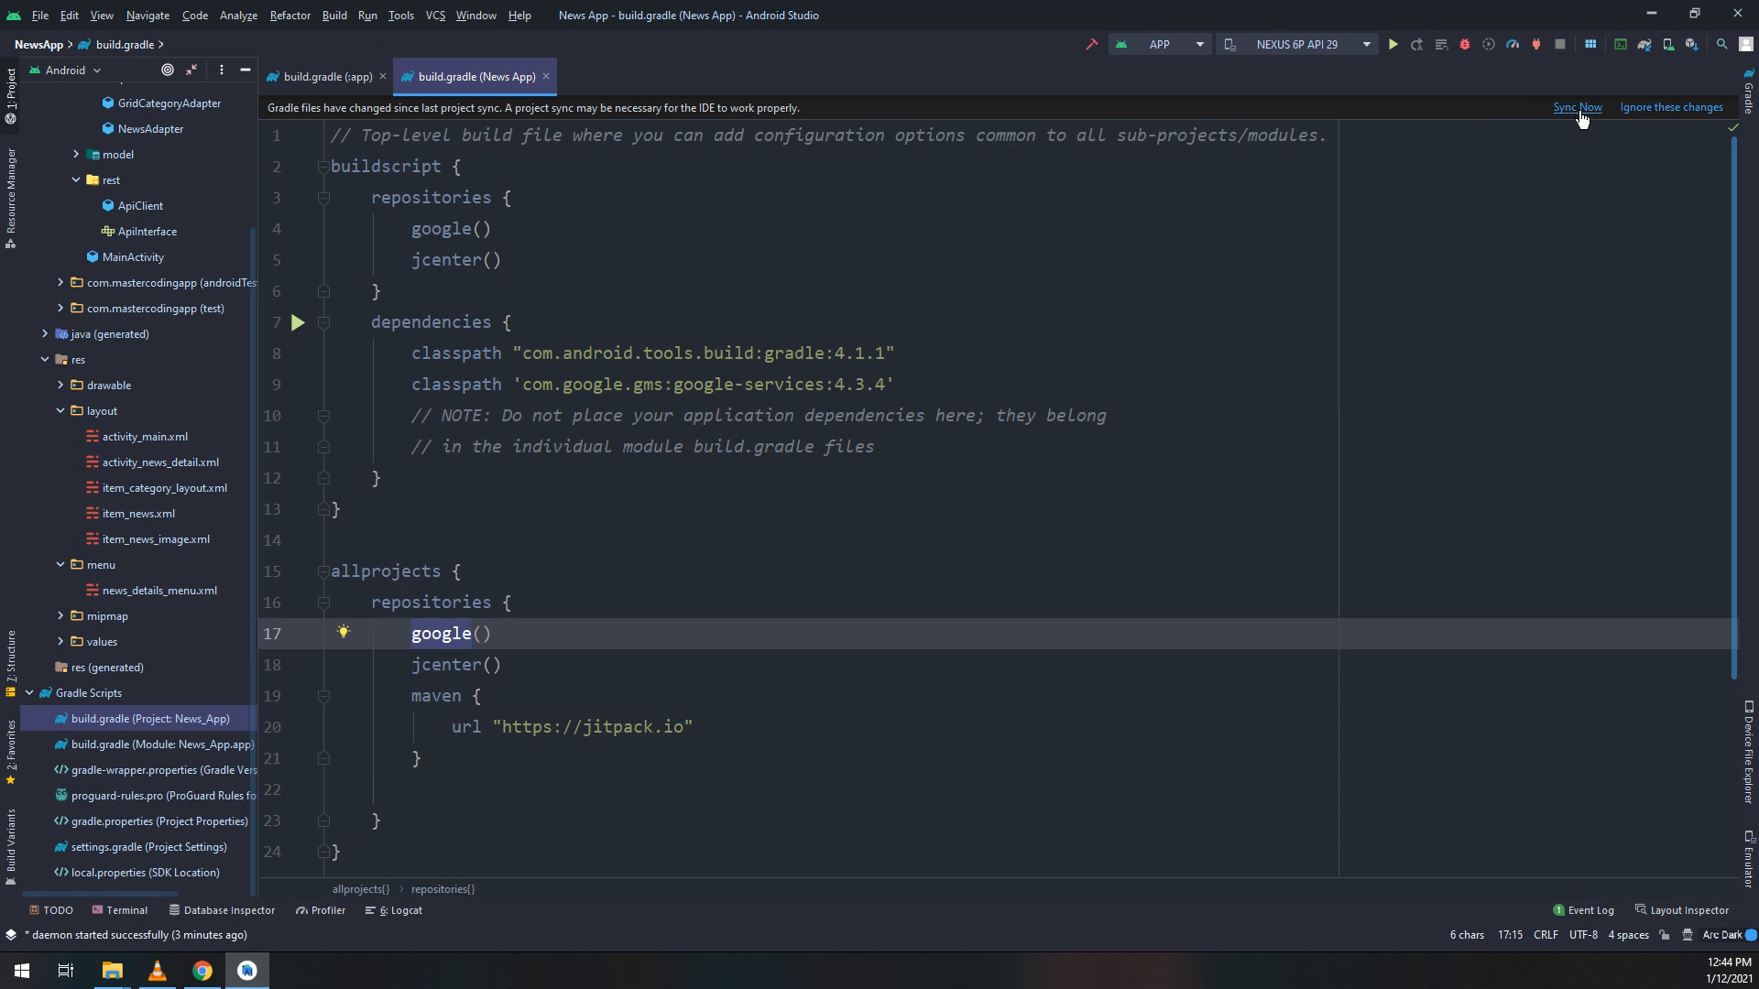
click(1575, 106)
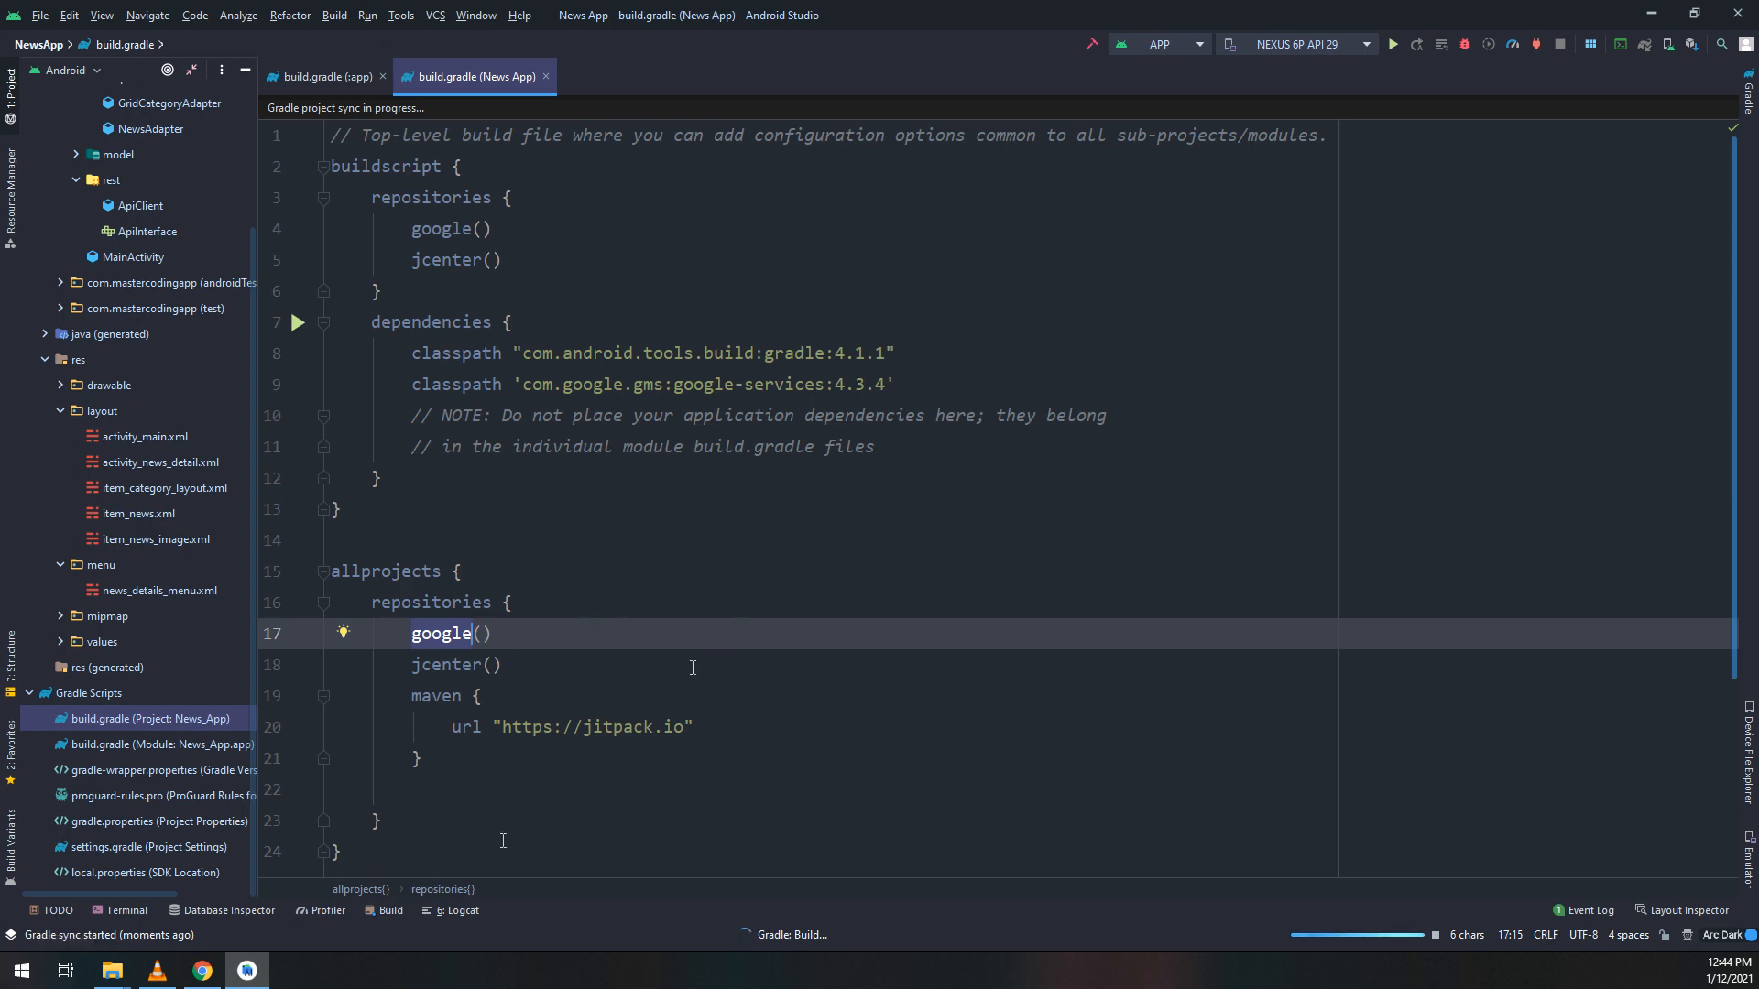
click(200, 970)
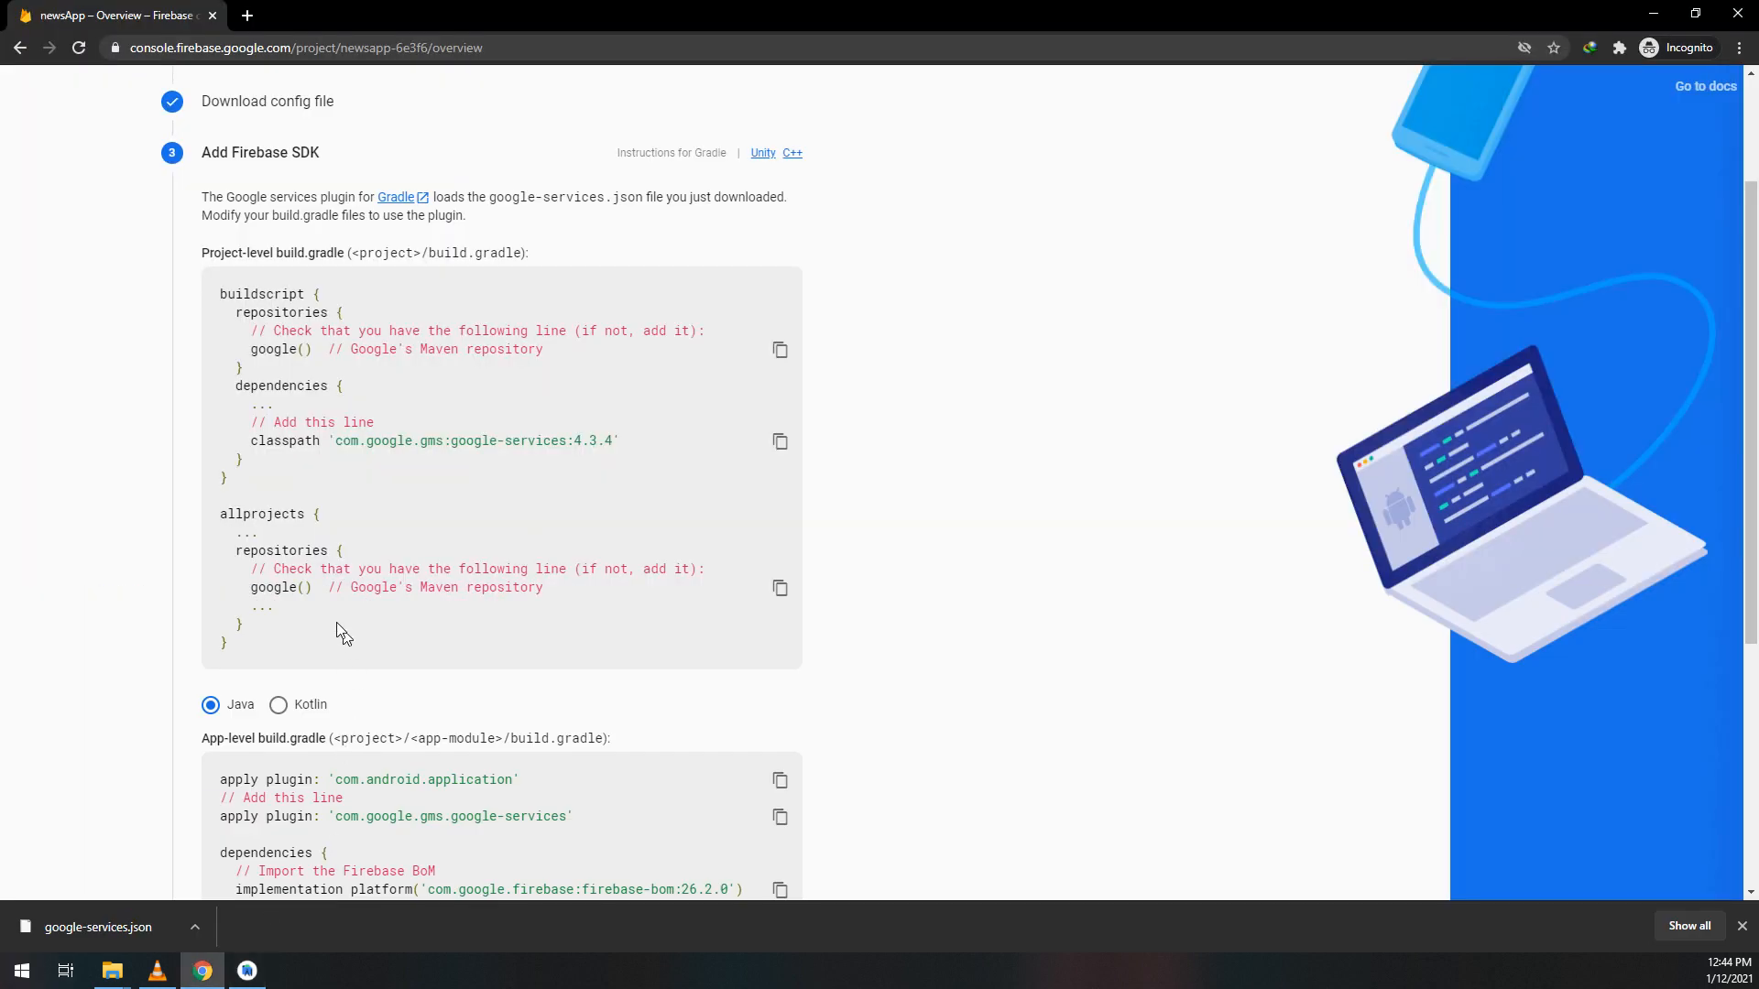
- Insert apply plugin: 'com.google.gms.google-services' as the first line of build.gradle (:app)
scroll(down, 3)
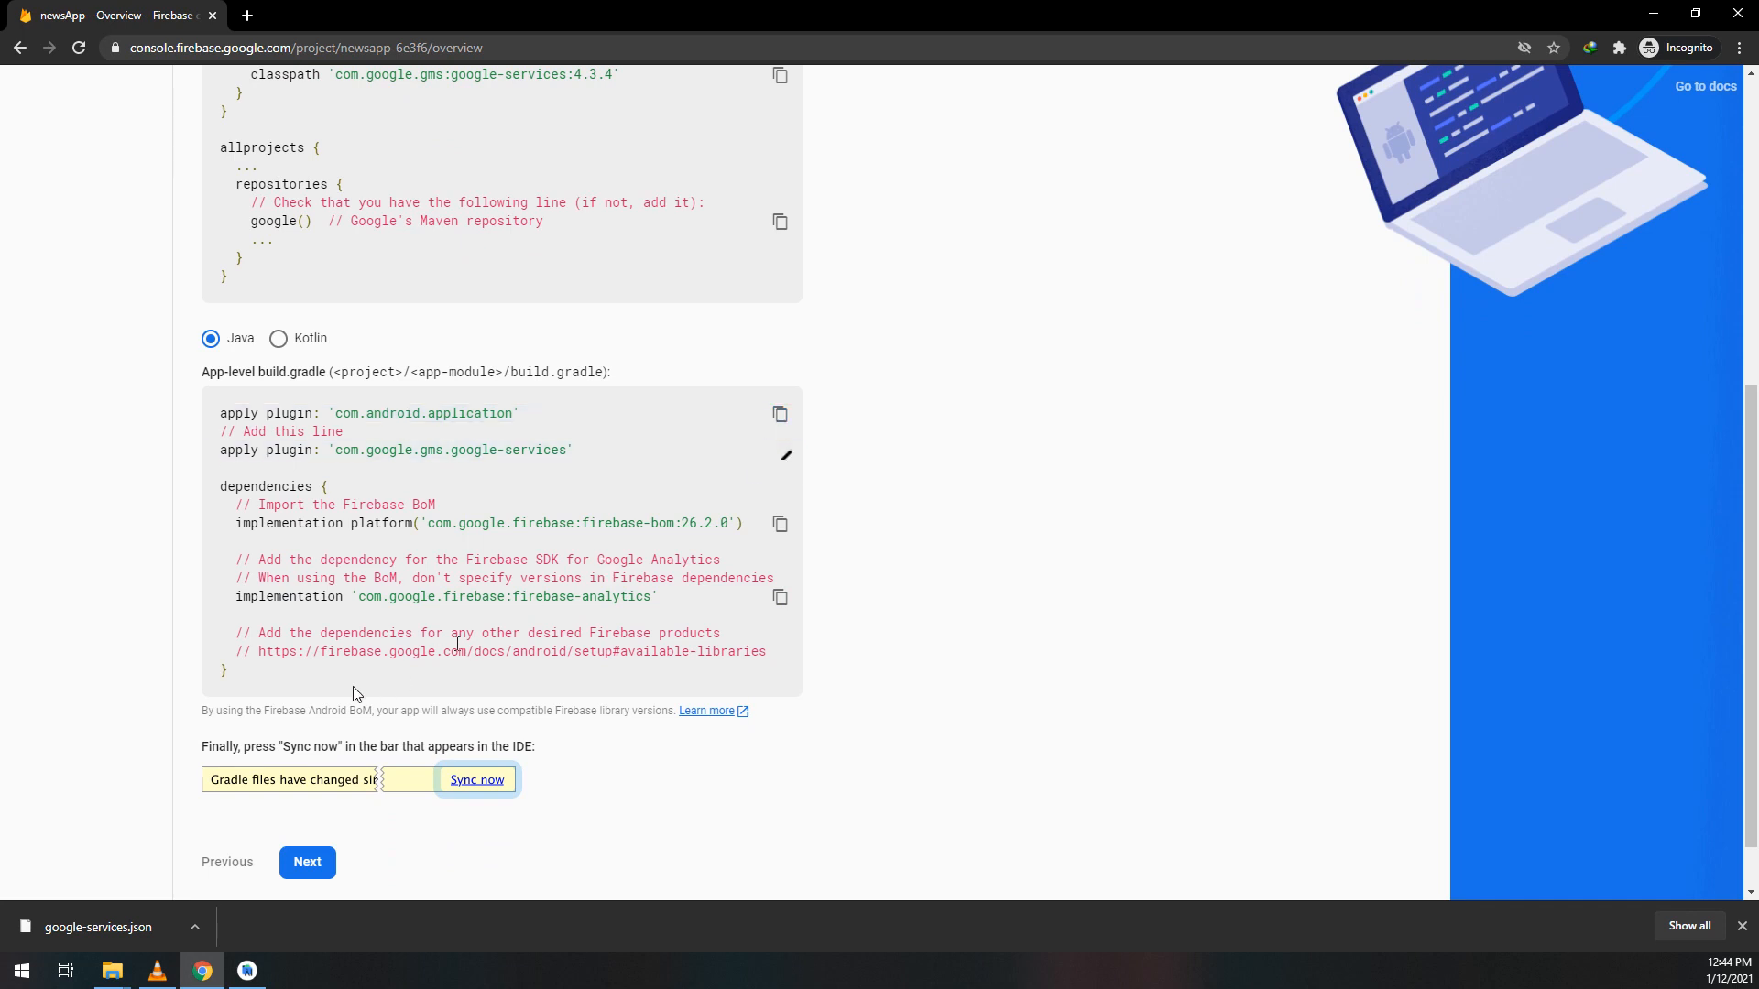
click(246, 970)
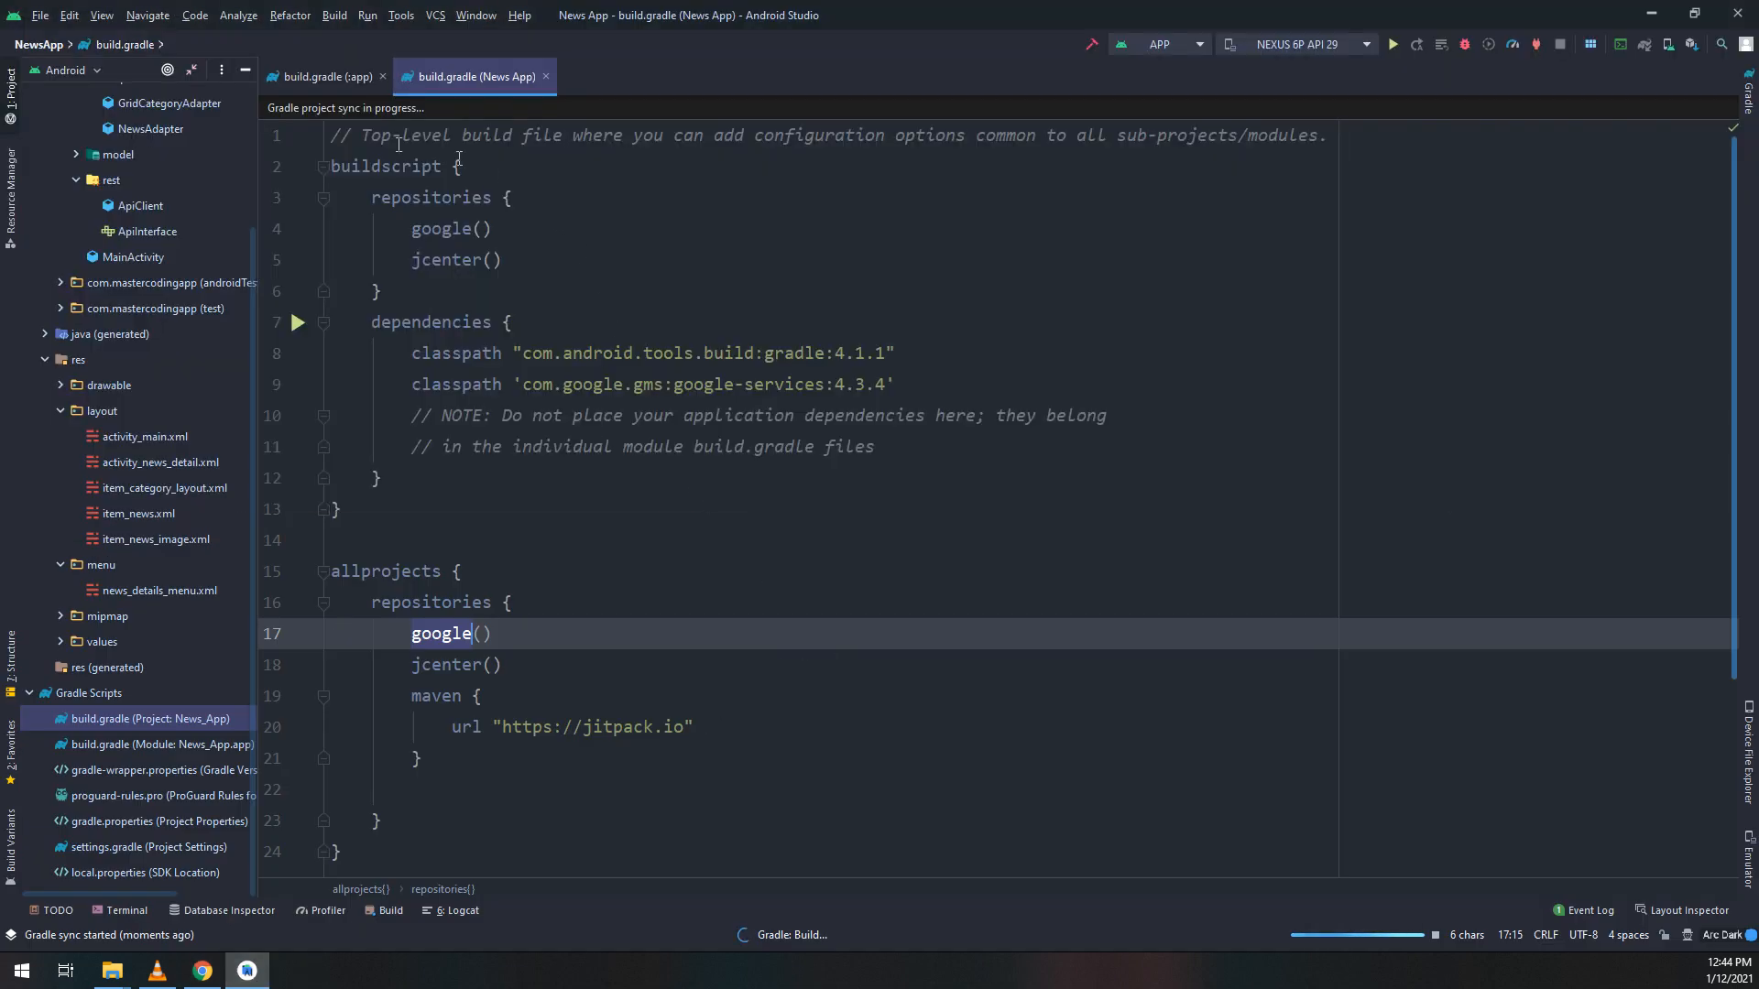
click(329, 76)
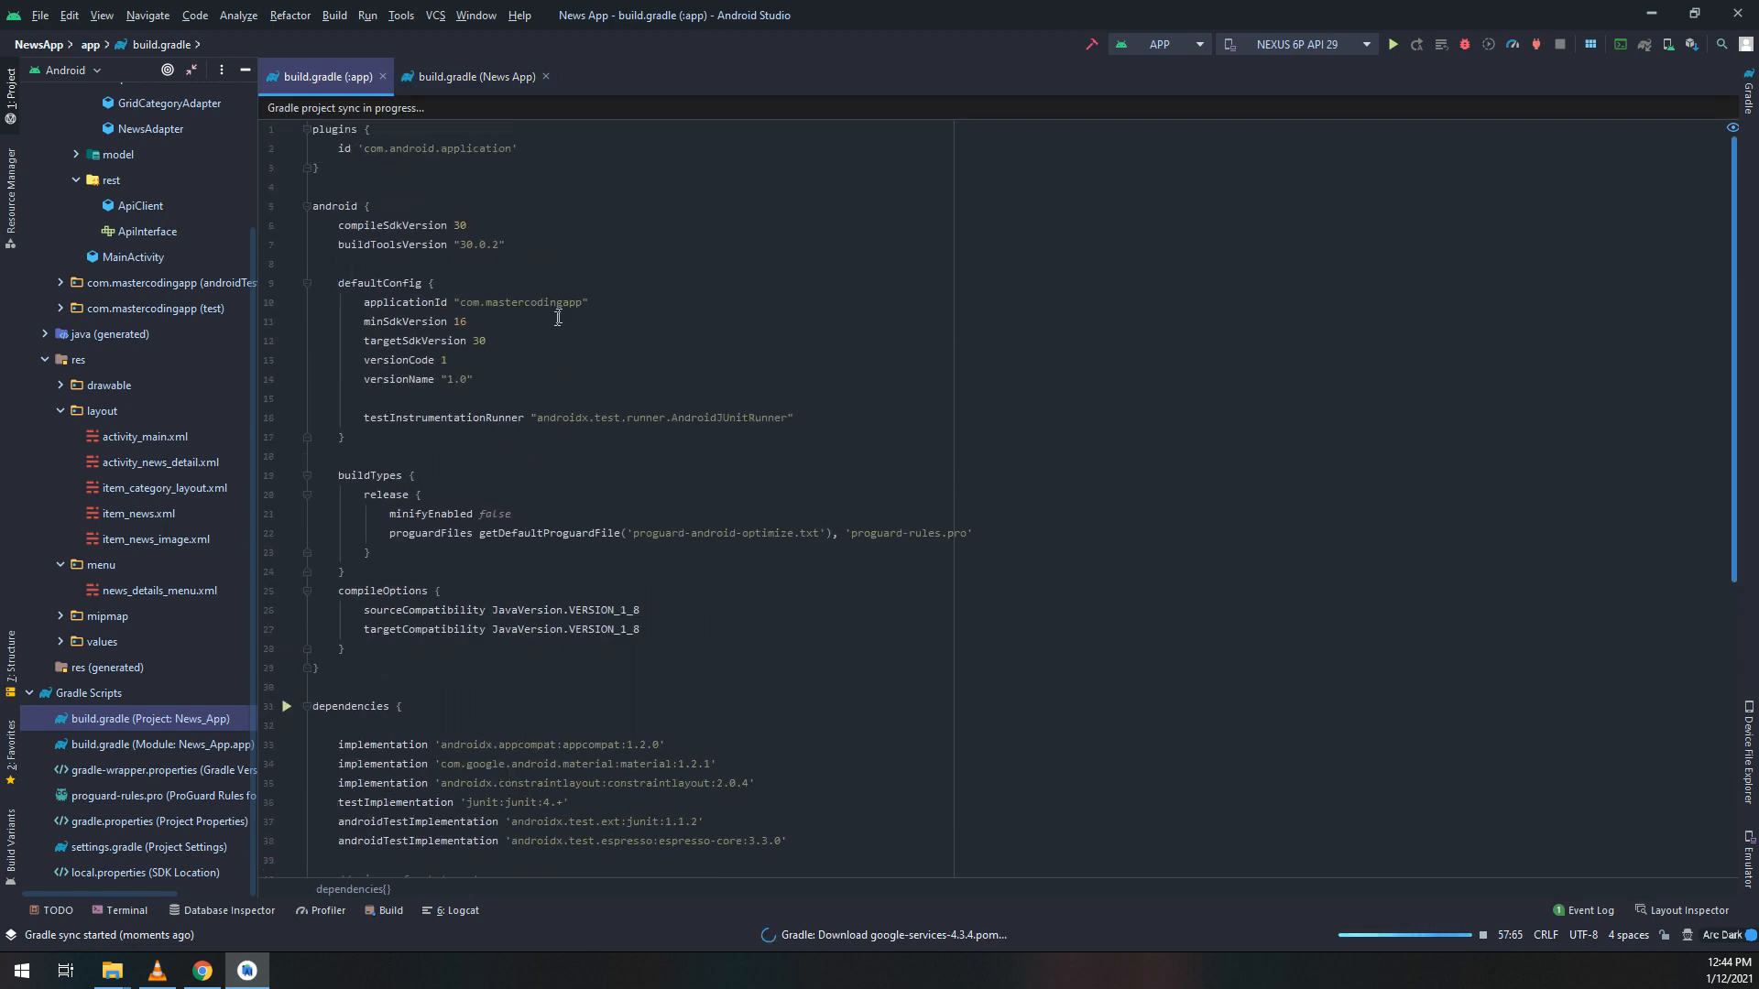
scroll(down, 3)
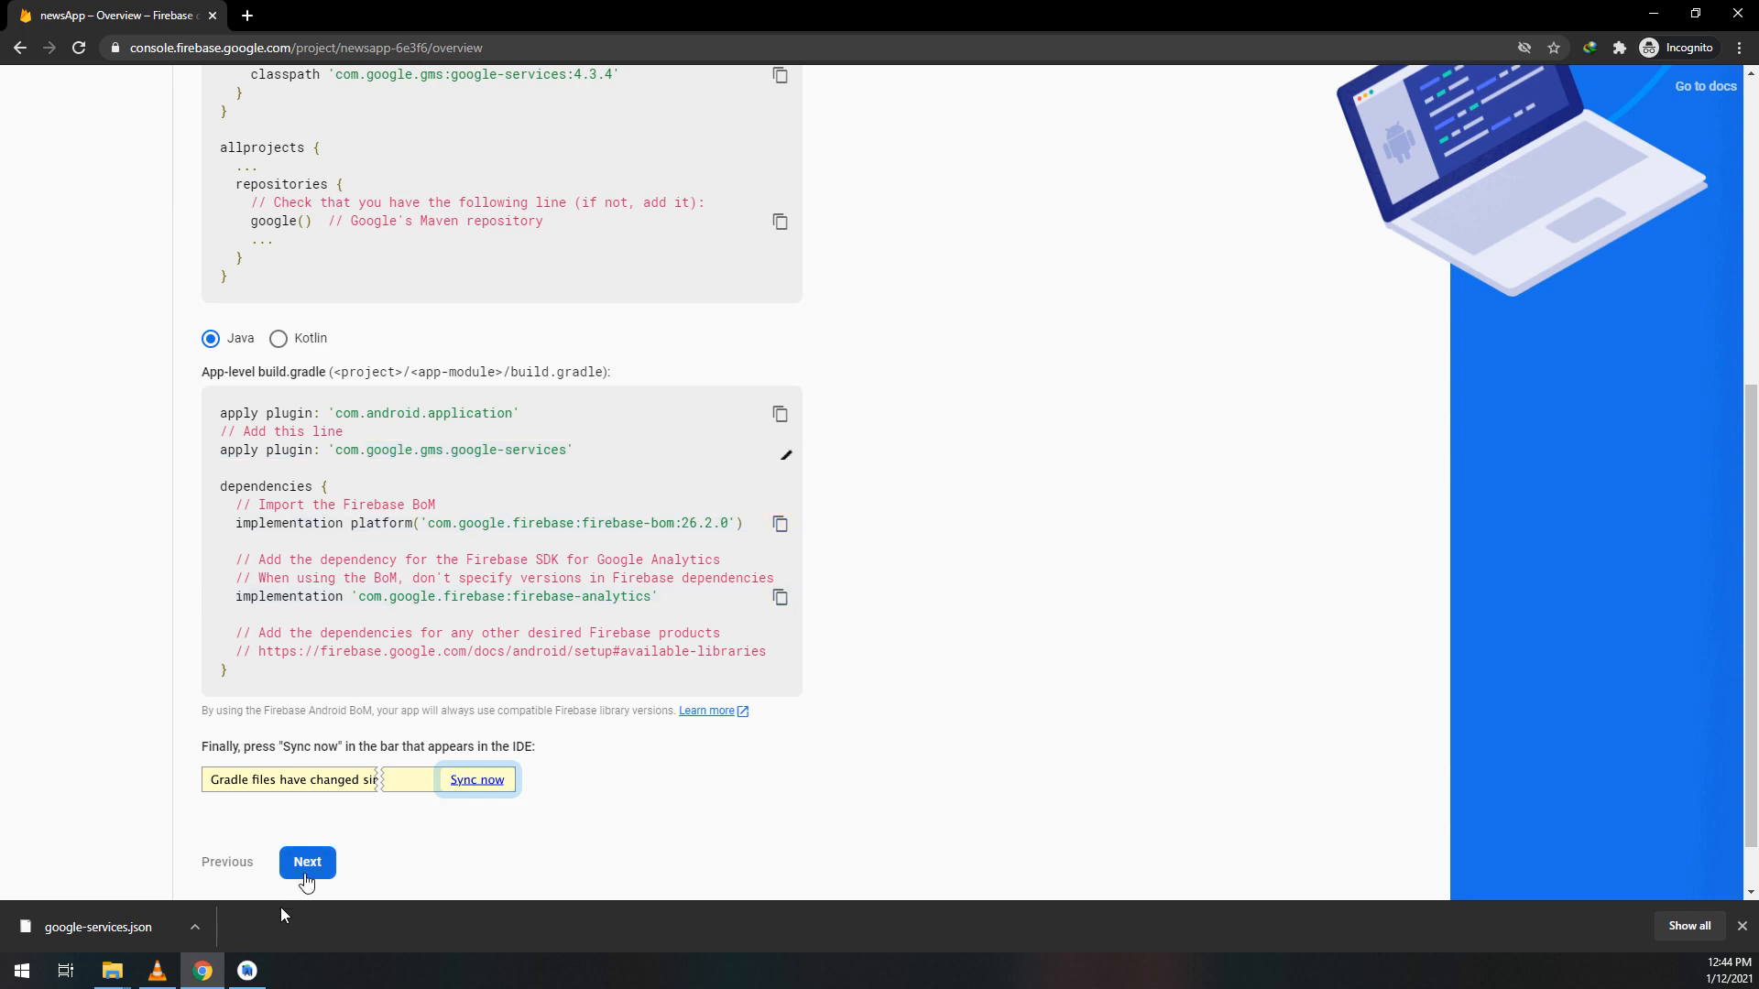
click(245, 970)
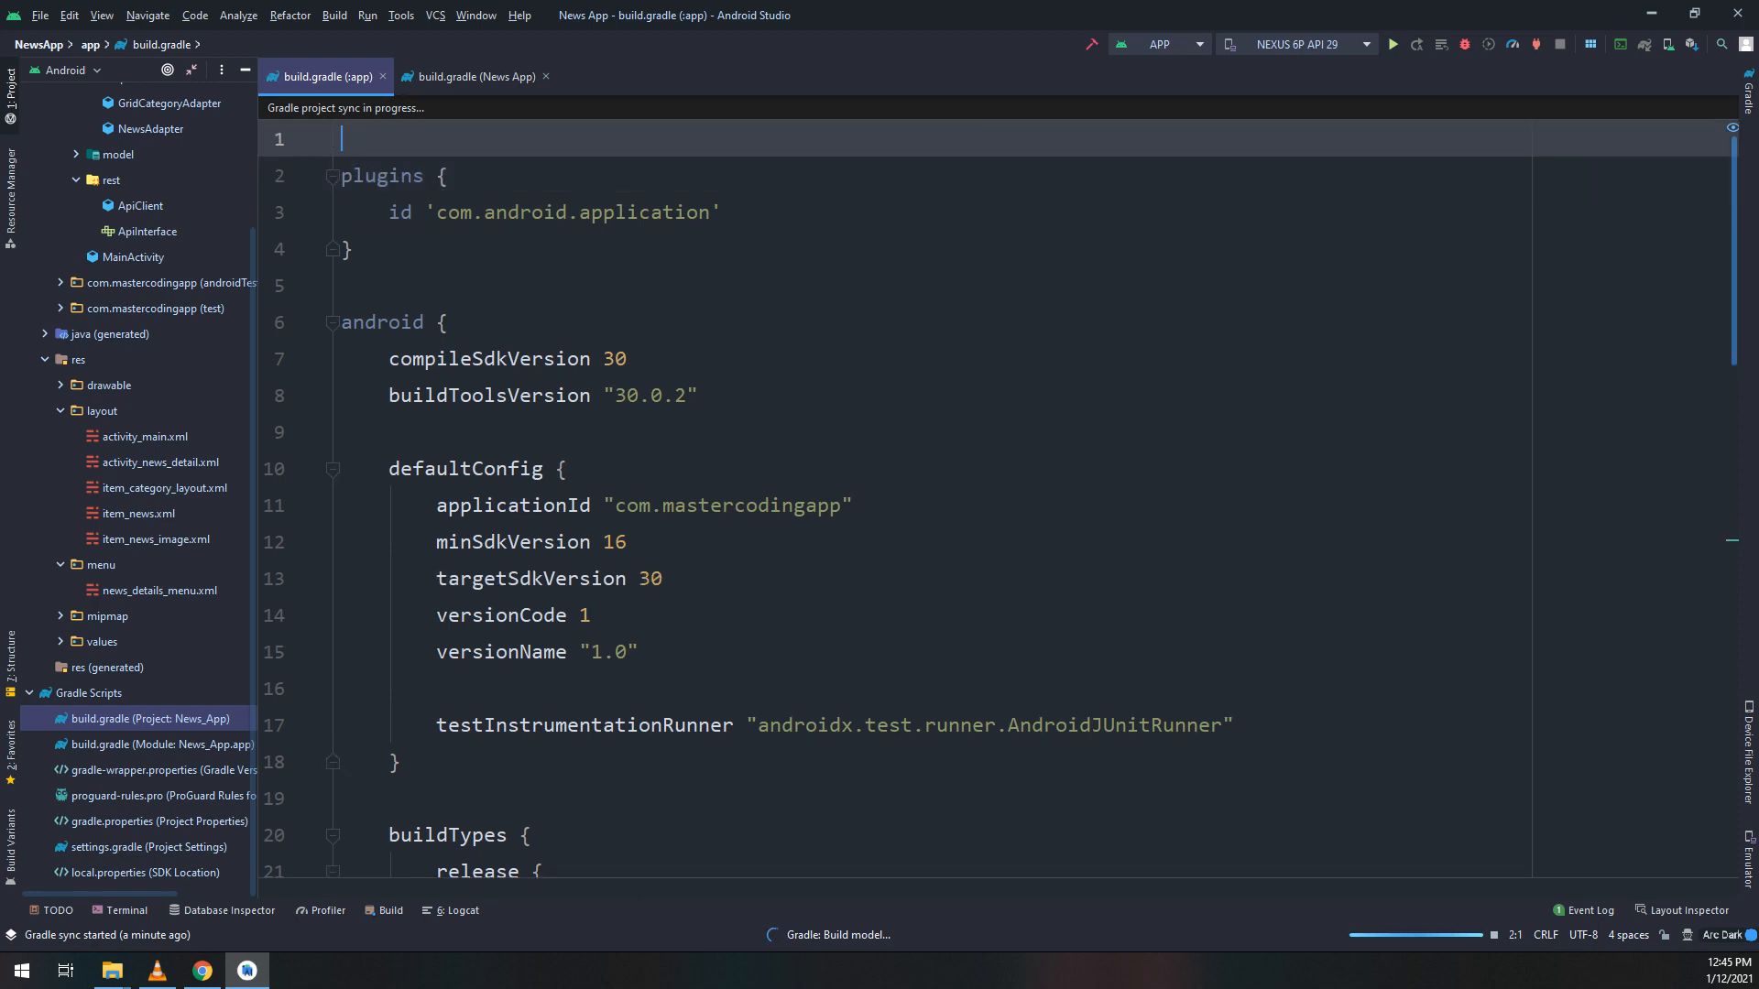
text(apply plugin: 'com.google.gms.google-services')
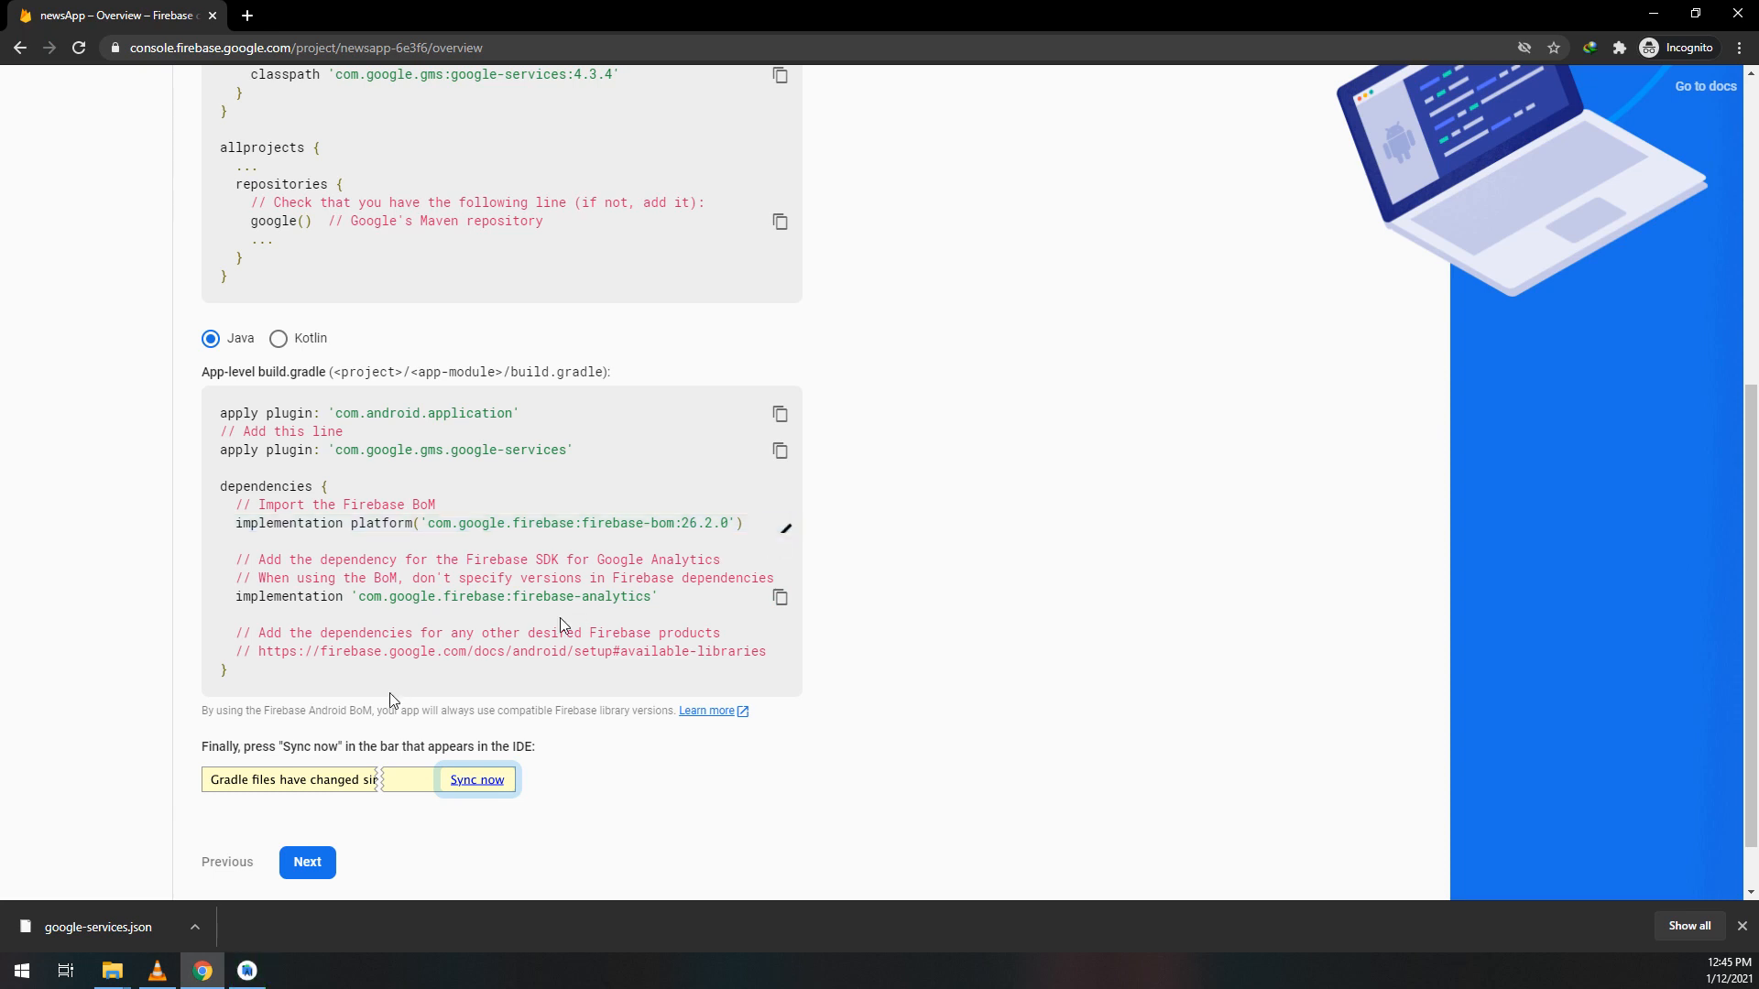
click(246, 970)
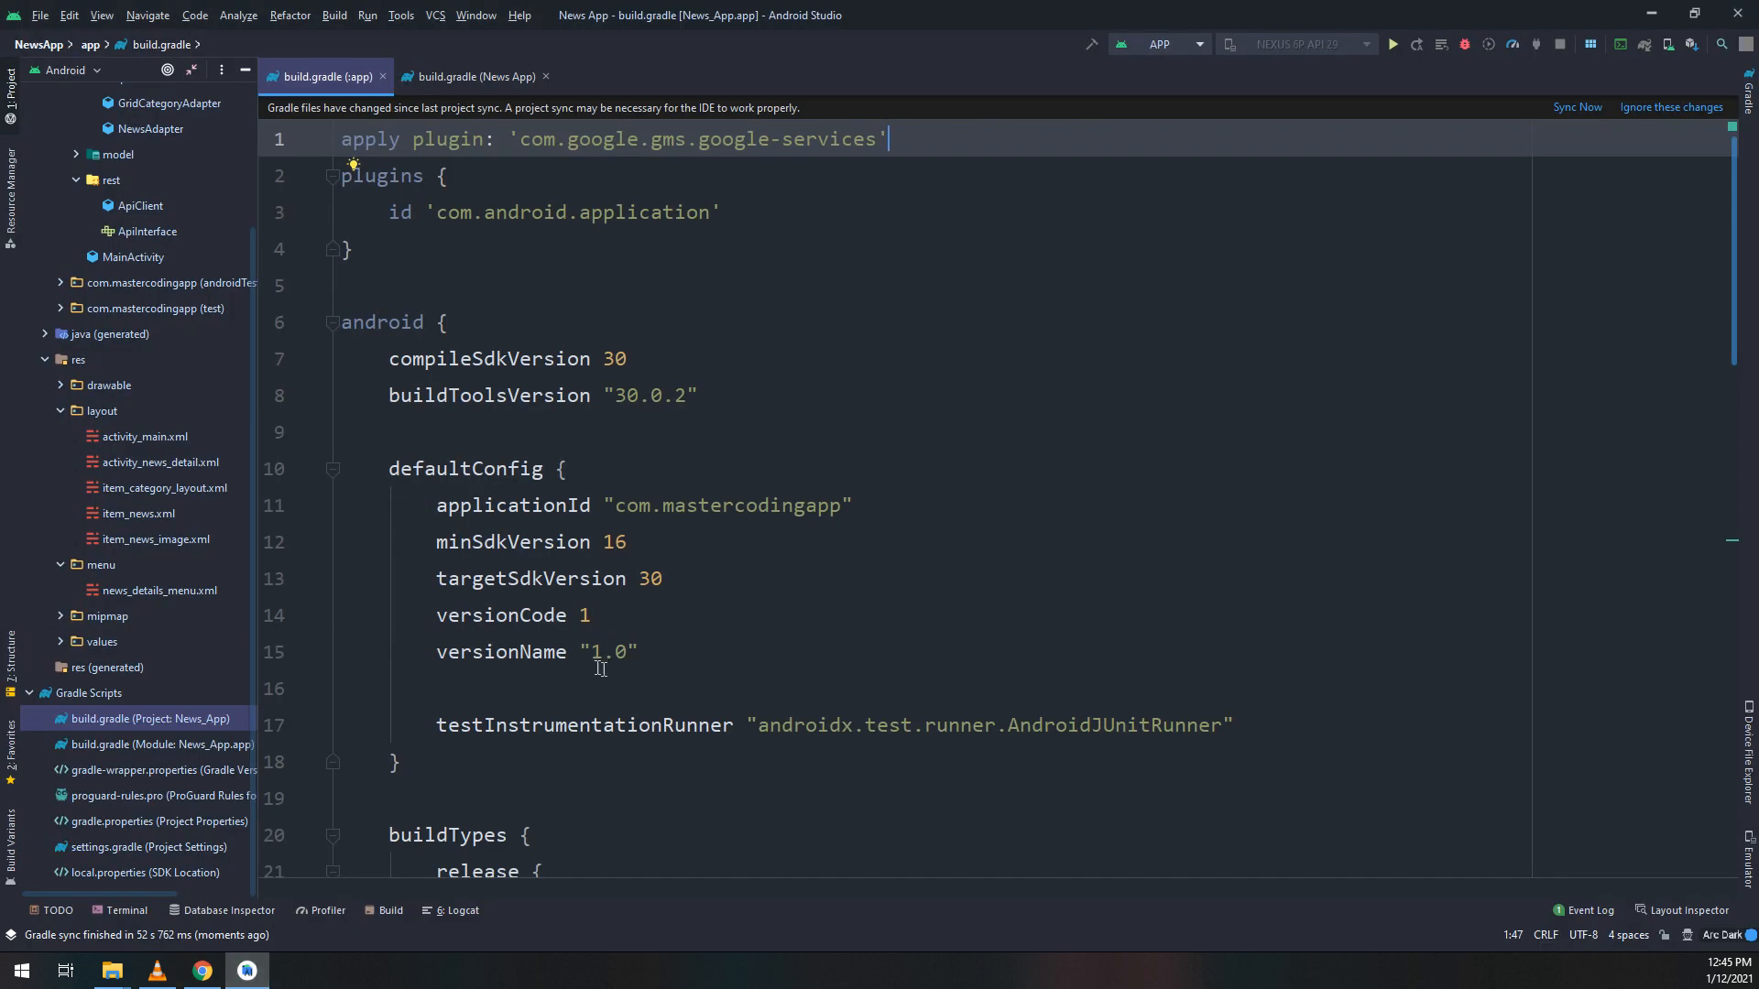
- Add a // Firebase comment and the firebase-bom 26.2.0 platform dependency to app build.gradle, then sync
scroll(down, 3)
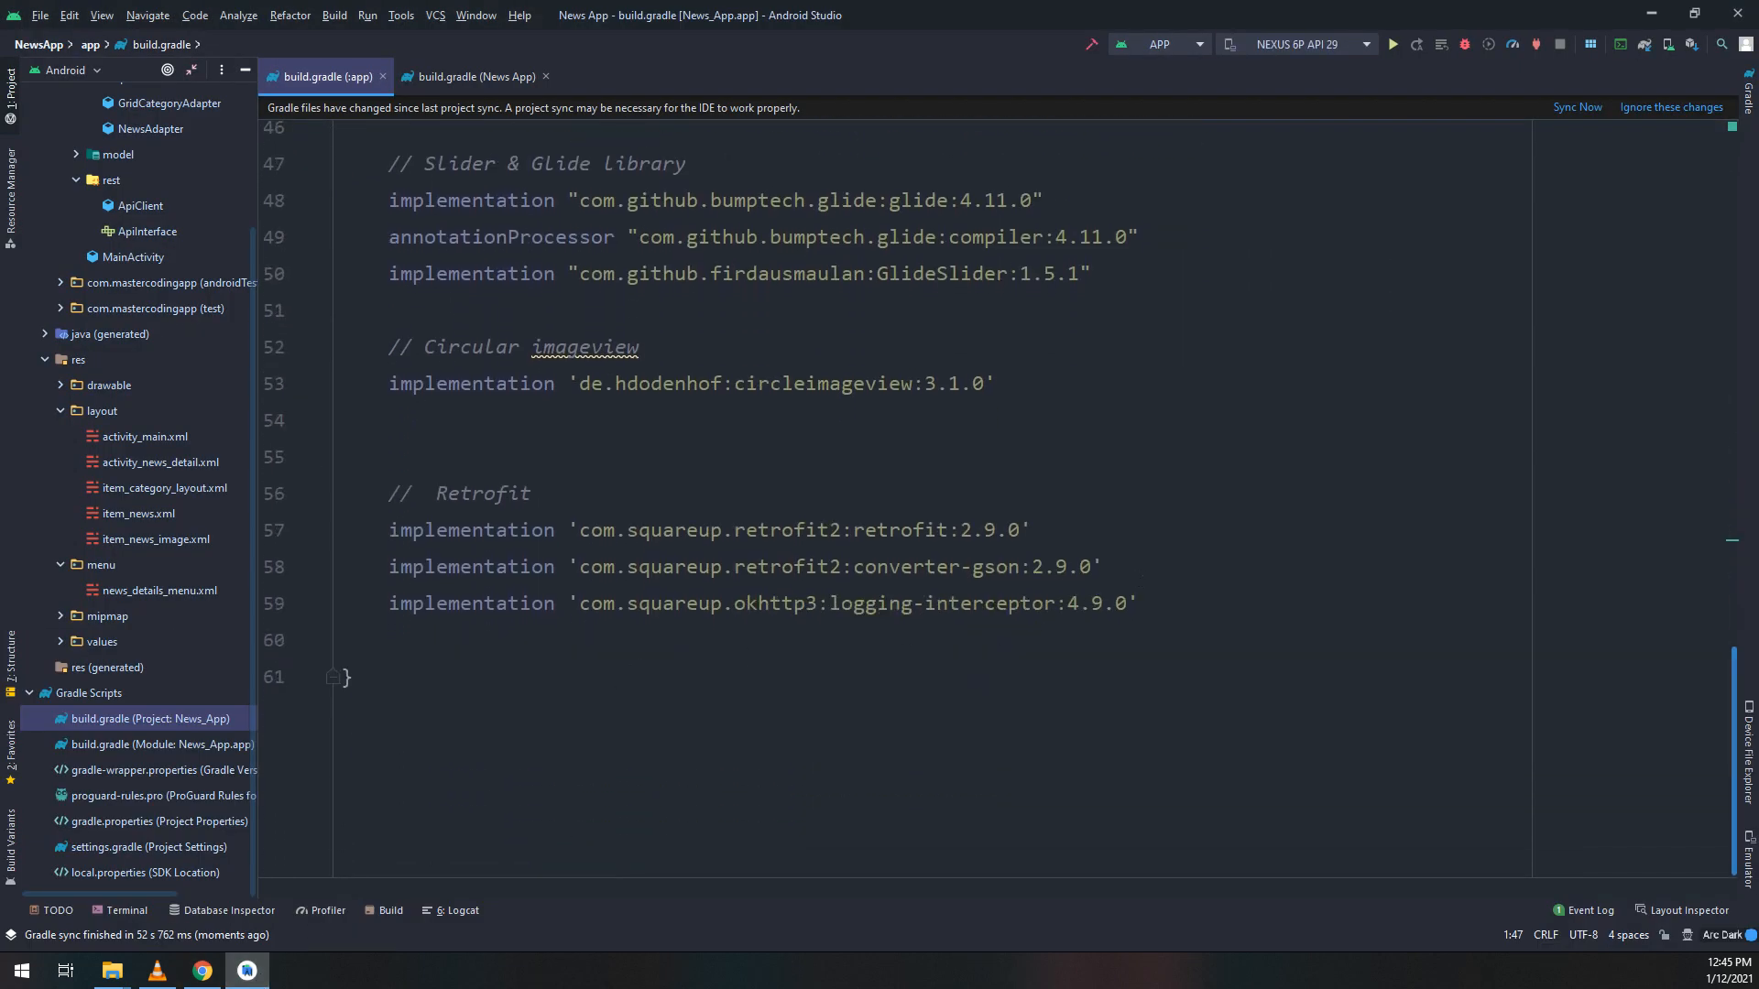
text(/)
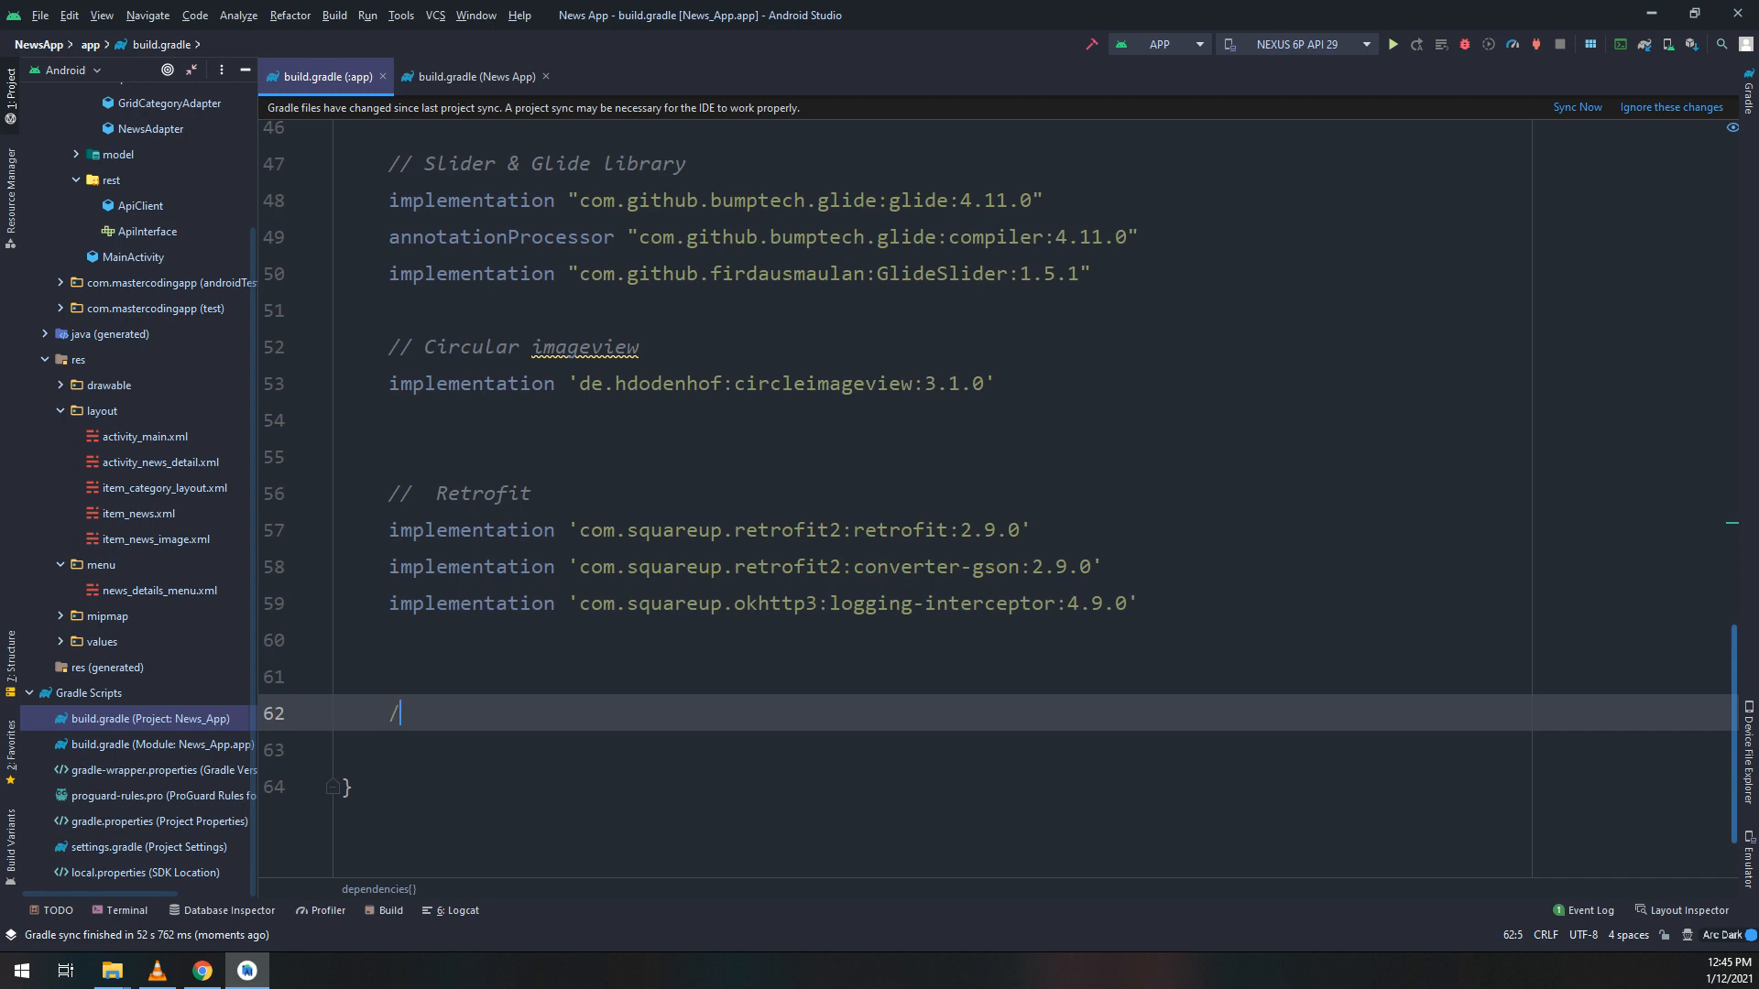
text(/ Fireaseb)
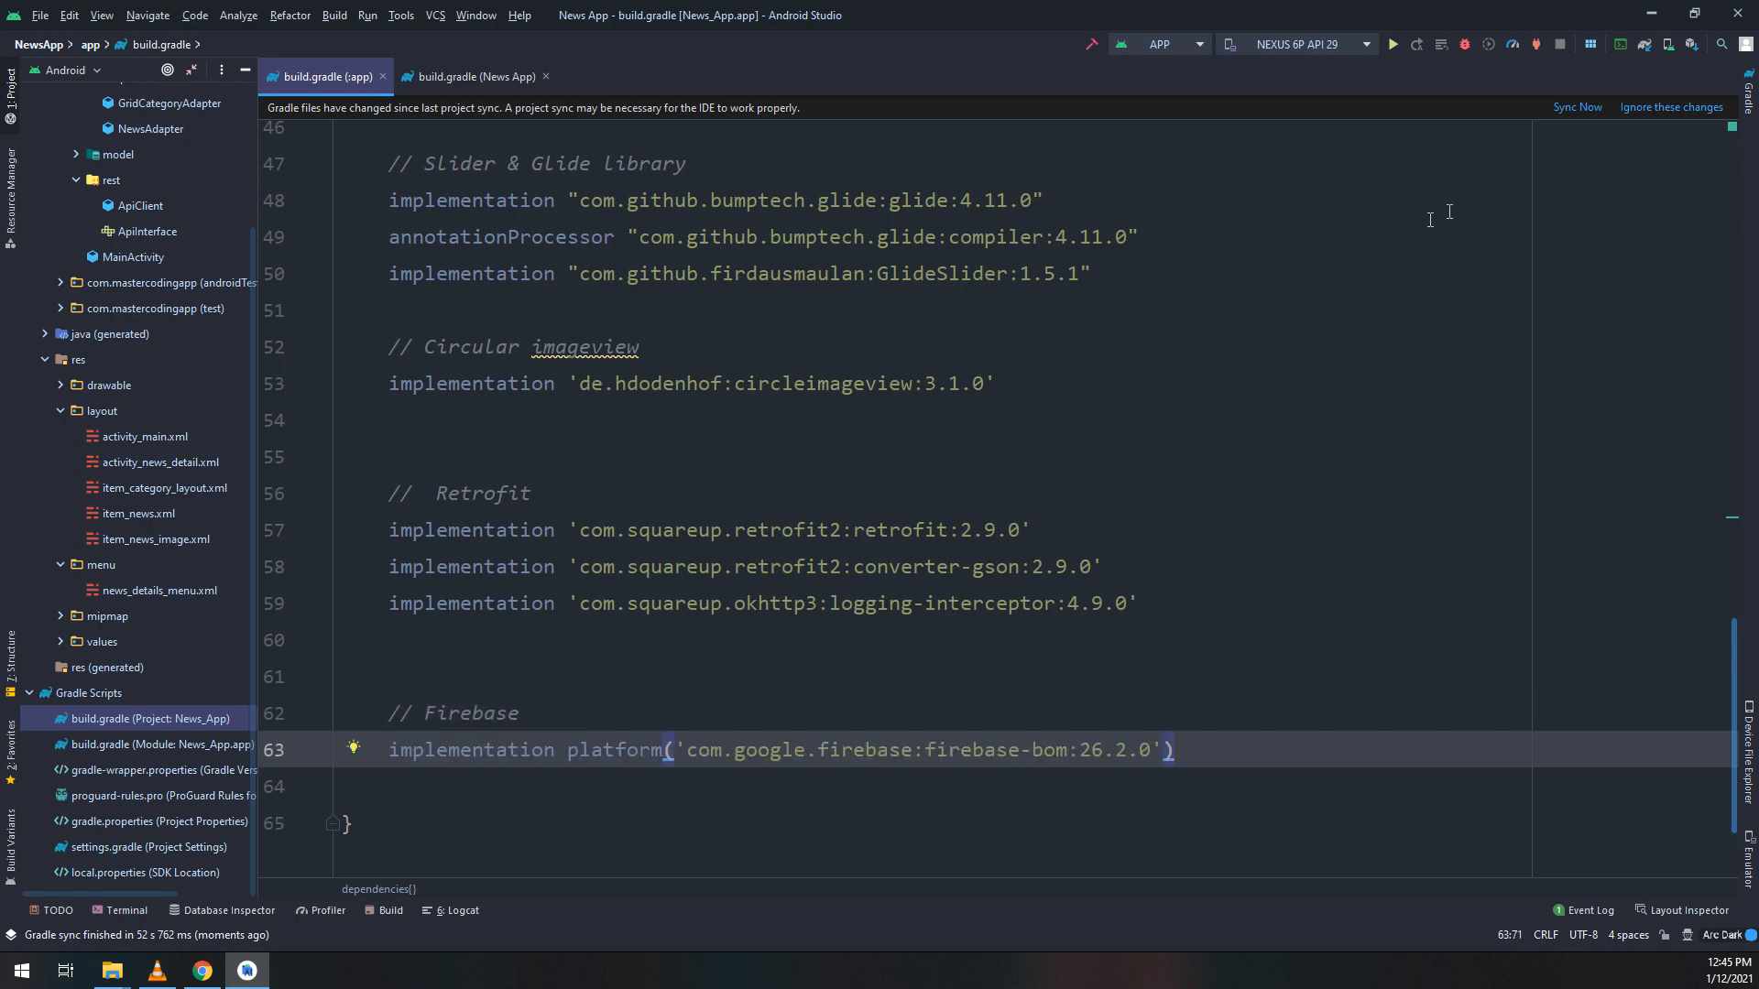
click(1574, 106)
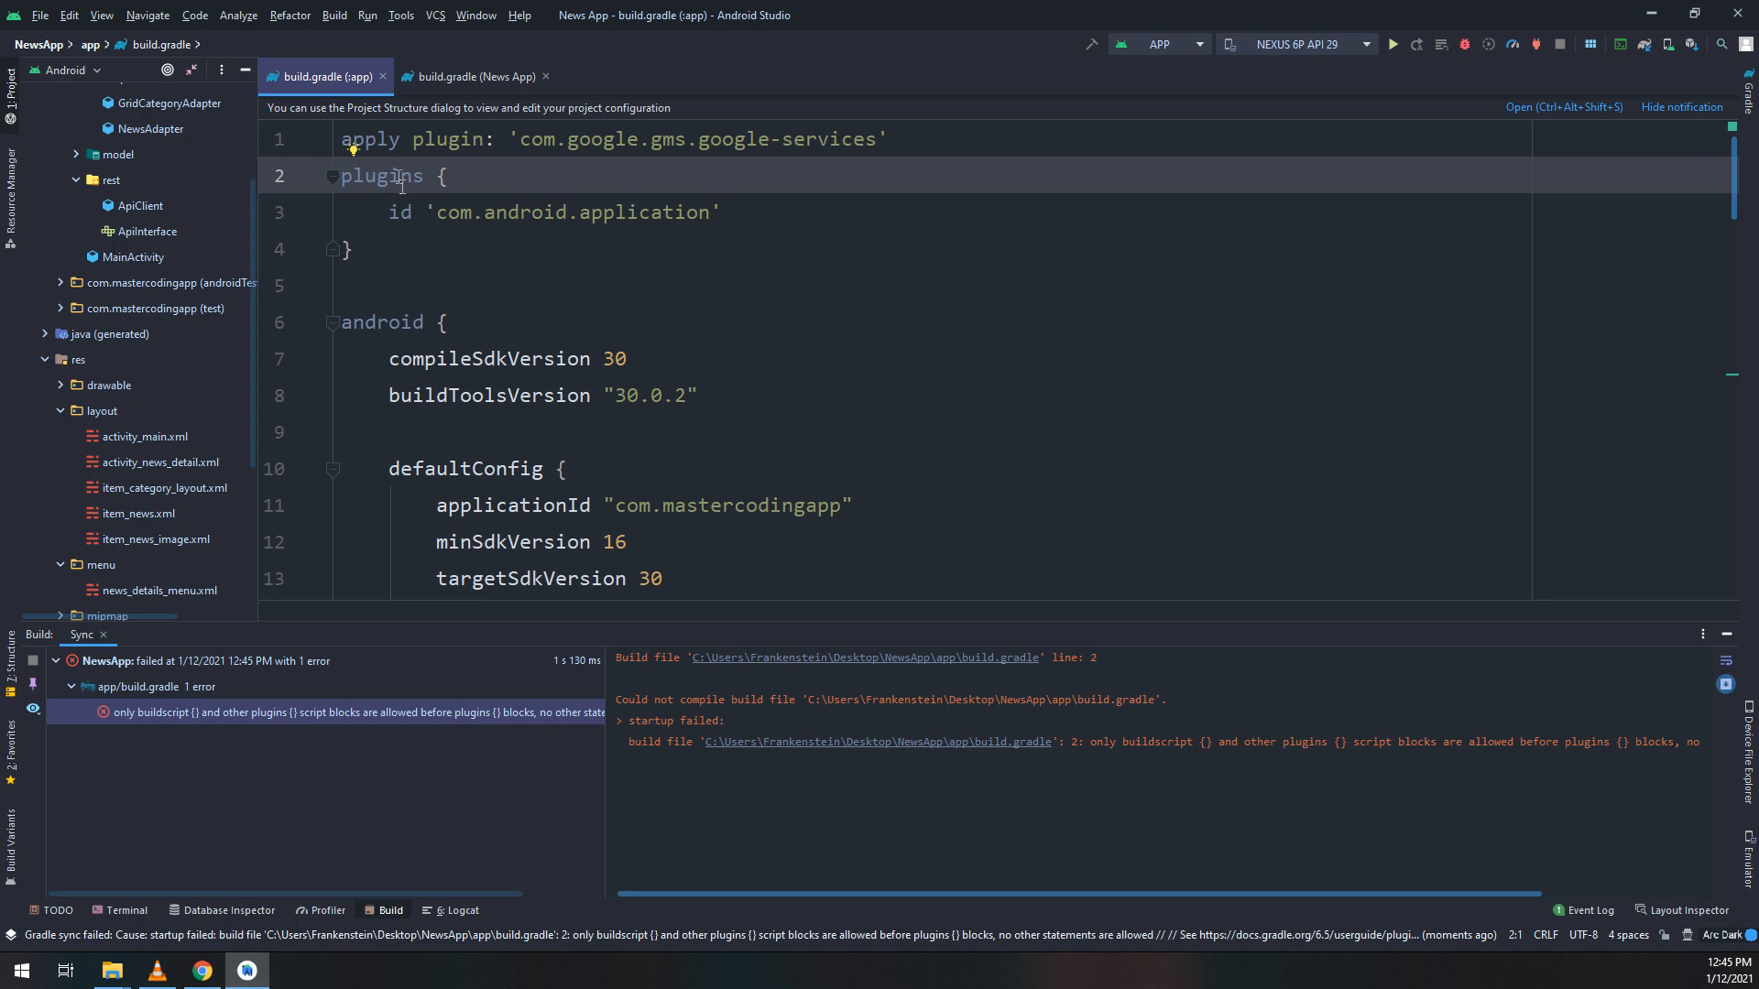
- Move the apply plugin lines for google-services and com.android.application above dependencies, then sync
click(276, 138)
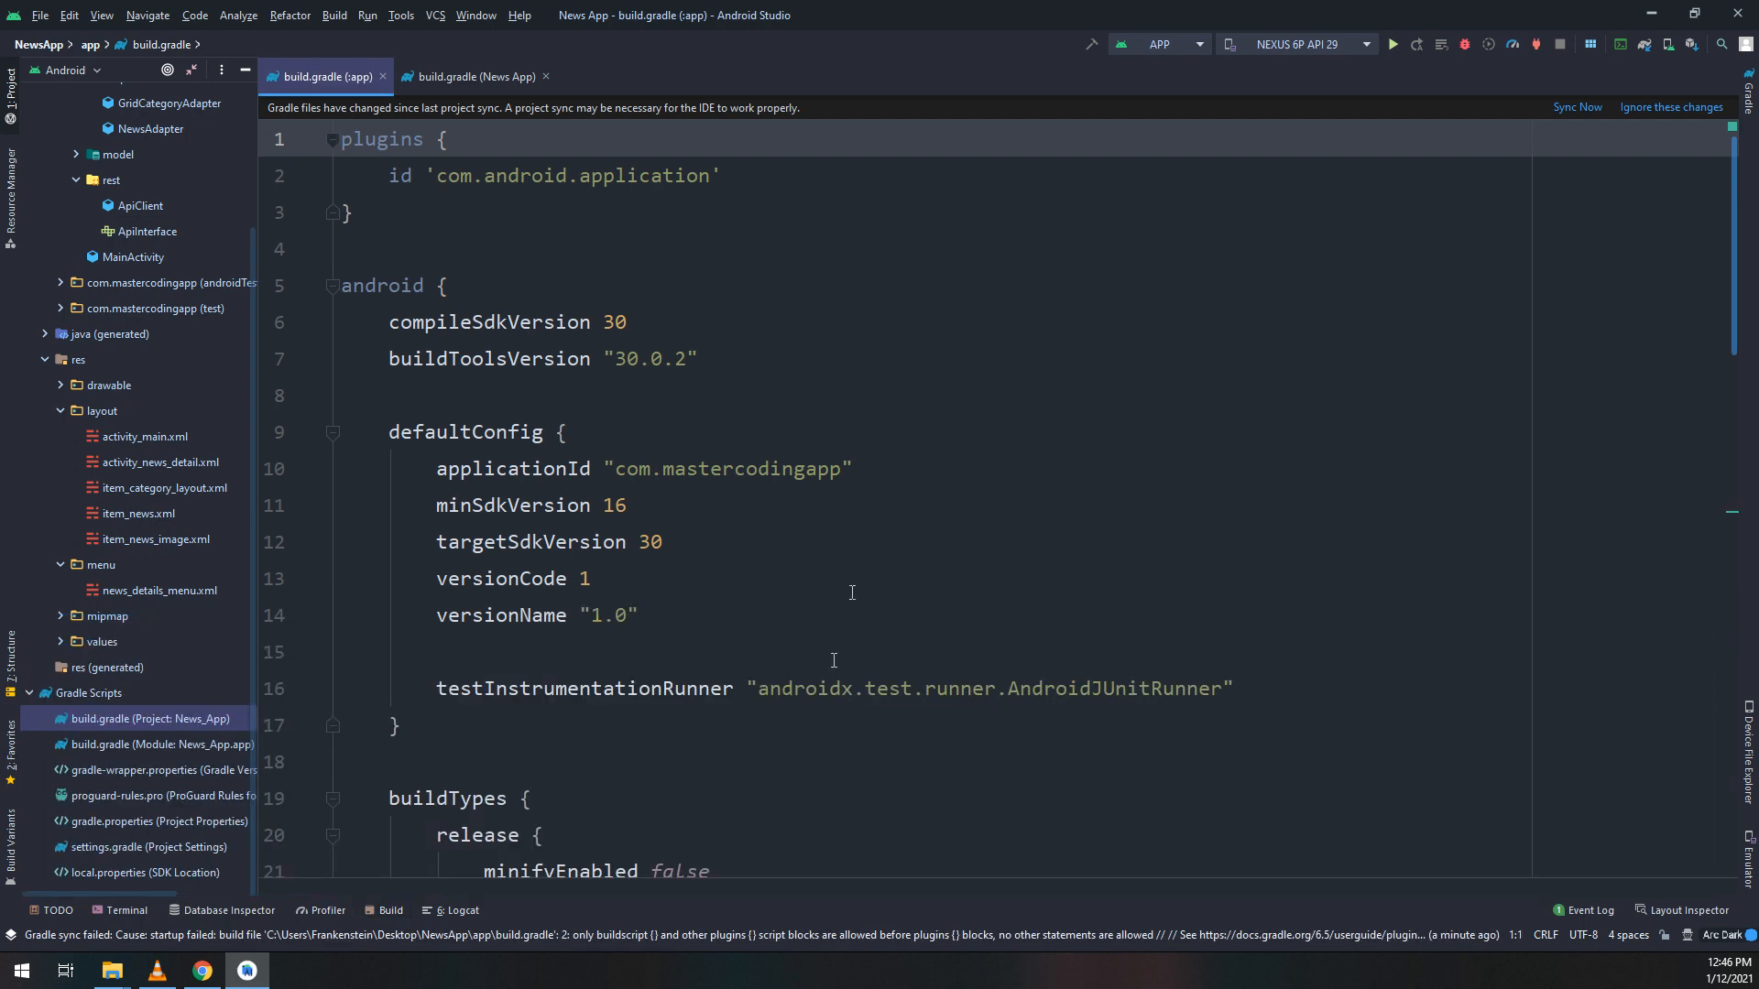
scroll(down, 3)
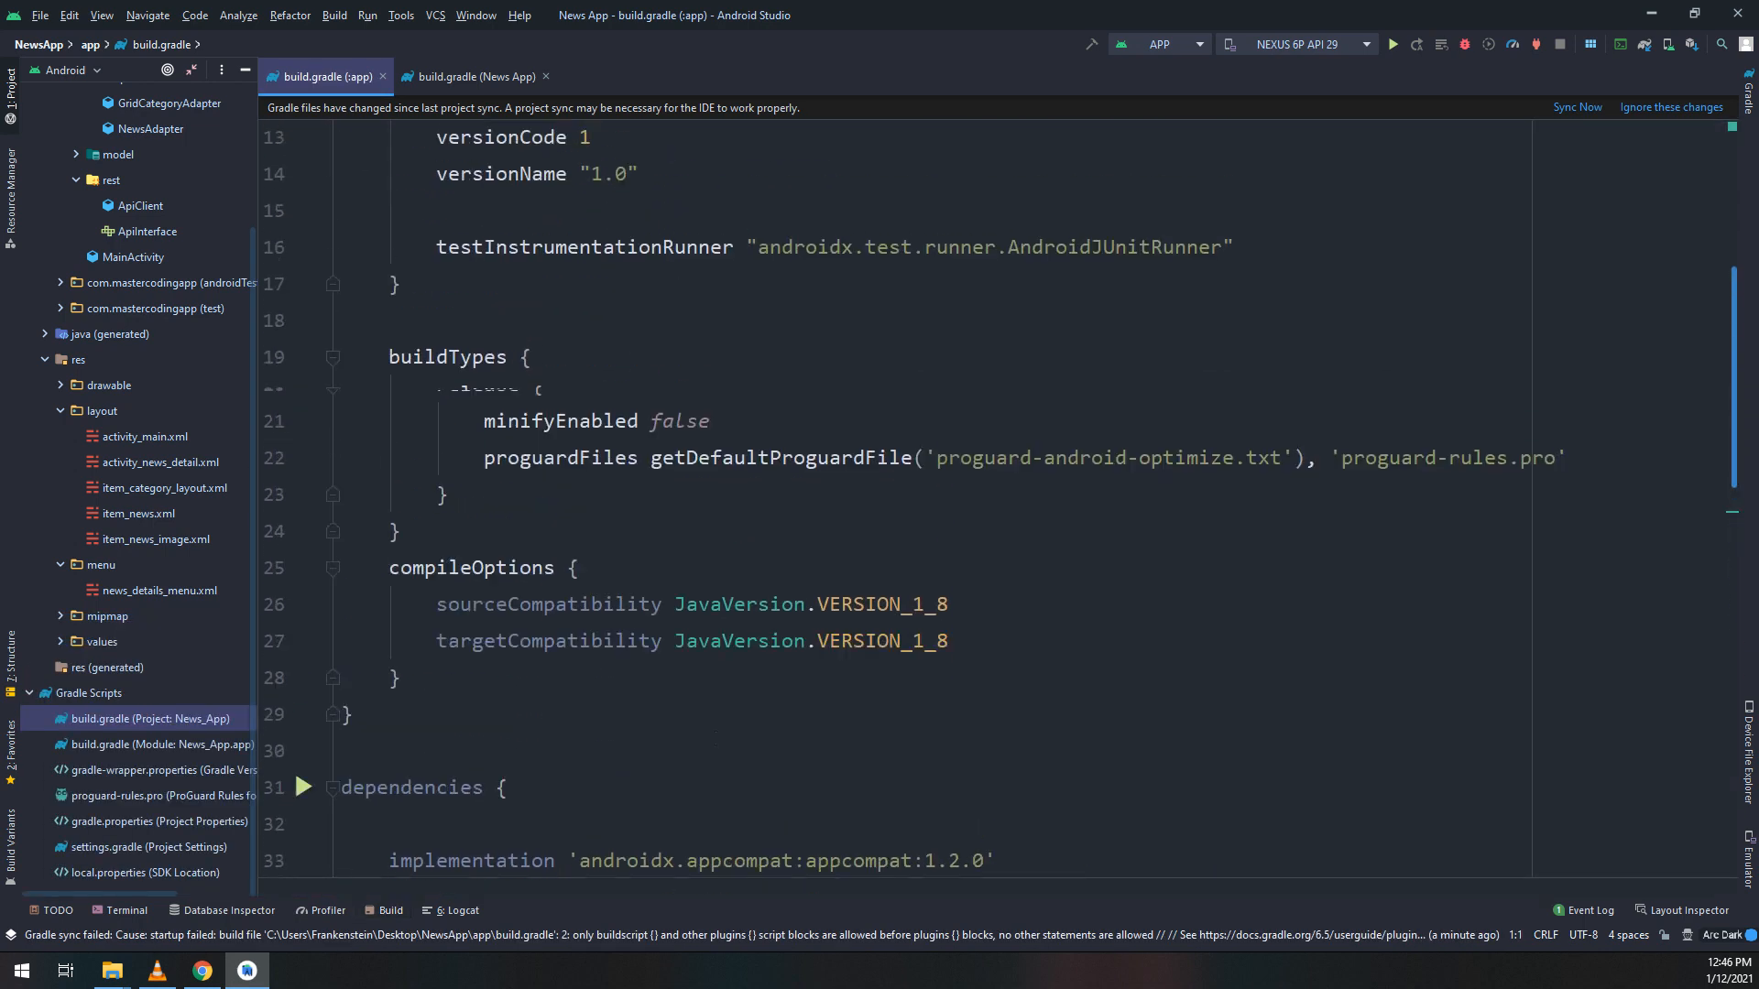
scroll(up, 3)
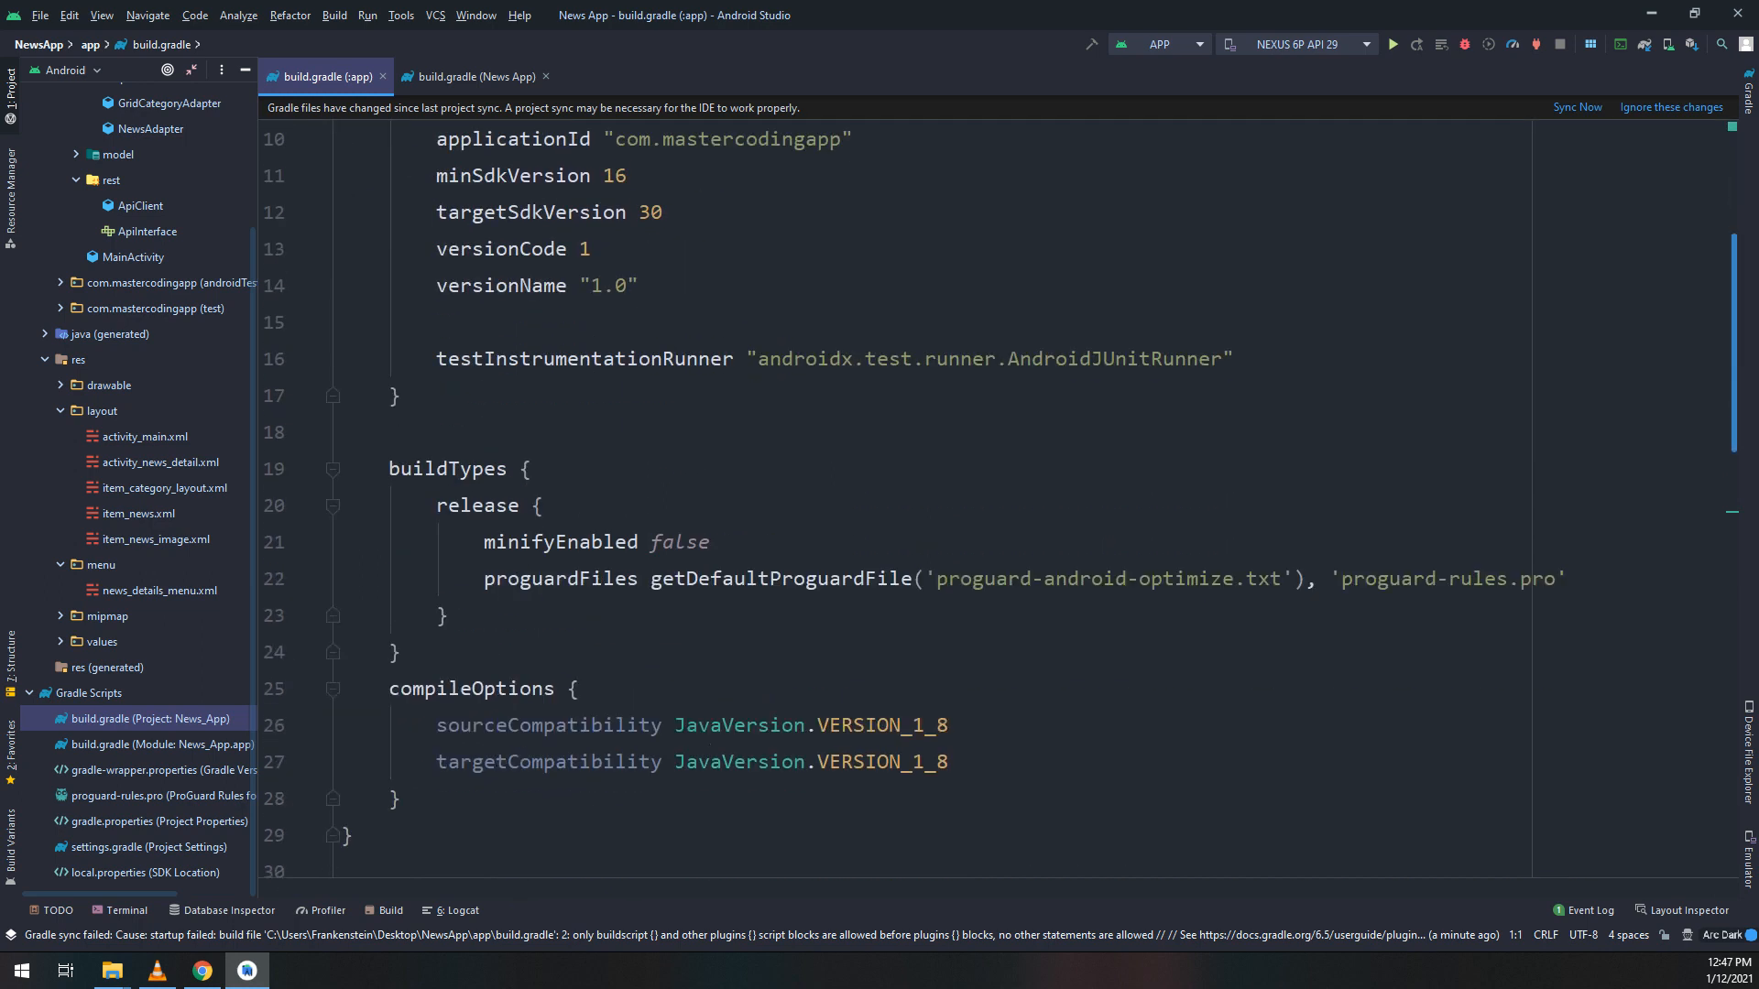
scroll(down, 3)
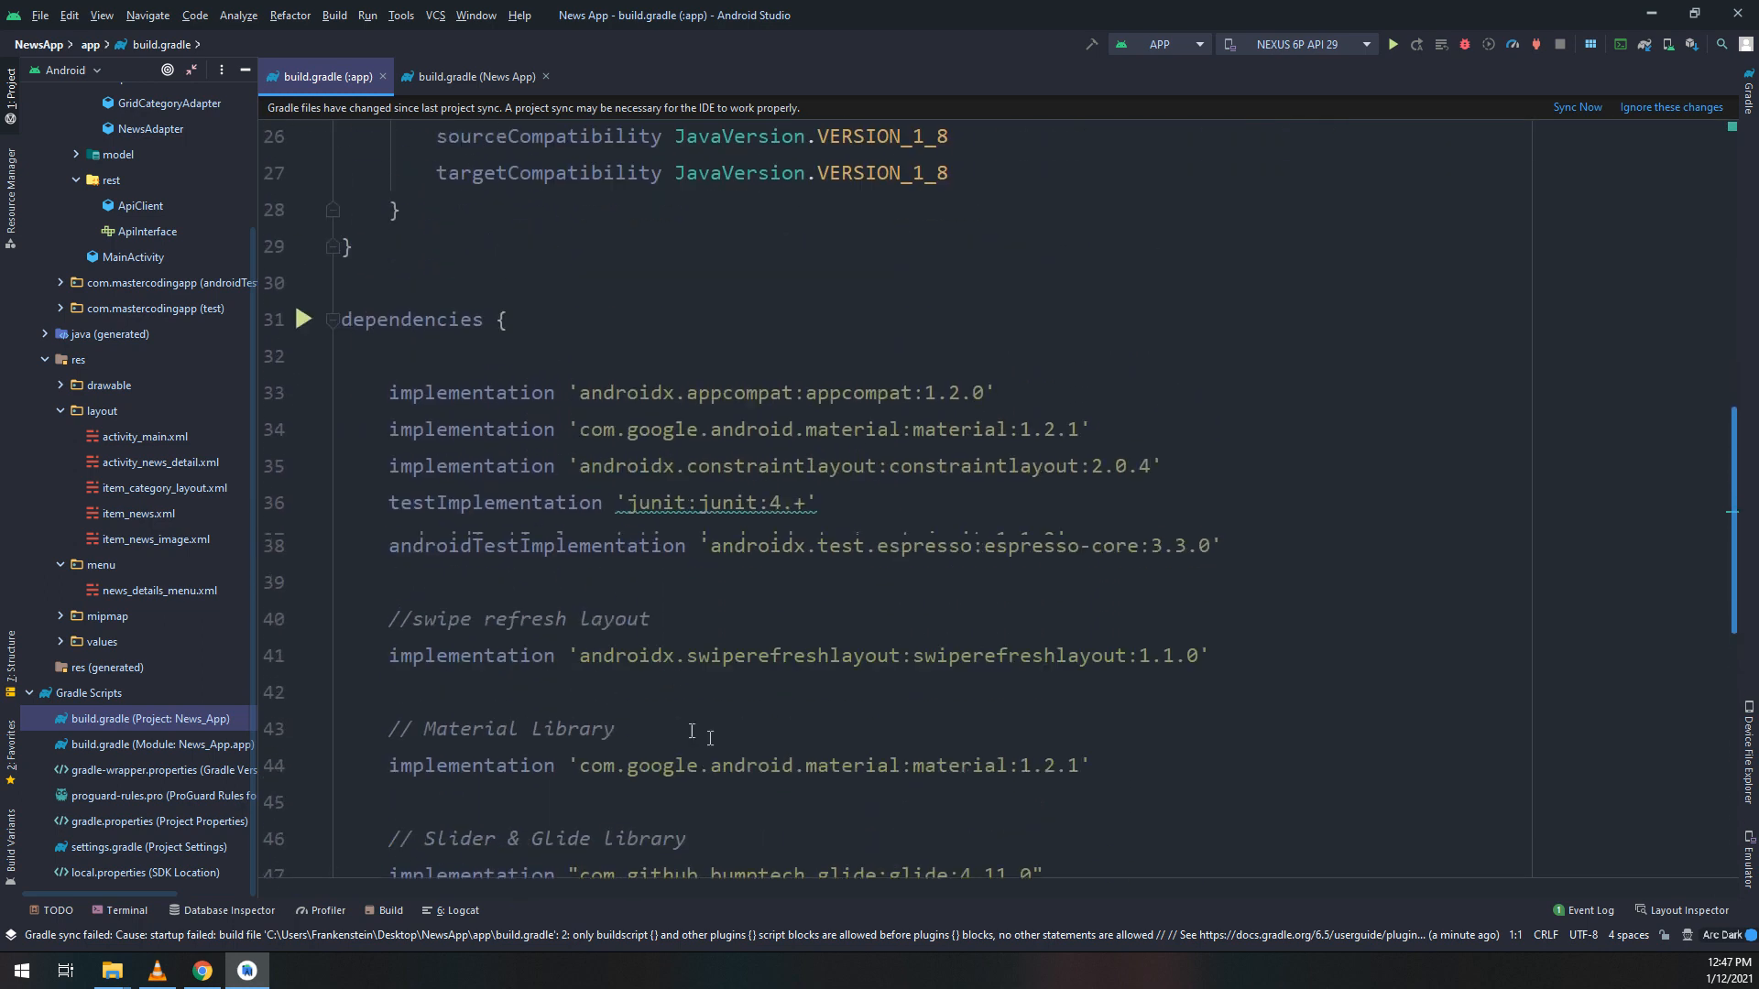
click(473, 76)
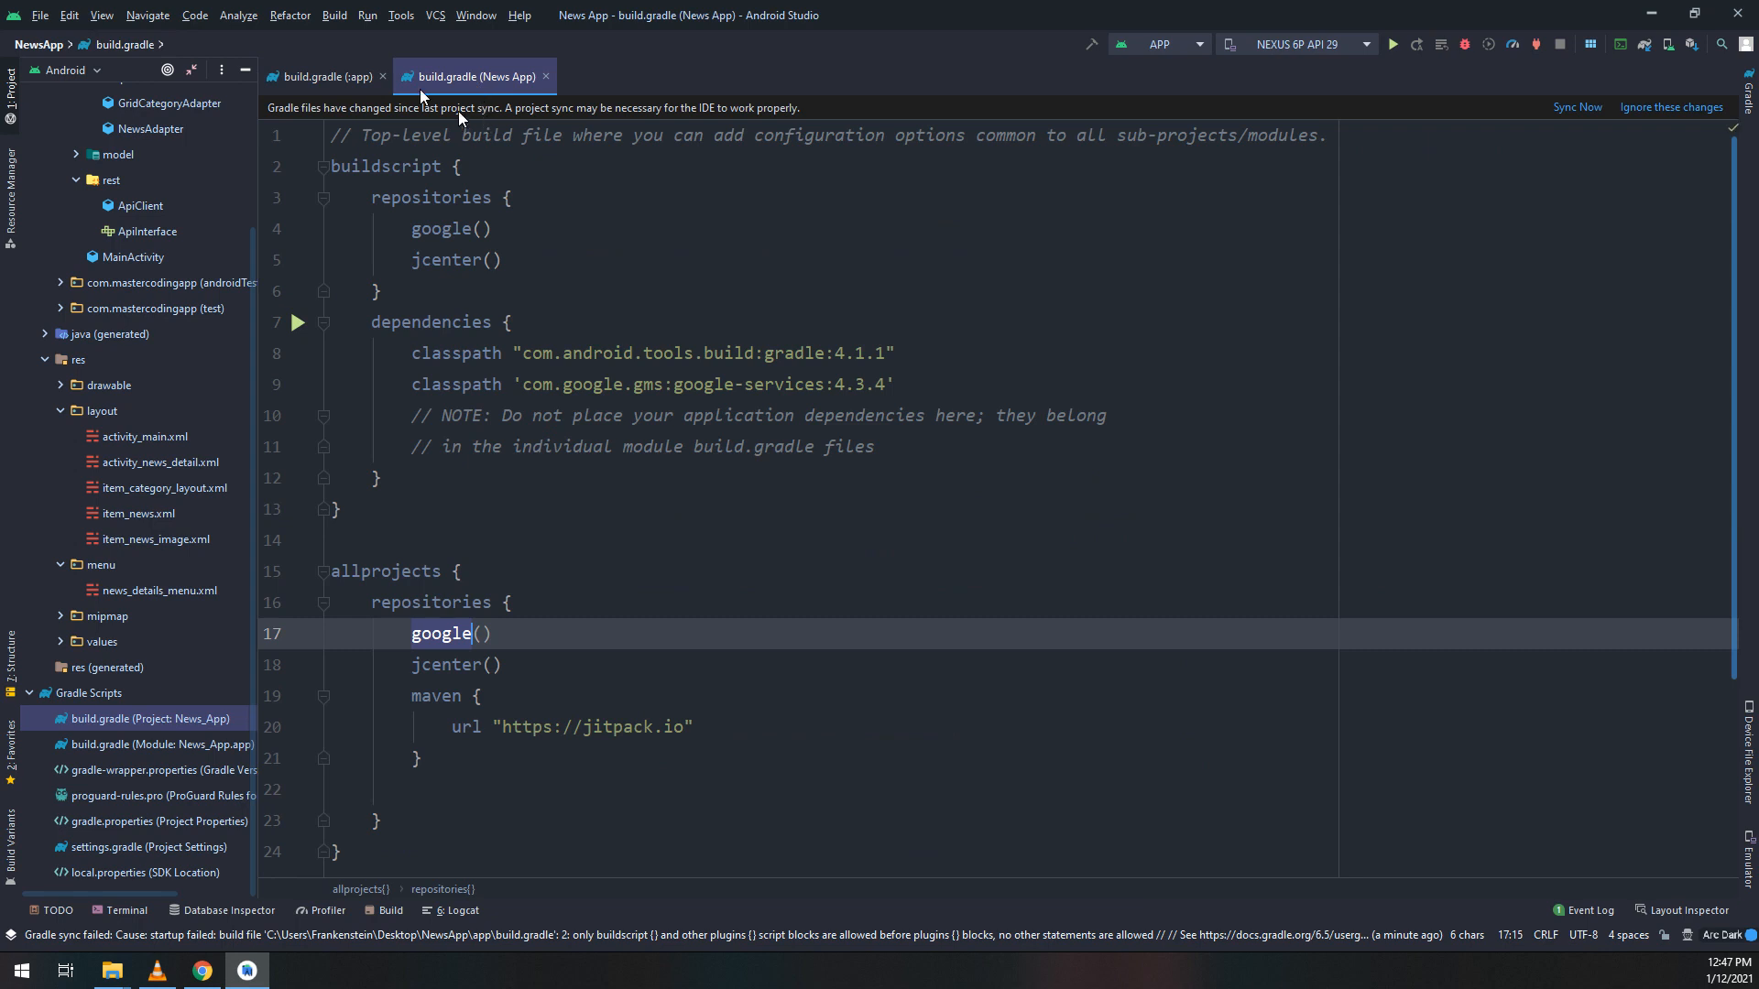
click(325, 76)
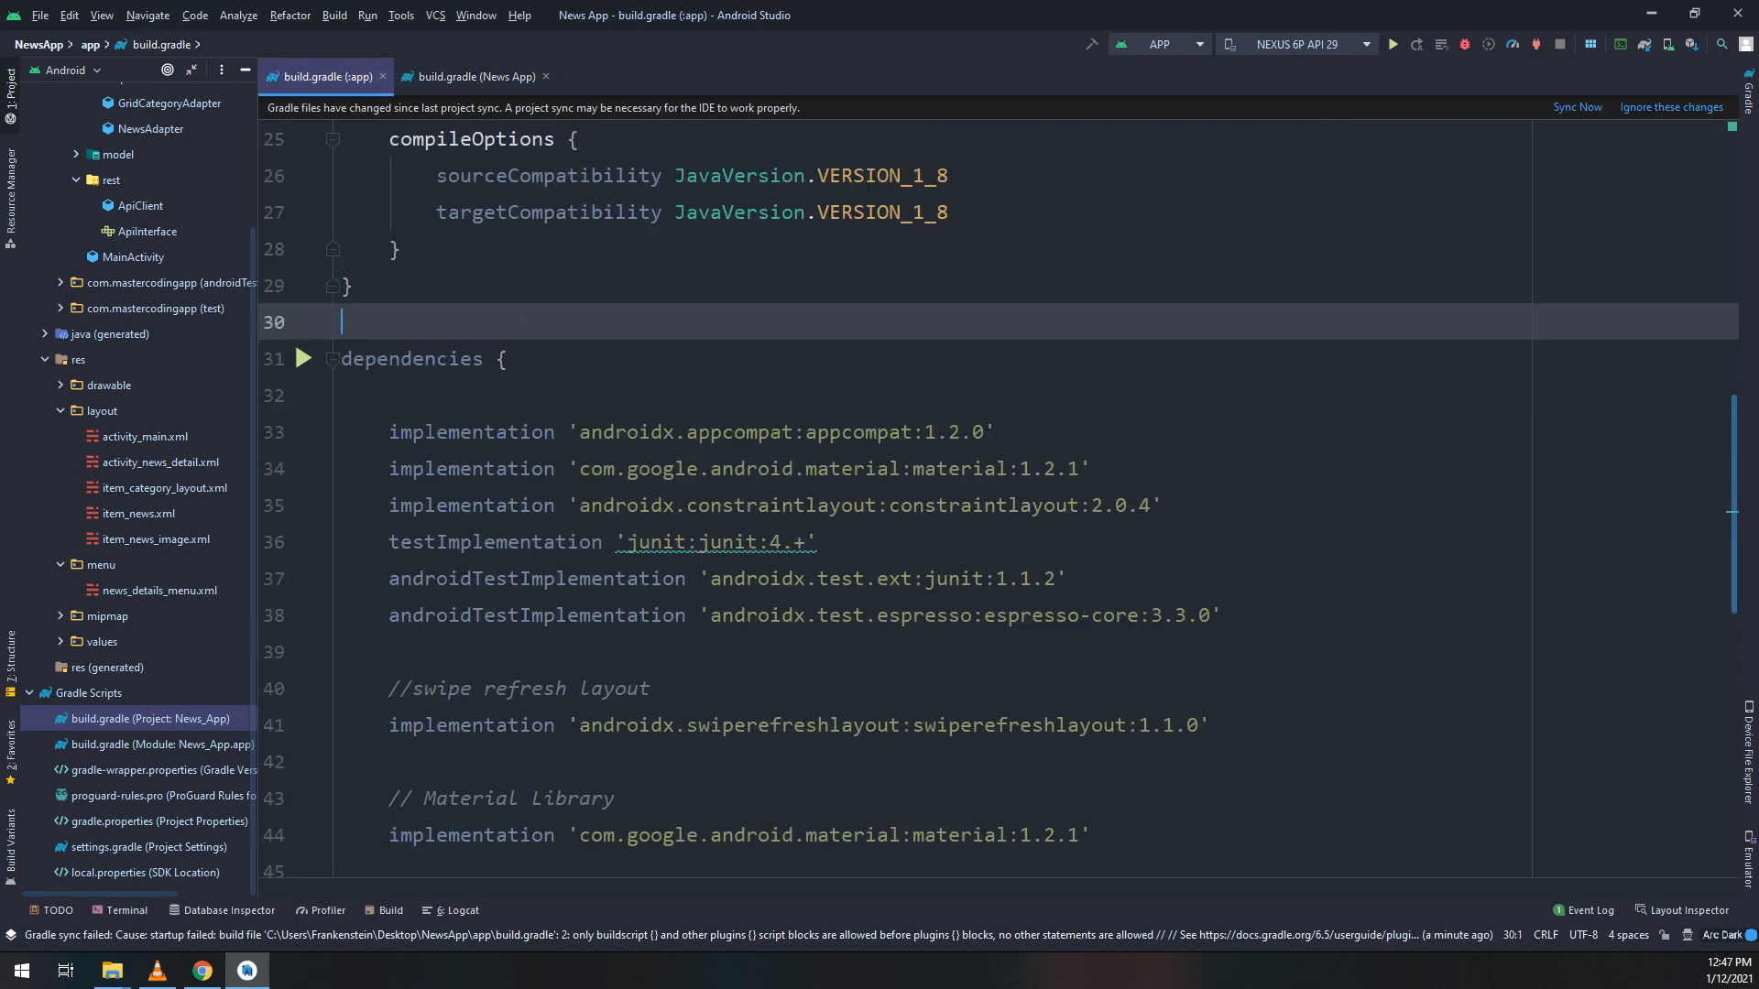
text(apply plugin: 'com.google.gms.google-services')
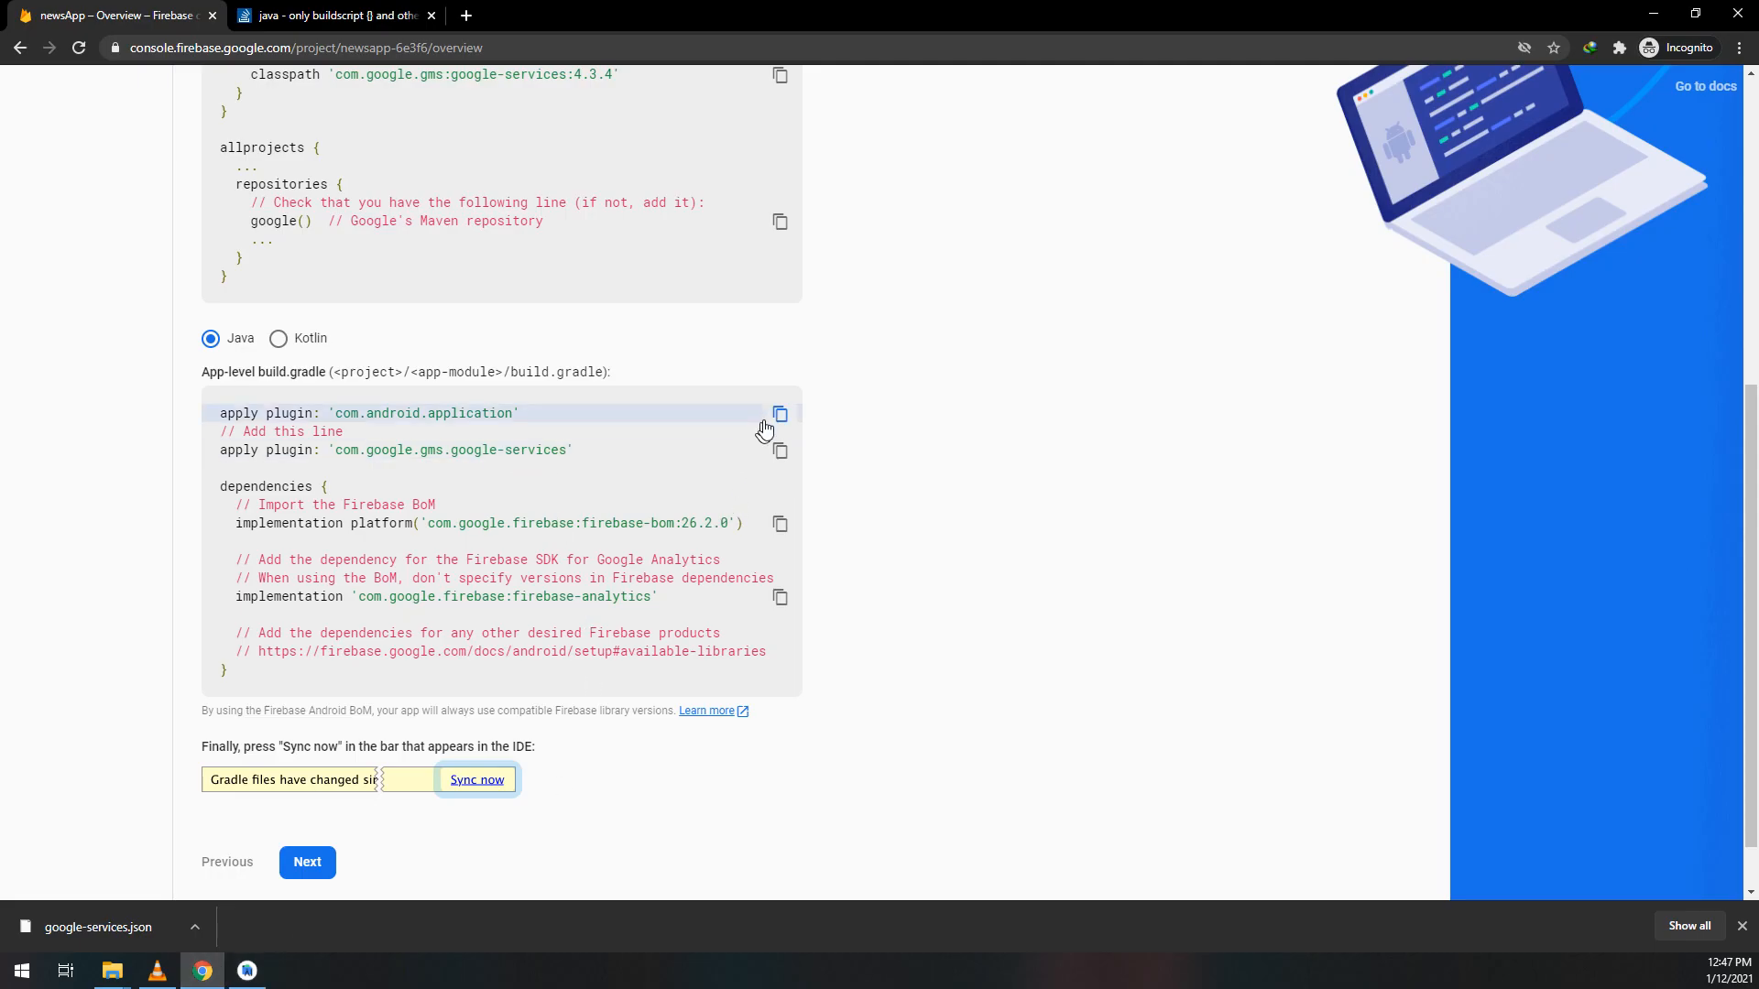
mouse_move(246, 970)
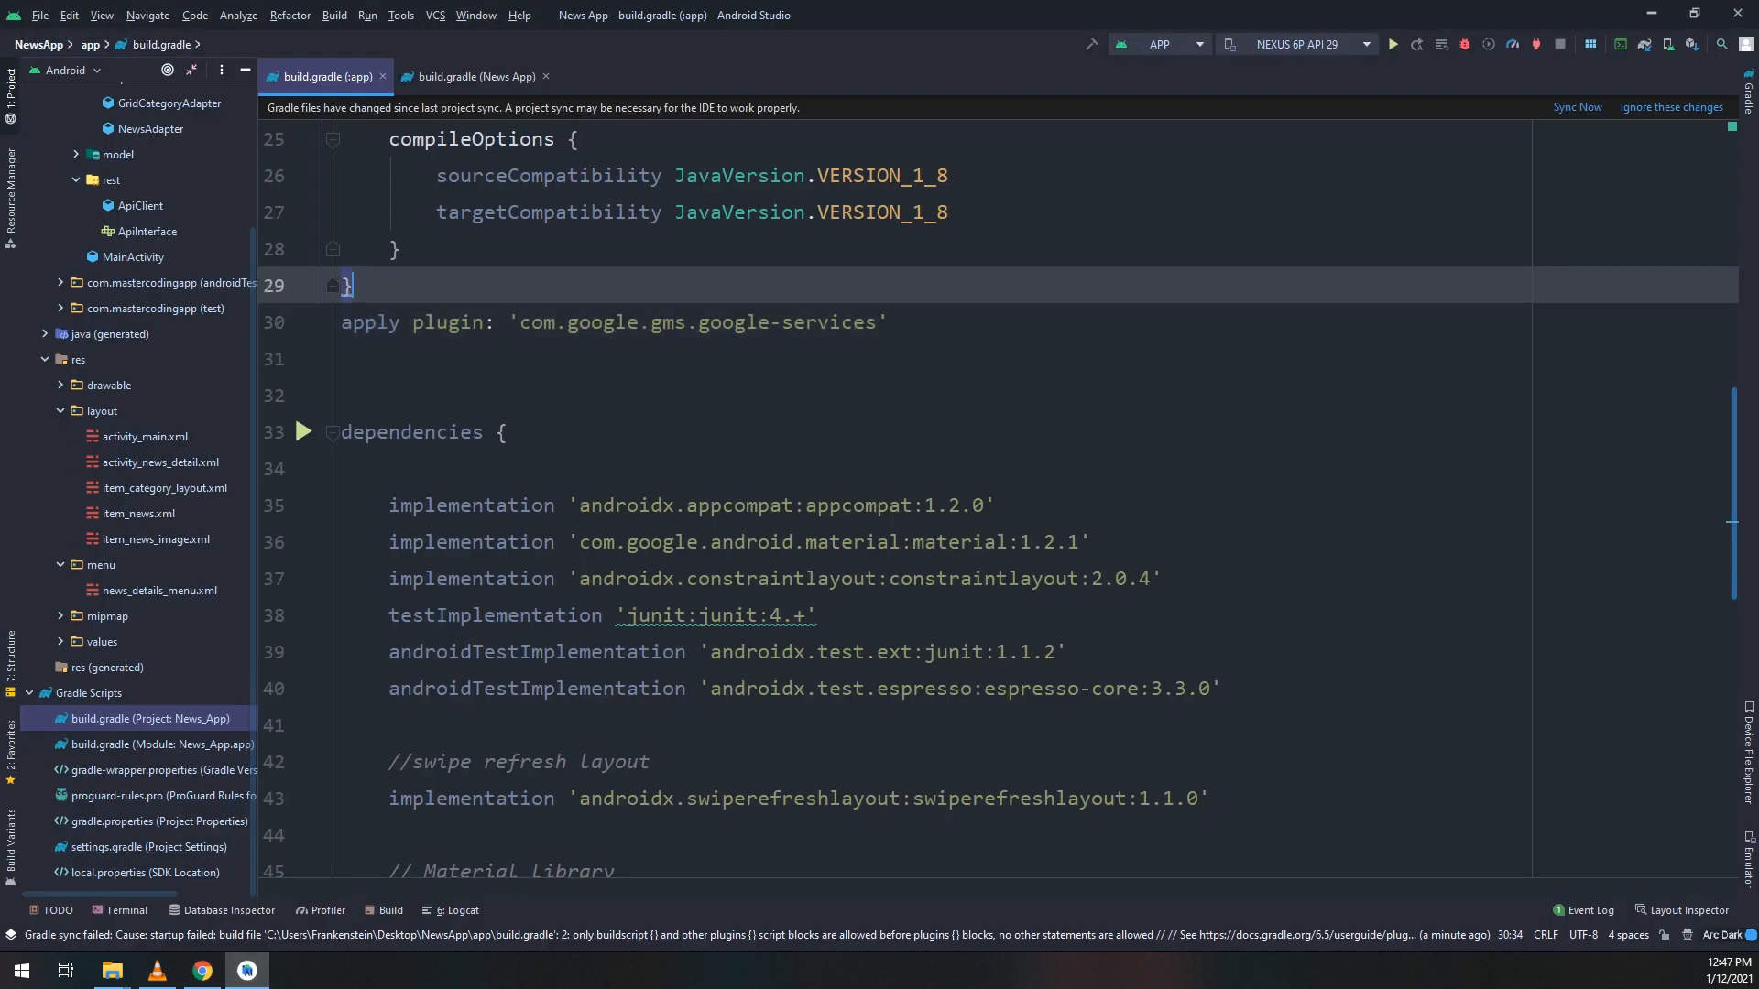
text(apply plugin: 'com.android.application')
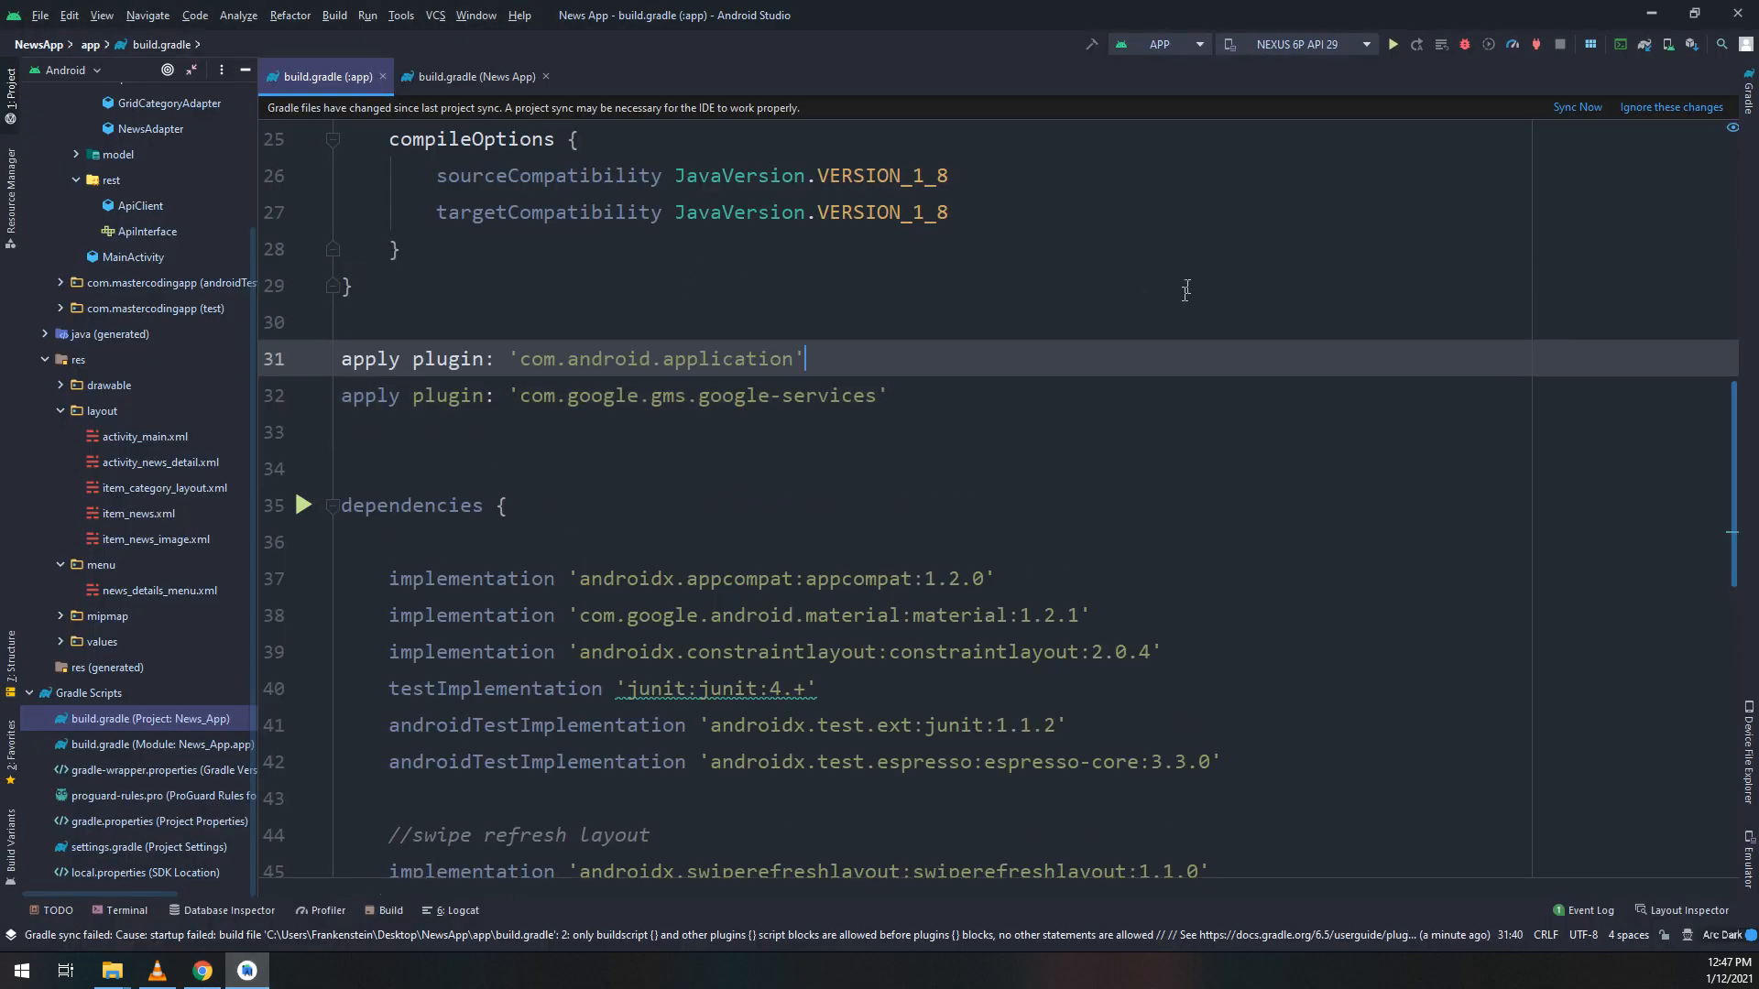
click(1576, 106)
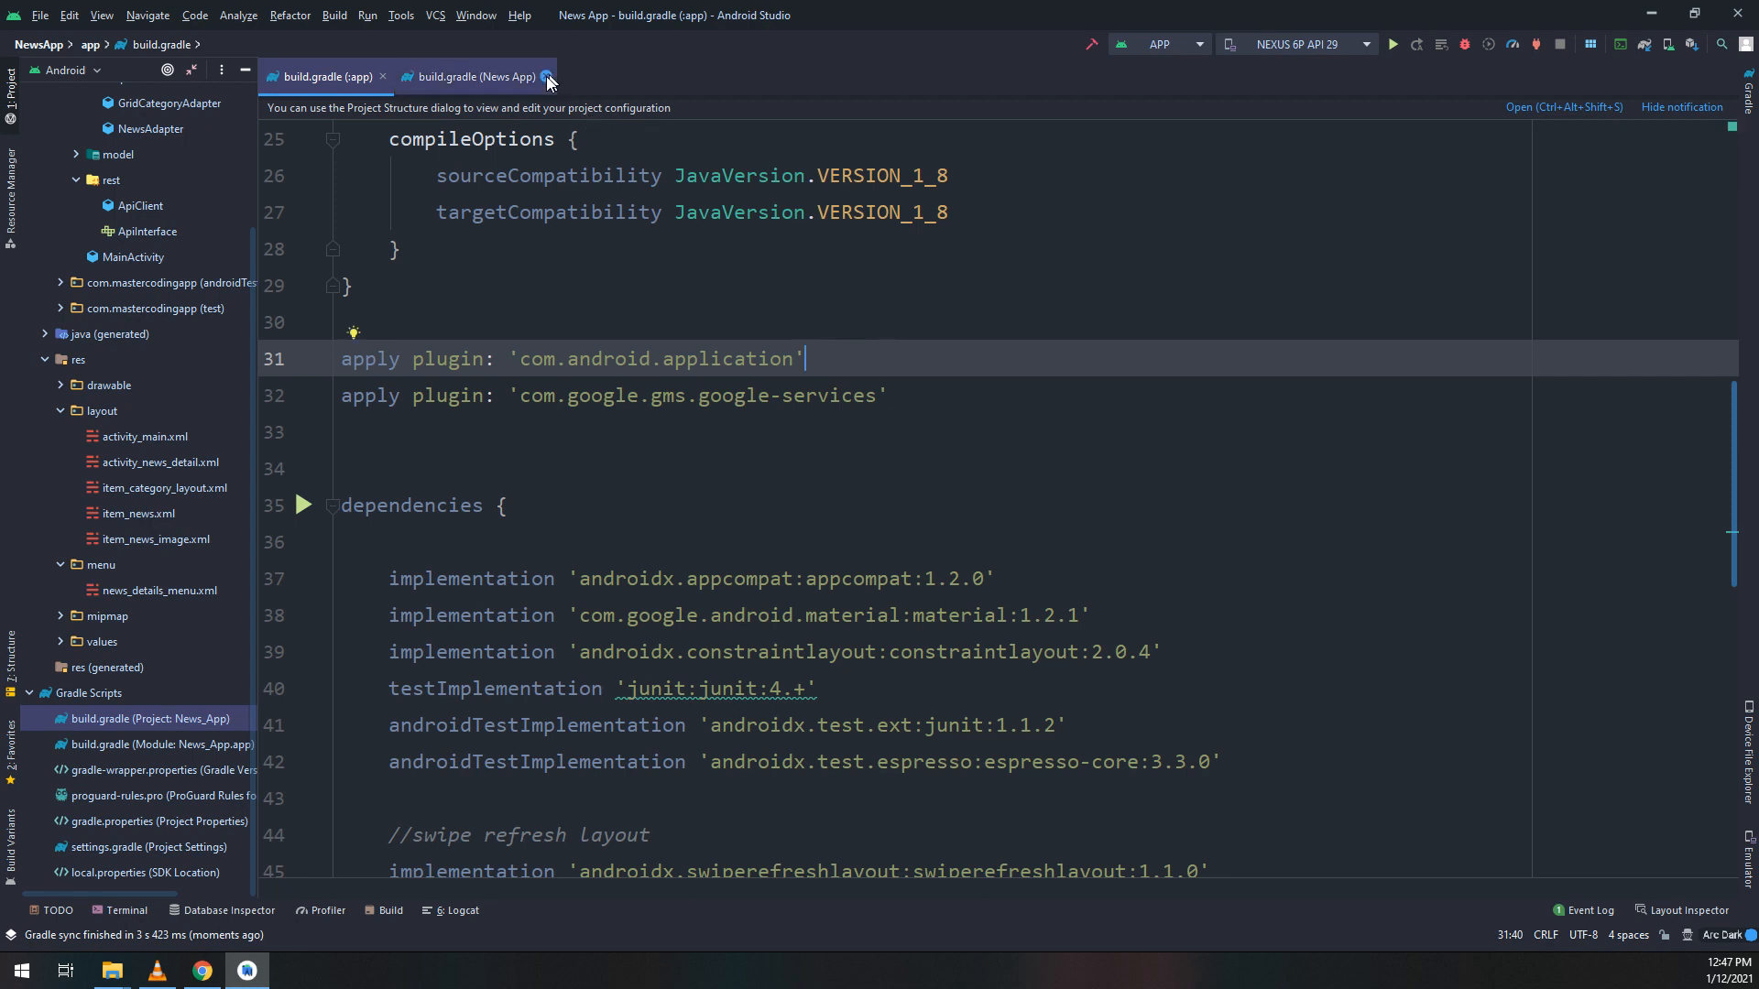
- Close the project build file, add firebase-analytics below the Firebase BoM, and sync
click(476, 76)
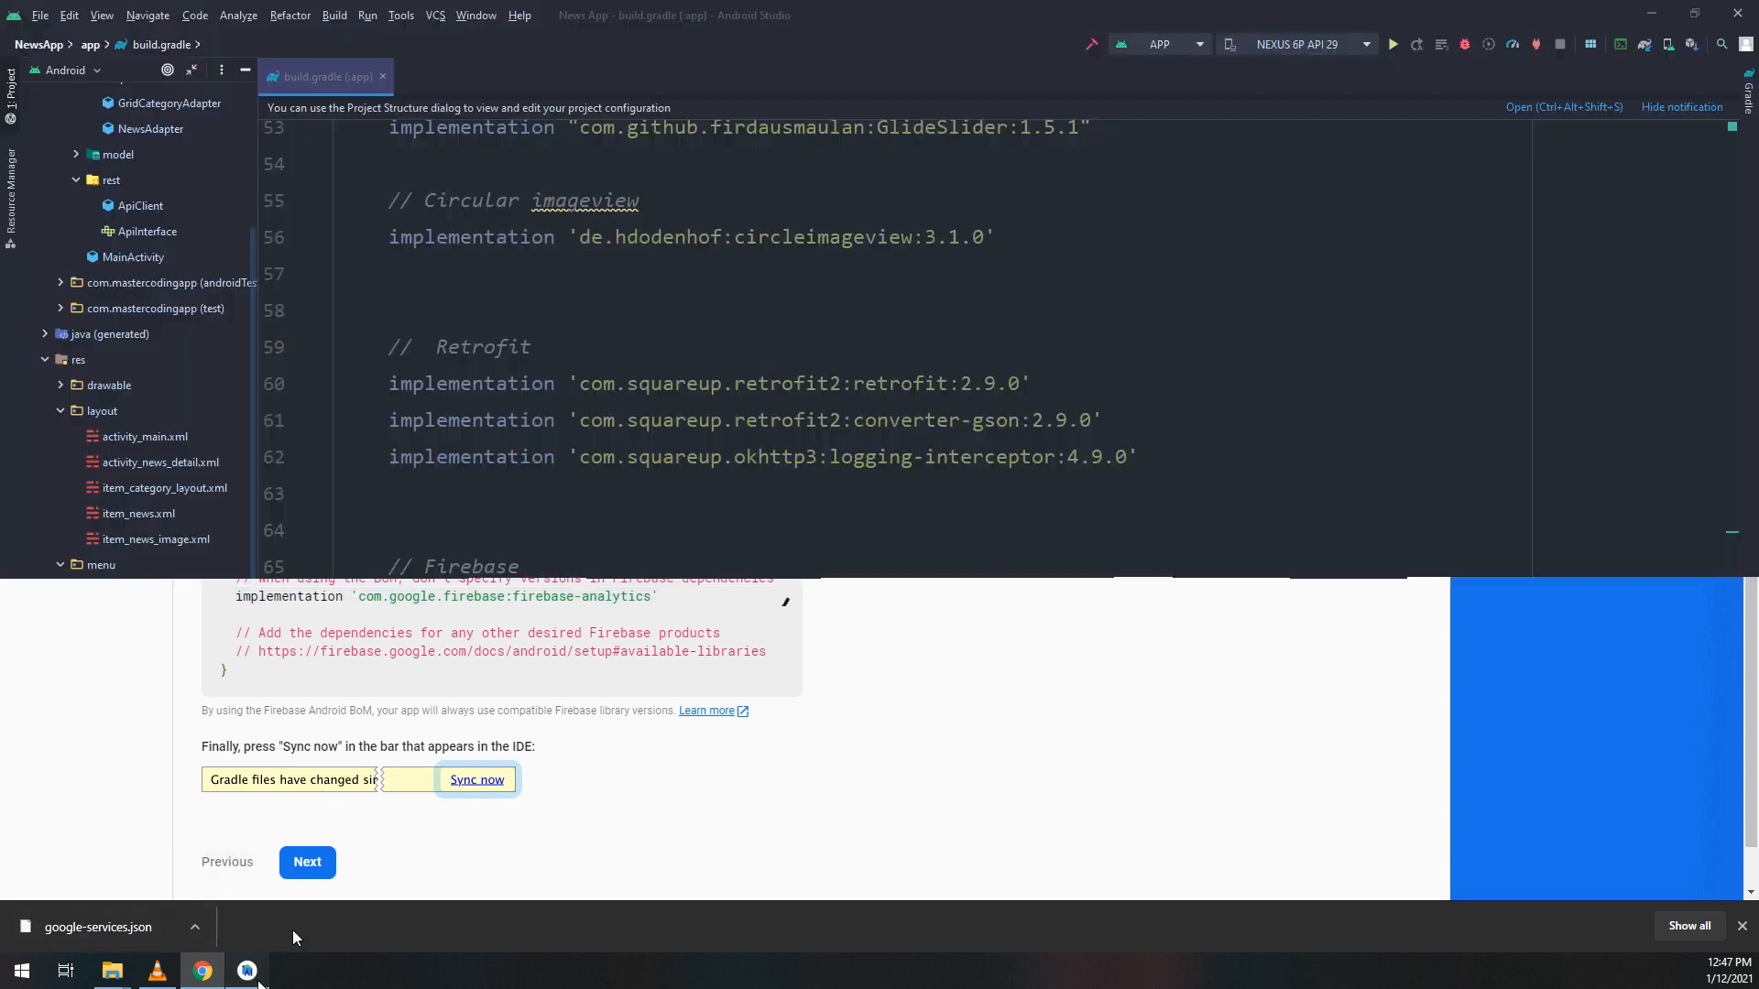
click(475, 780)
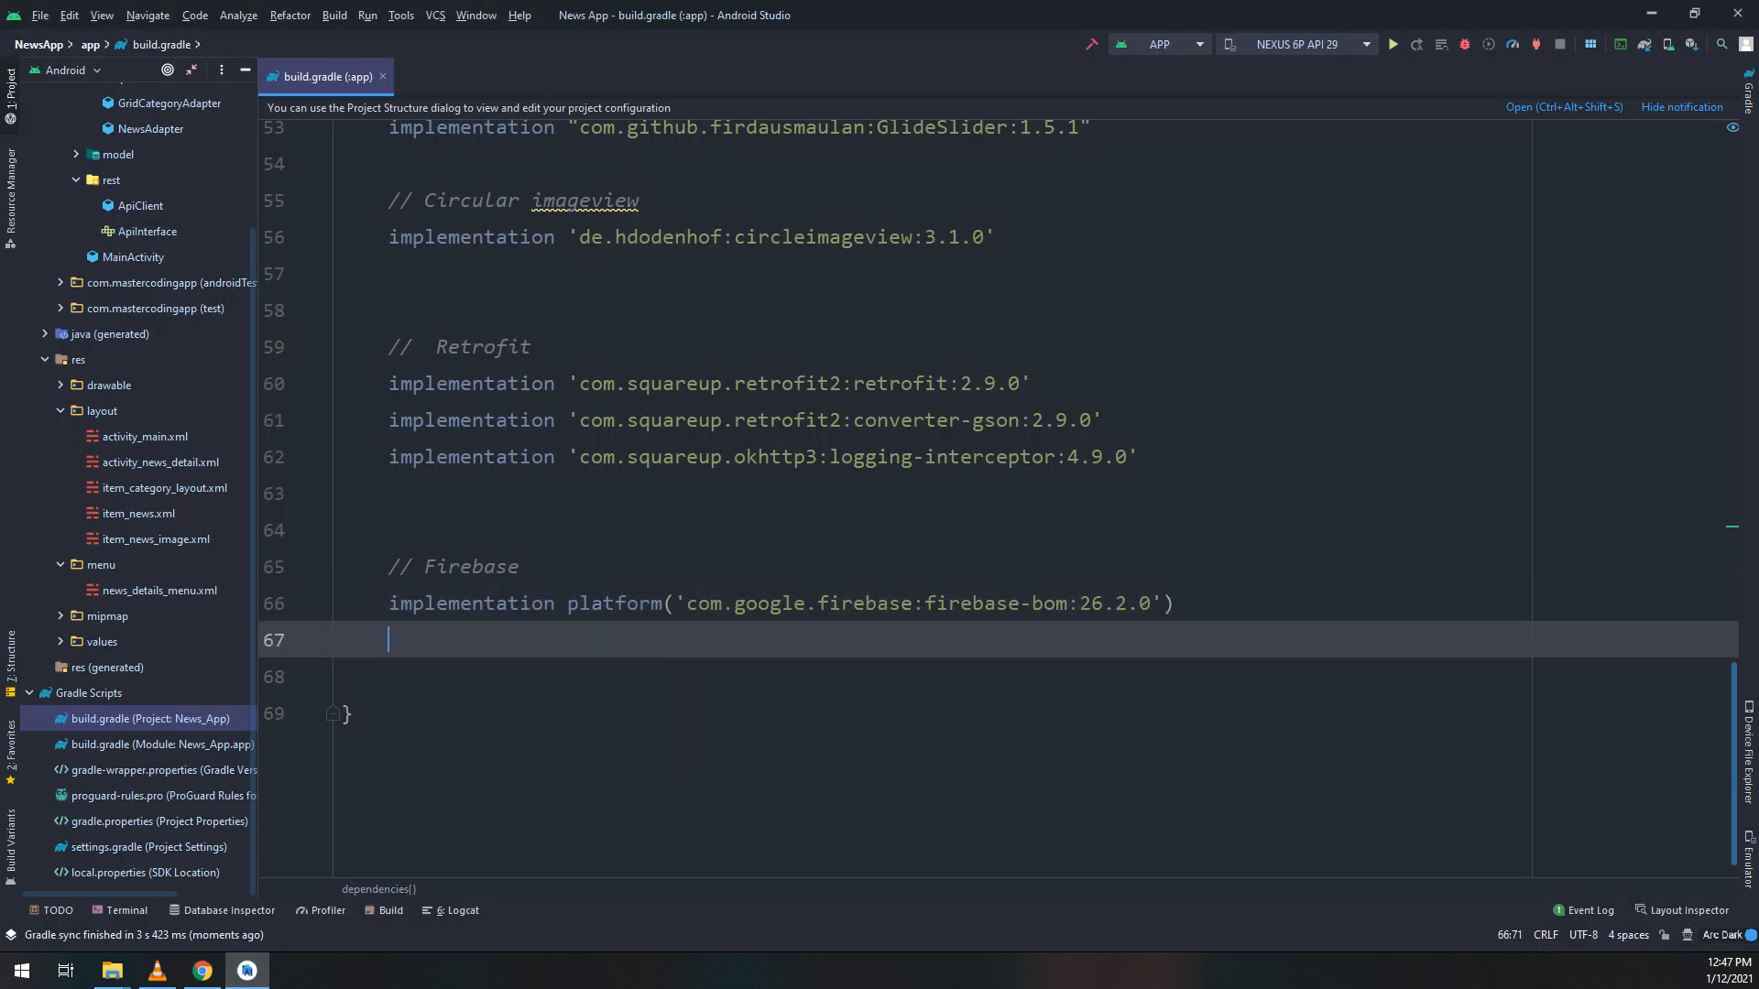
text(implementation 'com.google.firebase:firebase-analytics')
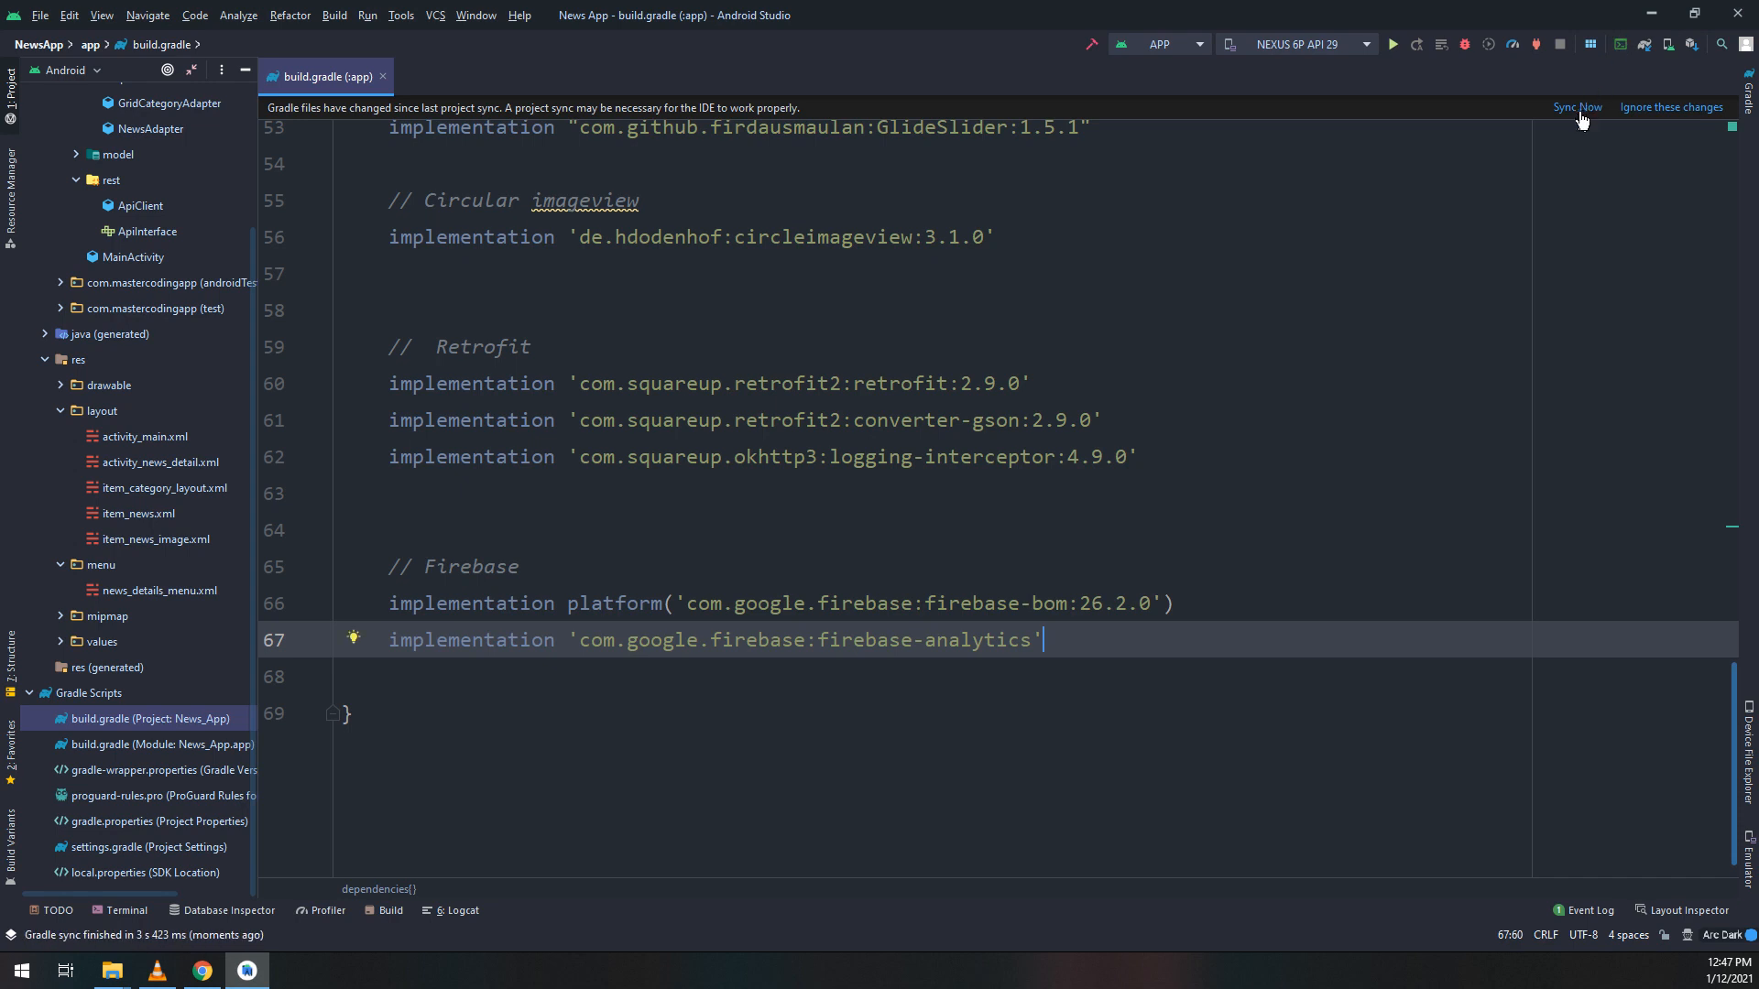
click(1576, 106)
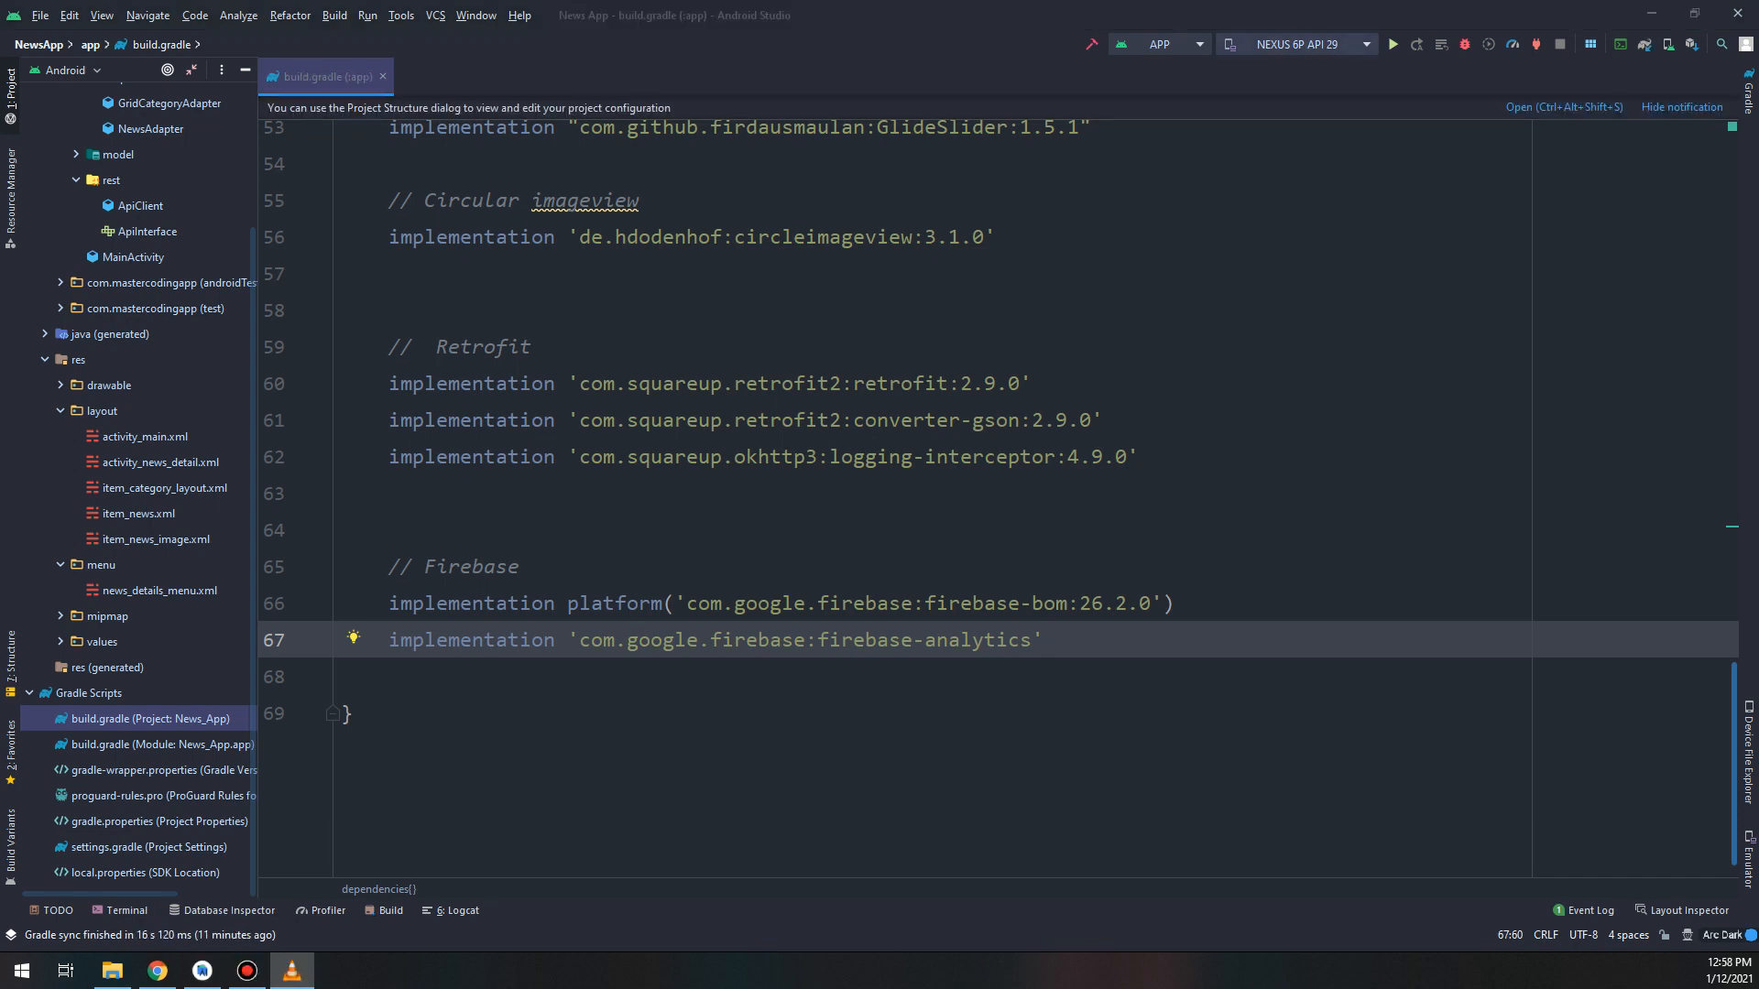
mouse_move(354, 112)
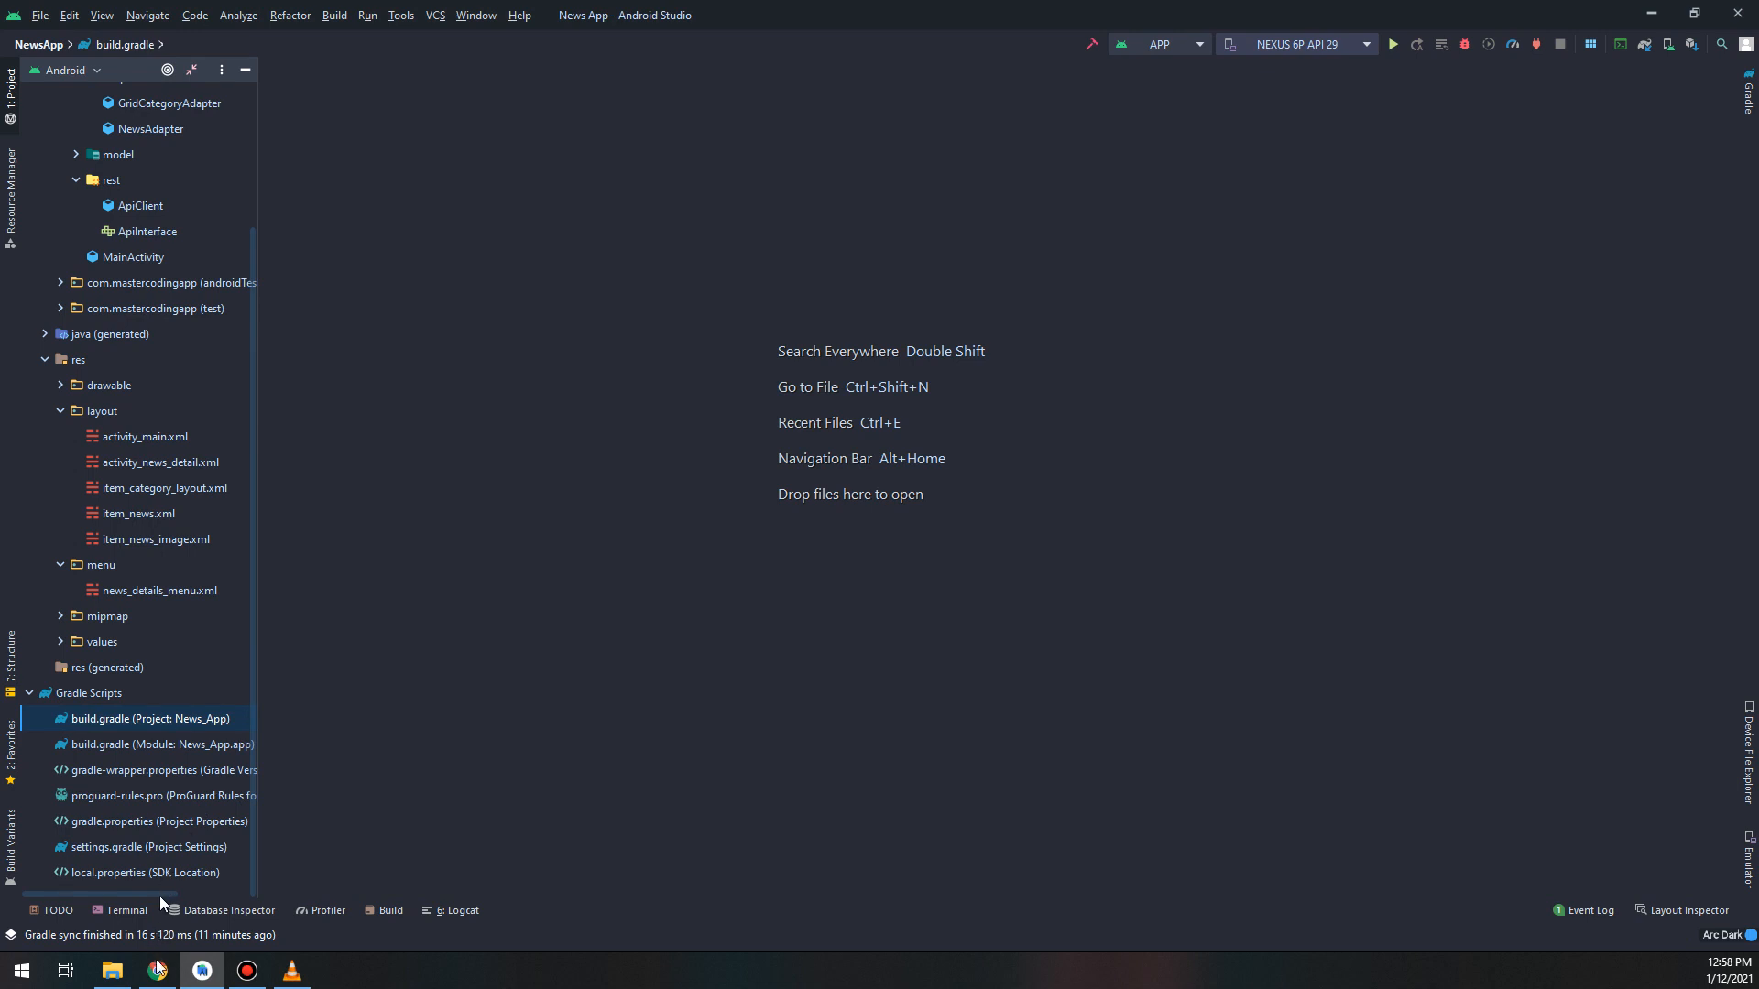
- In Chrome, get past the Add Firebase SDK step and continue to the newsApp console
click(157, 971)
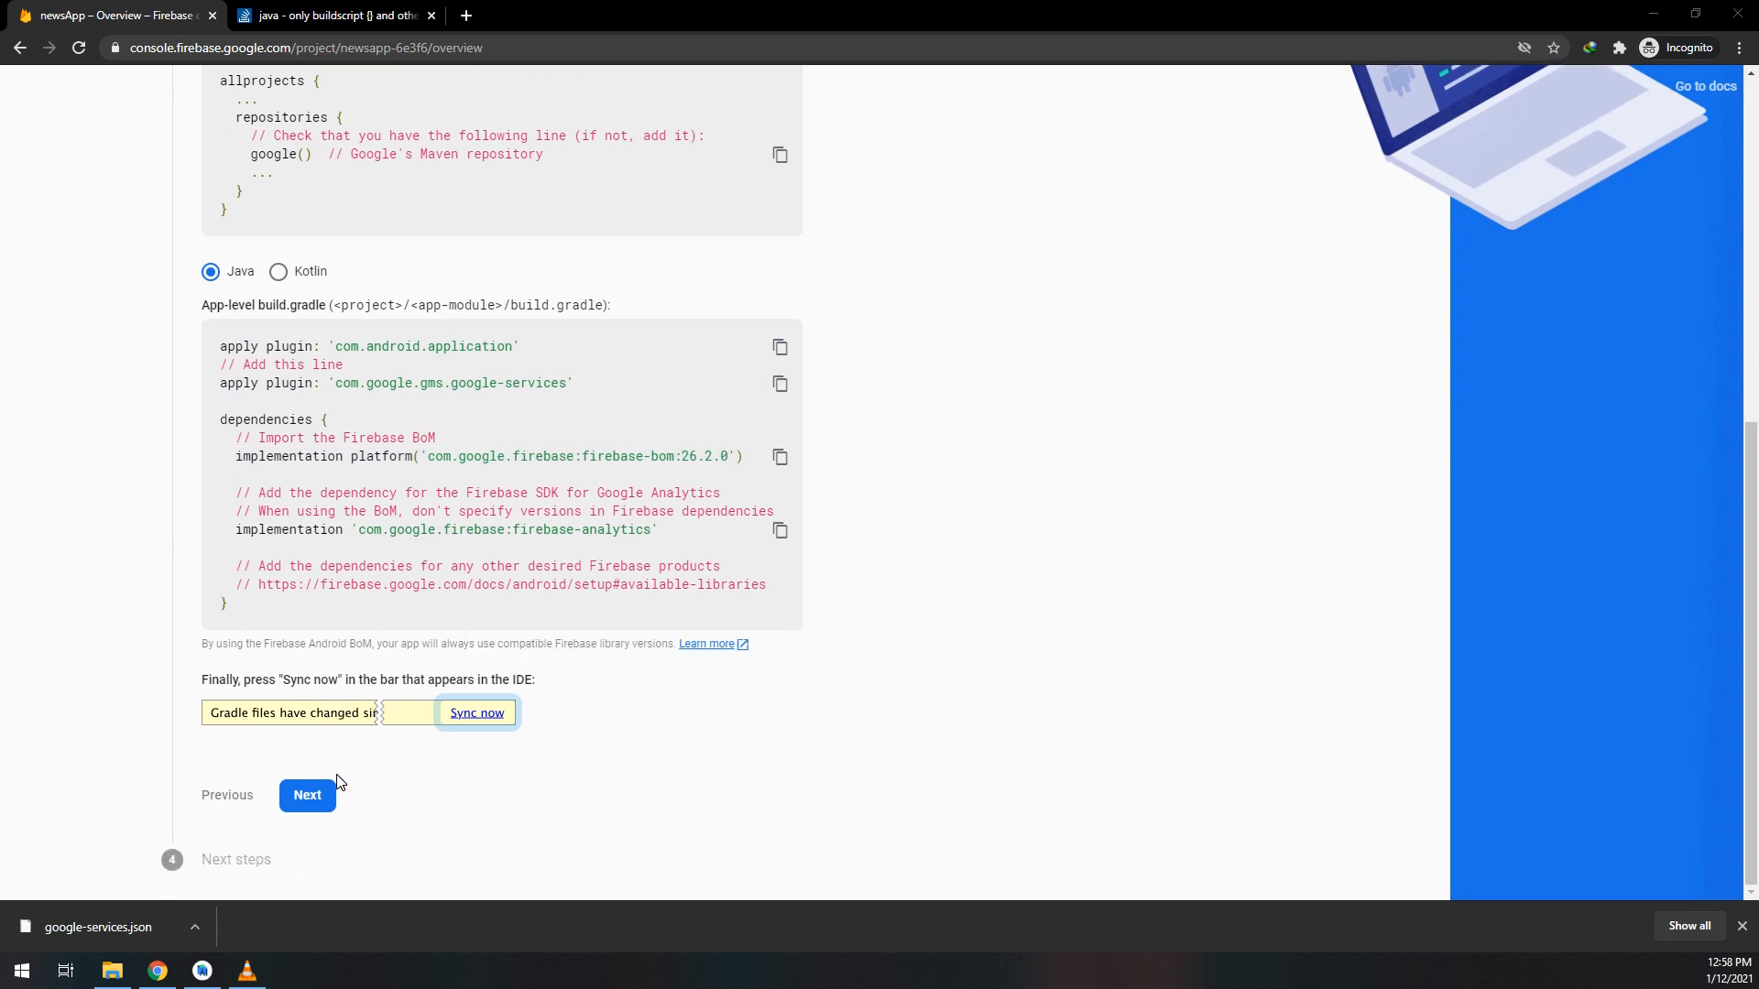
click(306, 796)
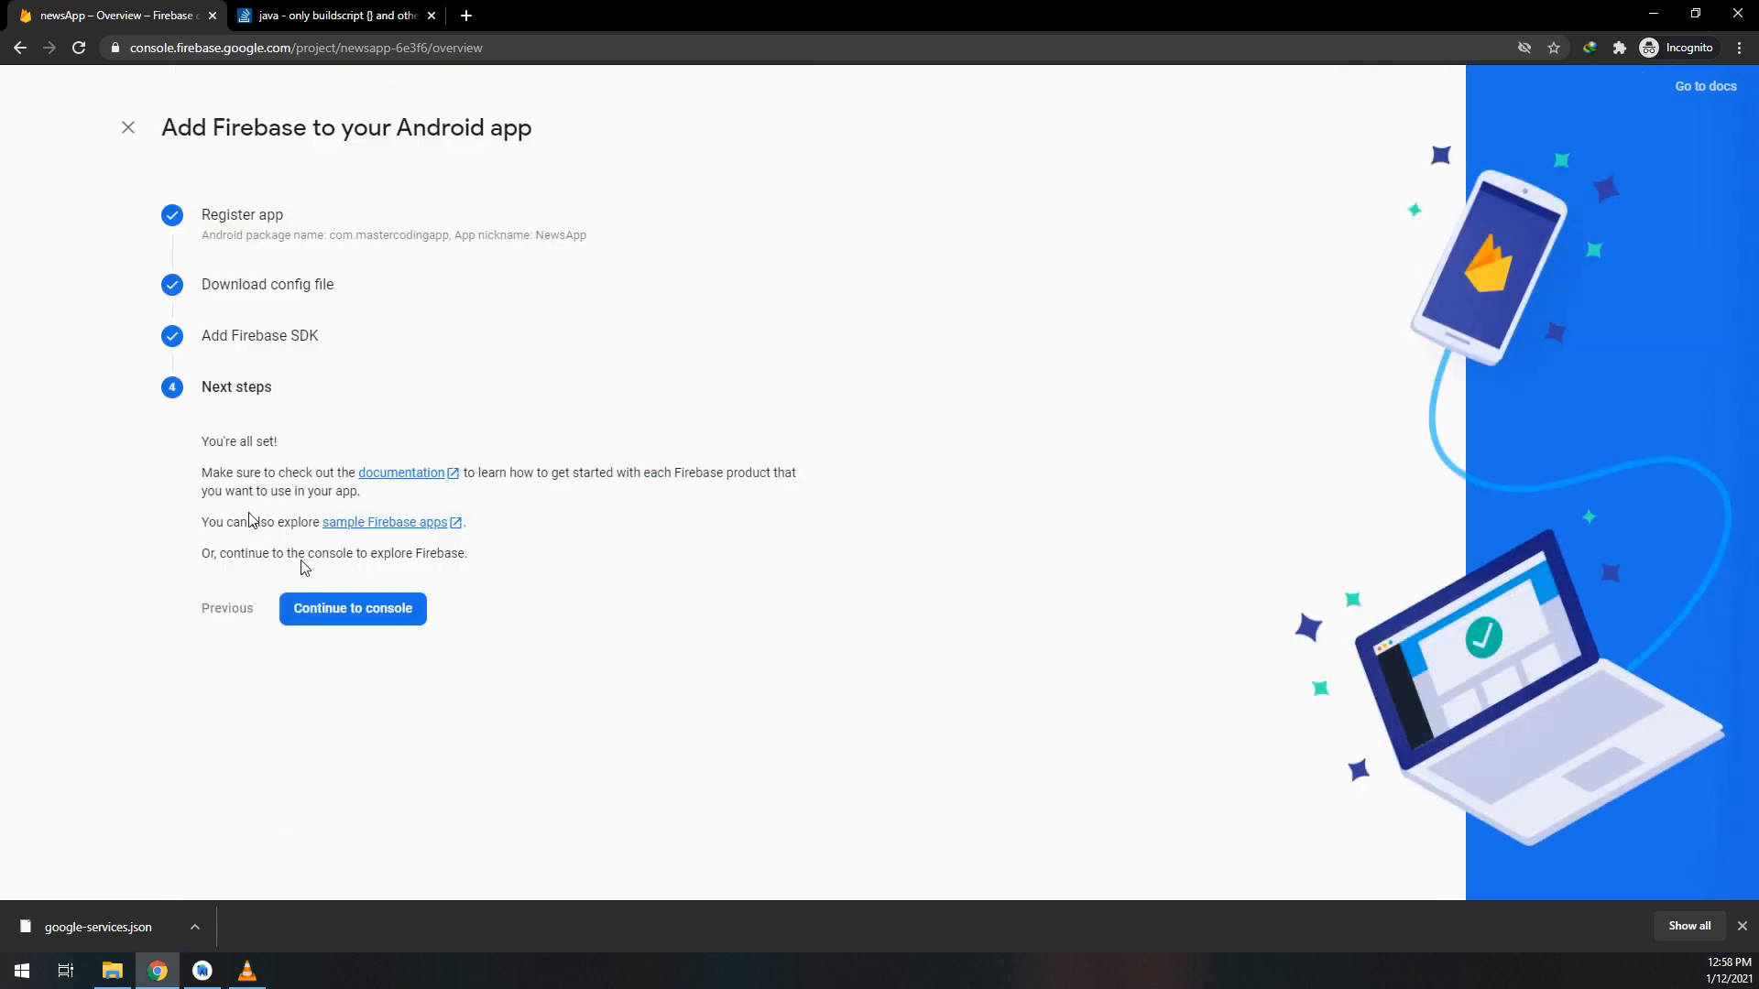
mouse_move(365, 619)
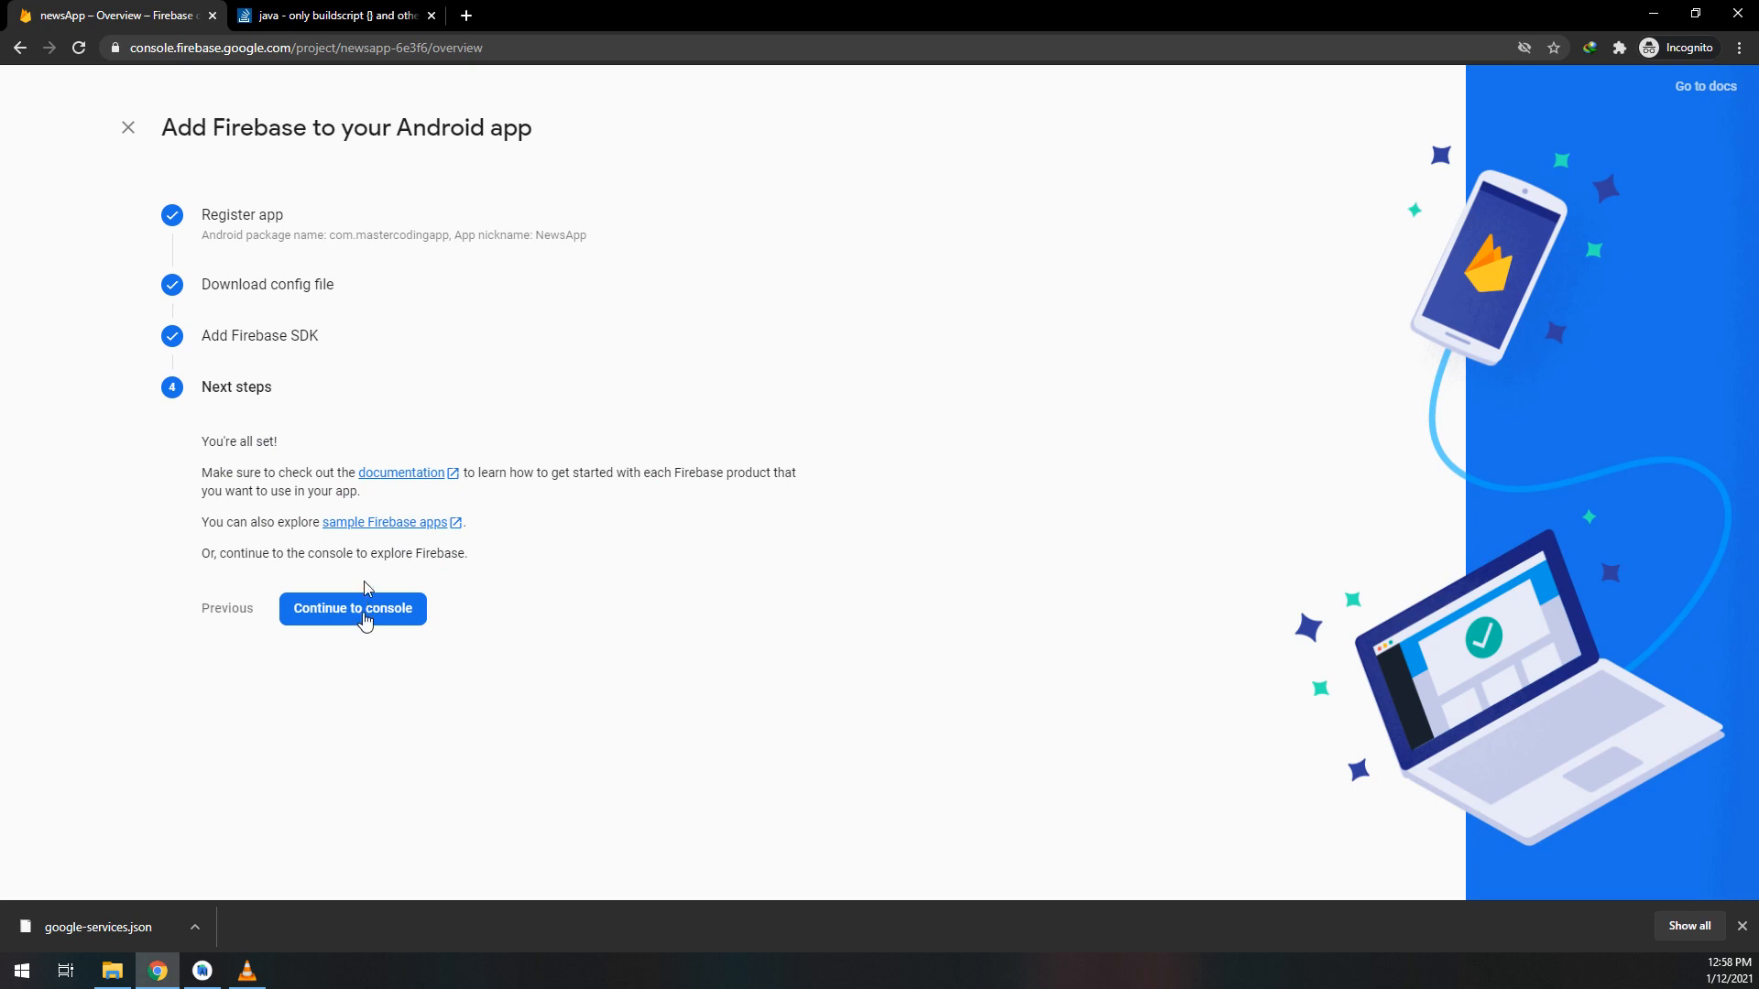
mouse_move(401, 472)
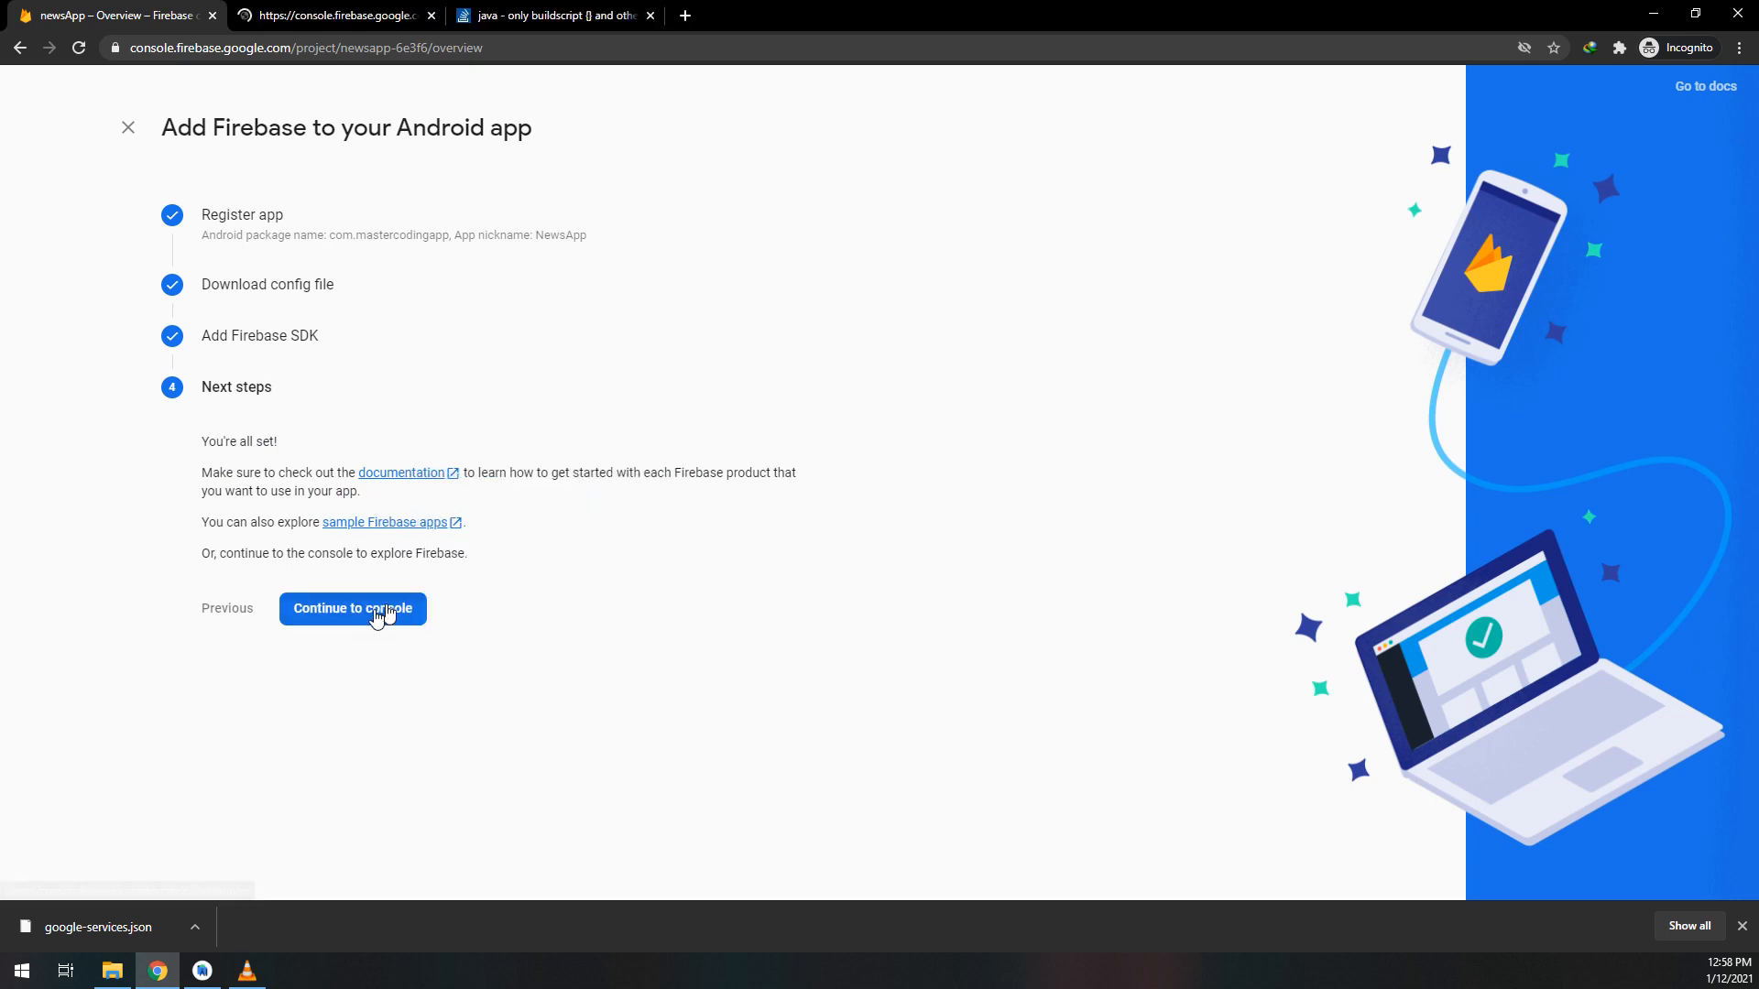
click(351, 610)
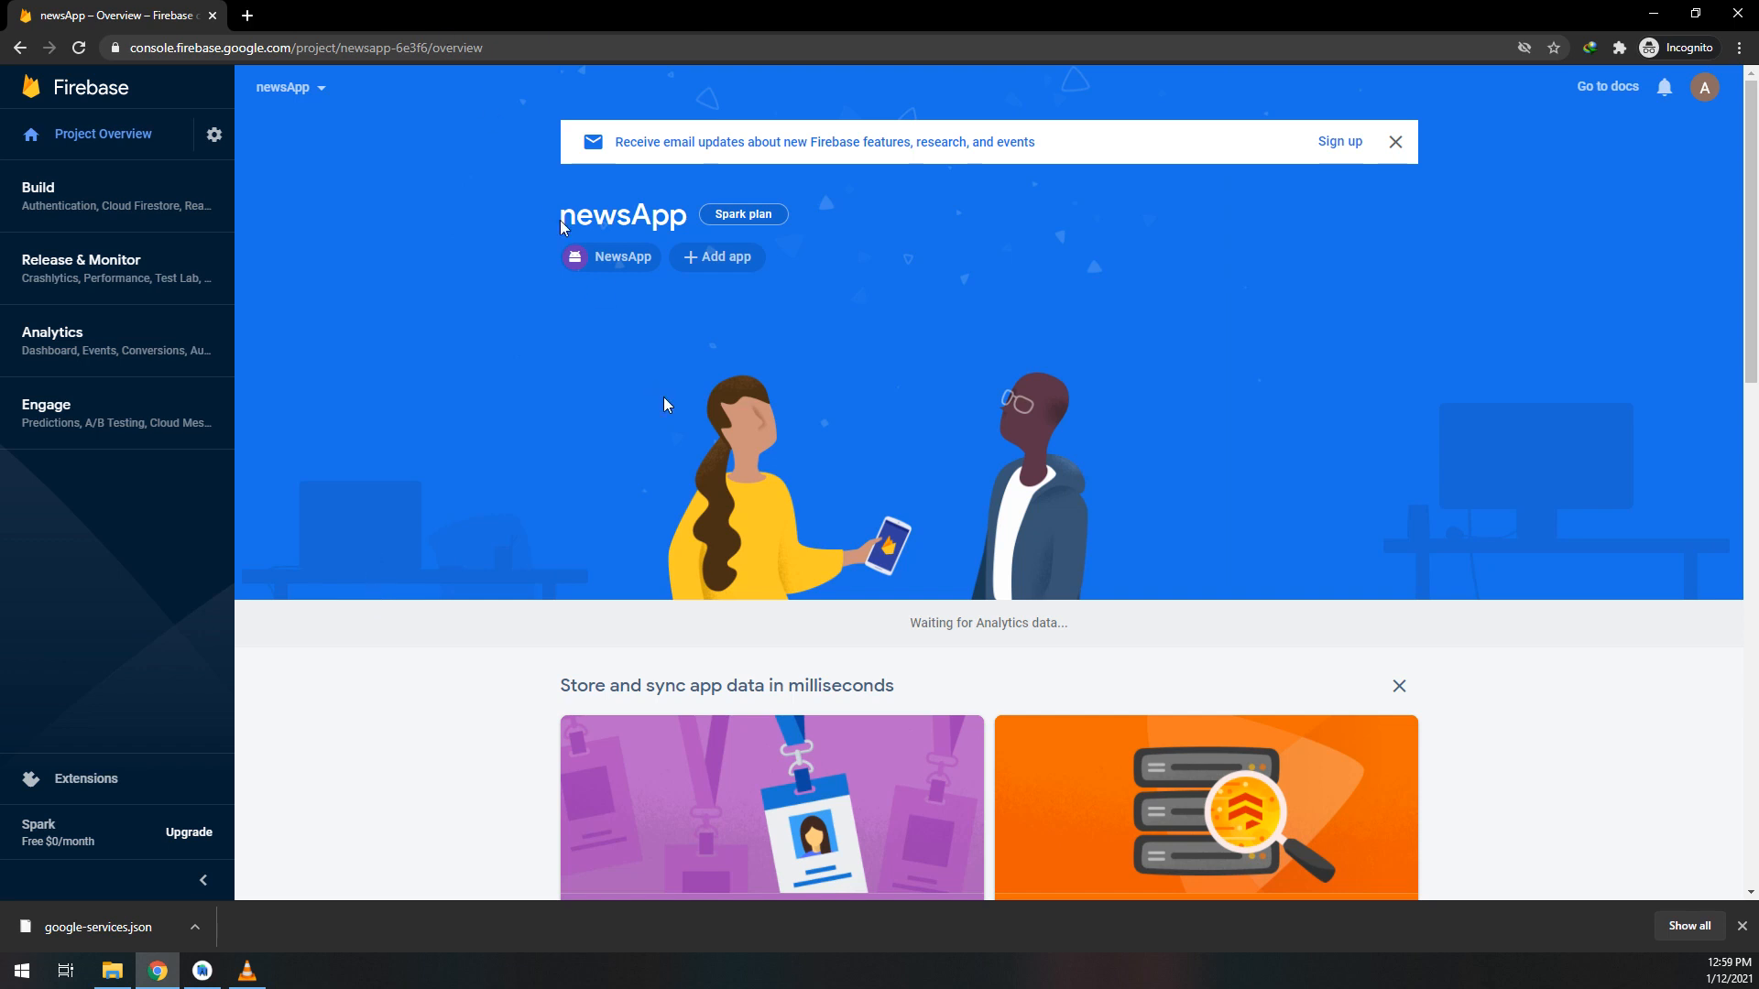
mouse_move(736, 309)
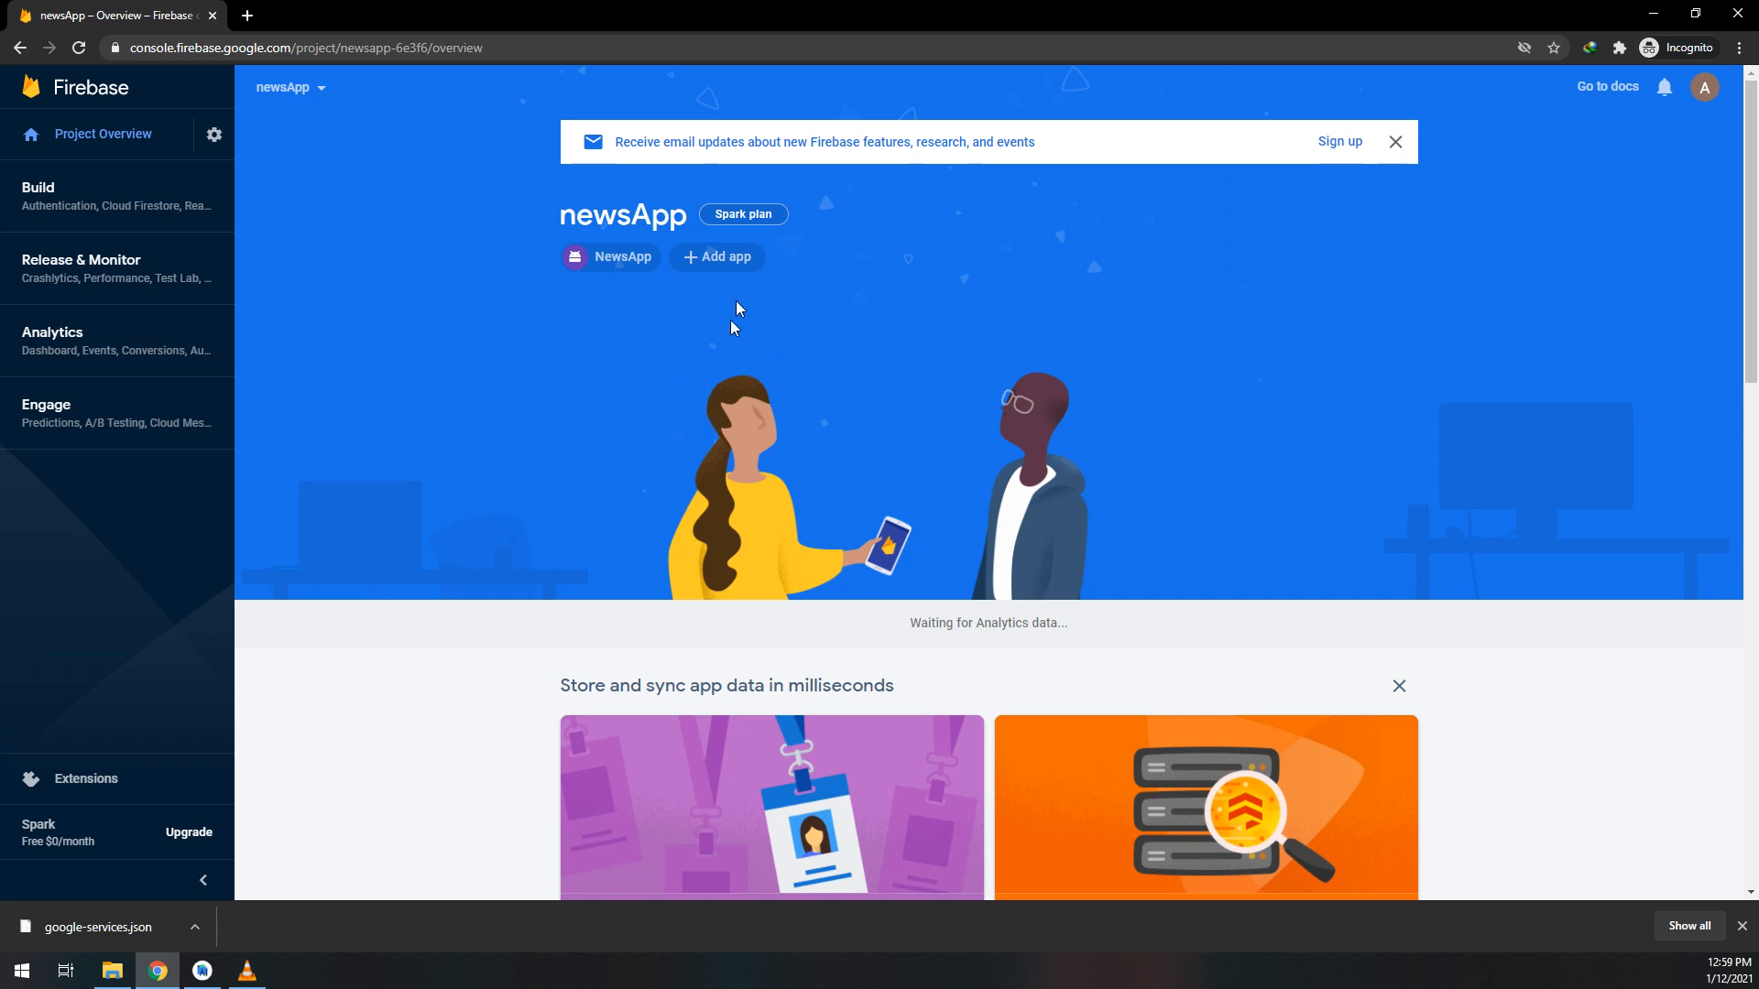
mouse_move(738, 379)
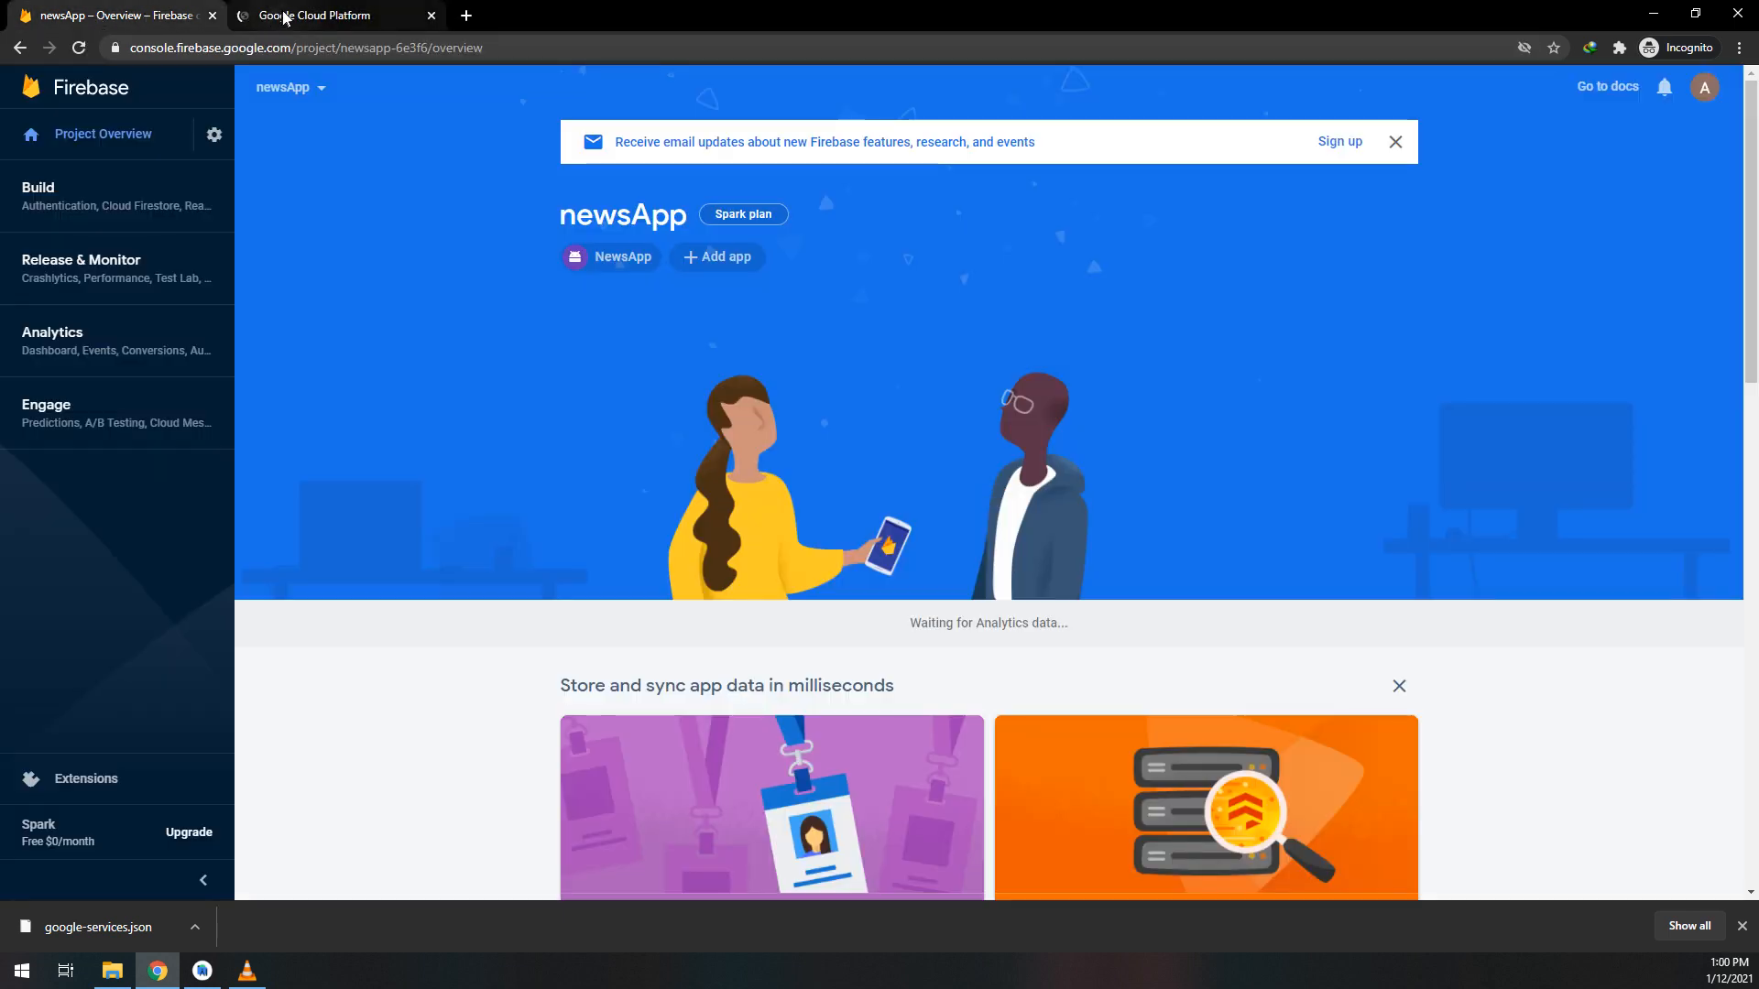
- In Google Cloud Platform, dismiss the COVID-19 notice and switch the active project to newsApp
click(330, 14)
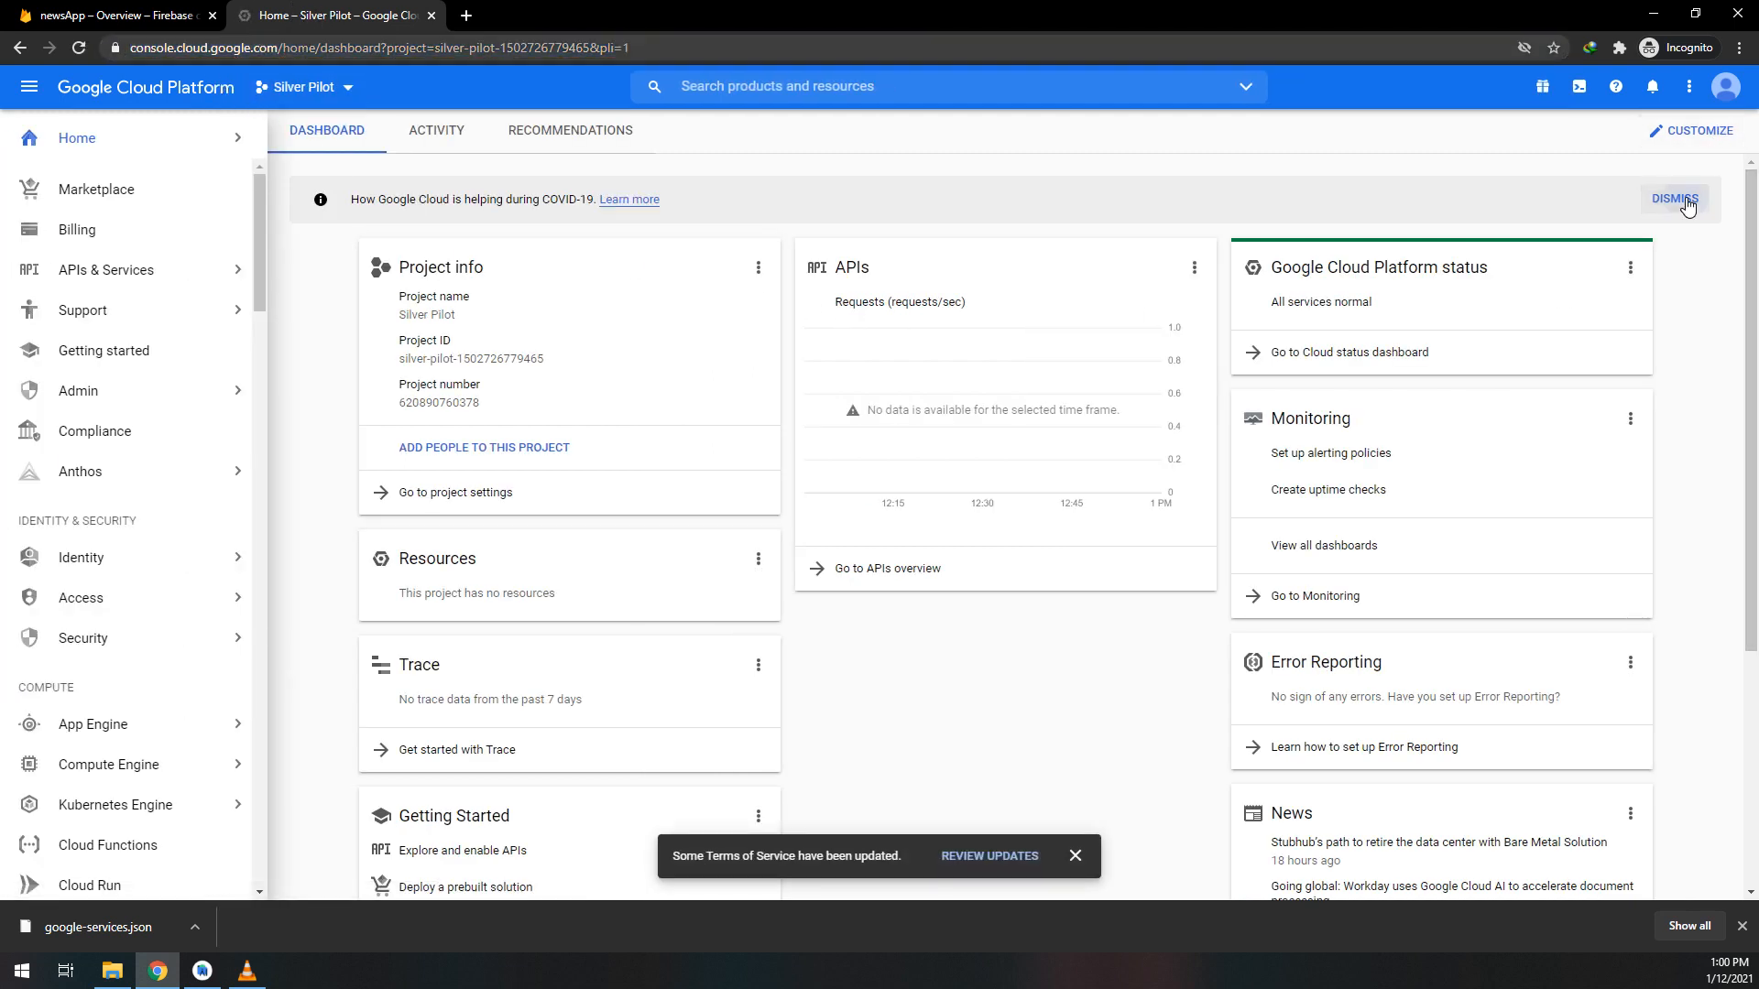
click(1673, 199)
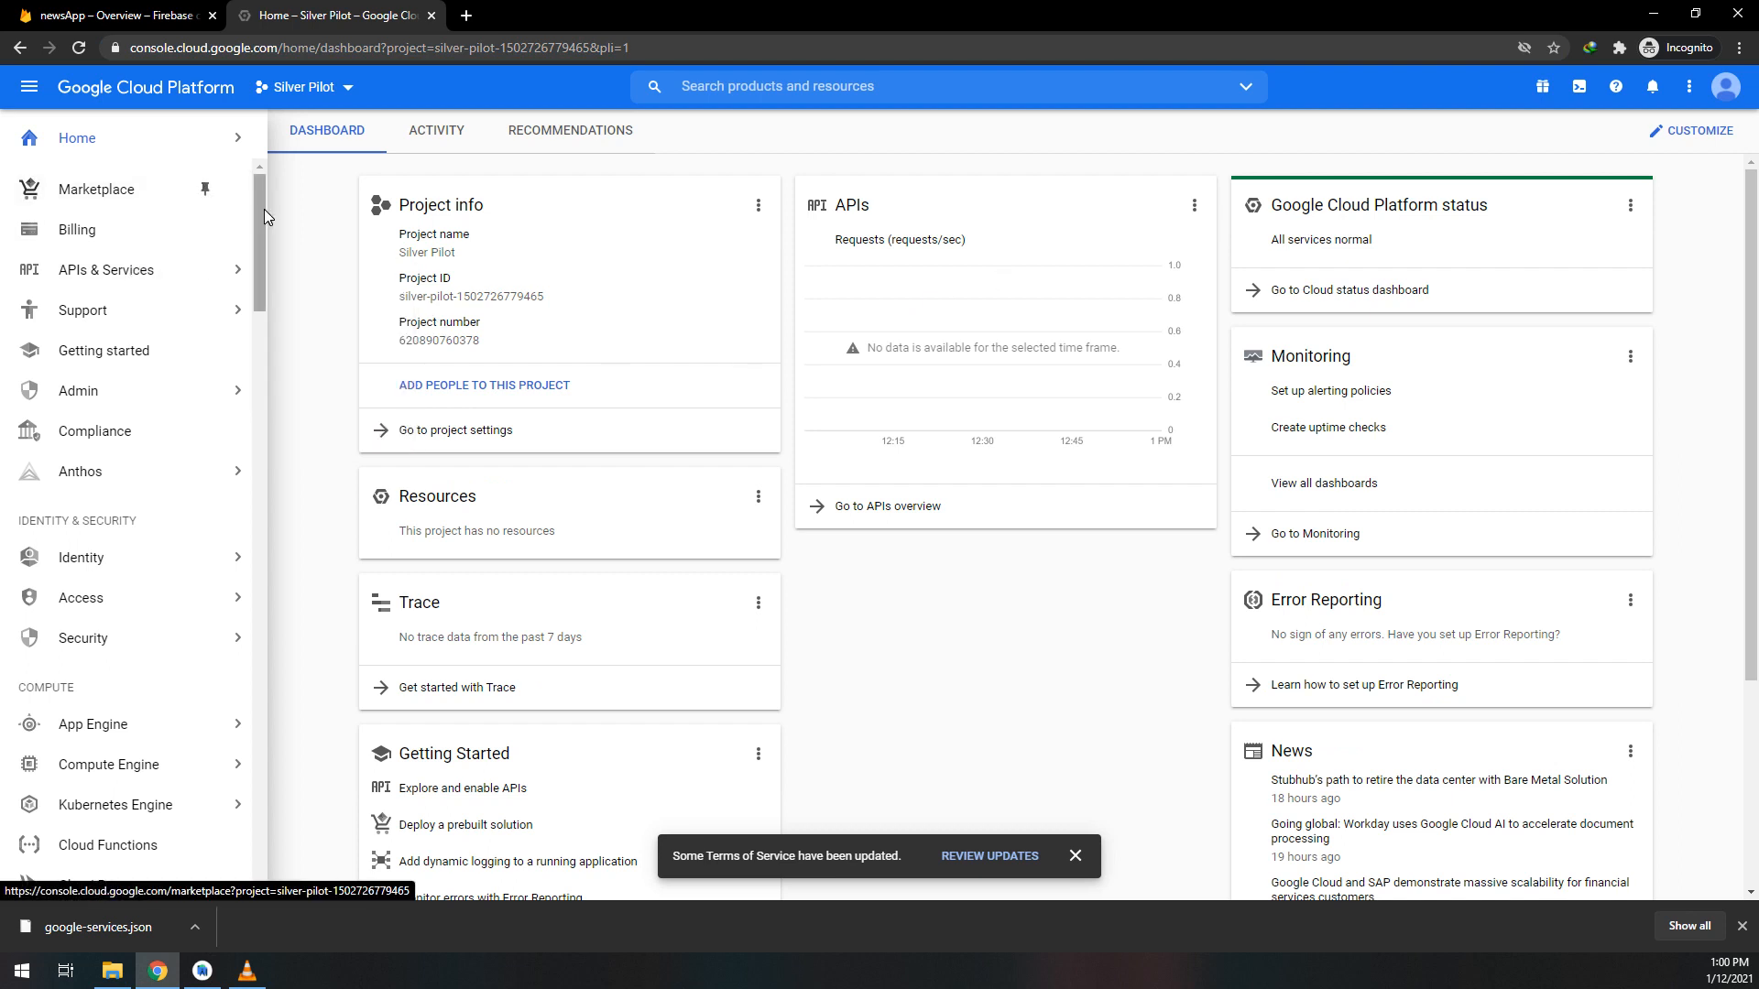
click(301, 86)
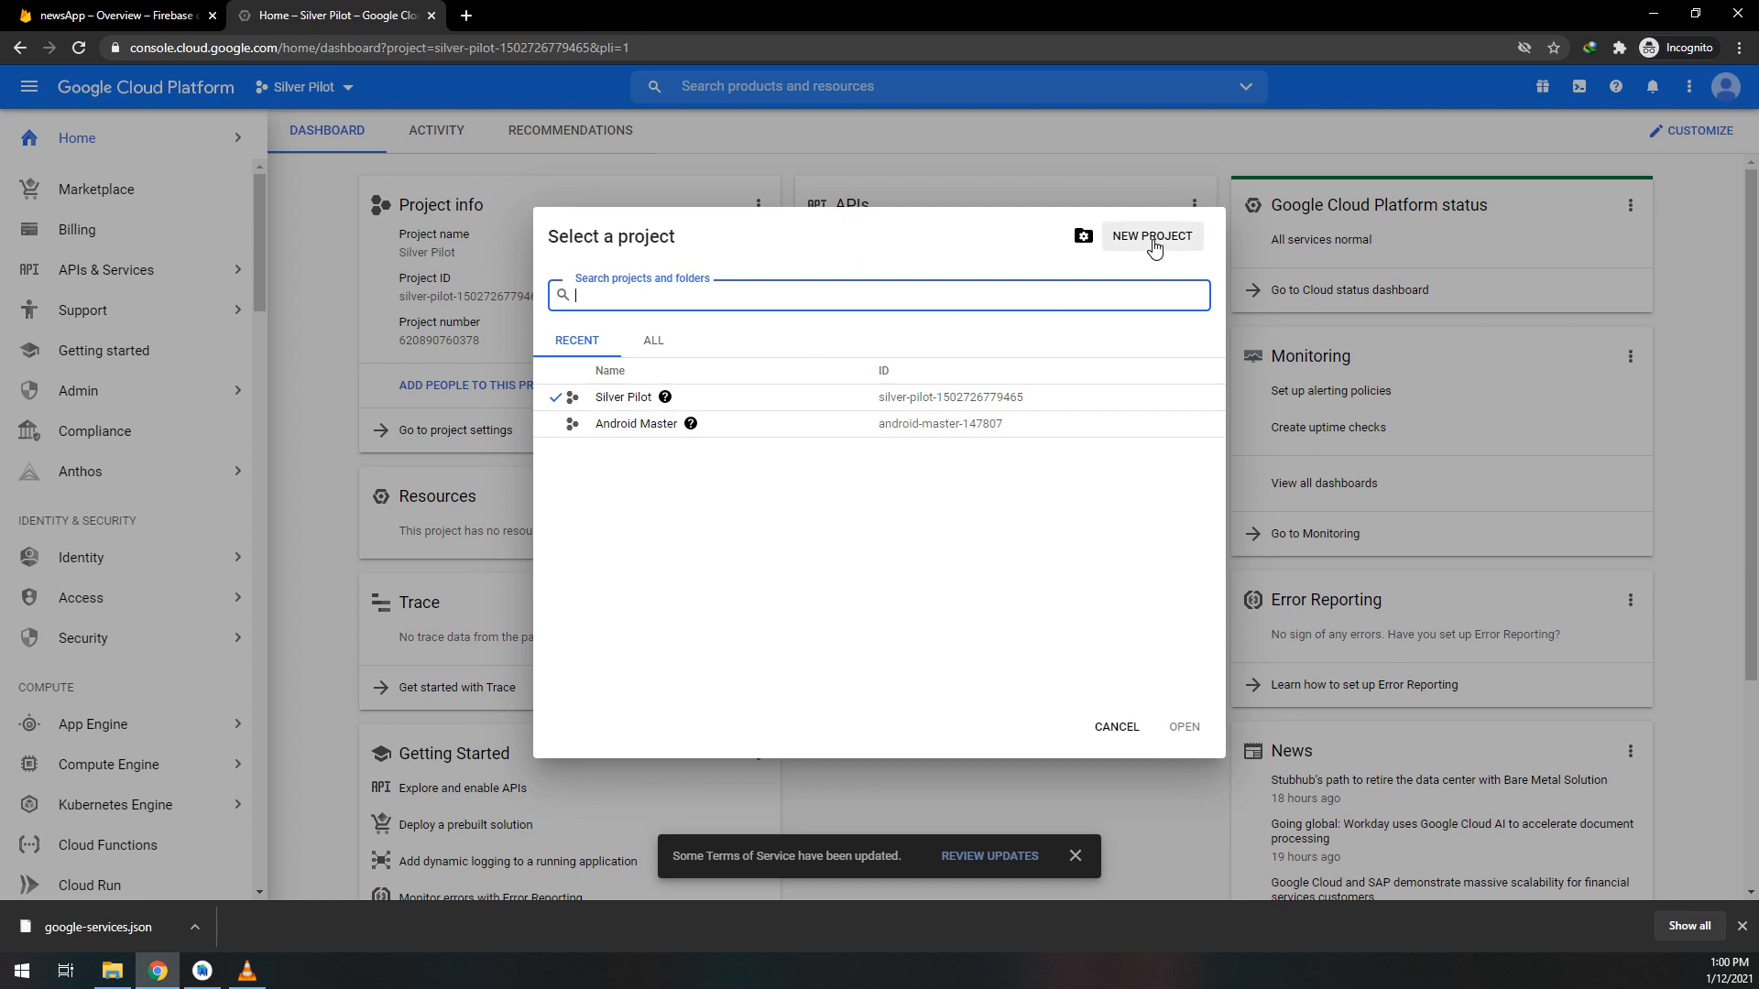
click(1149, 236)
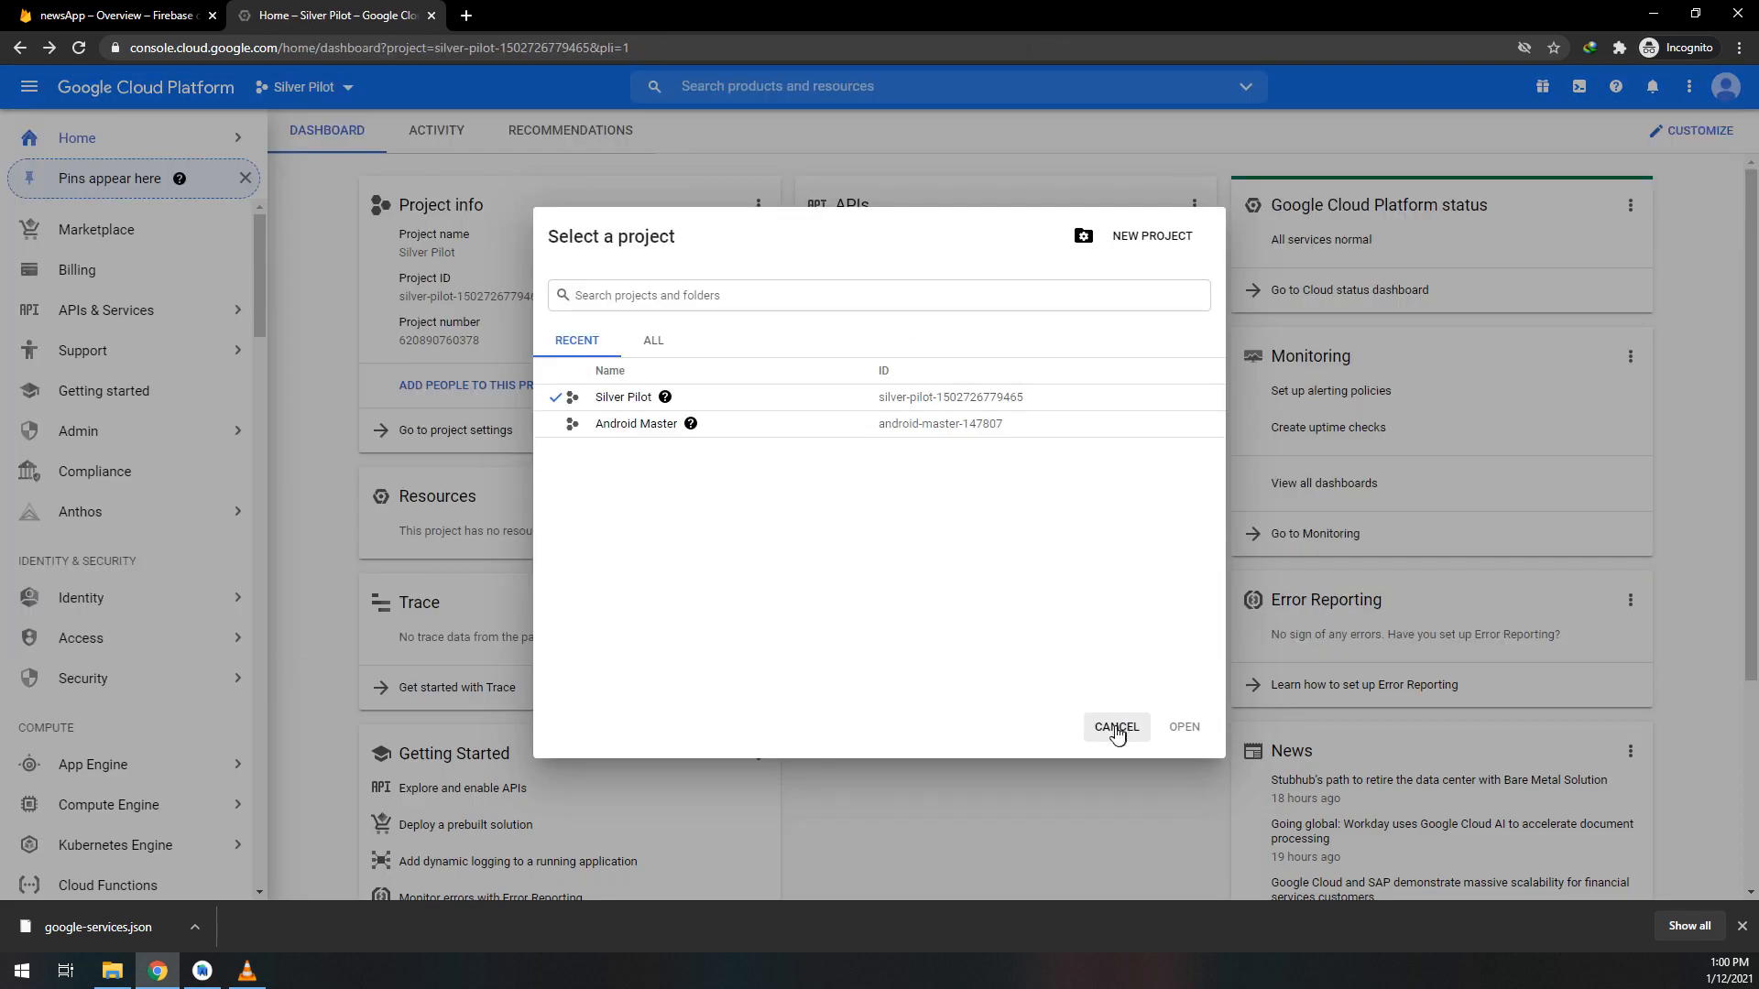
click(652, 340)
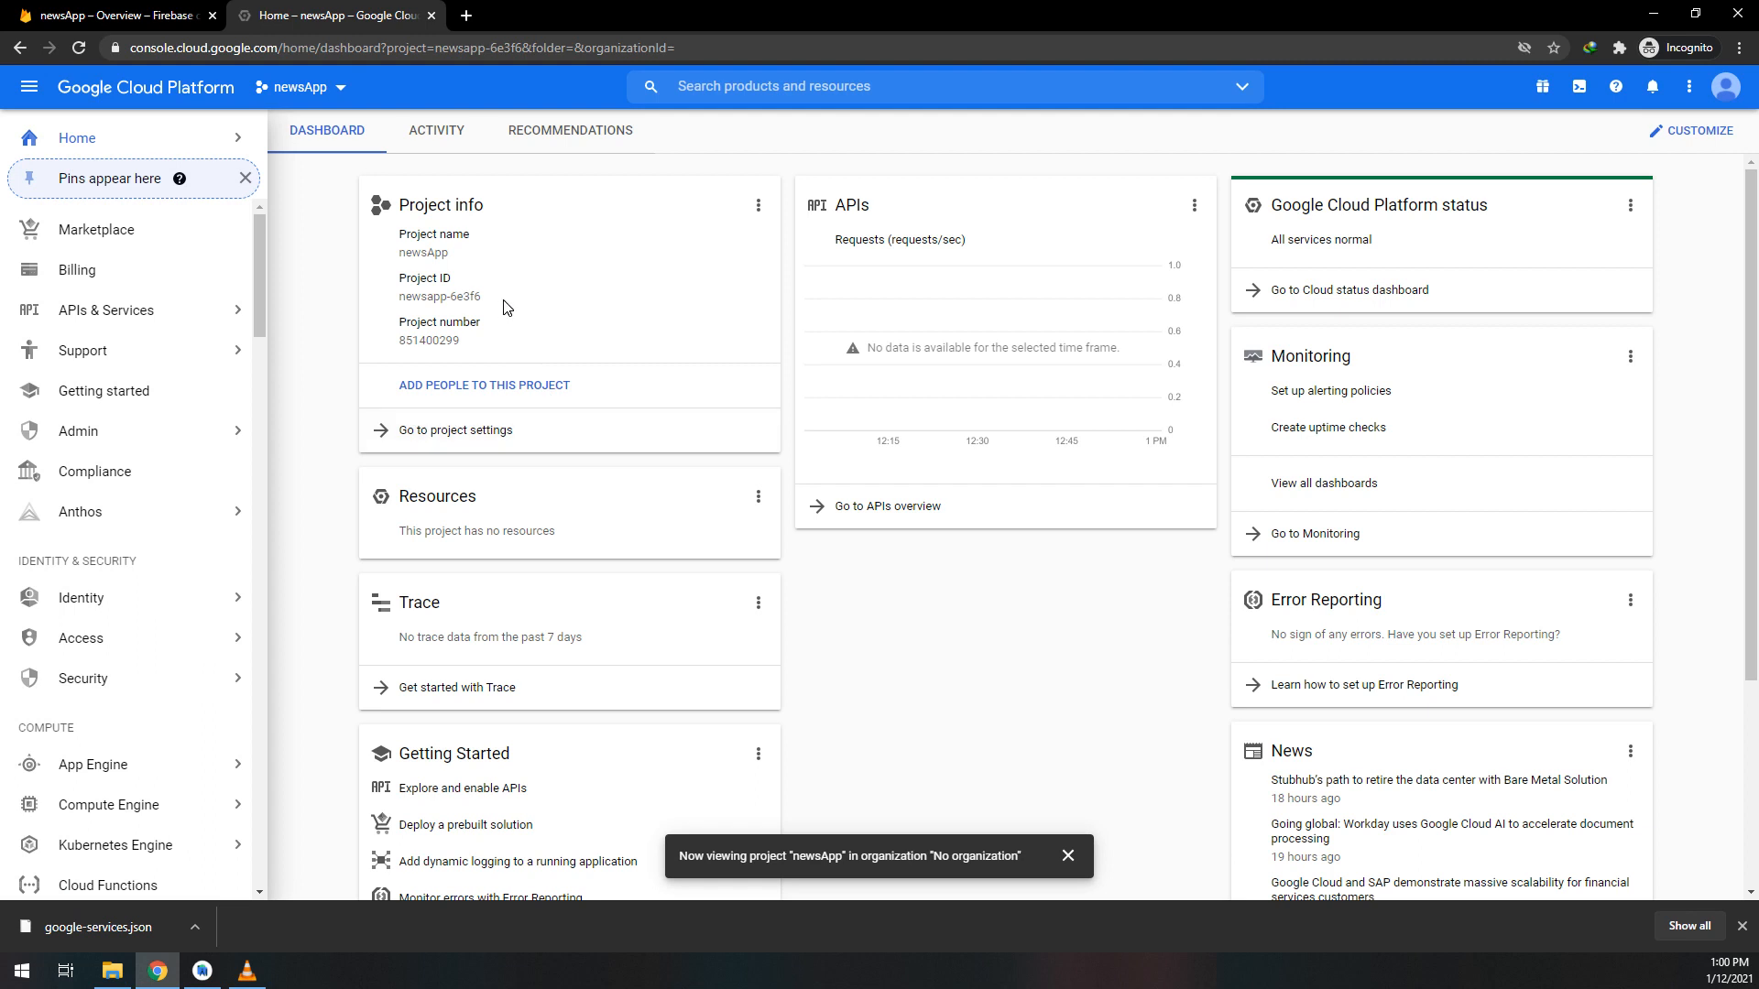
click(326, 130)
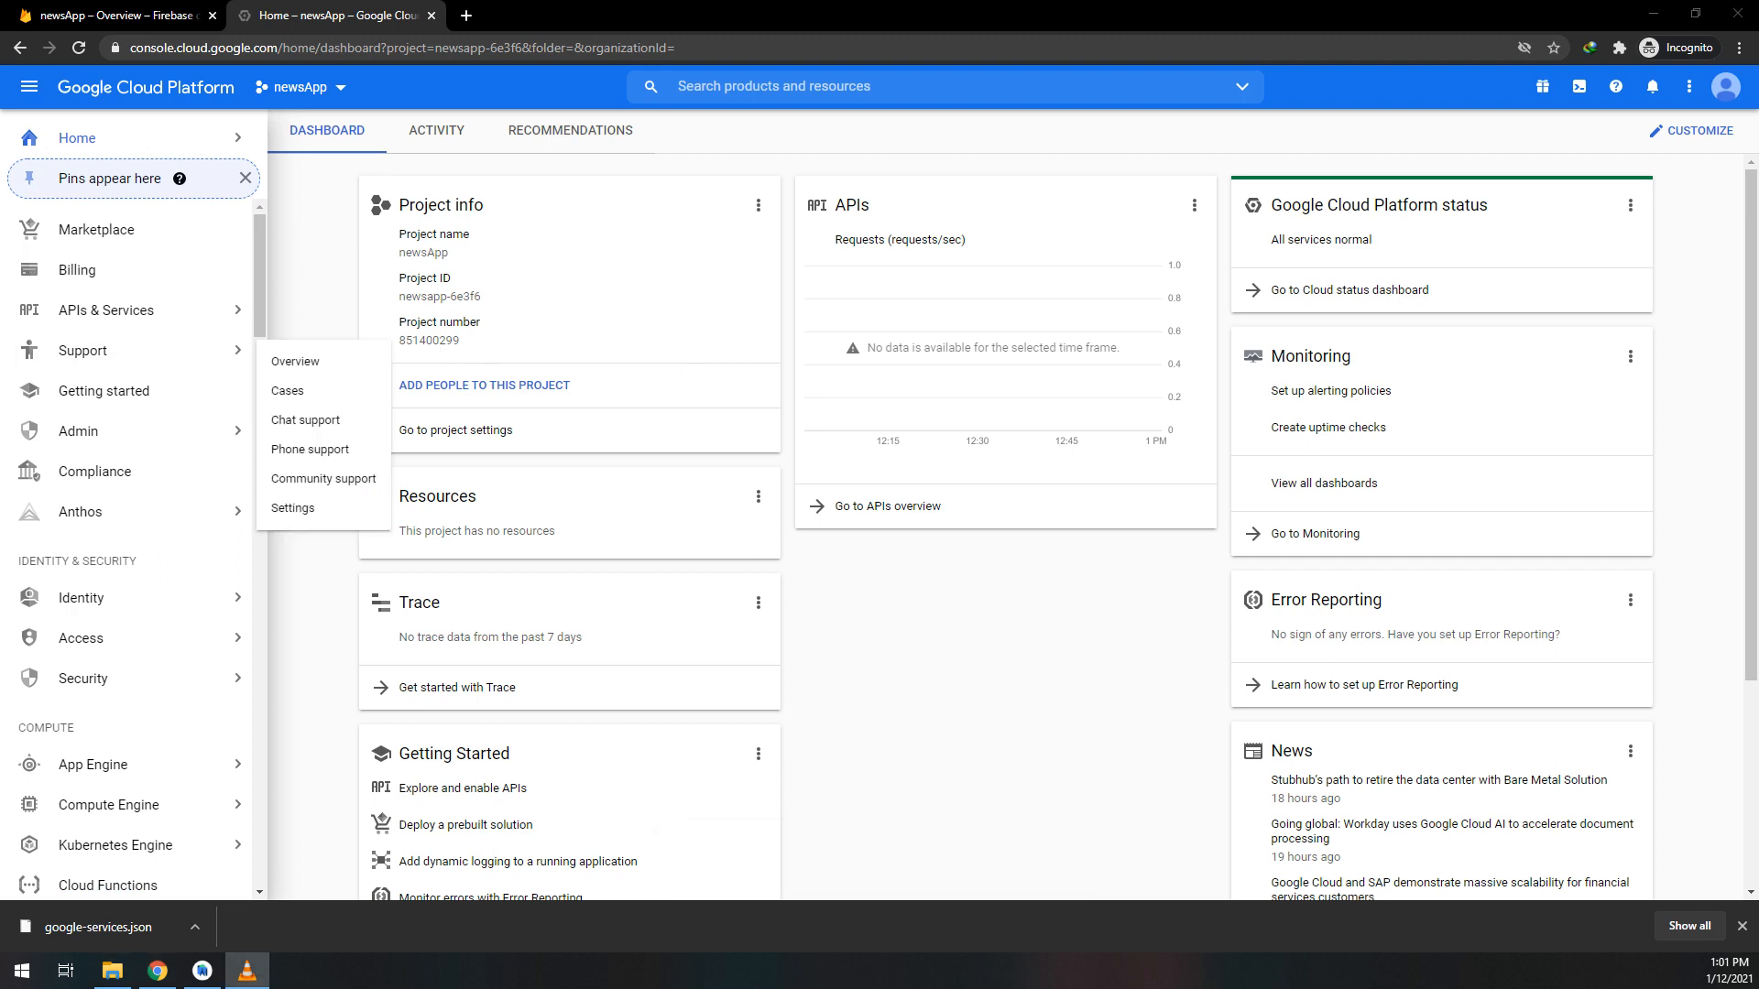
mouse_move(108, 805)
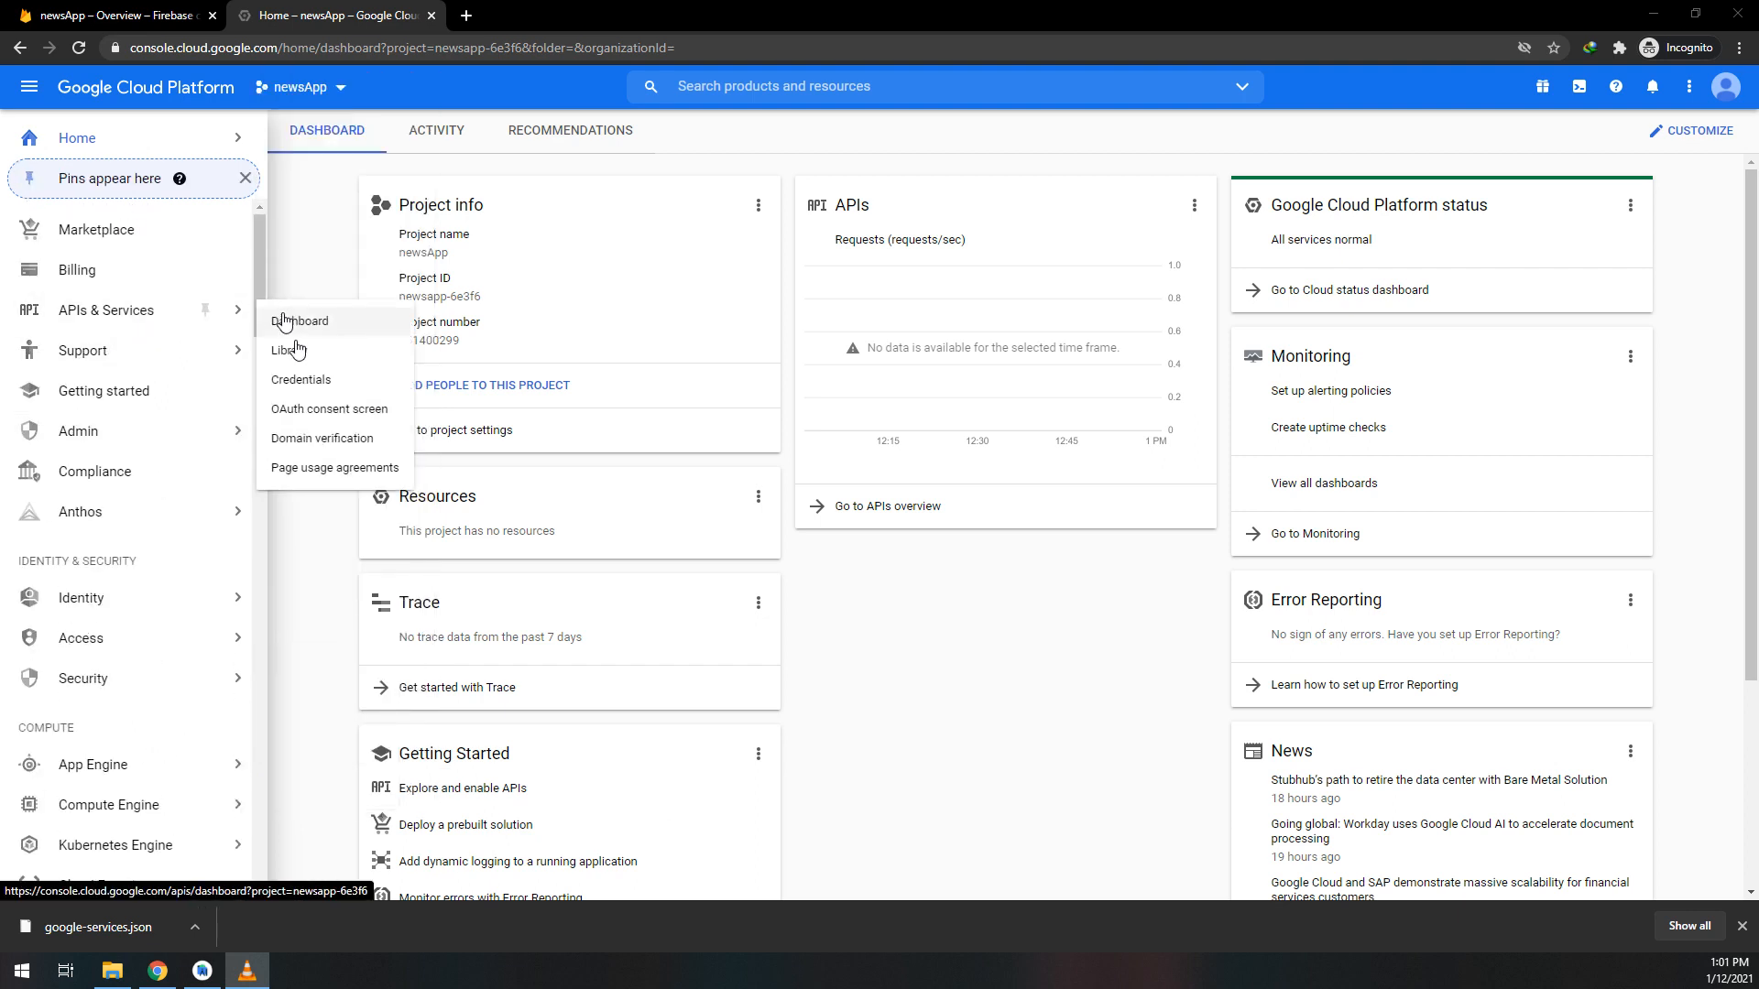
- Search the API Library for 'youtu' and enable YouTube Data API v3
click(286, 350)
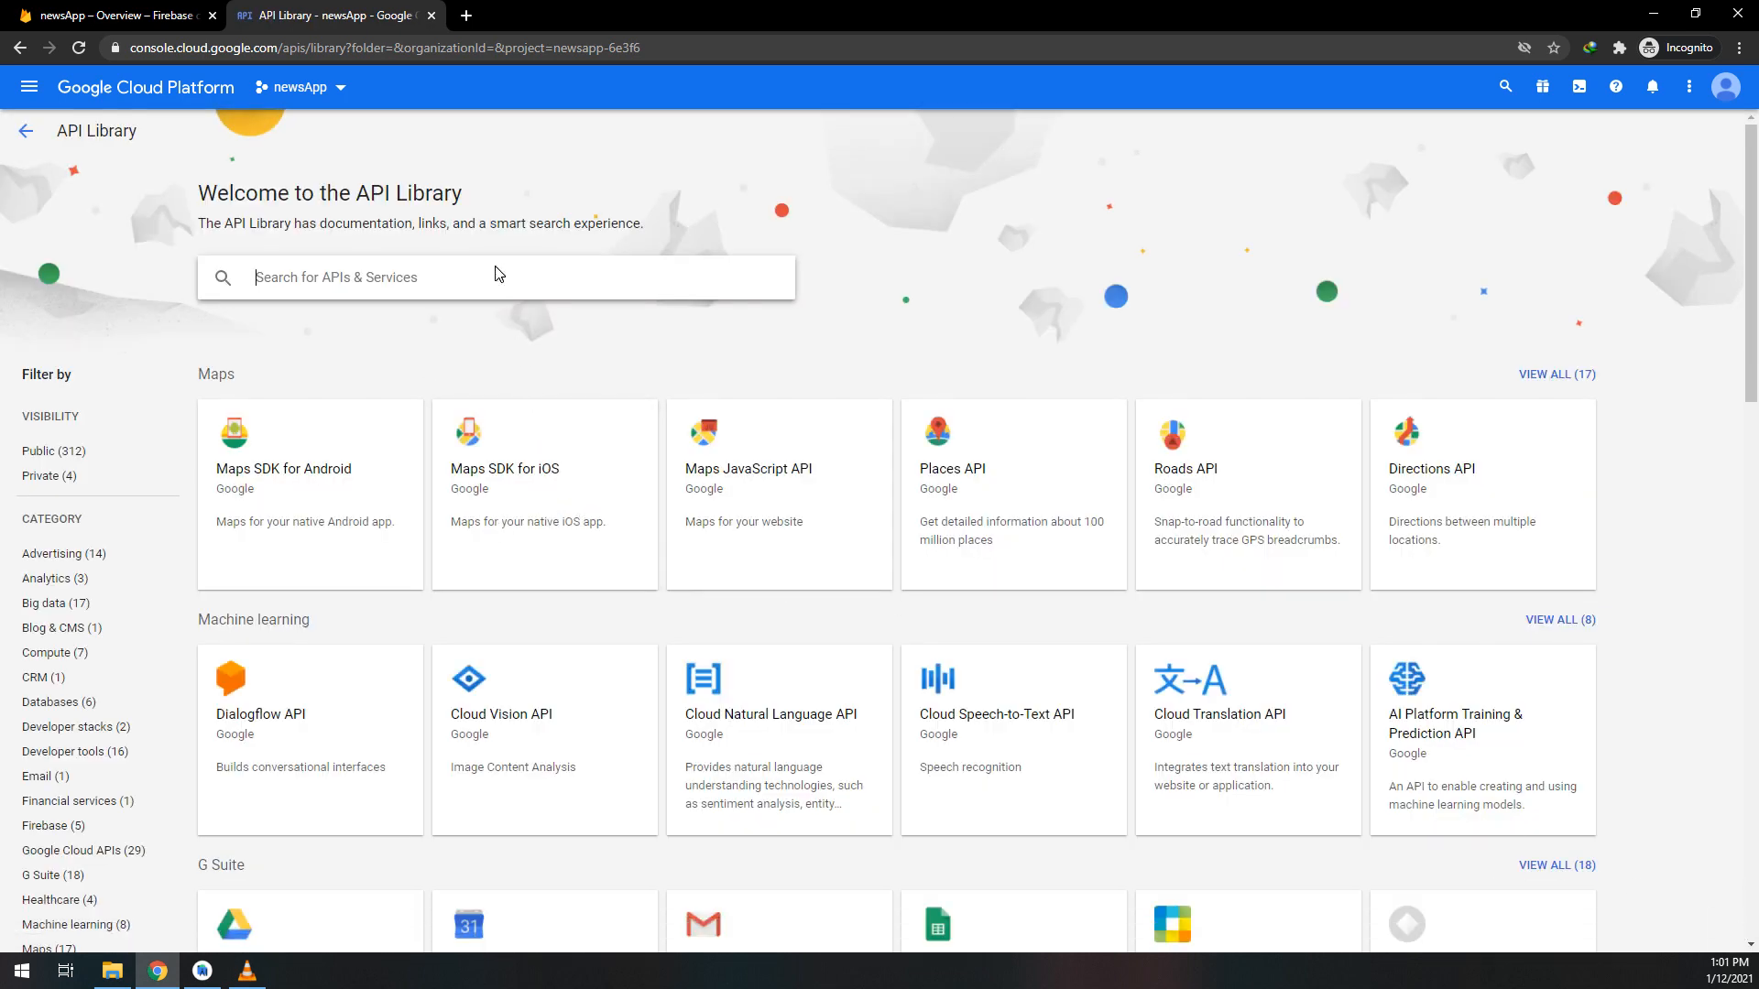
text(youtu)
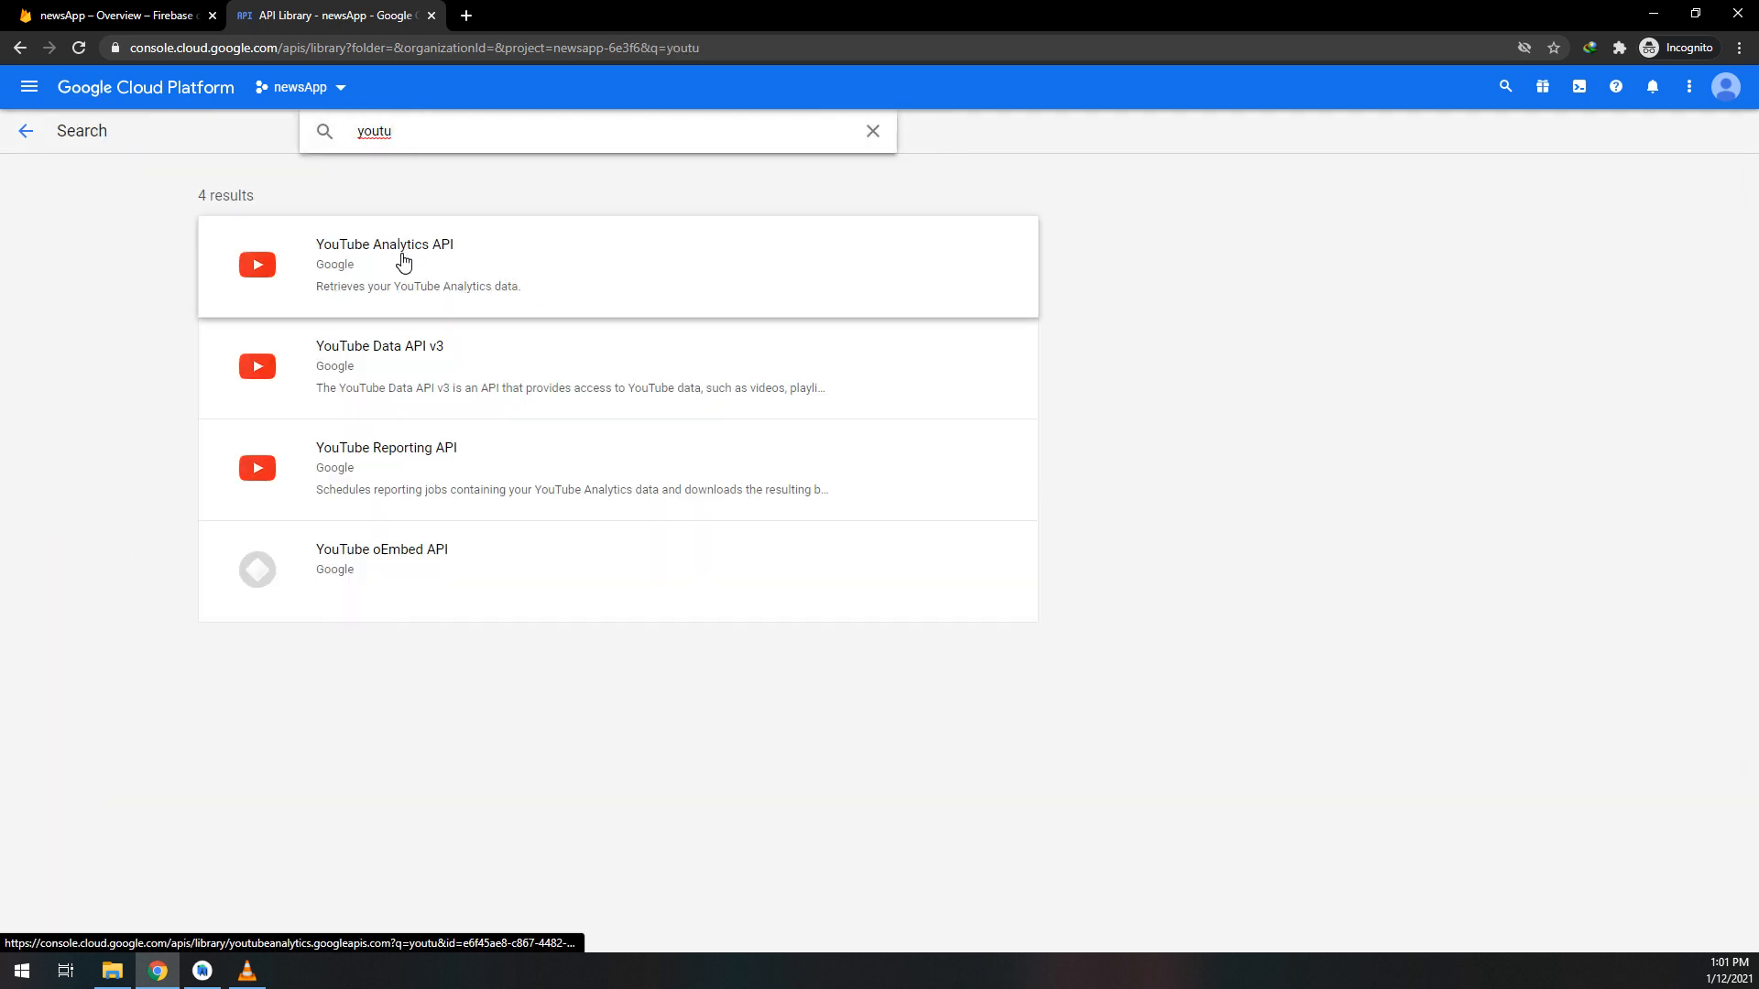
mouse_move(412, 370)
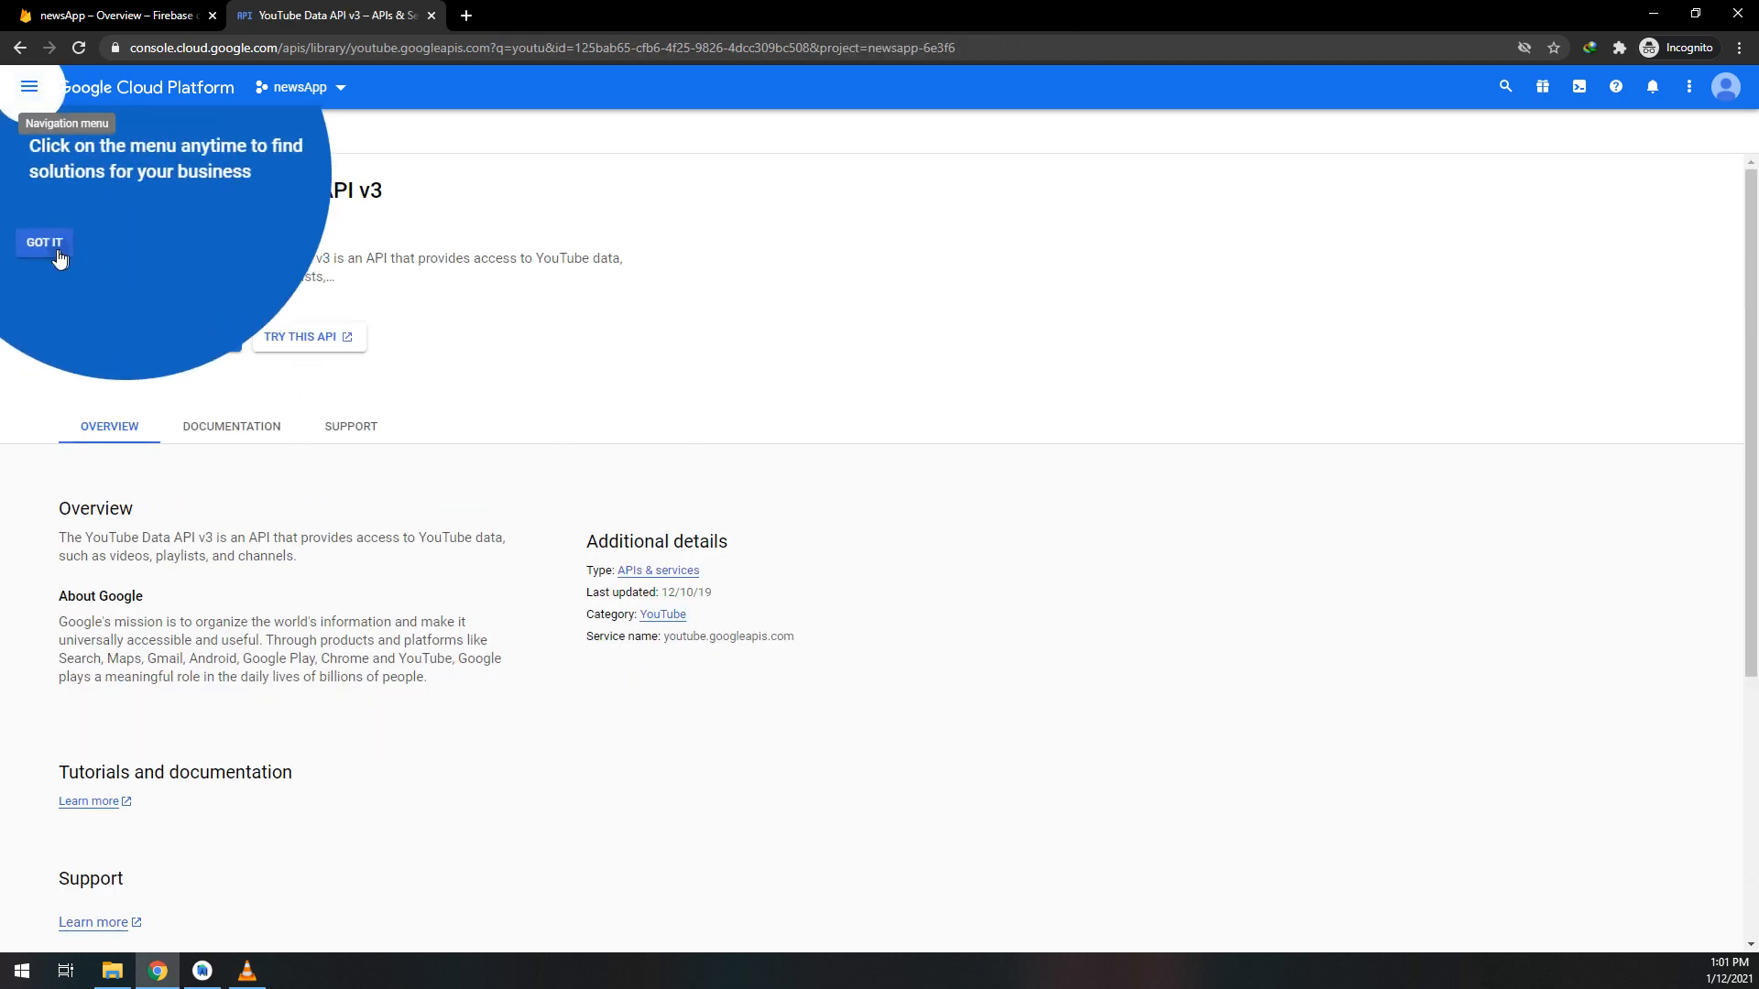
click(44, 242)
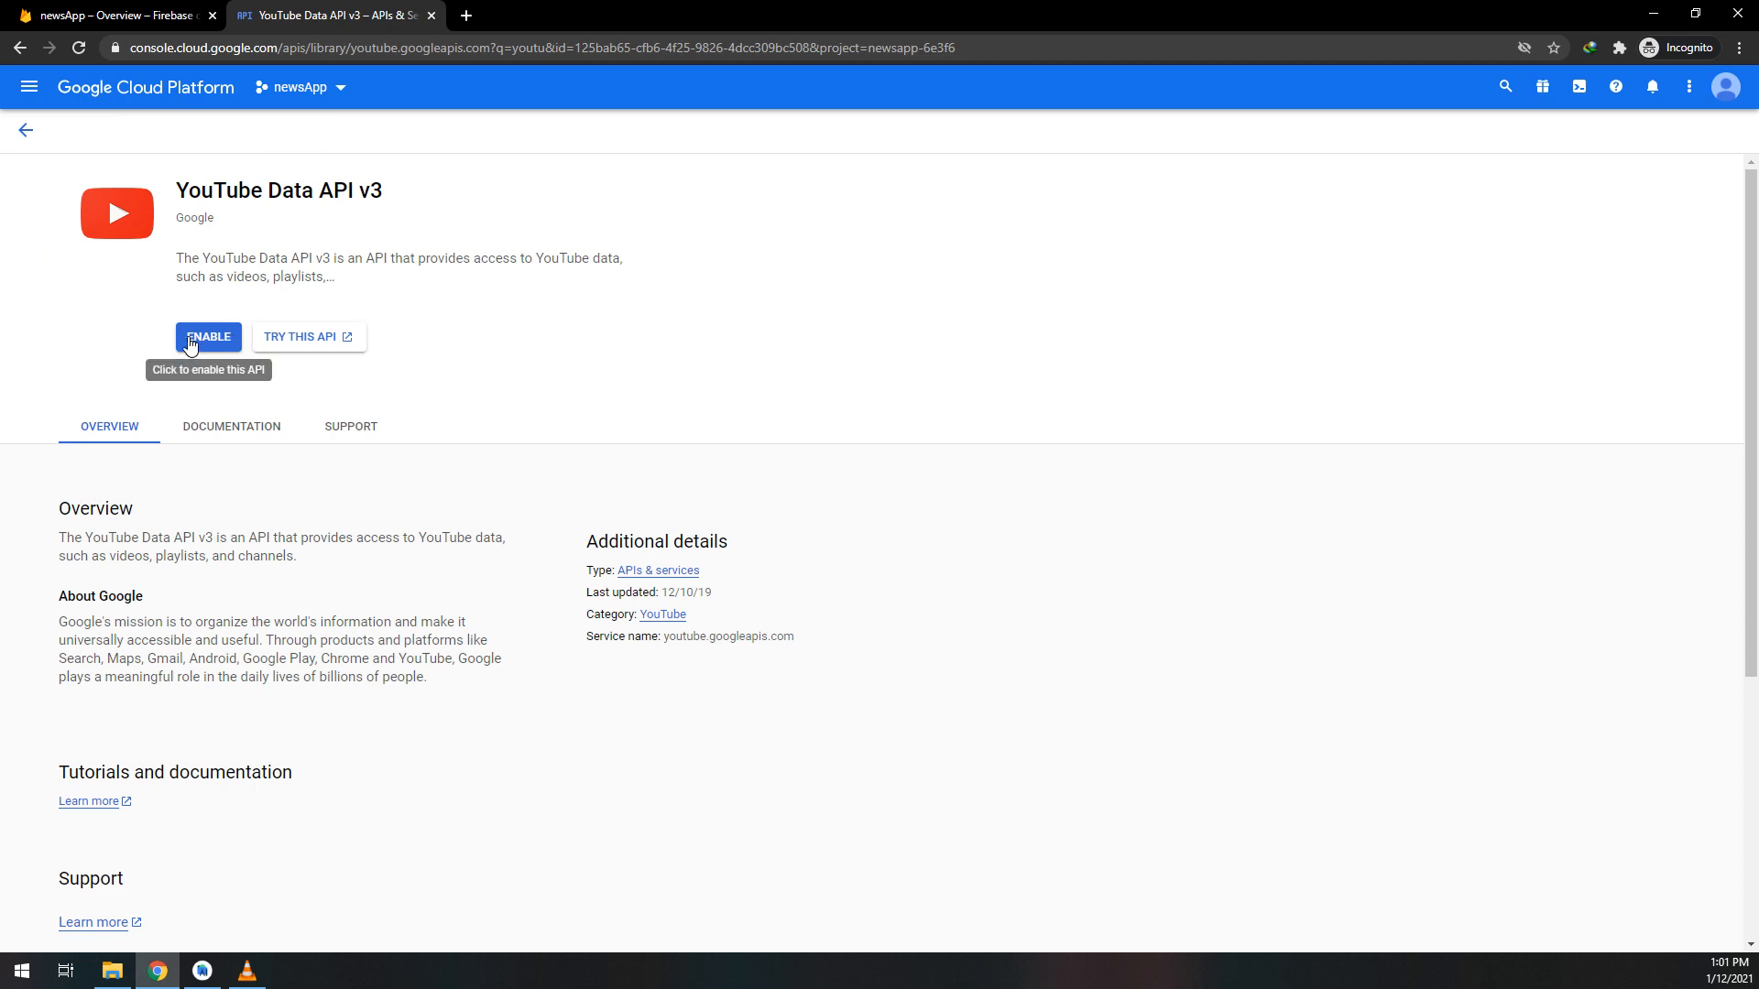
click(208, 337)
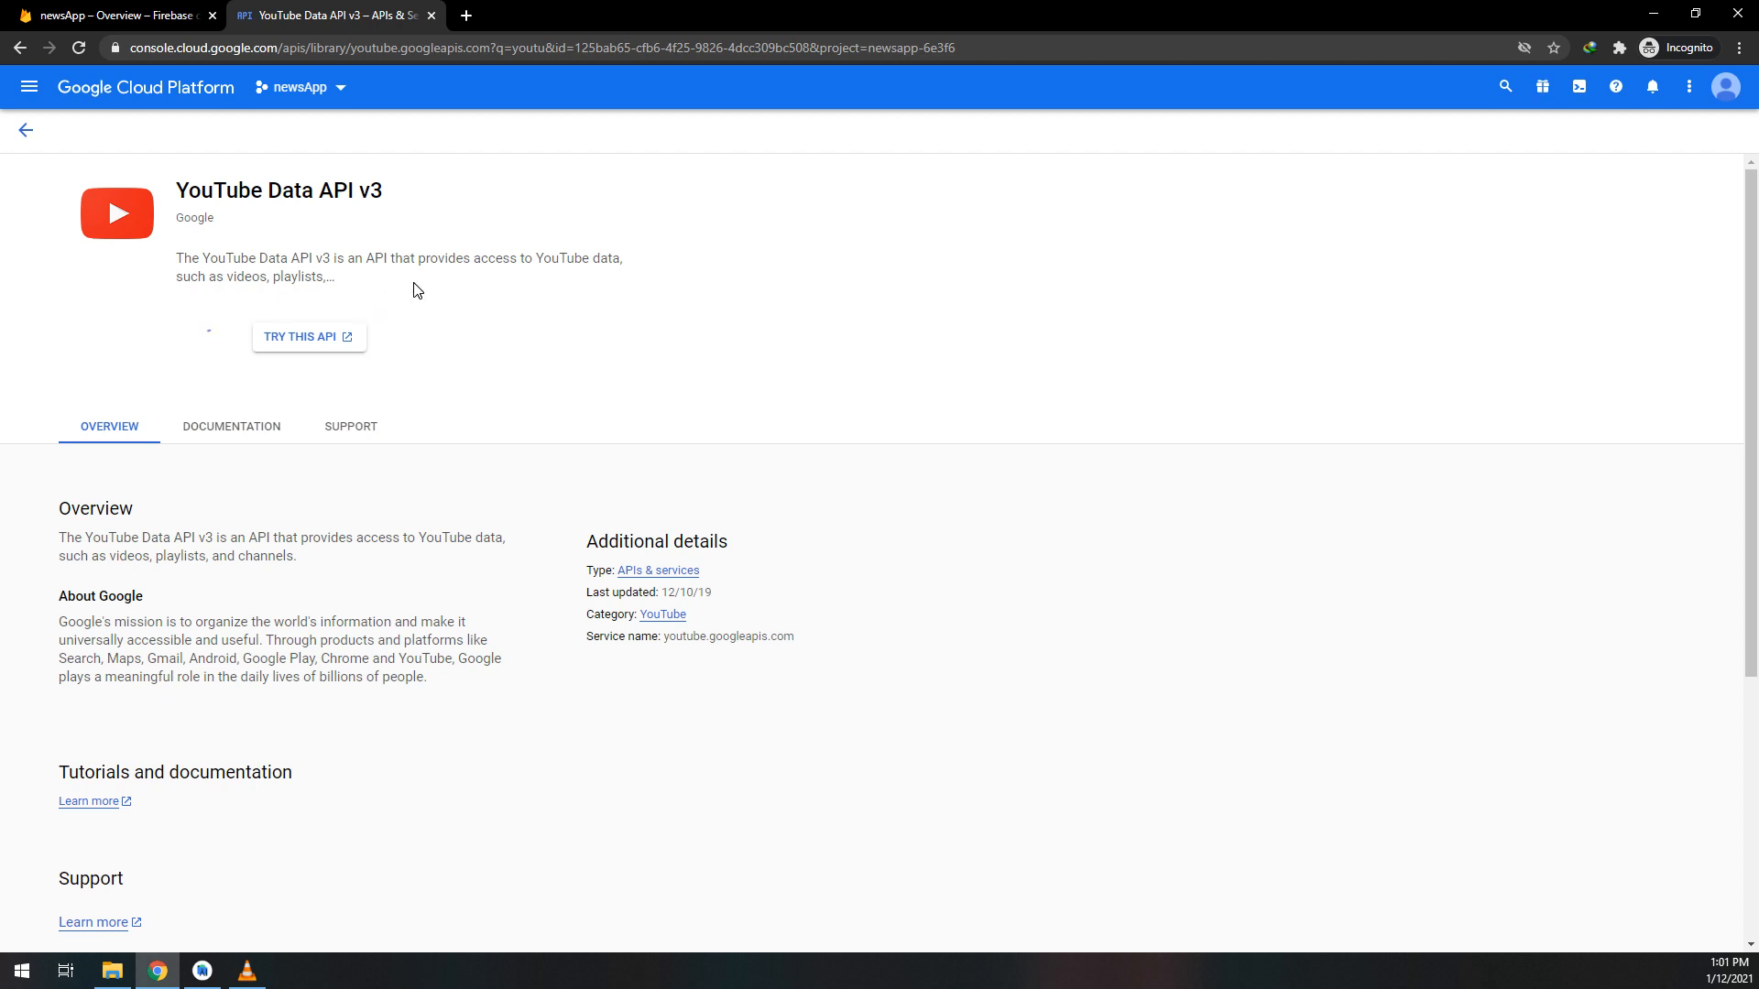
mouse_move(391, 404)
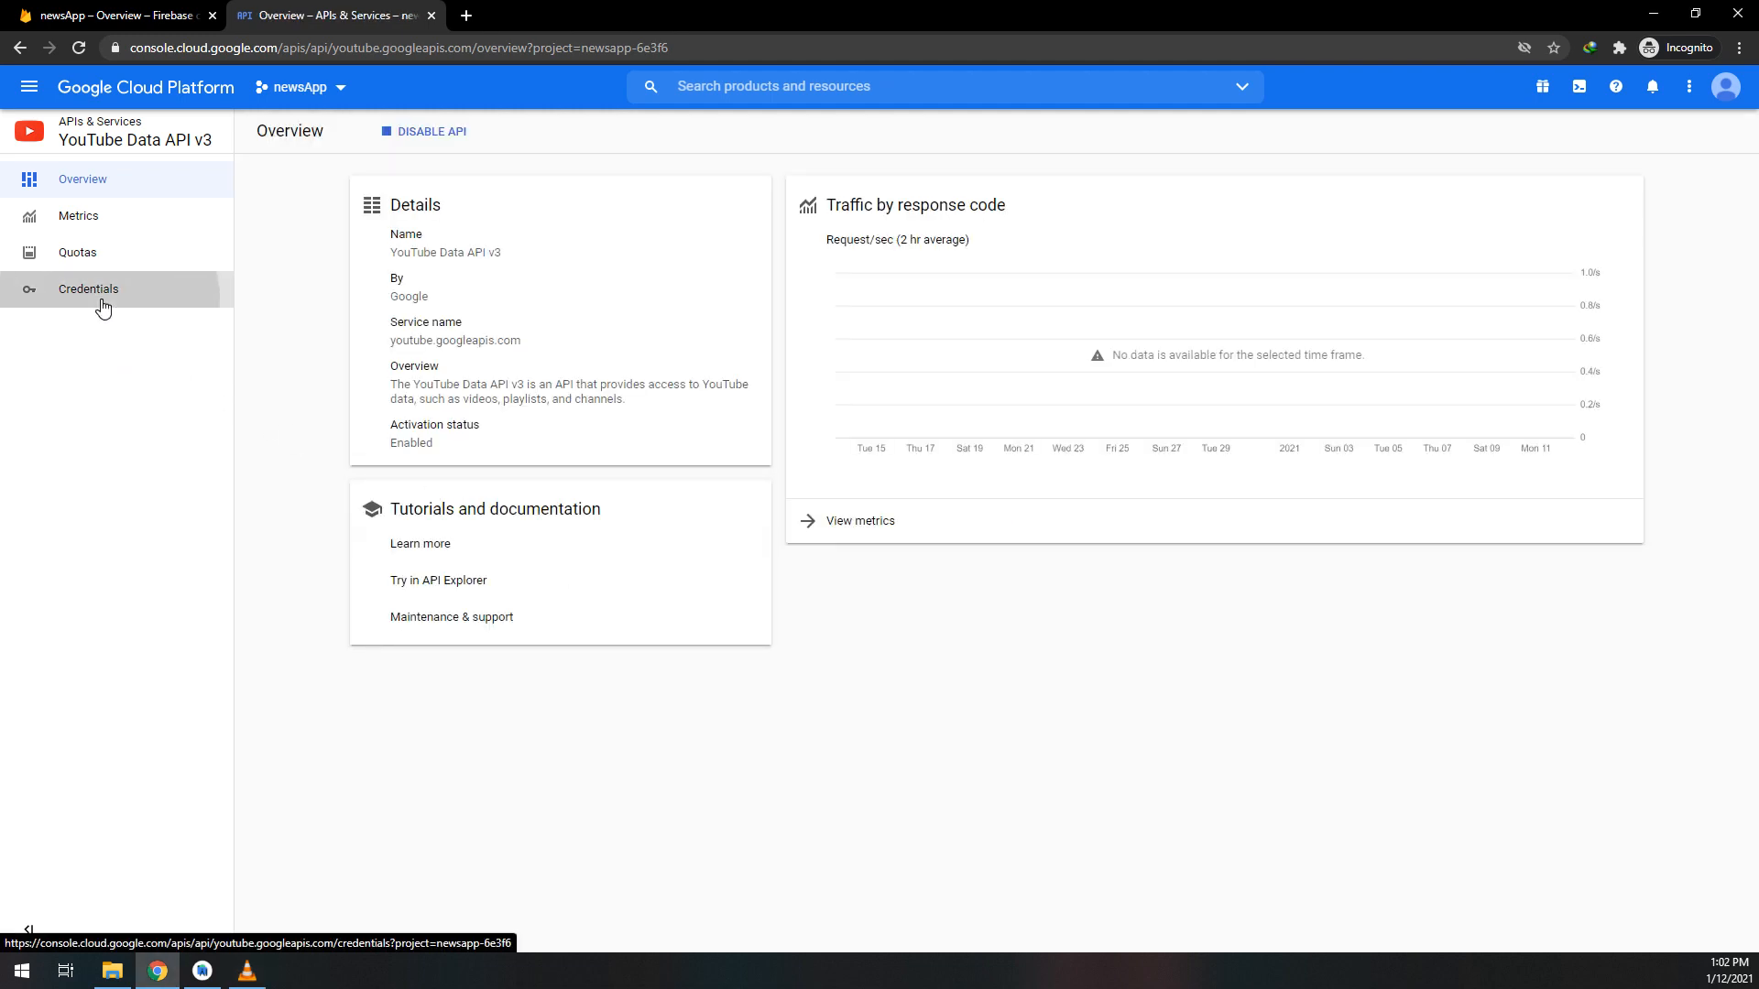
- Create a new API key under Credentials and copy its value
click(88, 288)
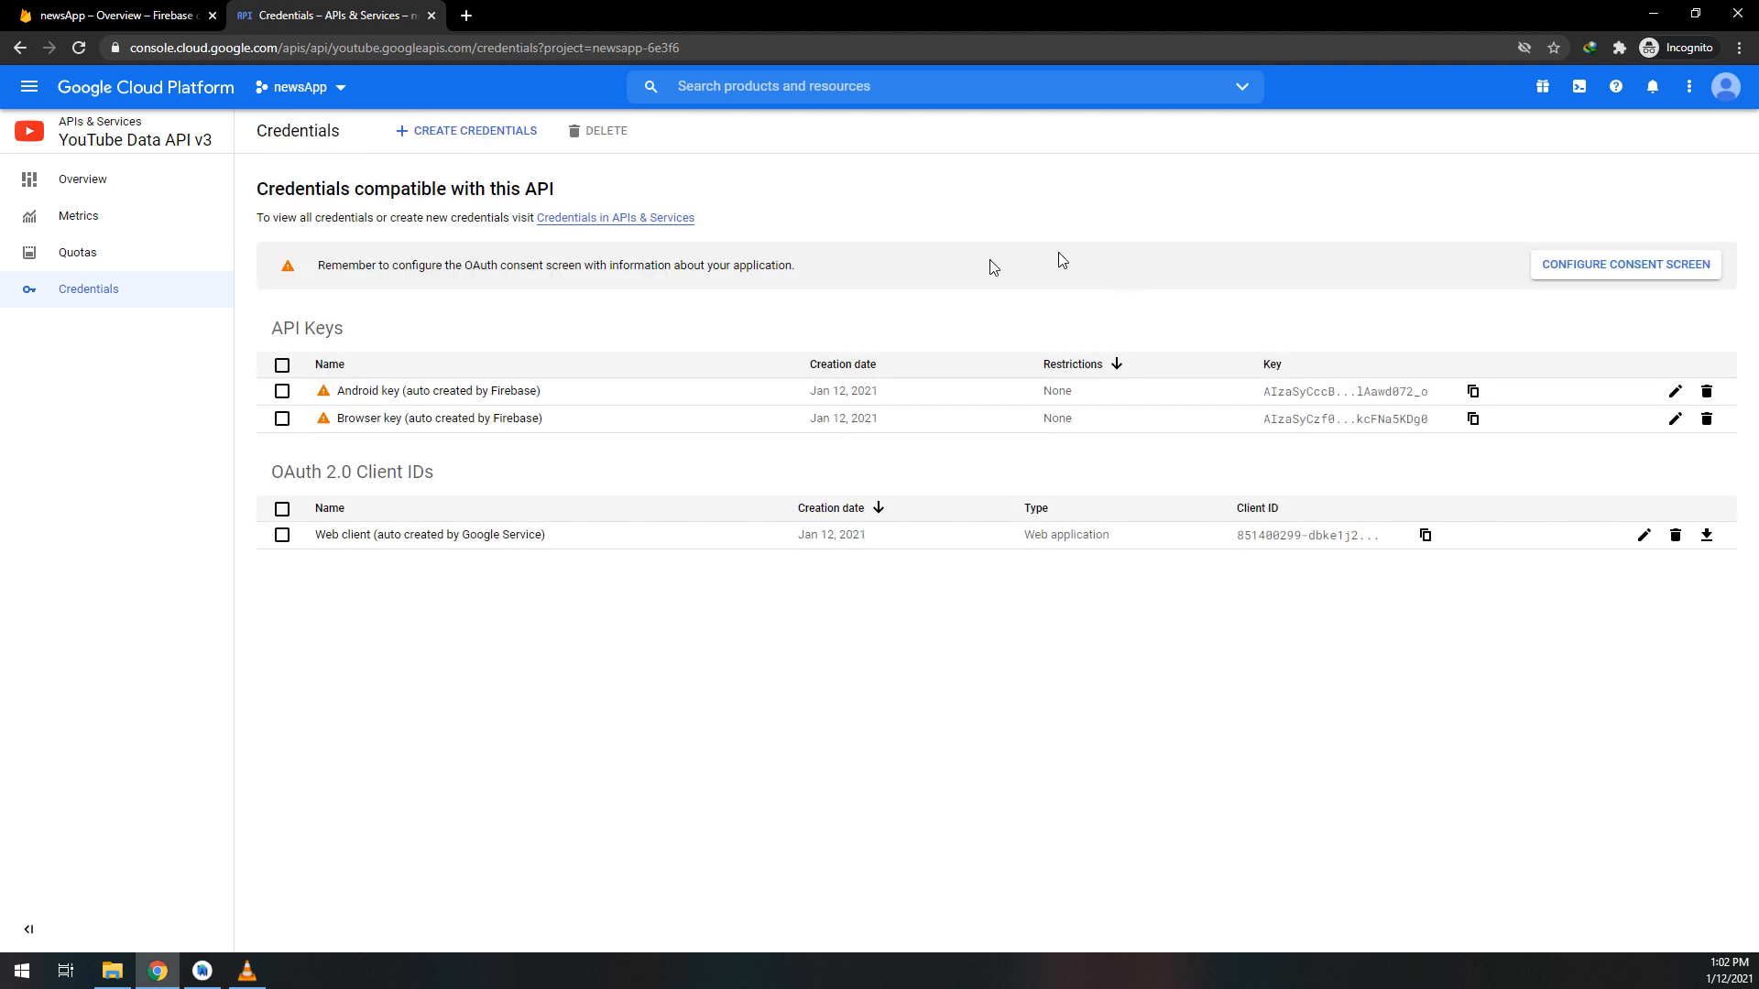
click(465, 130)
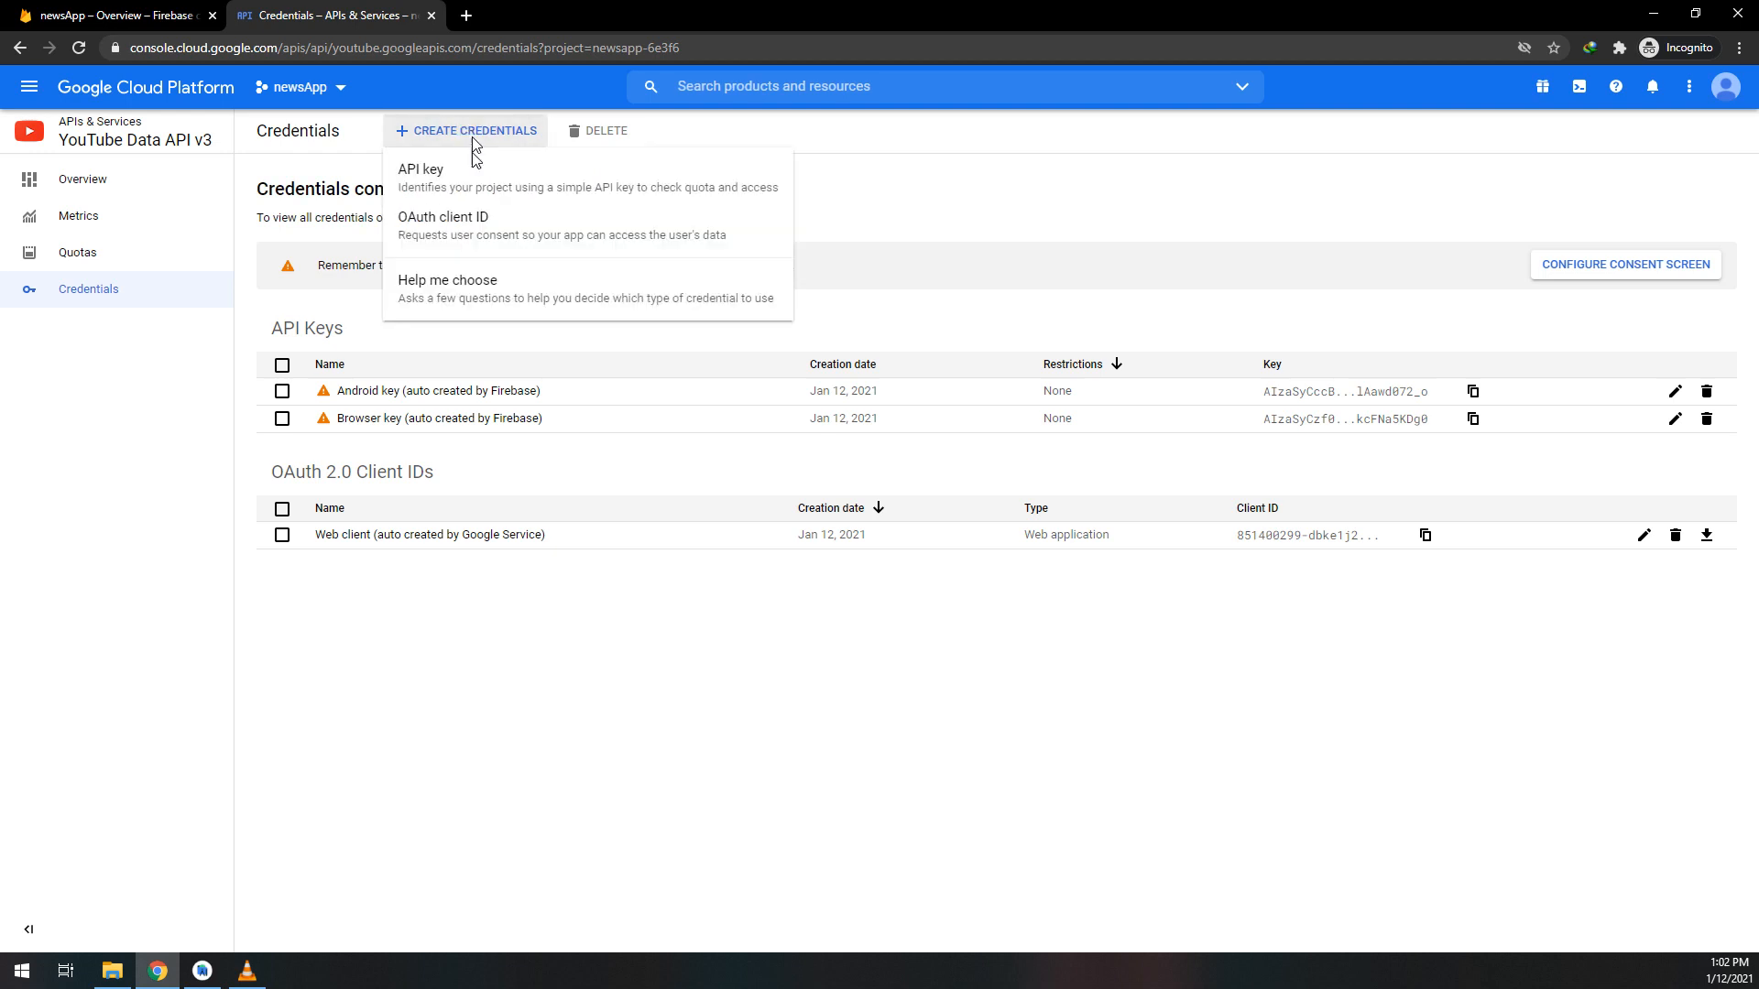
click(420, 170)
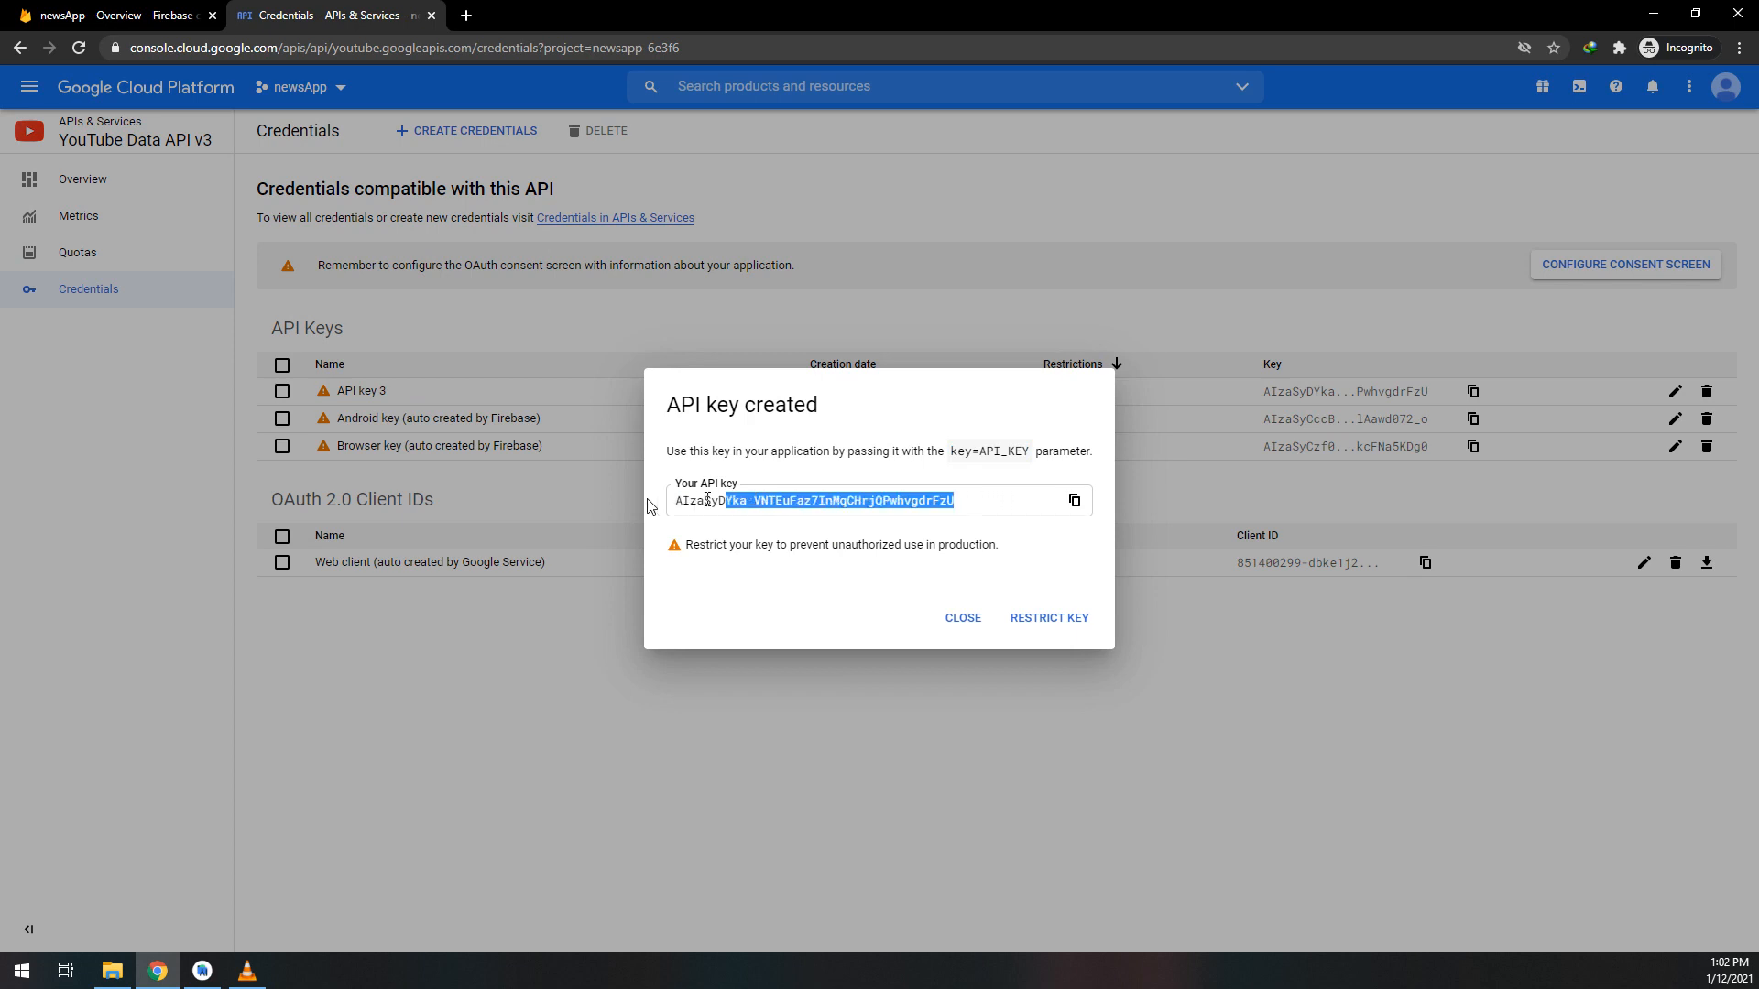
click(1074, 500)
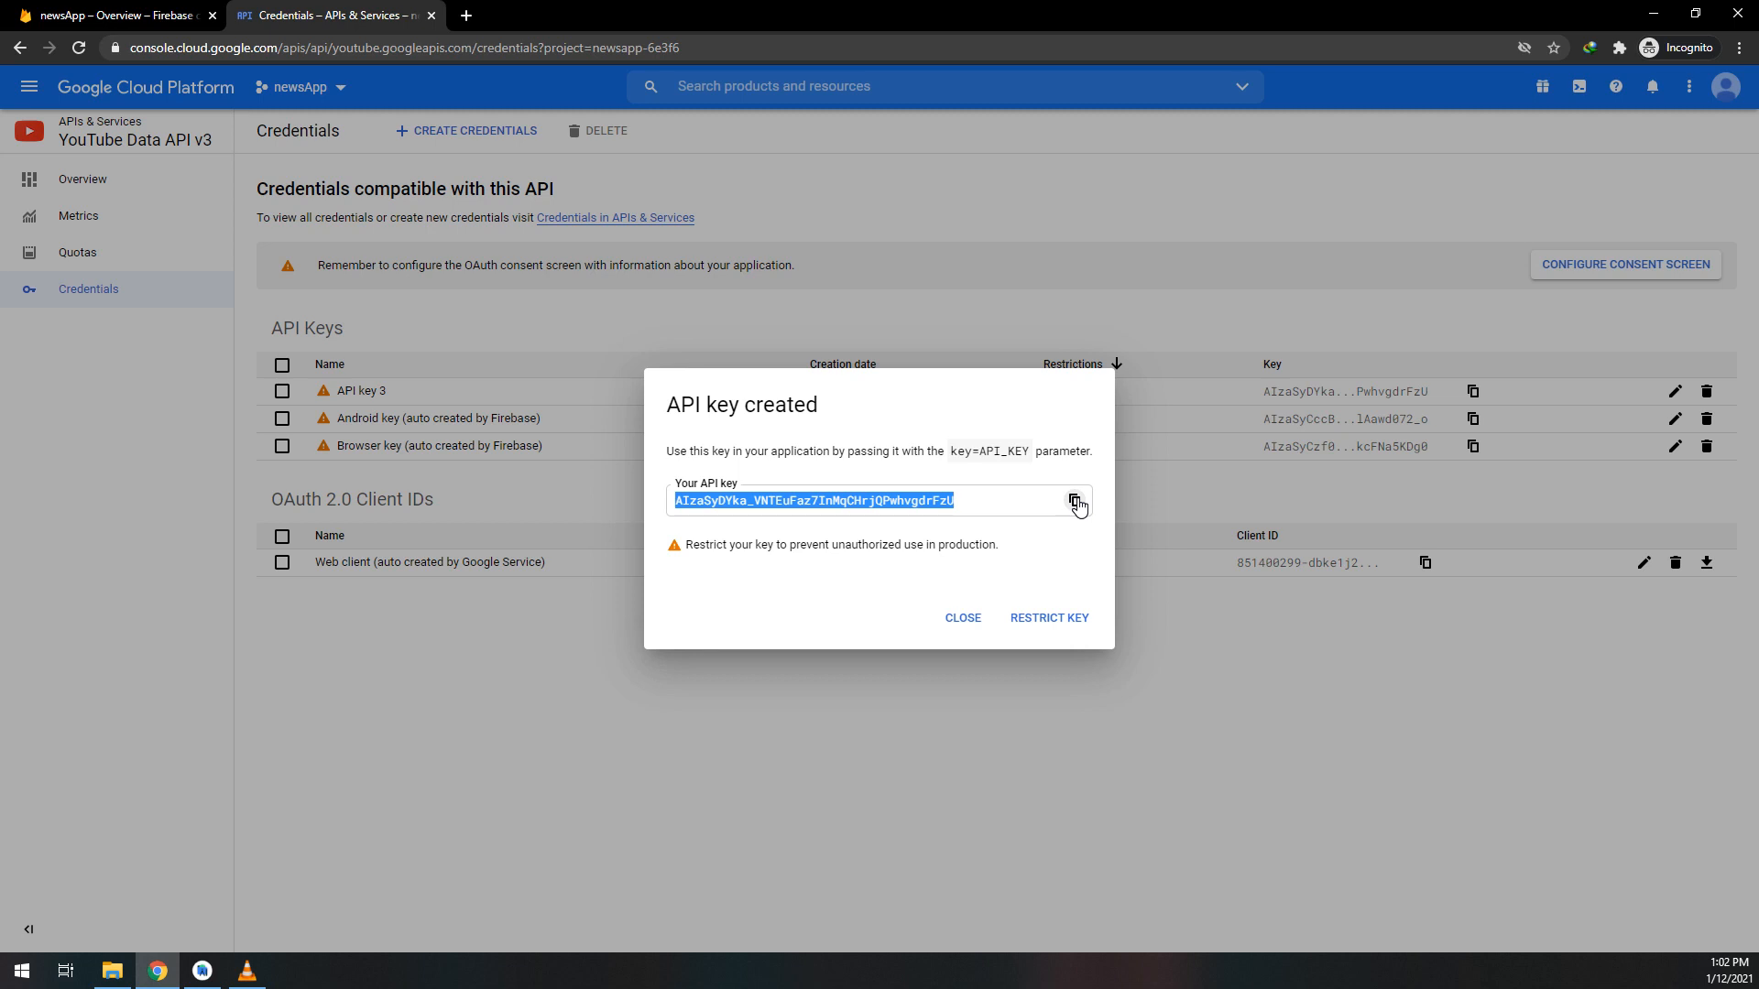
click(1076, 500)
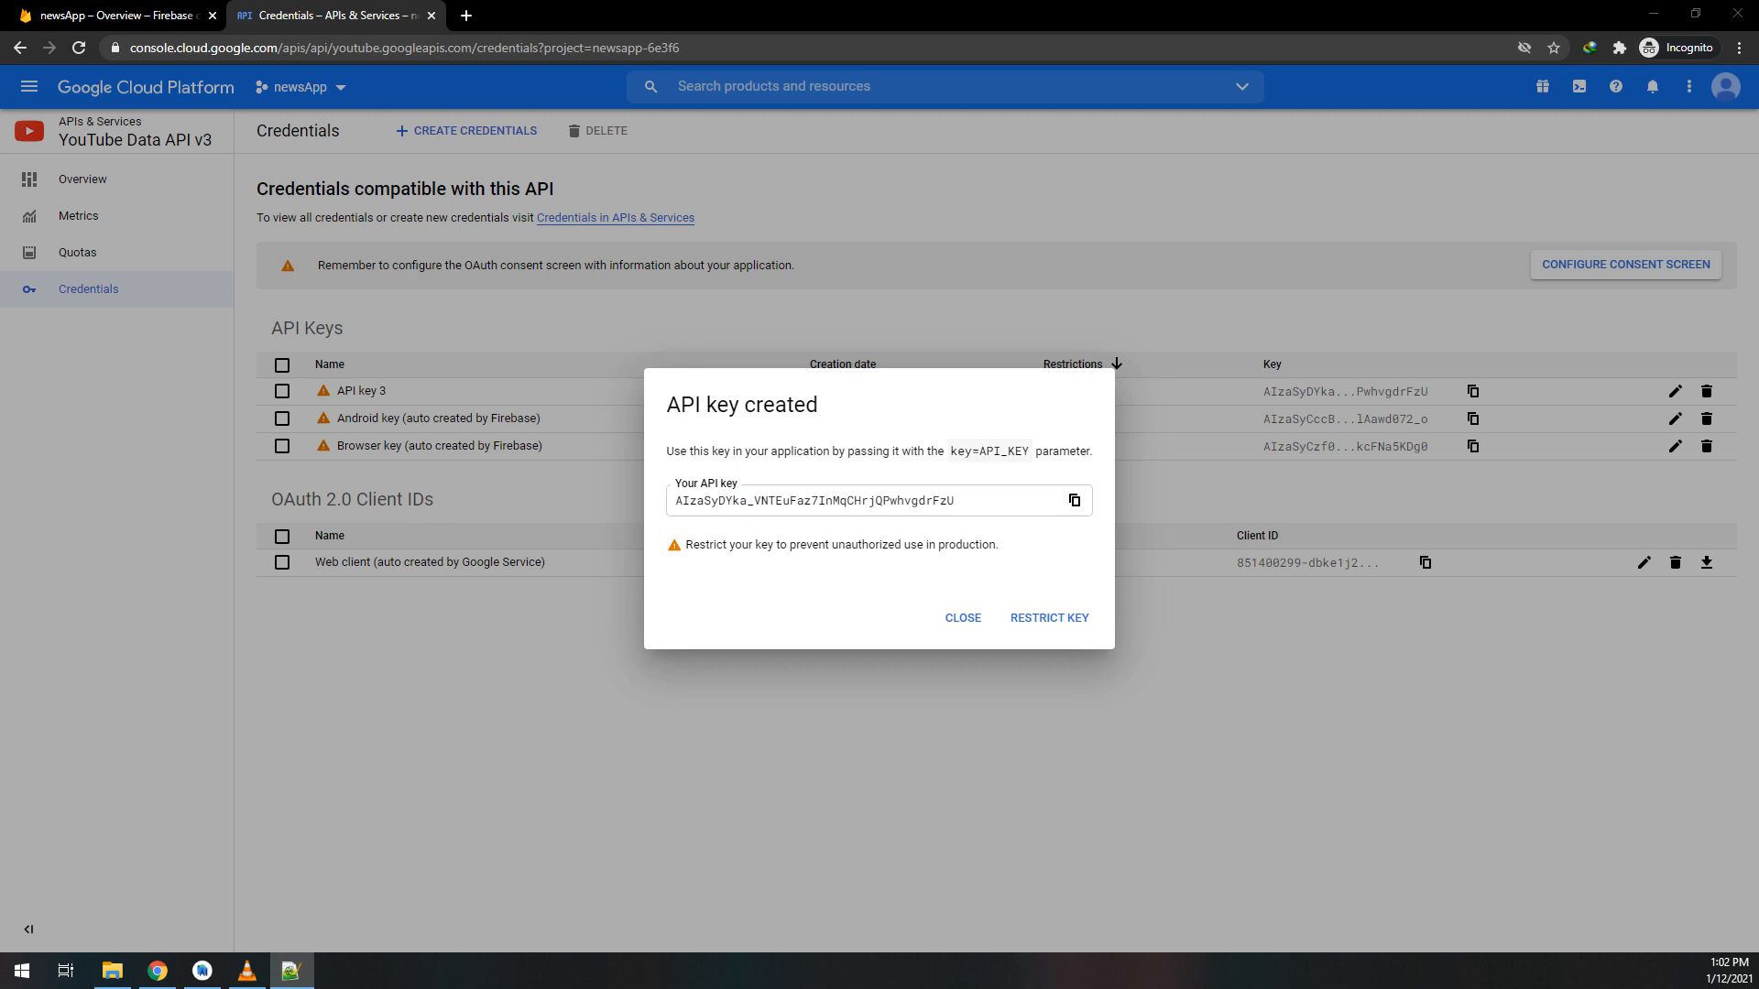
- In a new Notepad++ note, type 'youtube key' and a never-share, learning-purposes-only warning
click(290, 970)
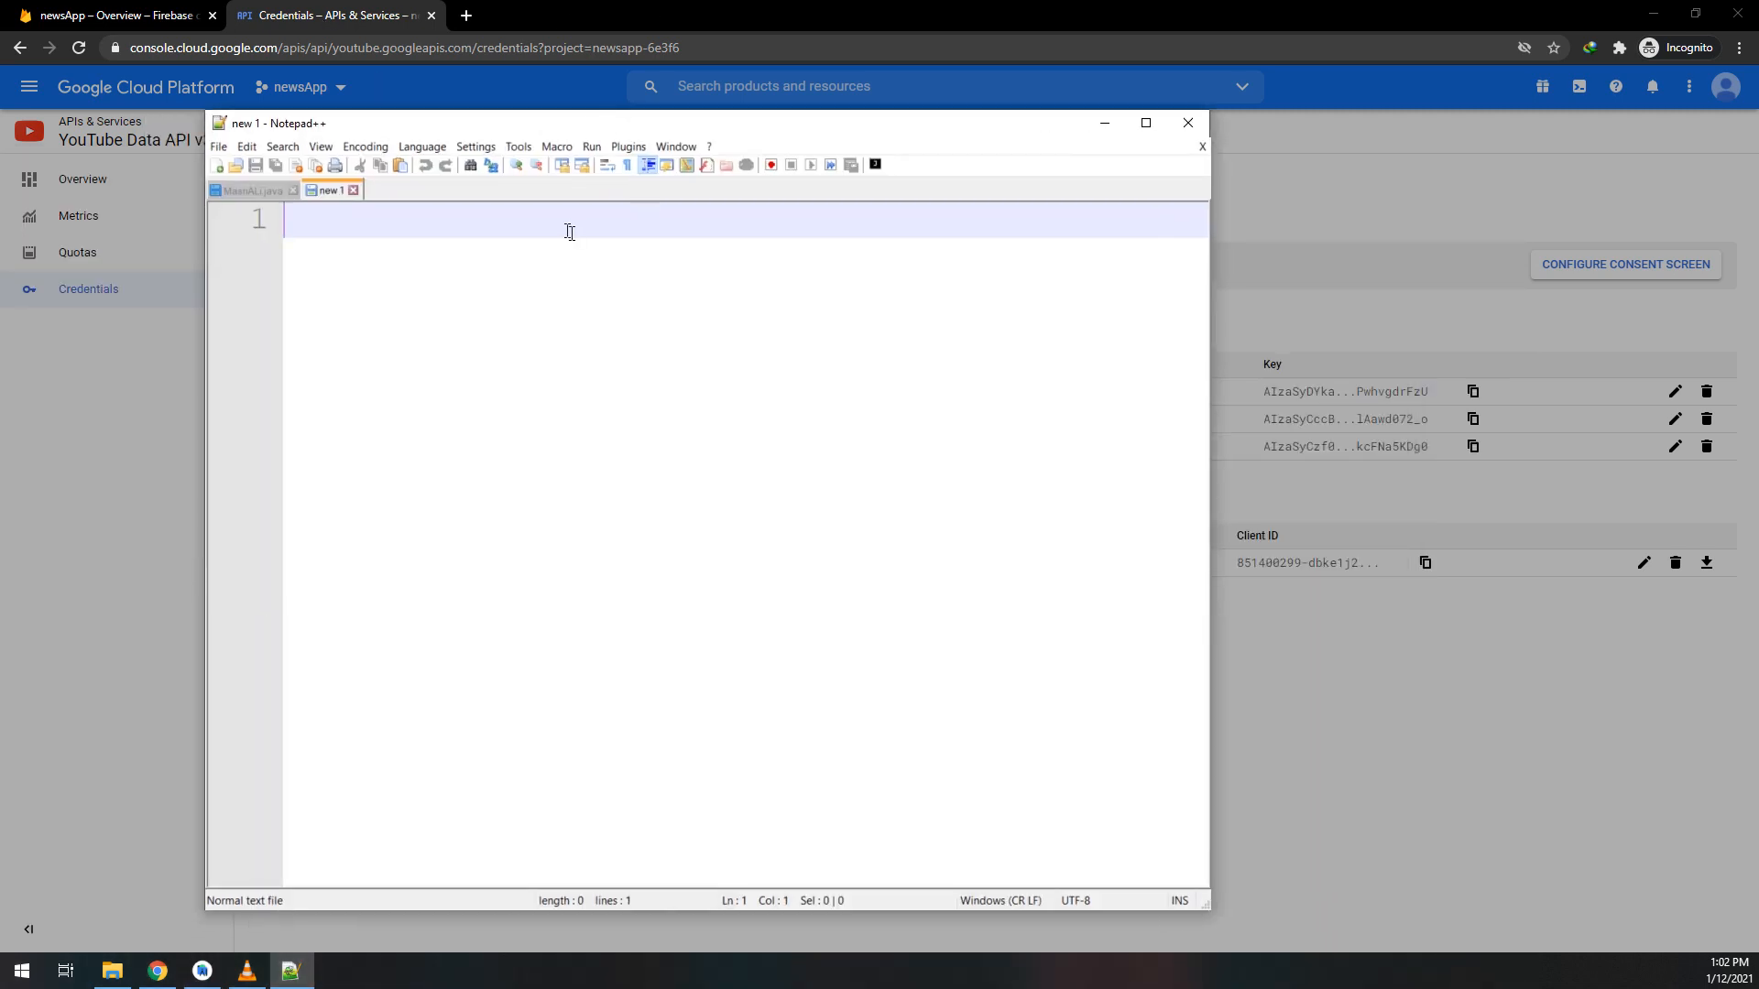
text(youtube)
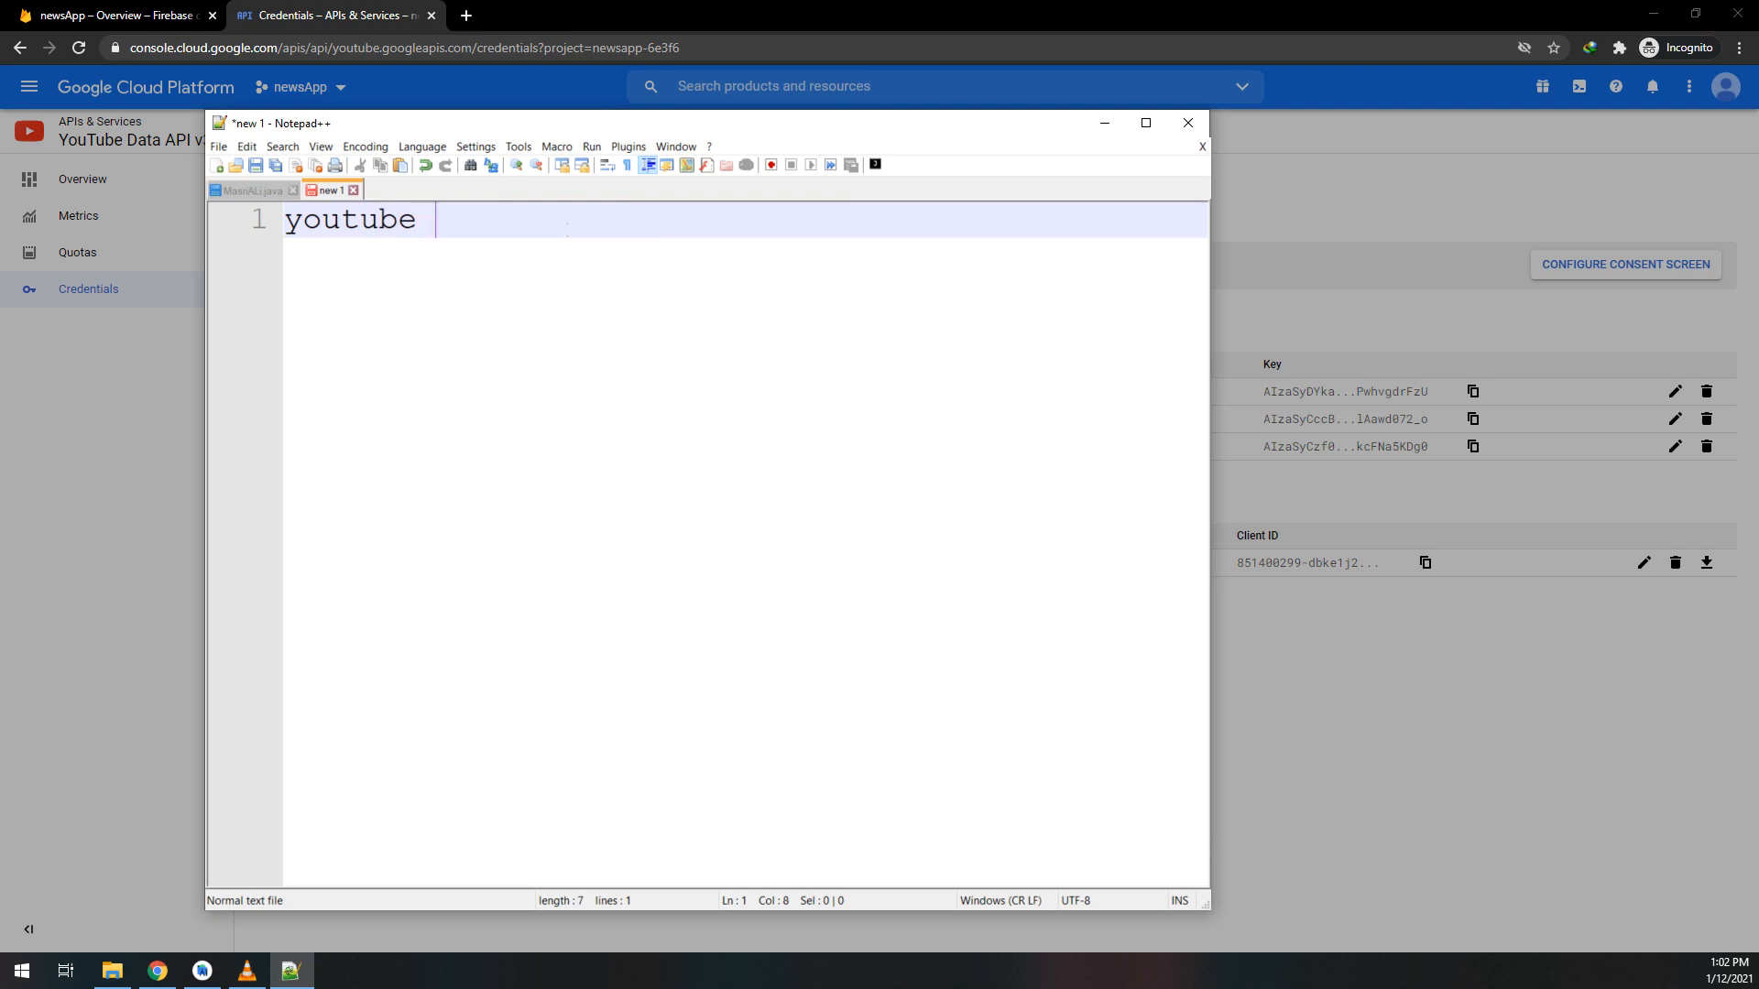
text(key)
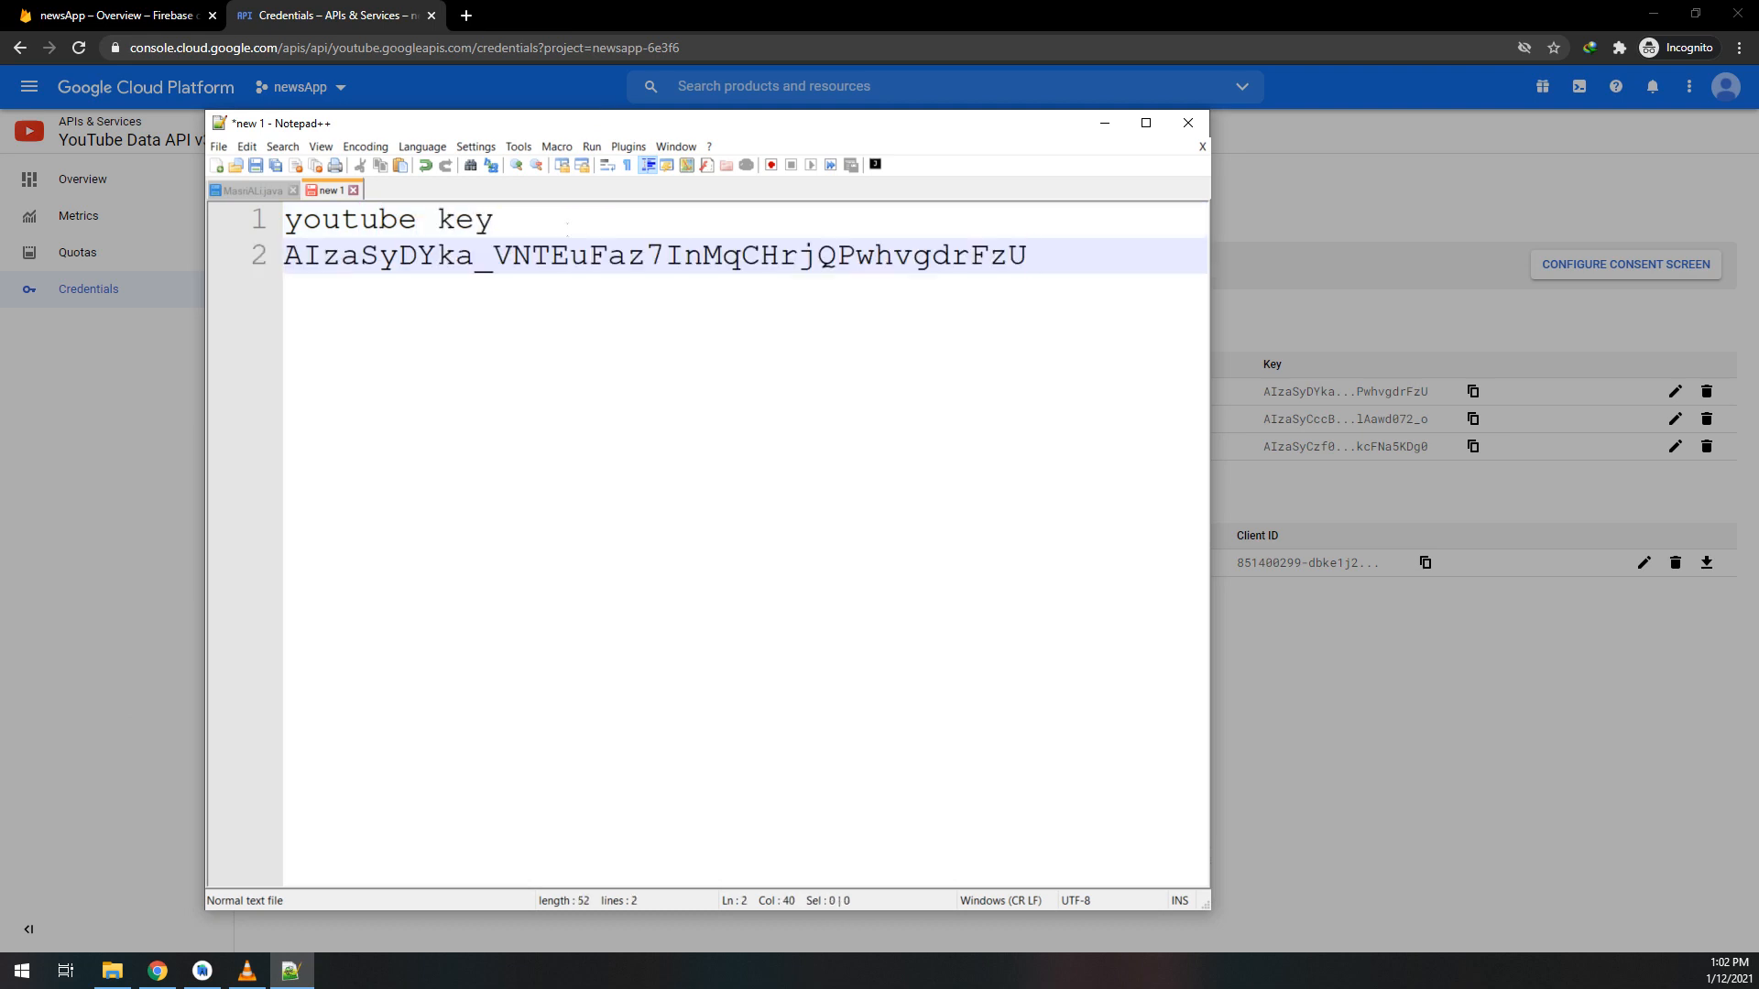
text(Ne)
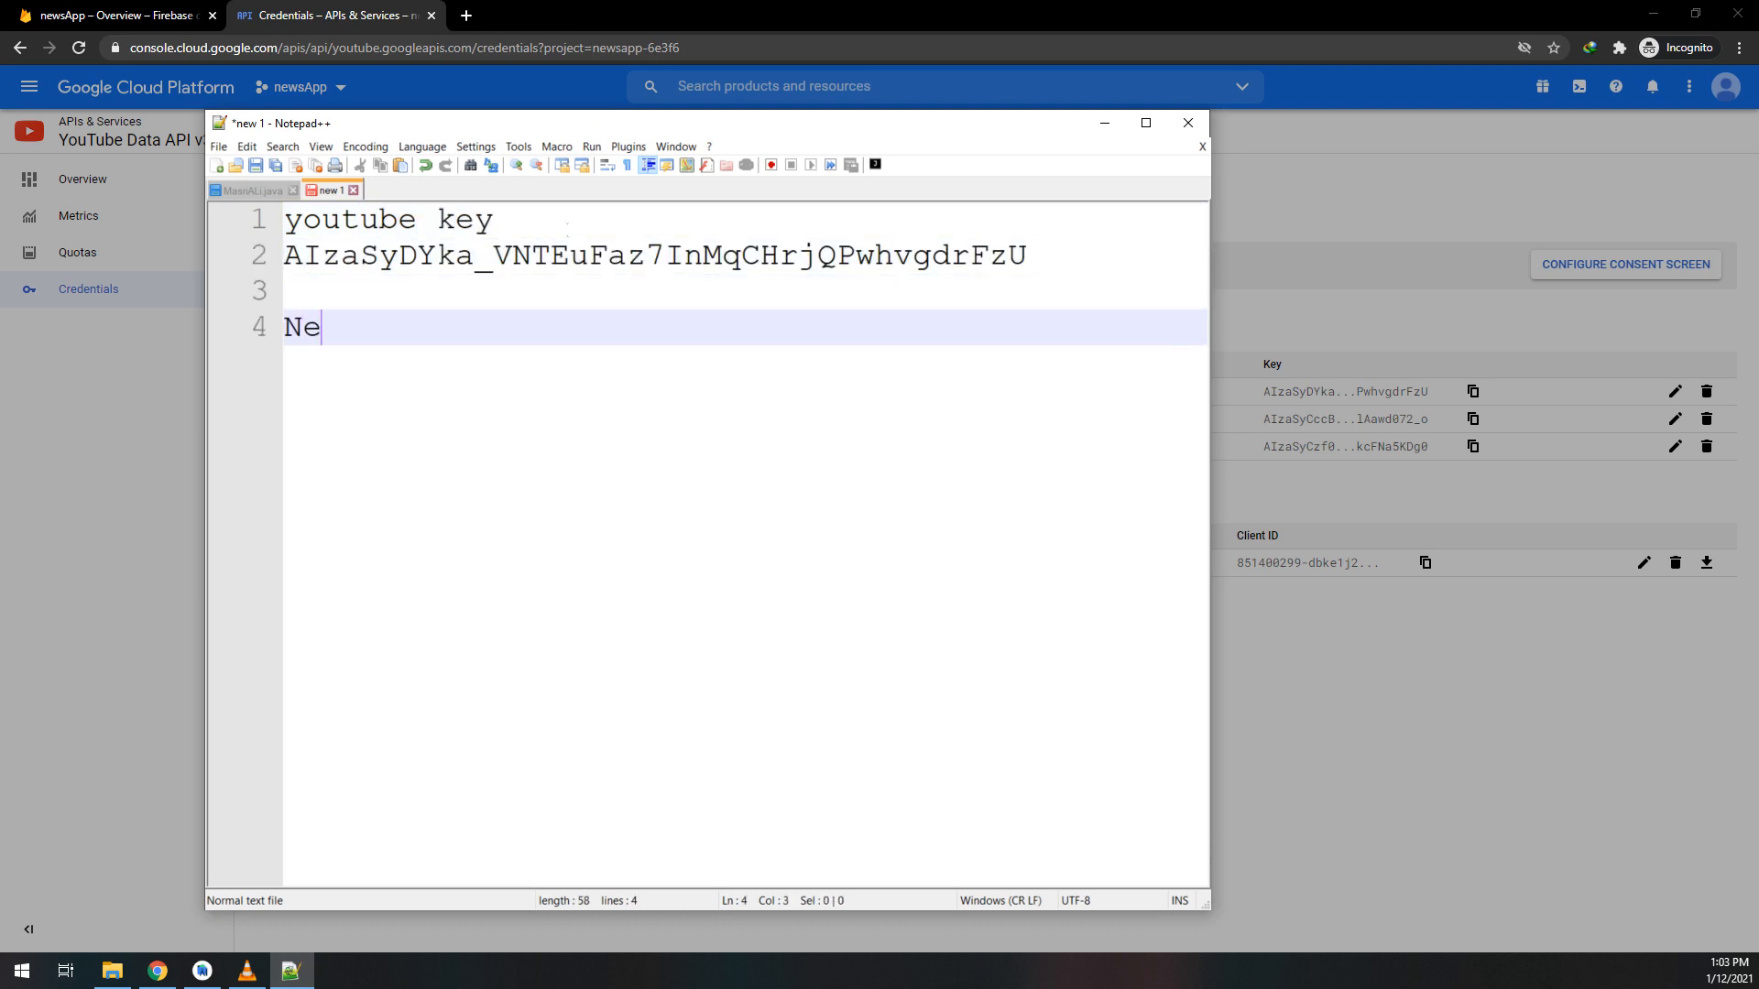
text(ver show)
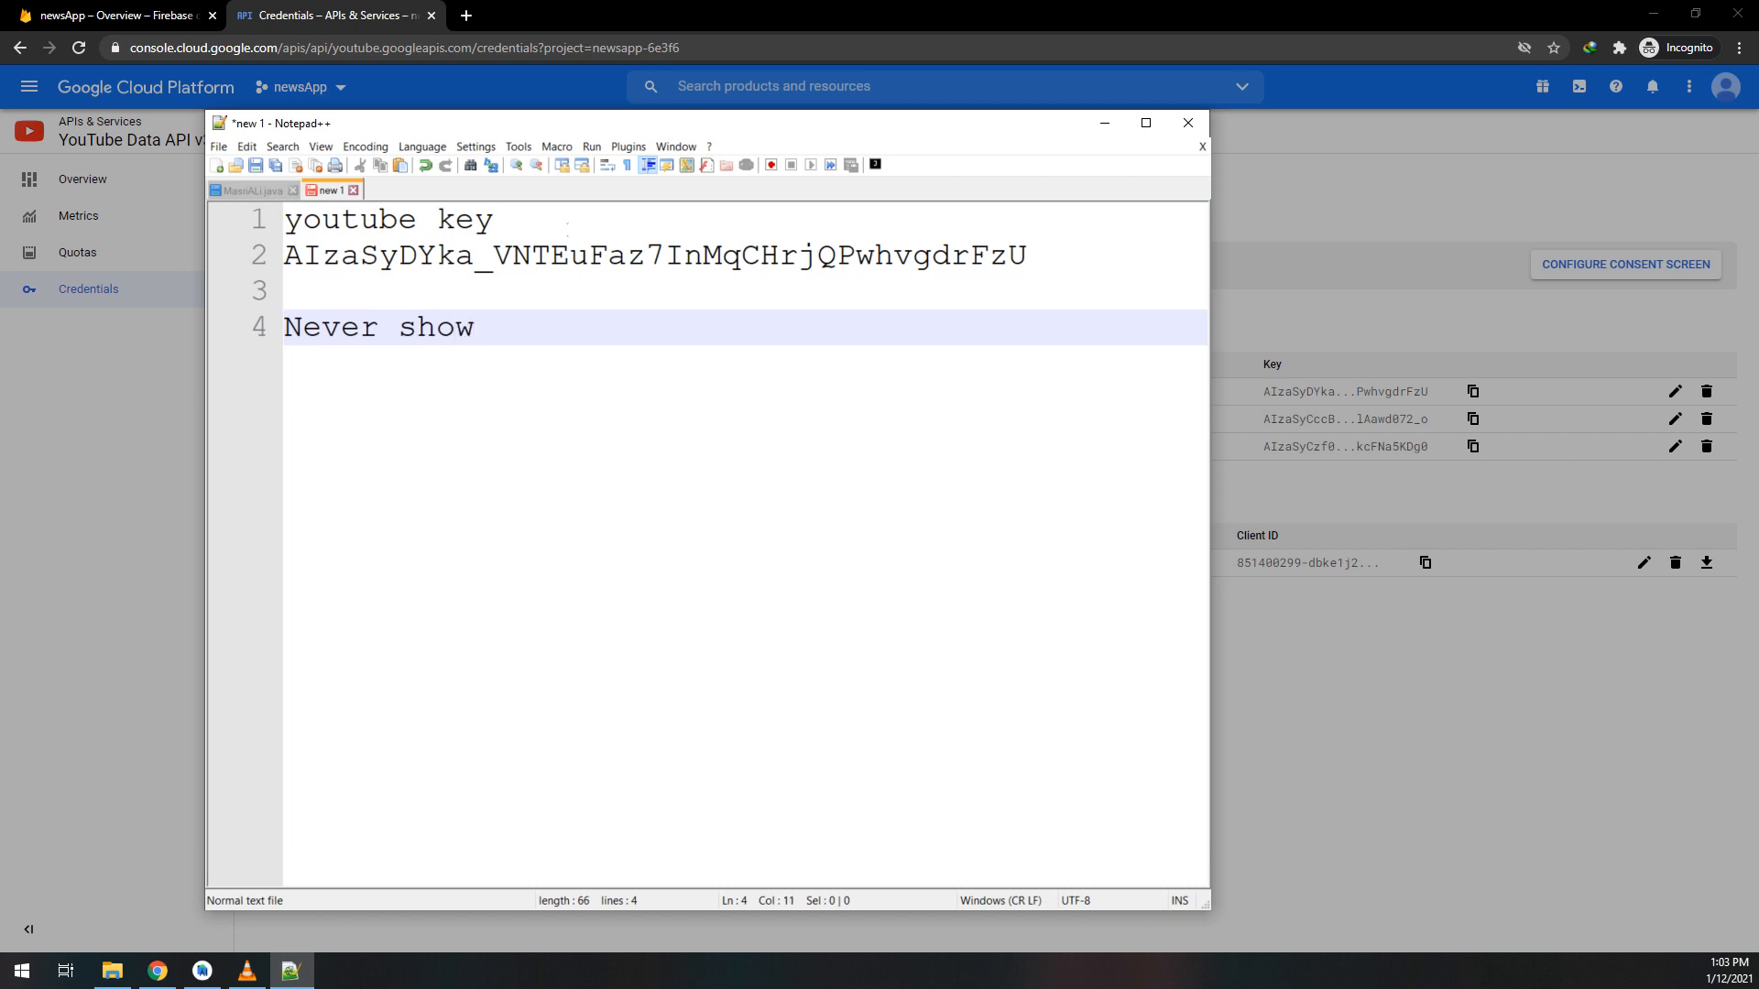
text(s this)
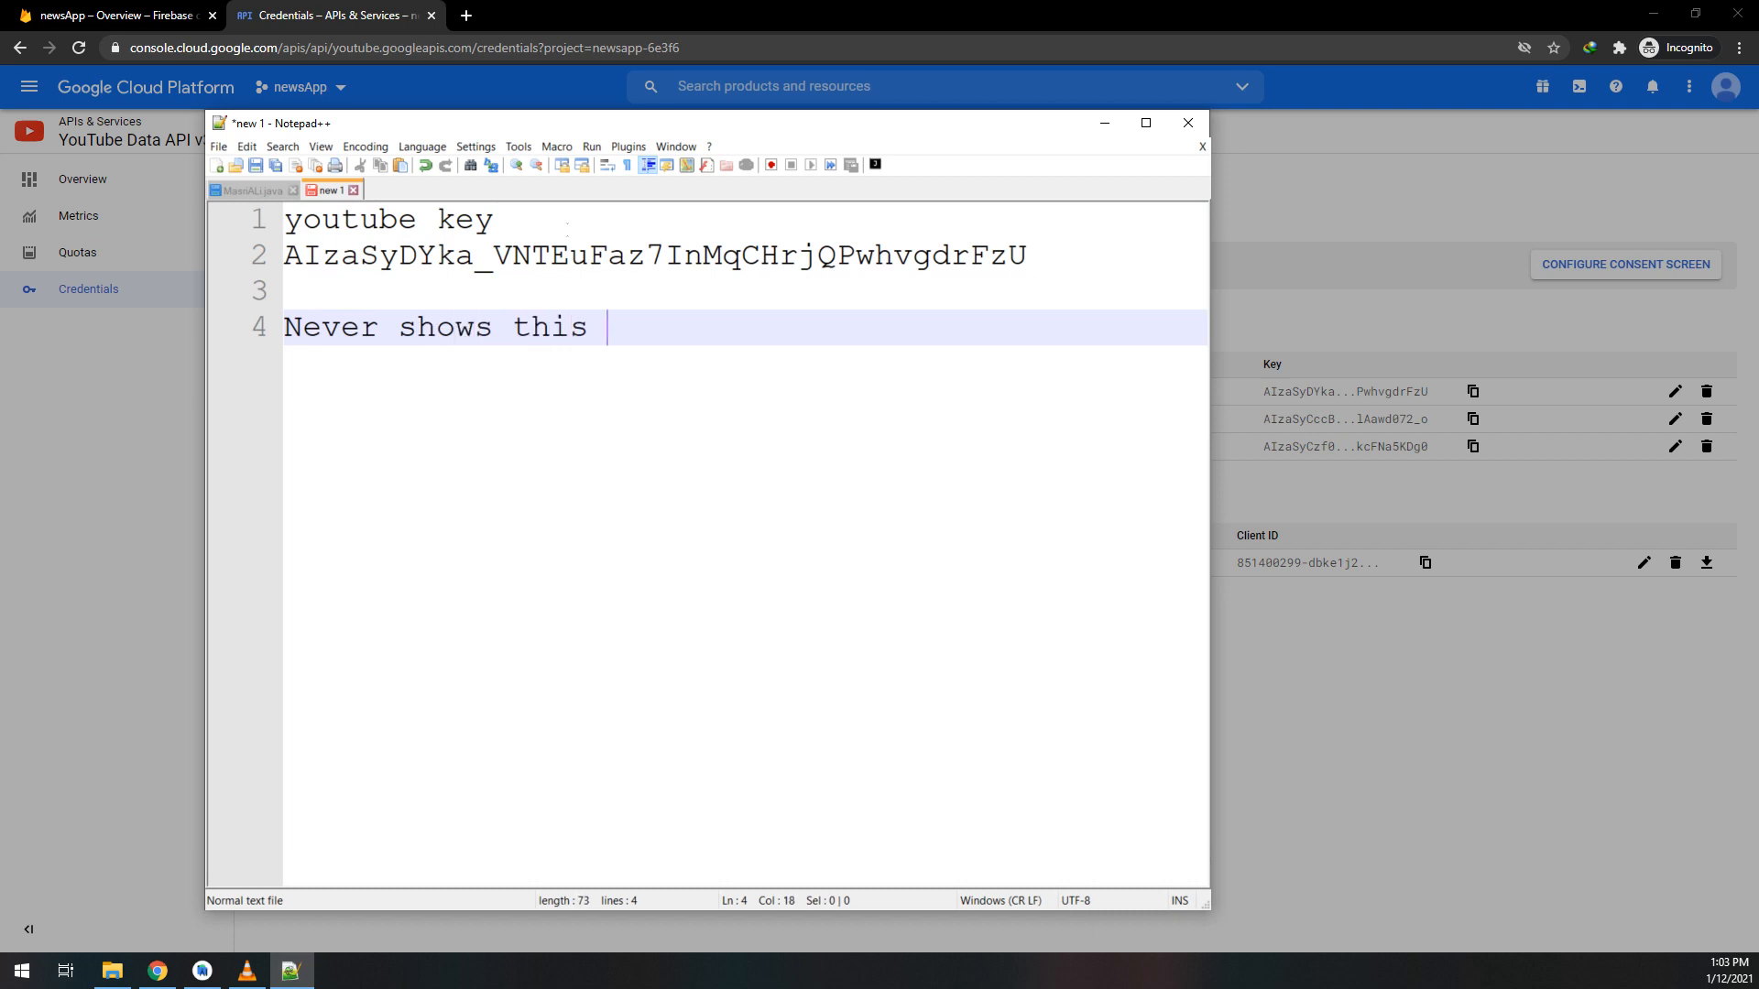
text(key for an)
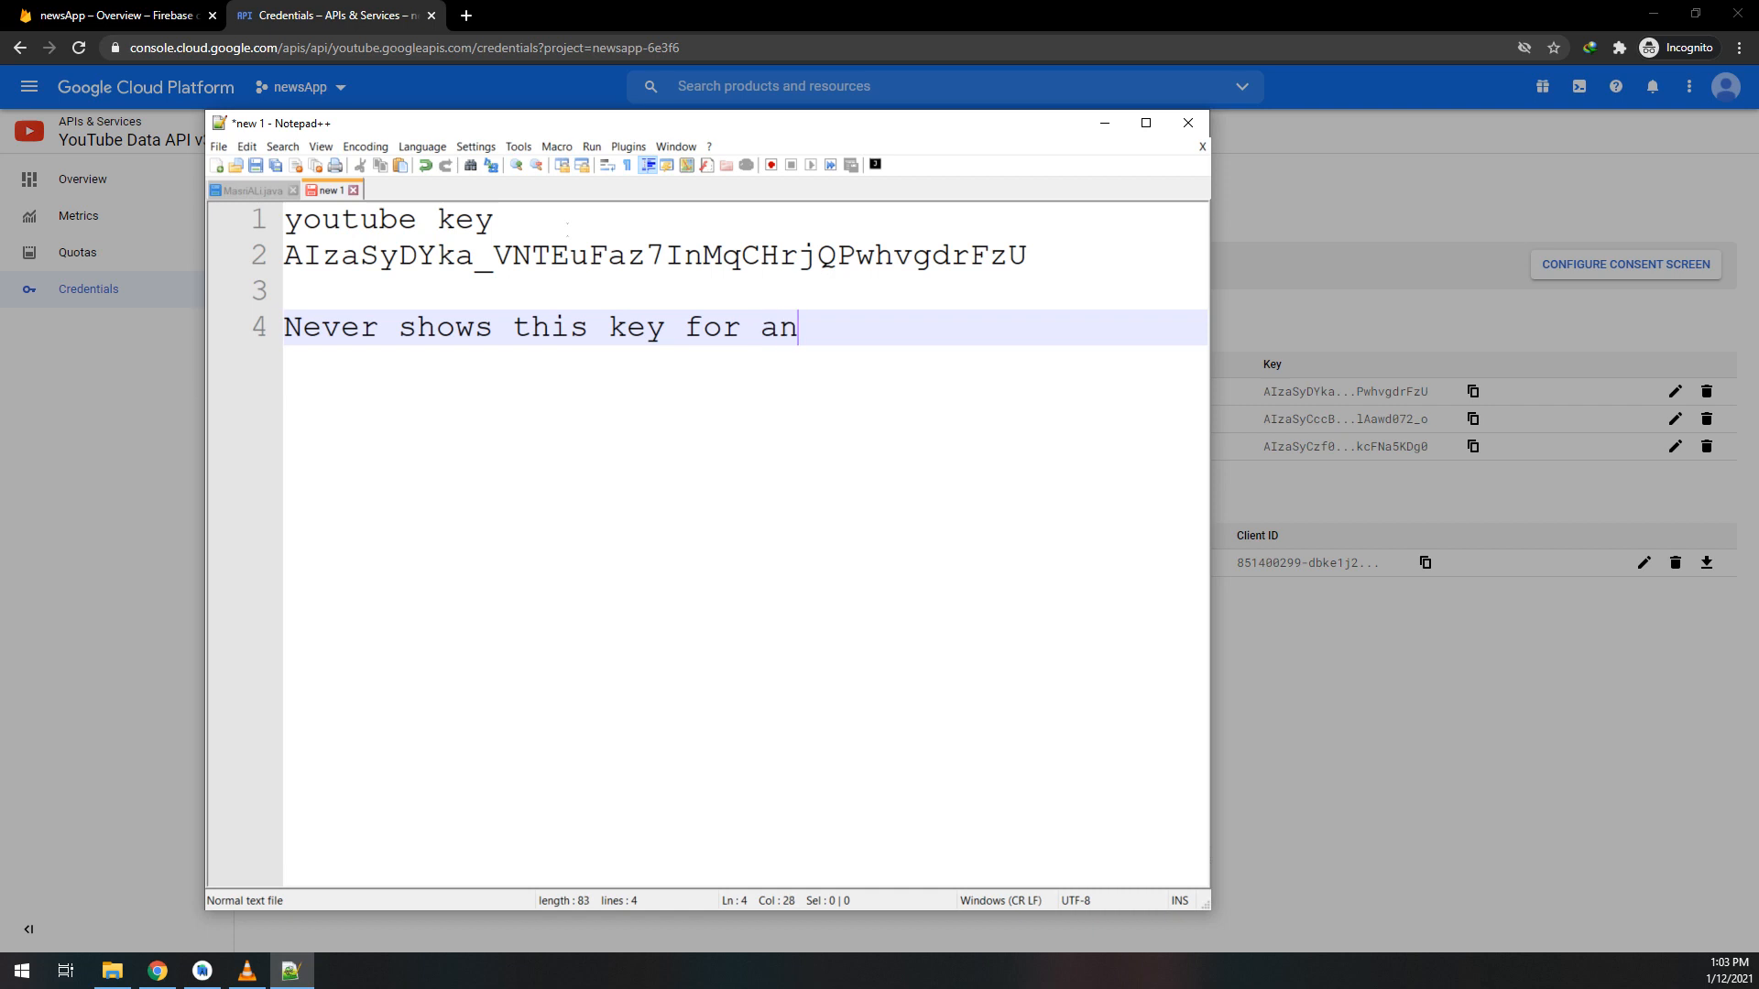
text(y one)
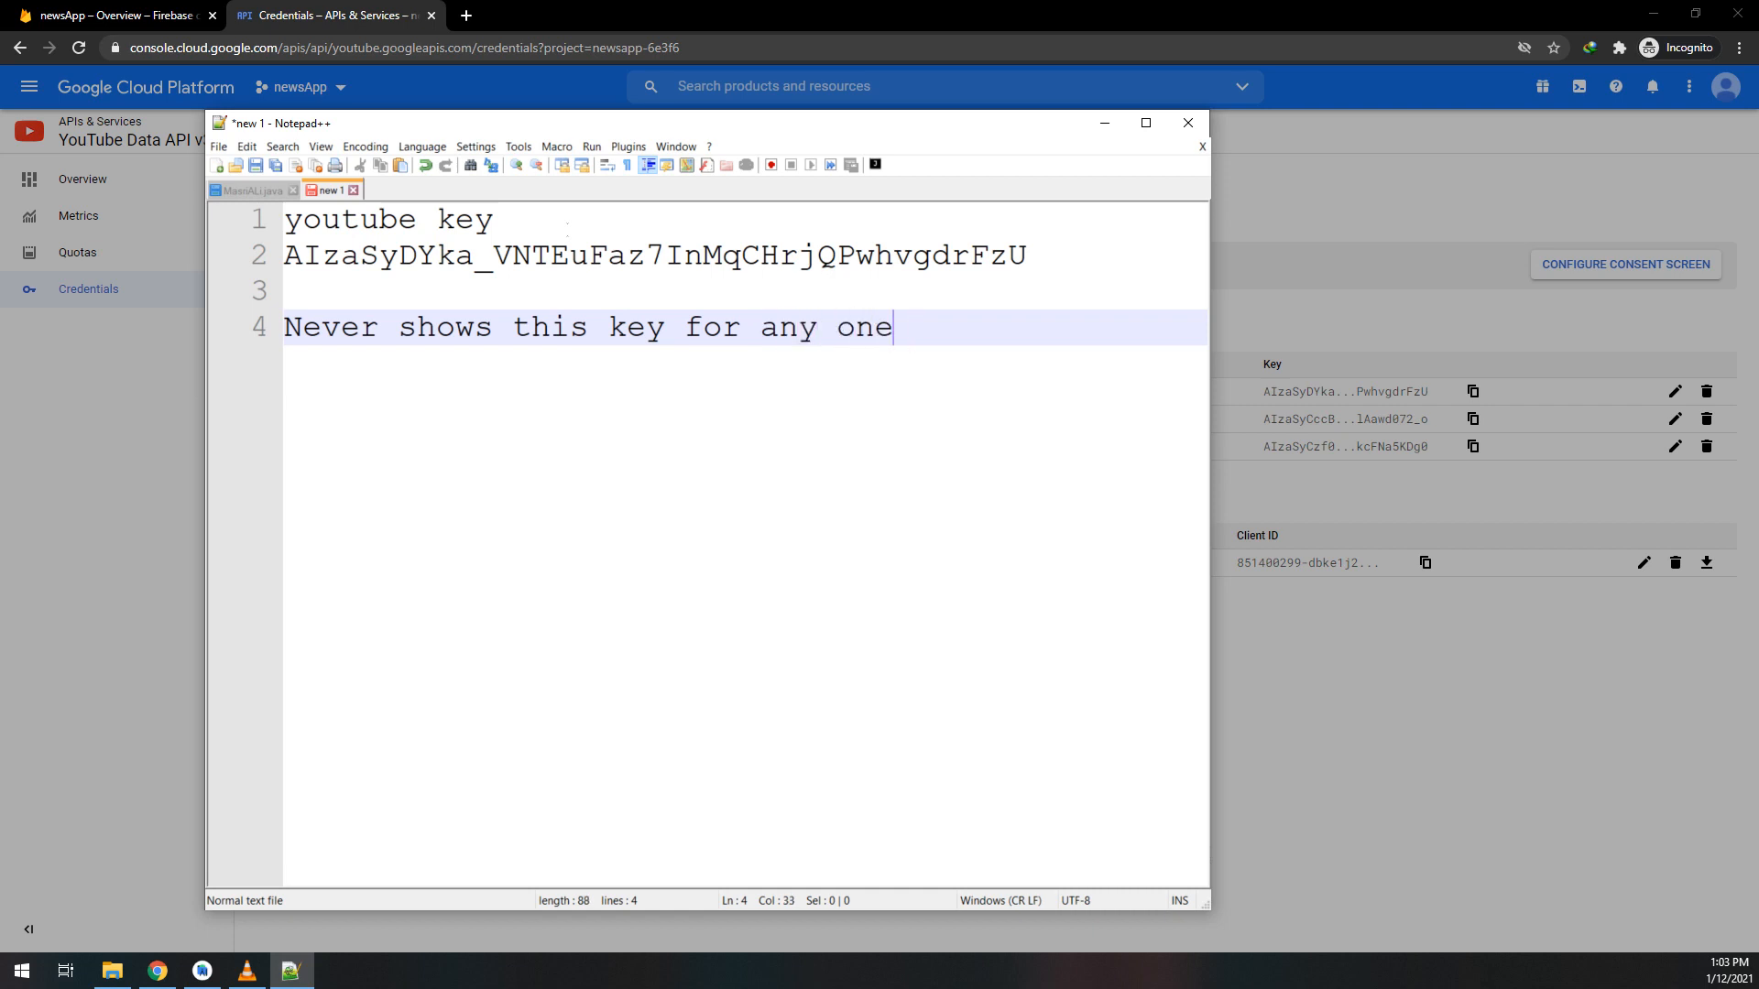
text(,)
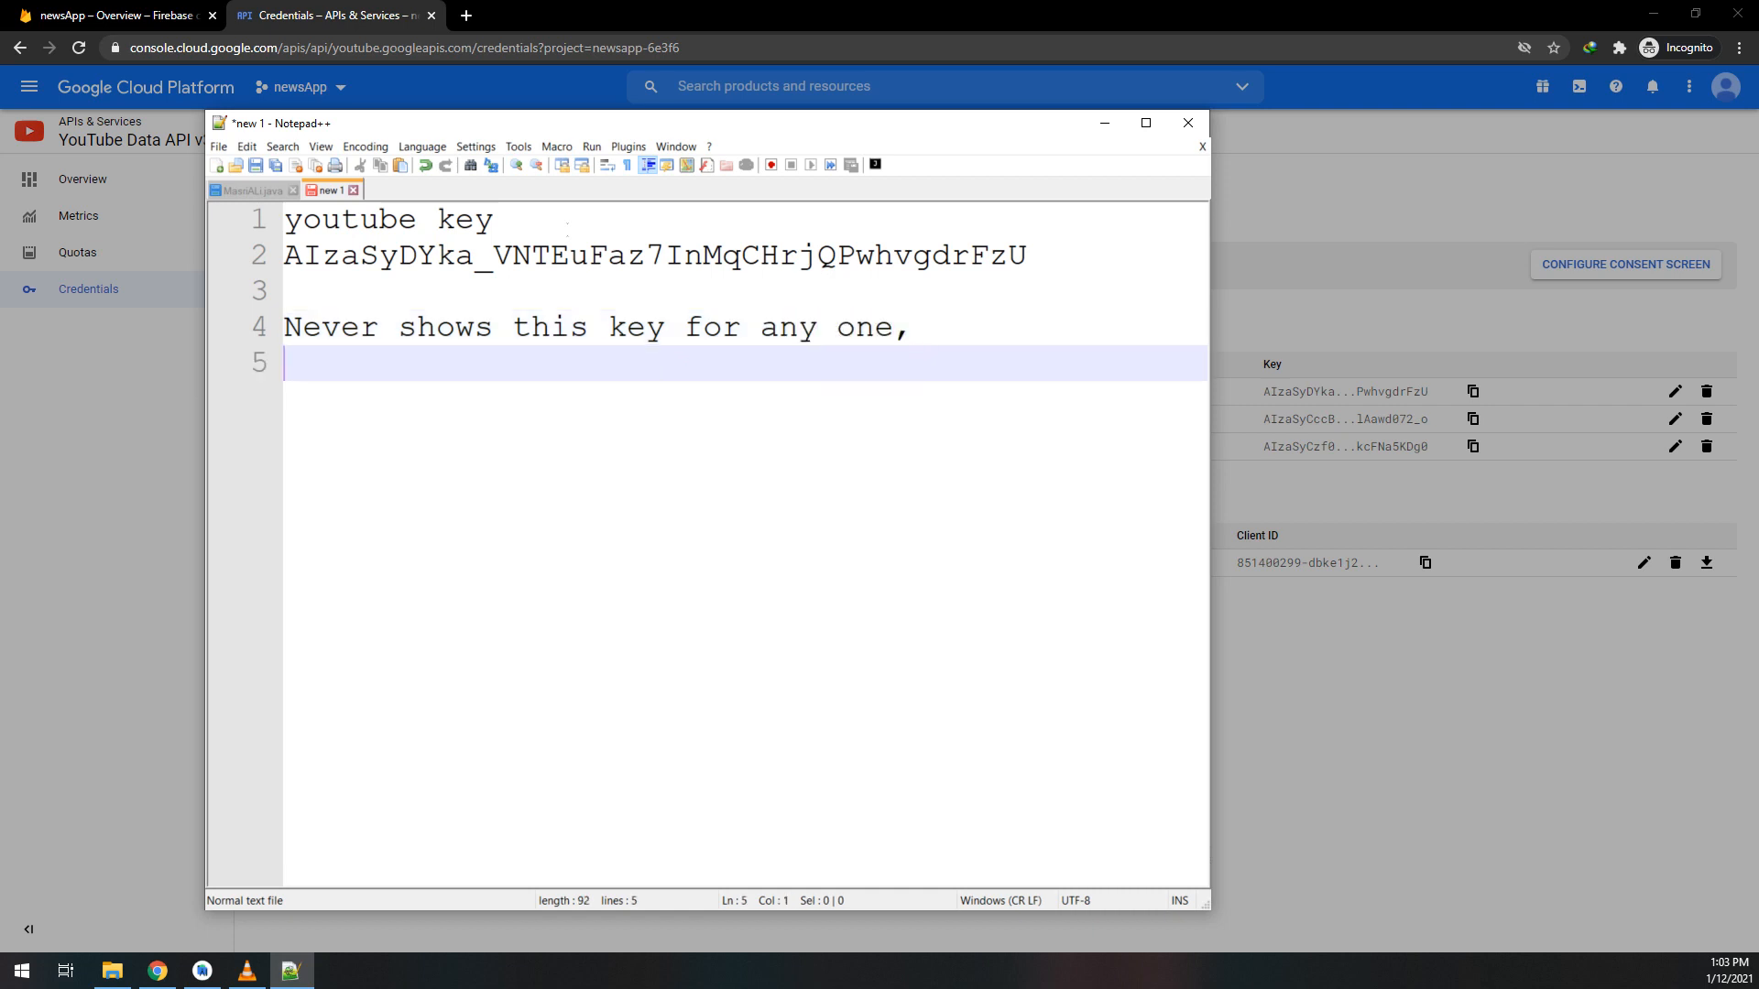
text(for)
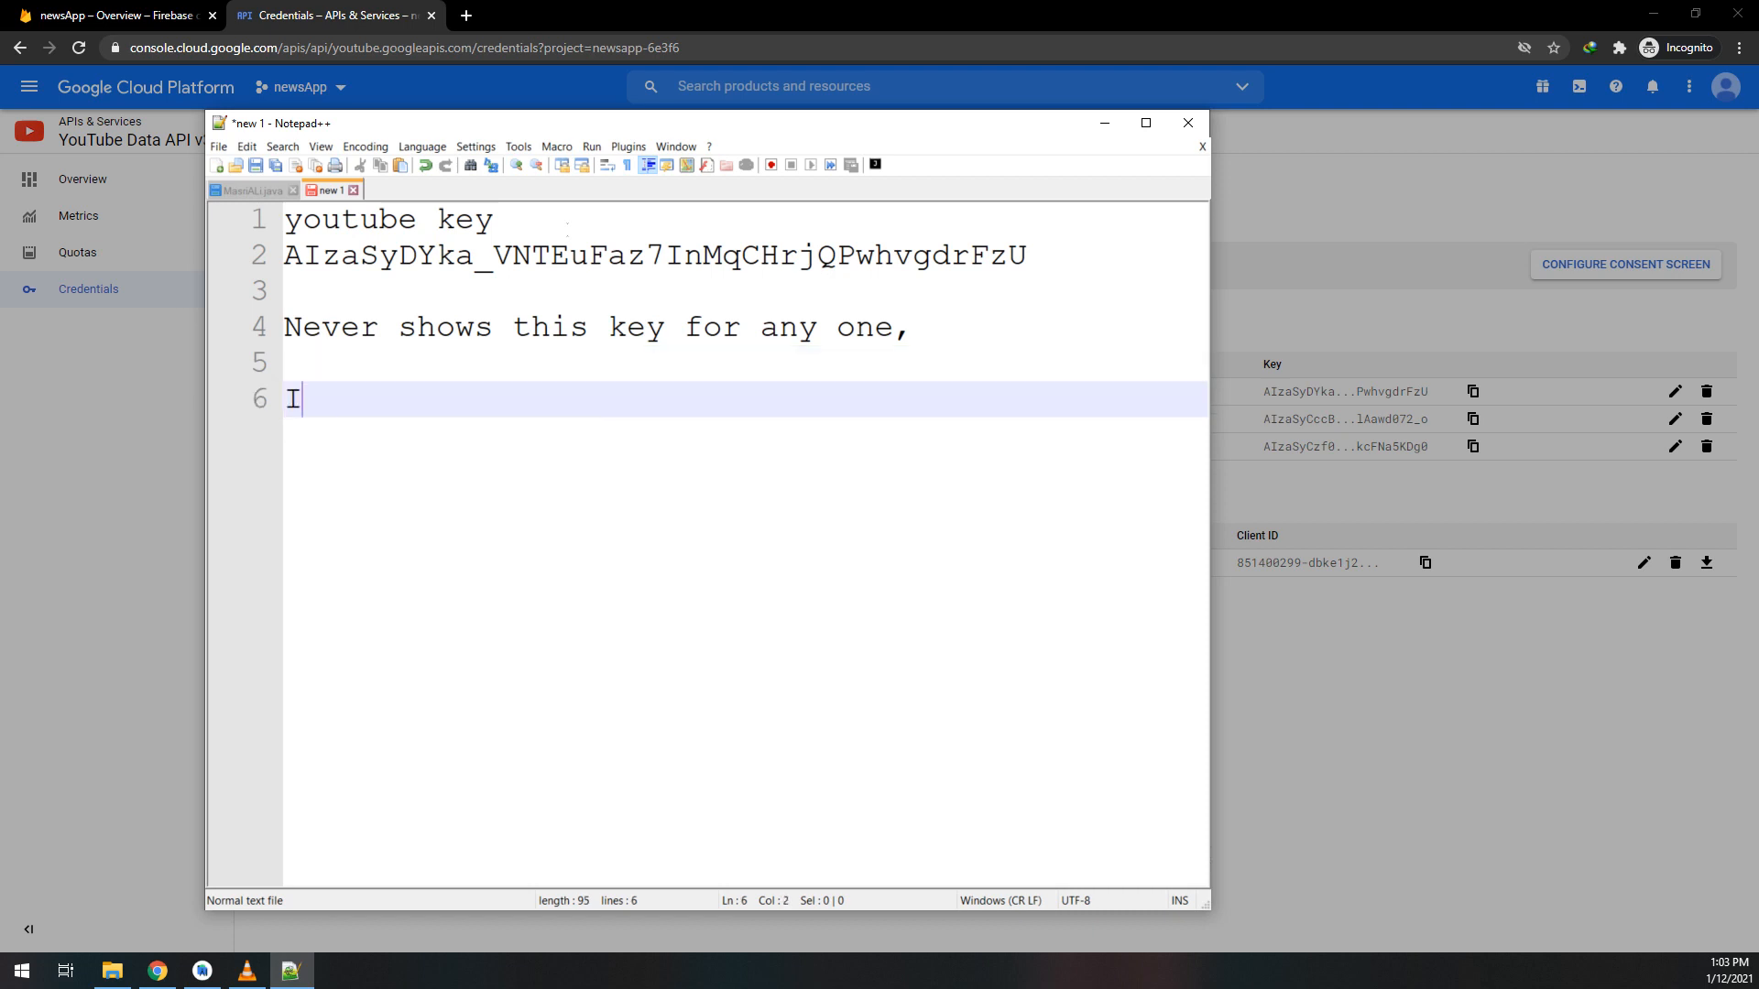
text('m show)
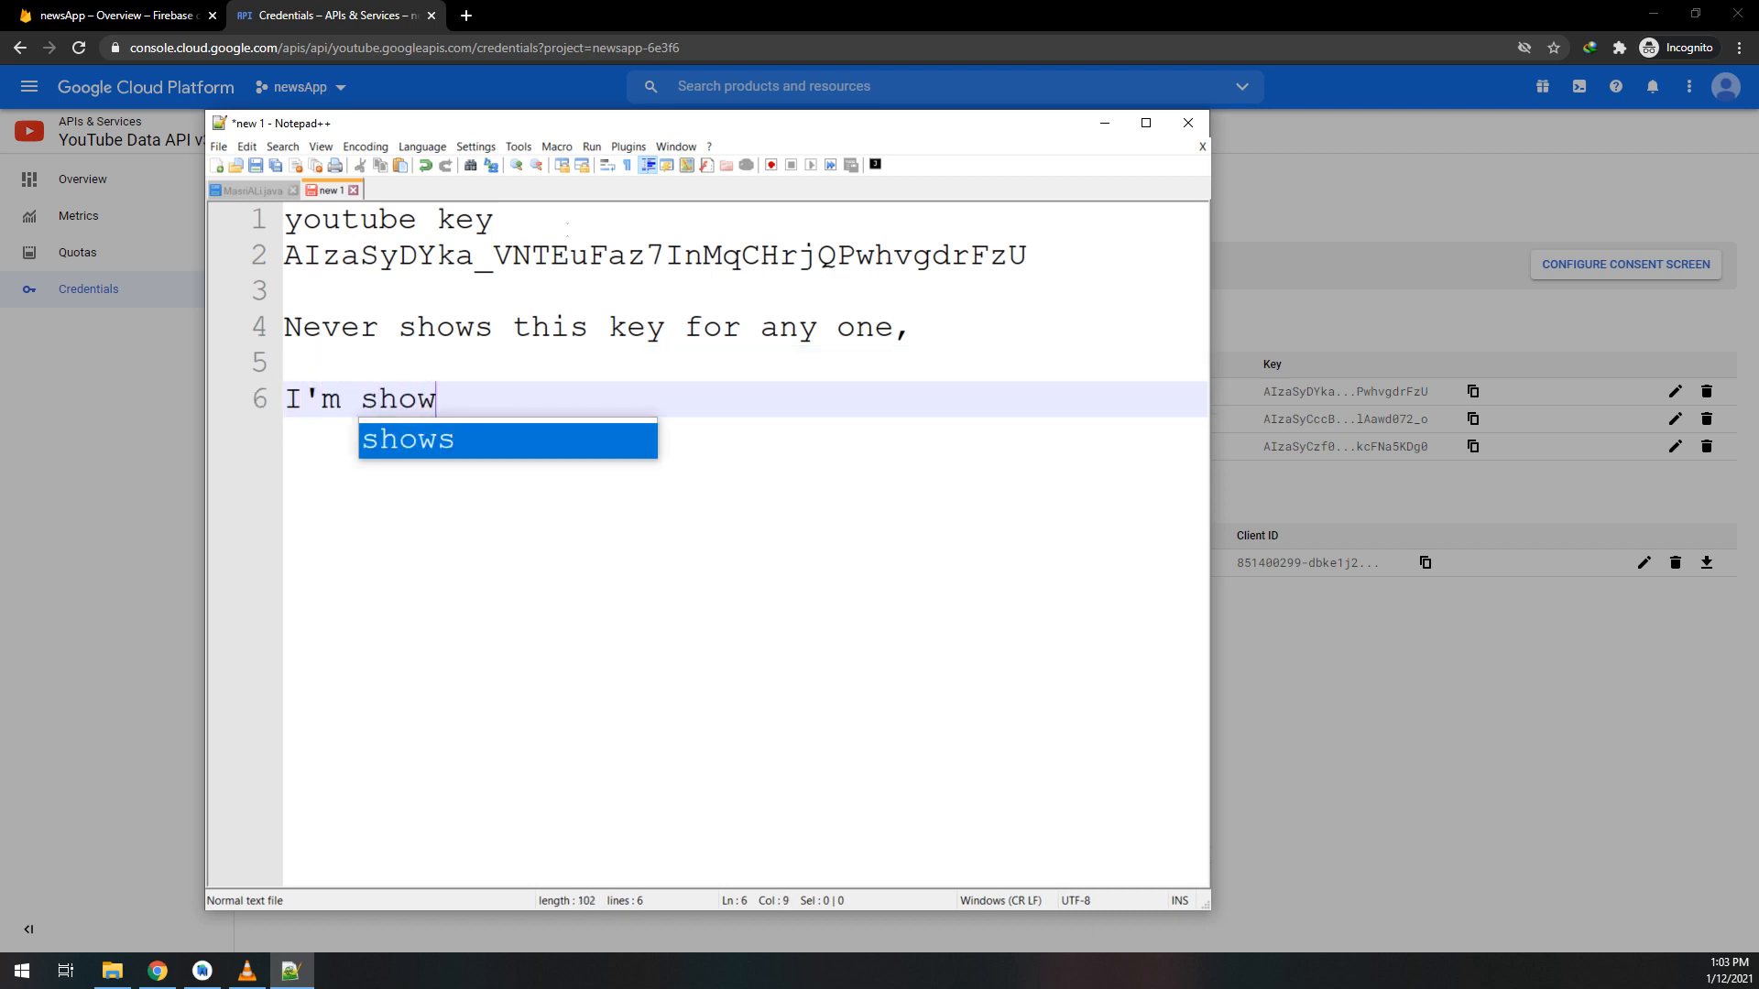
text(ing this for)
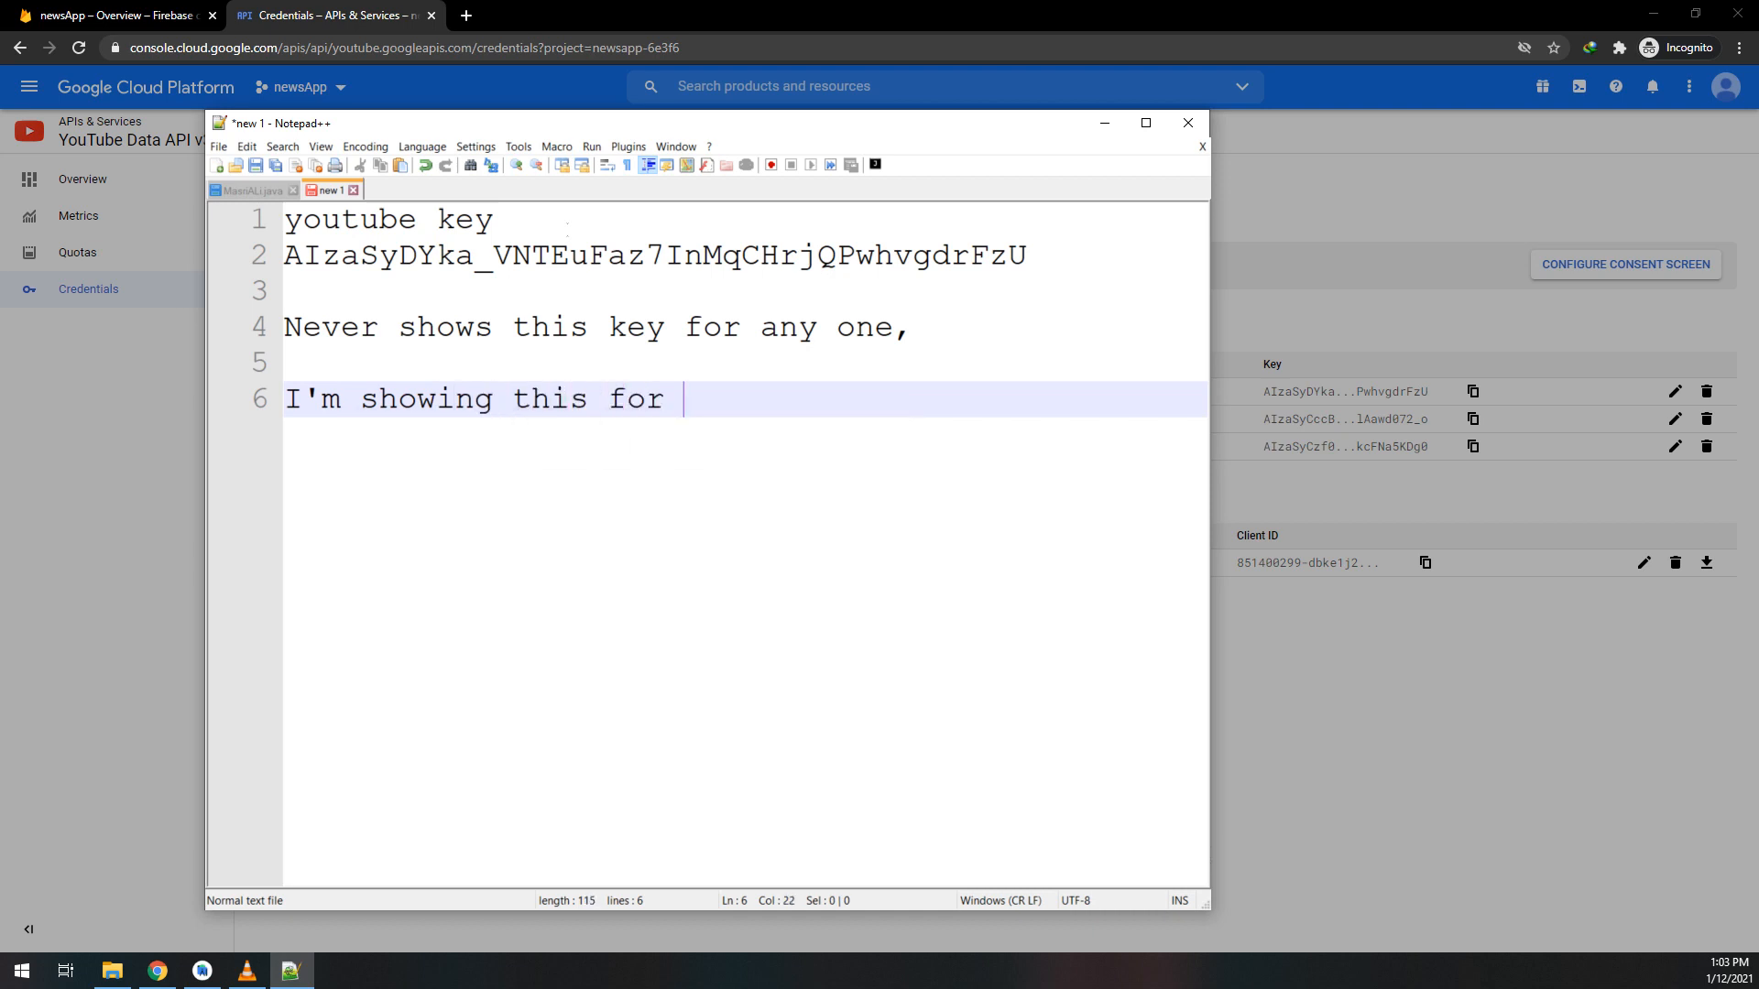
text(lear)
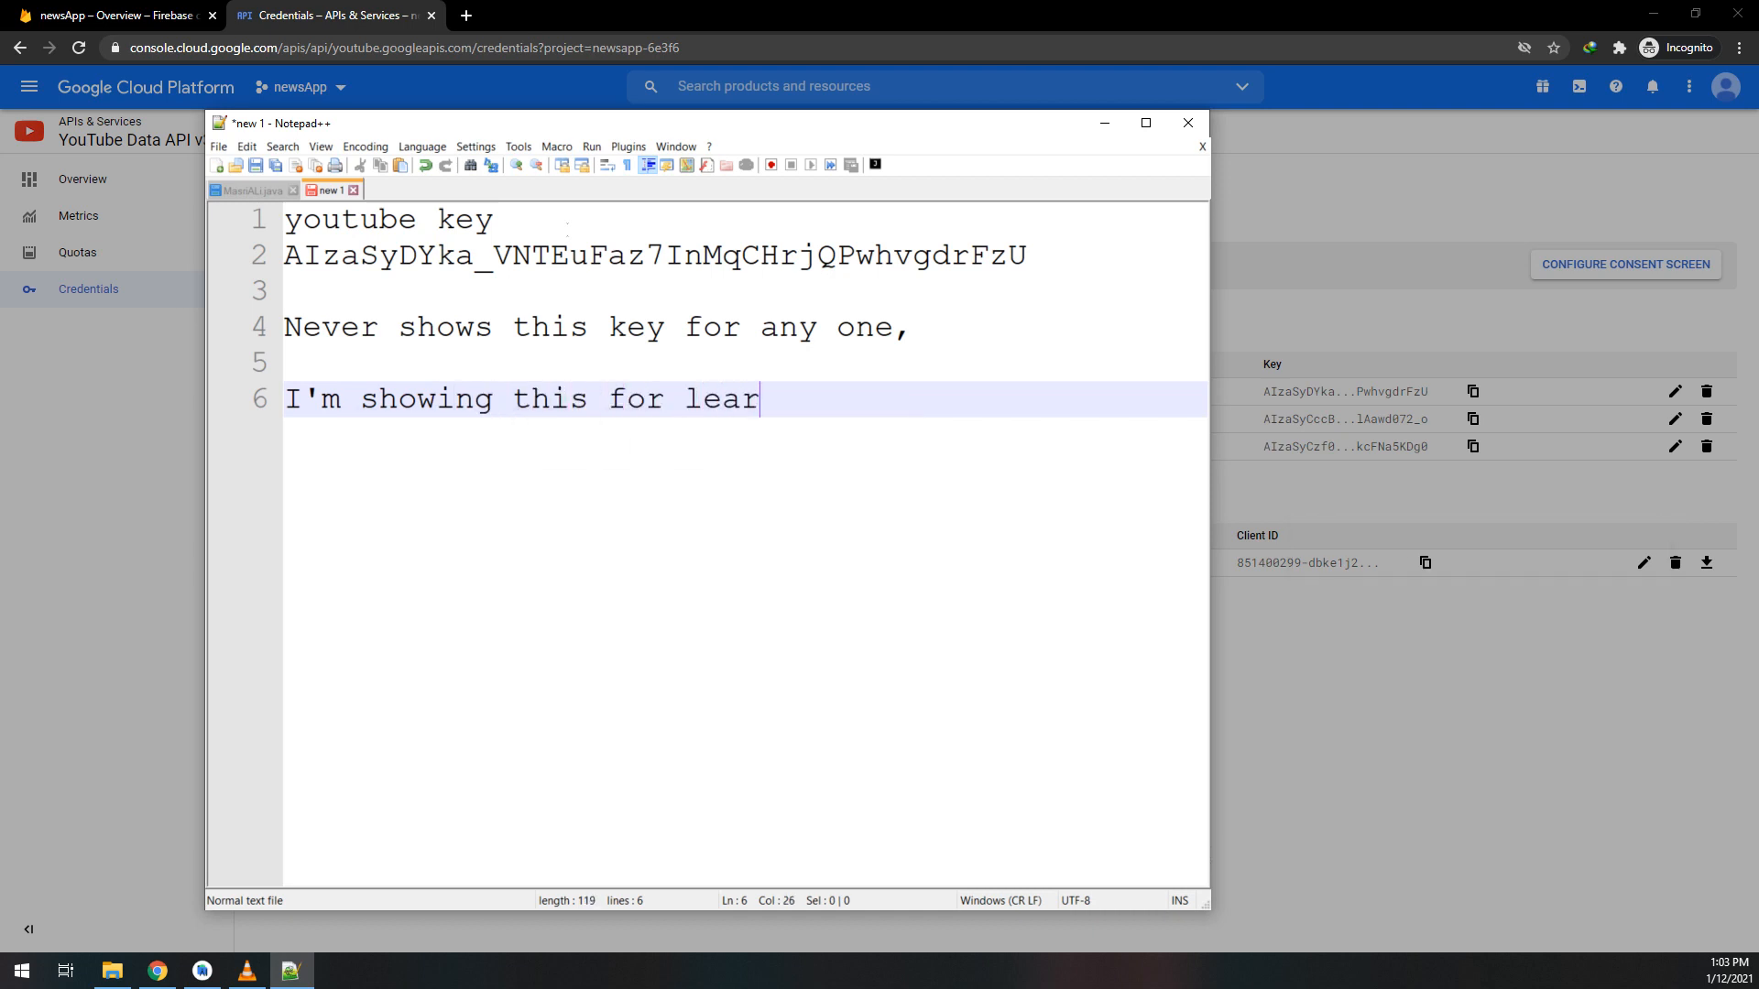
text(ning pursp)
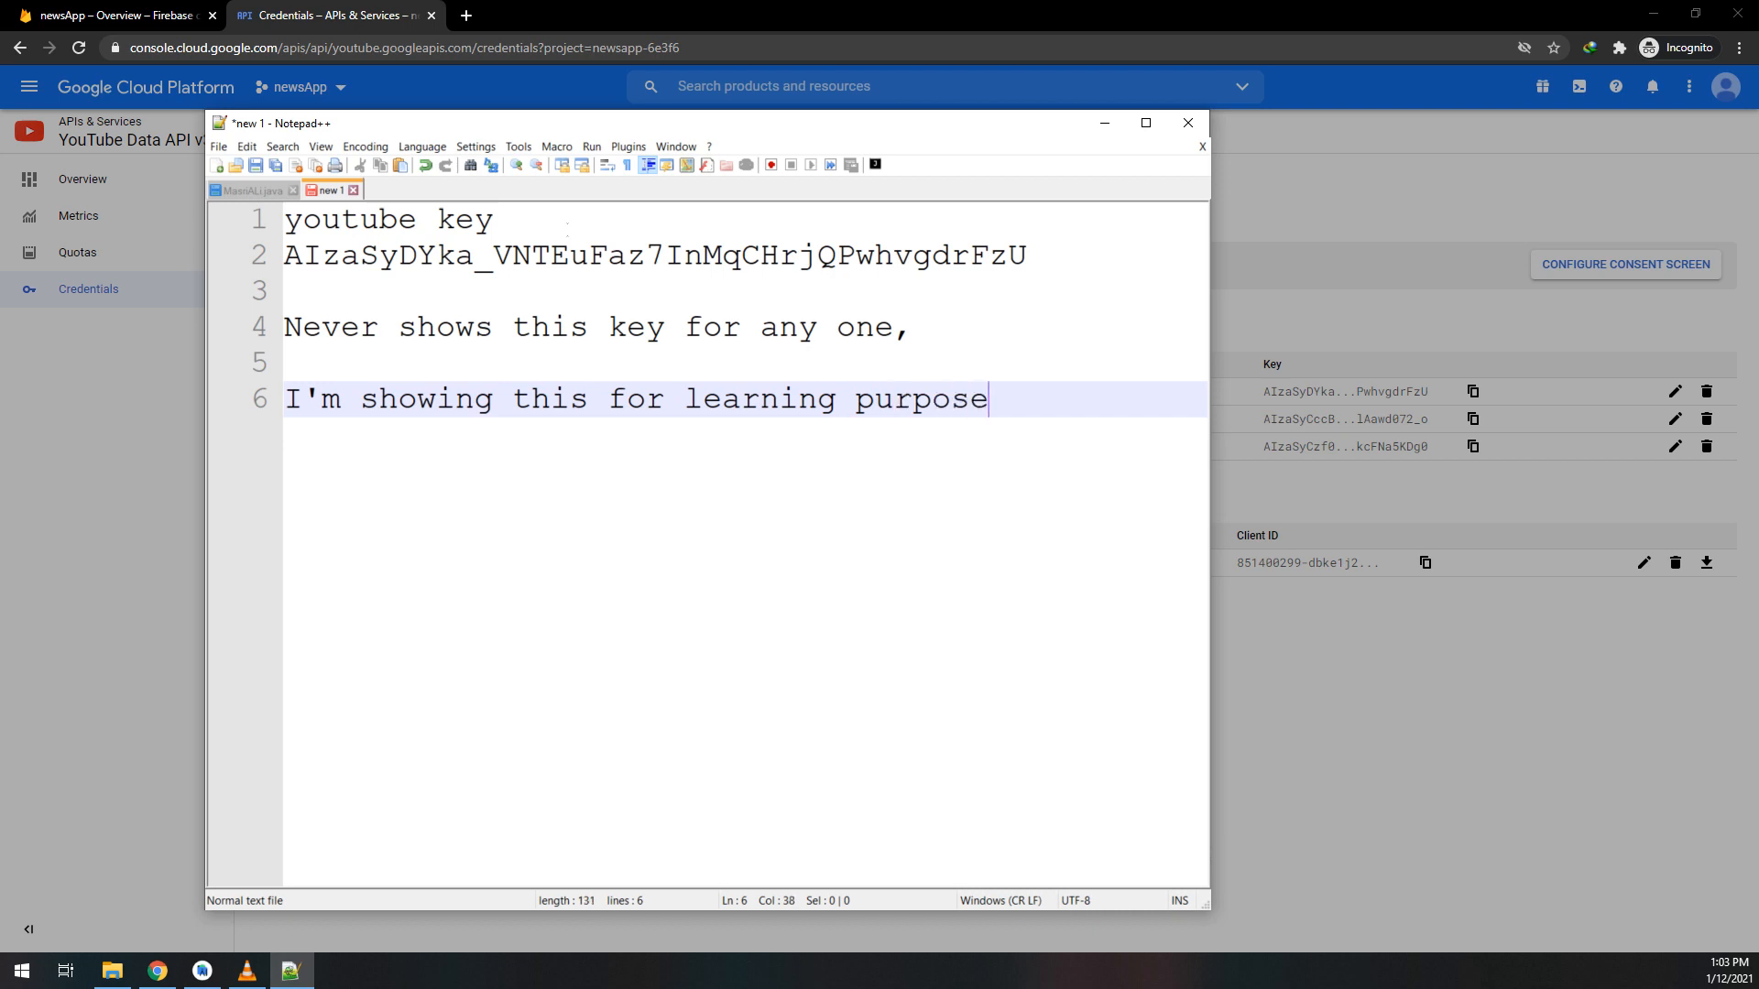
text(s)
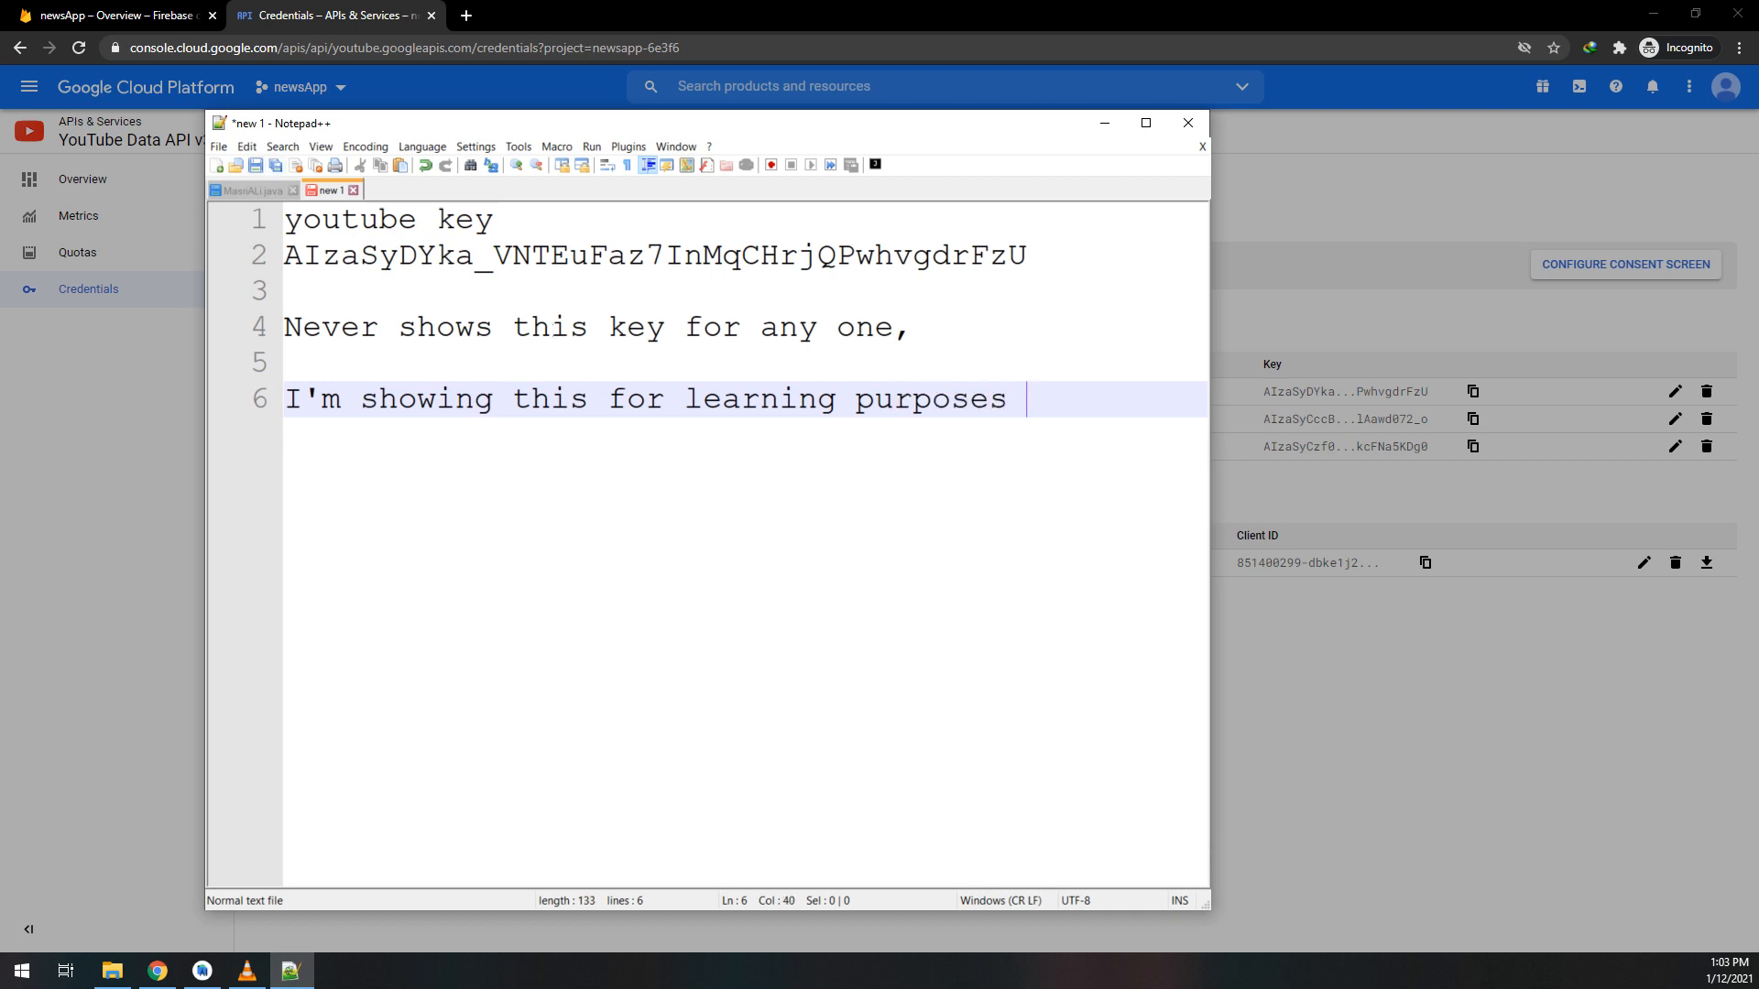
text(oonly)
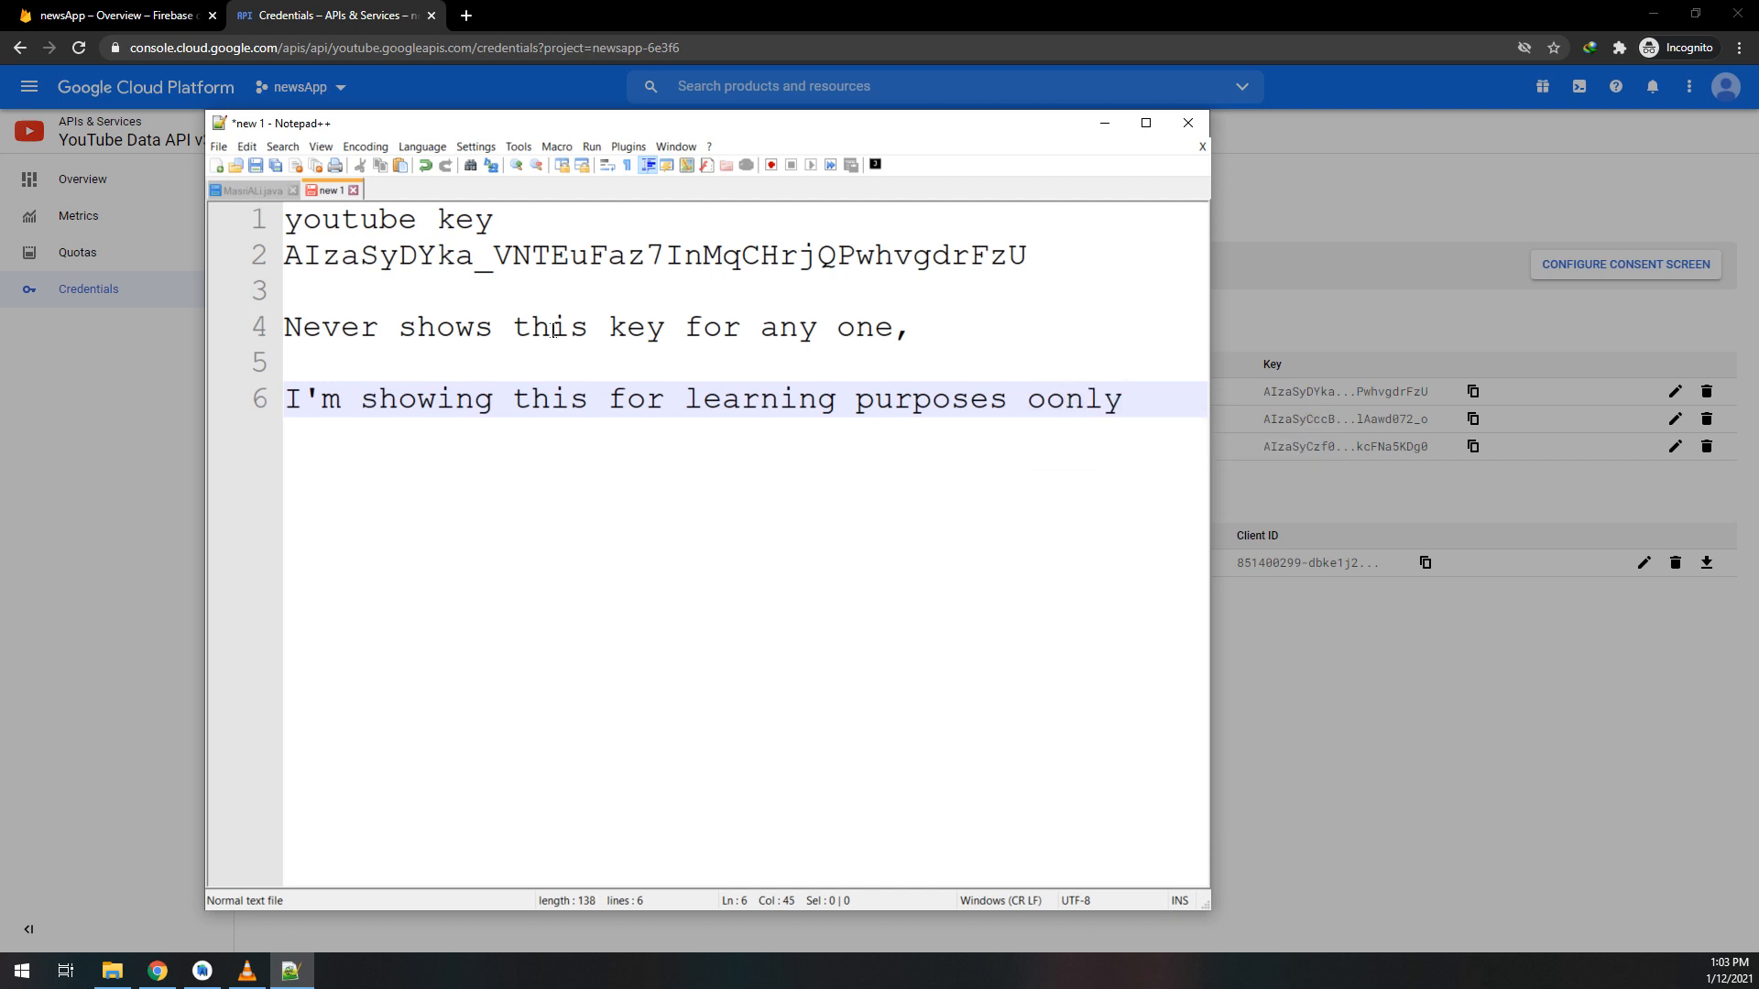
key(Backspace)
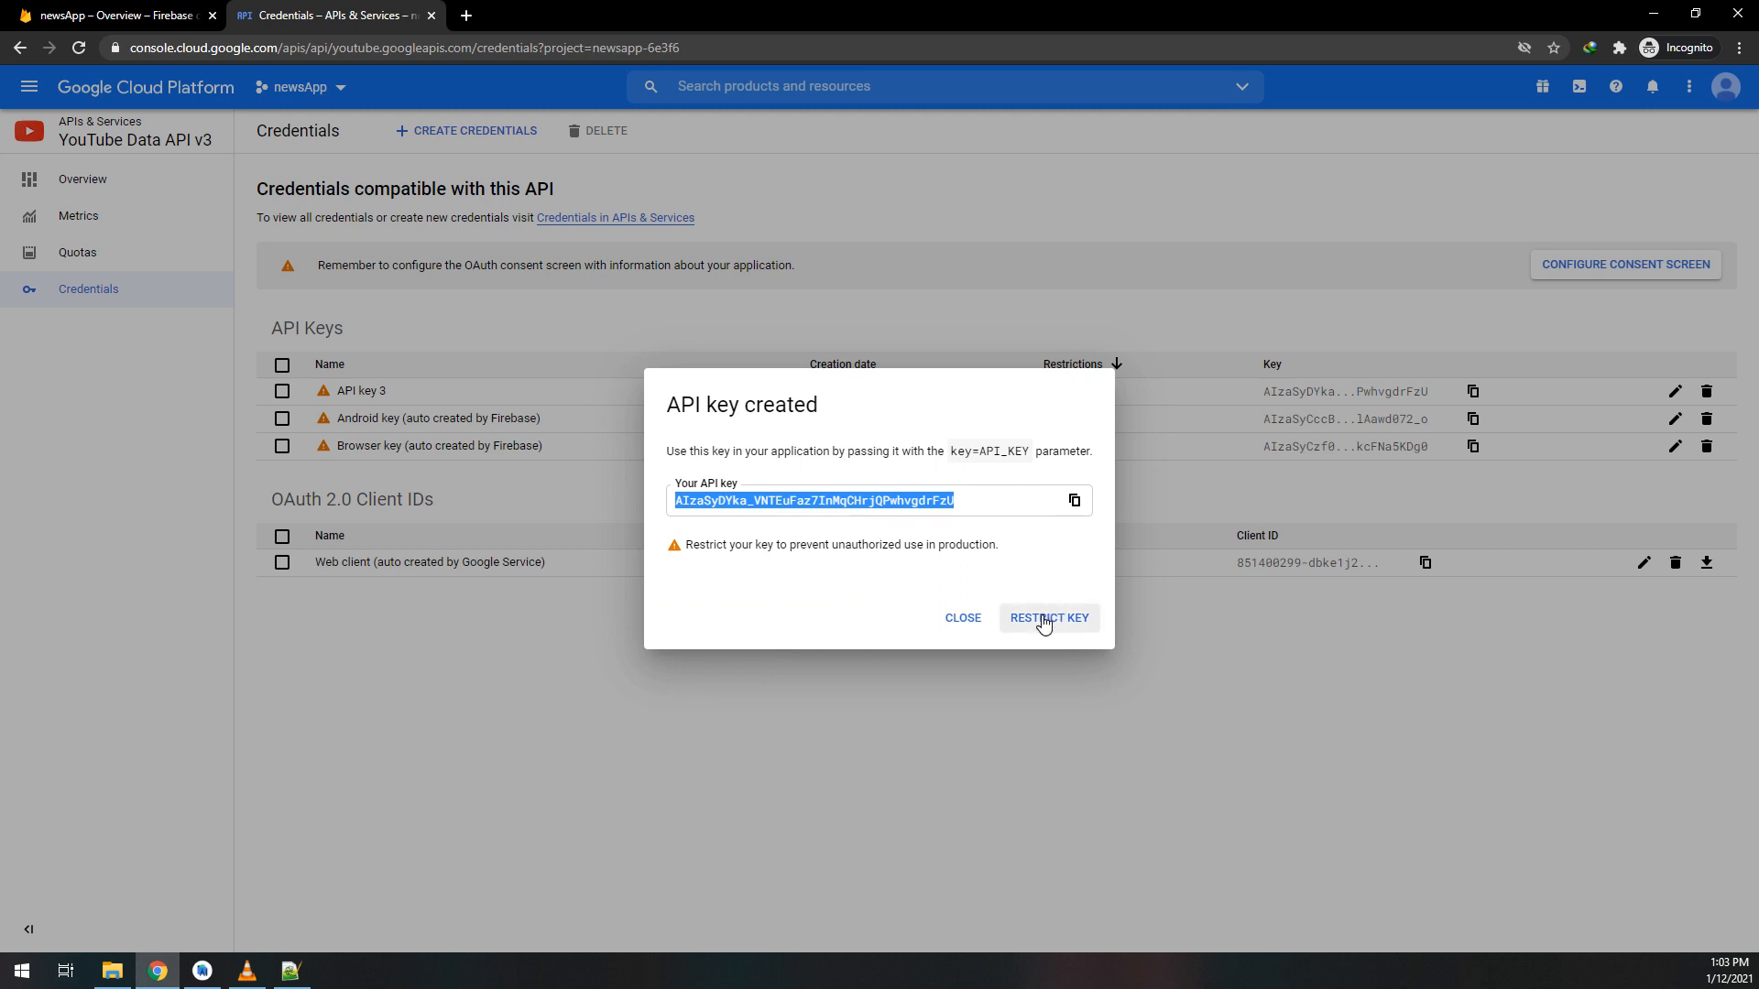
- Open API key 3's settings, restrict it to Android apps, and add an app item
click(1073, 501)
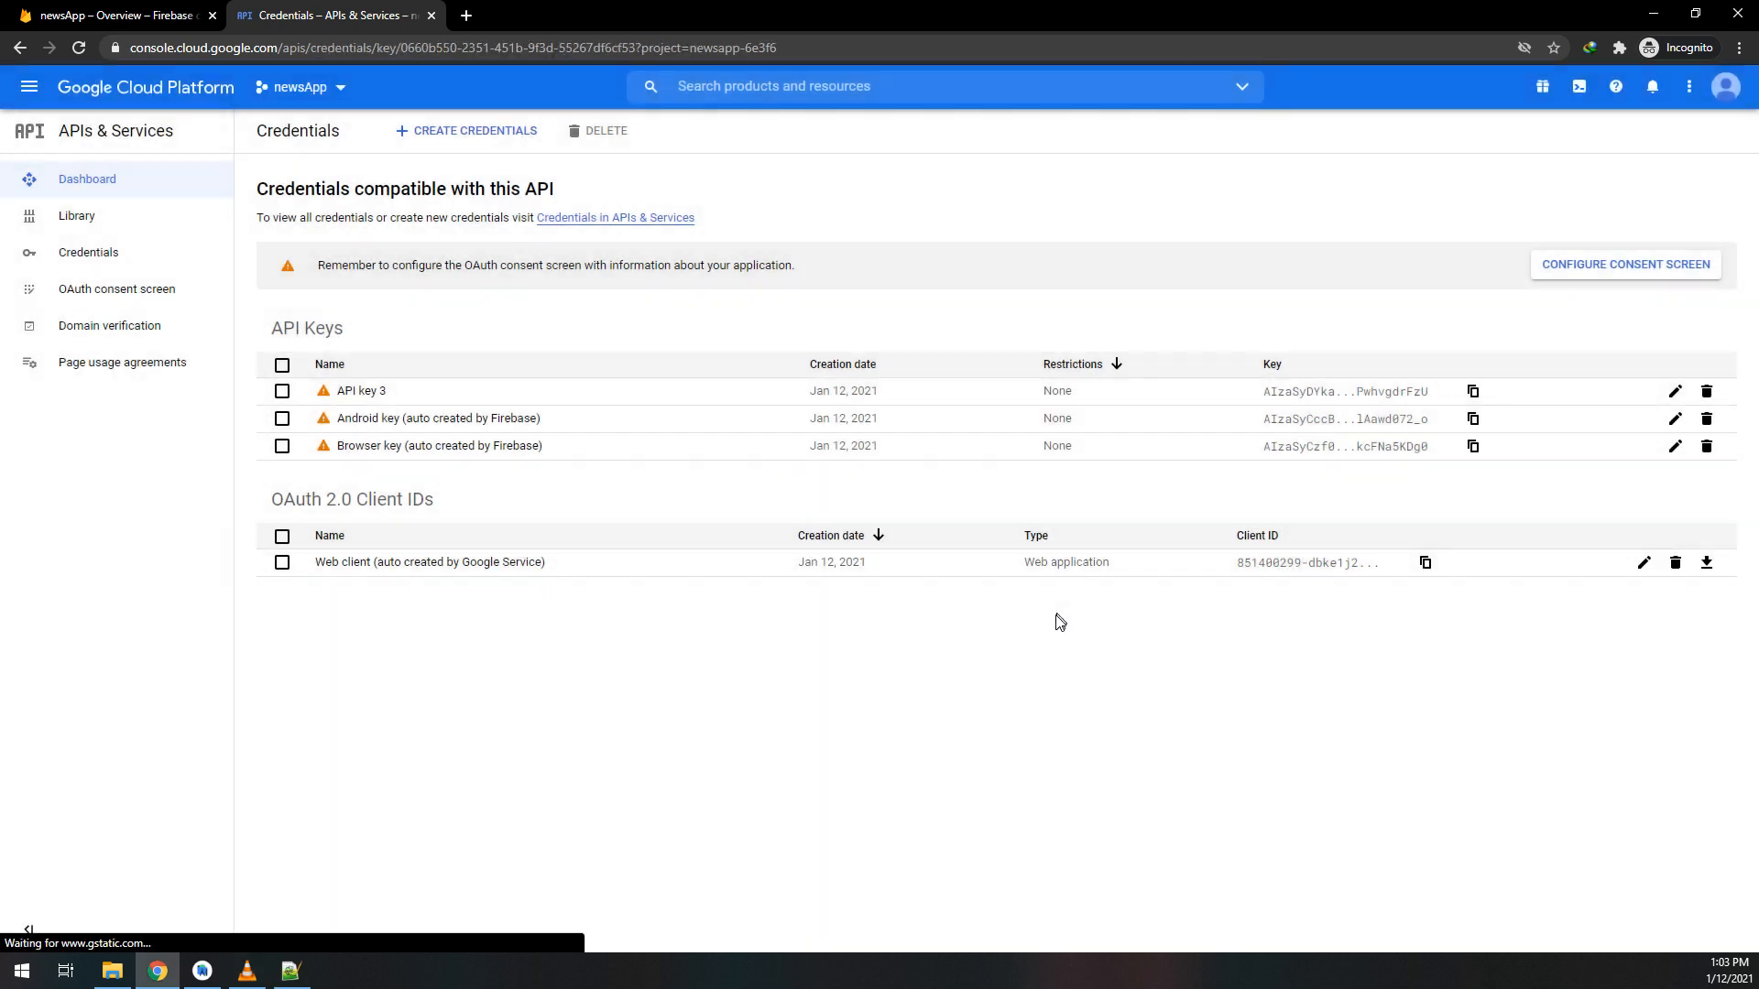
click(87, 253)
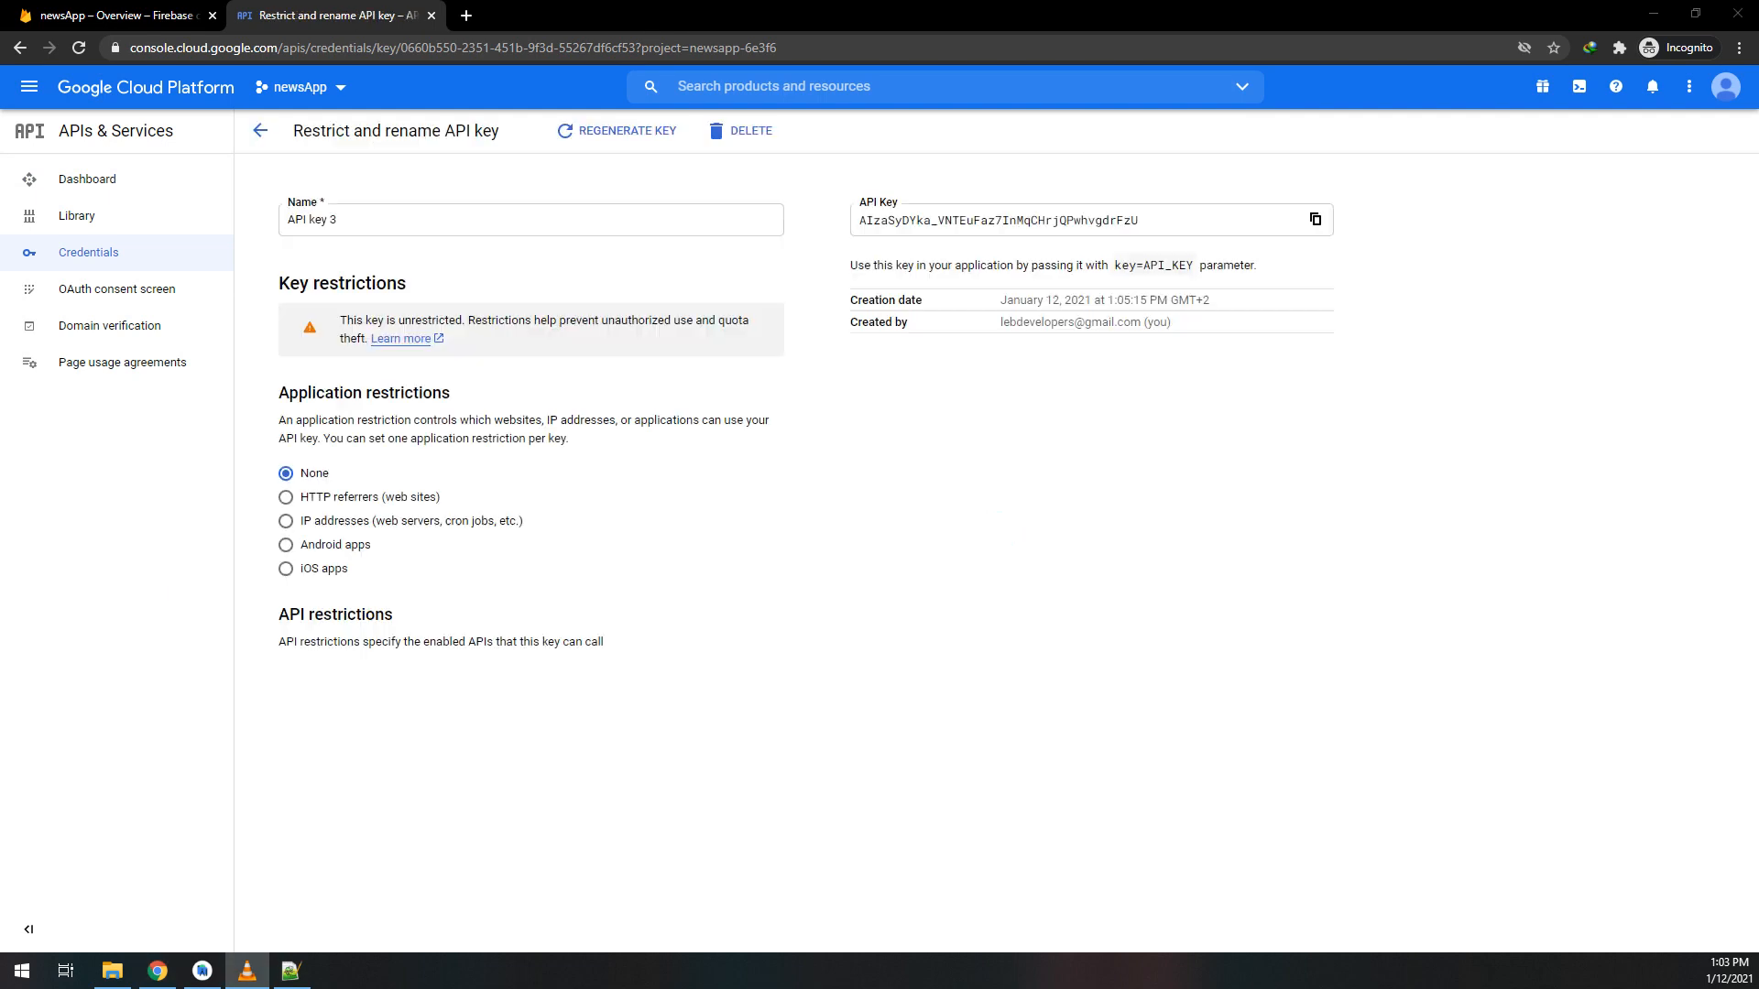
click(286, 545)
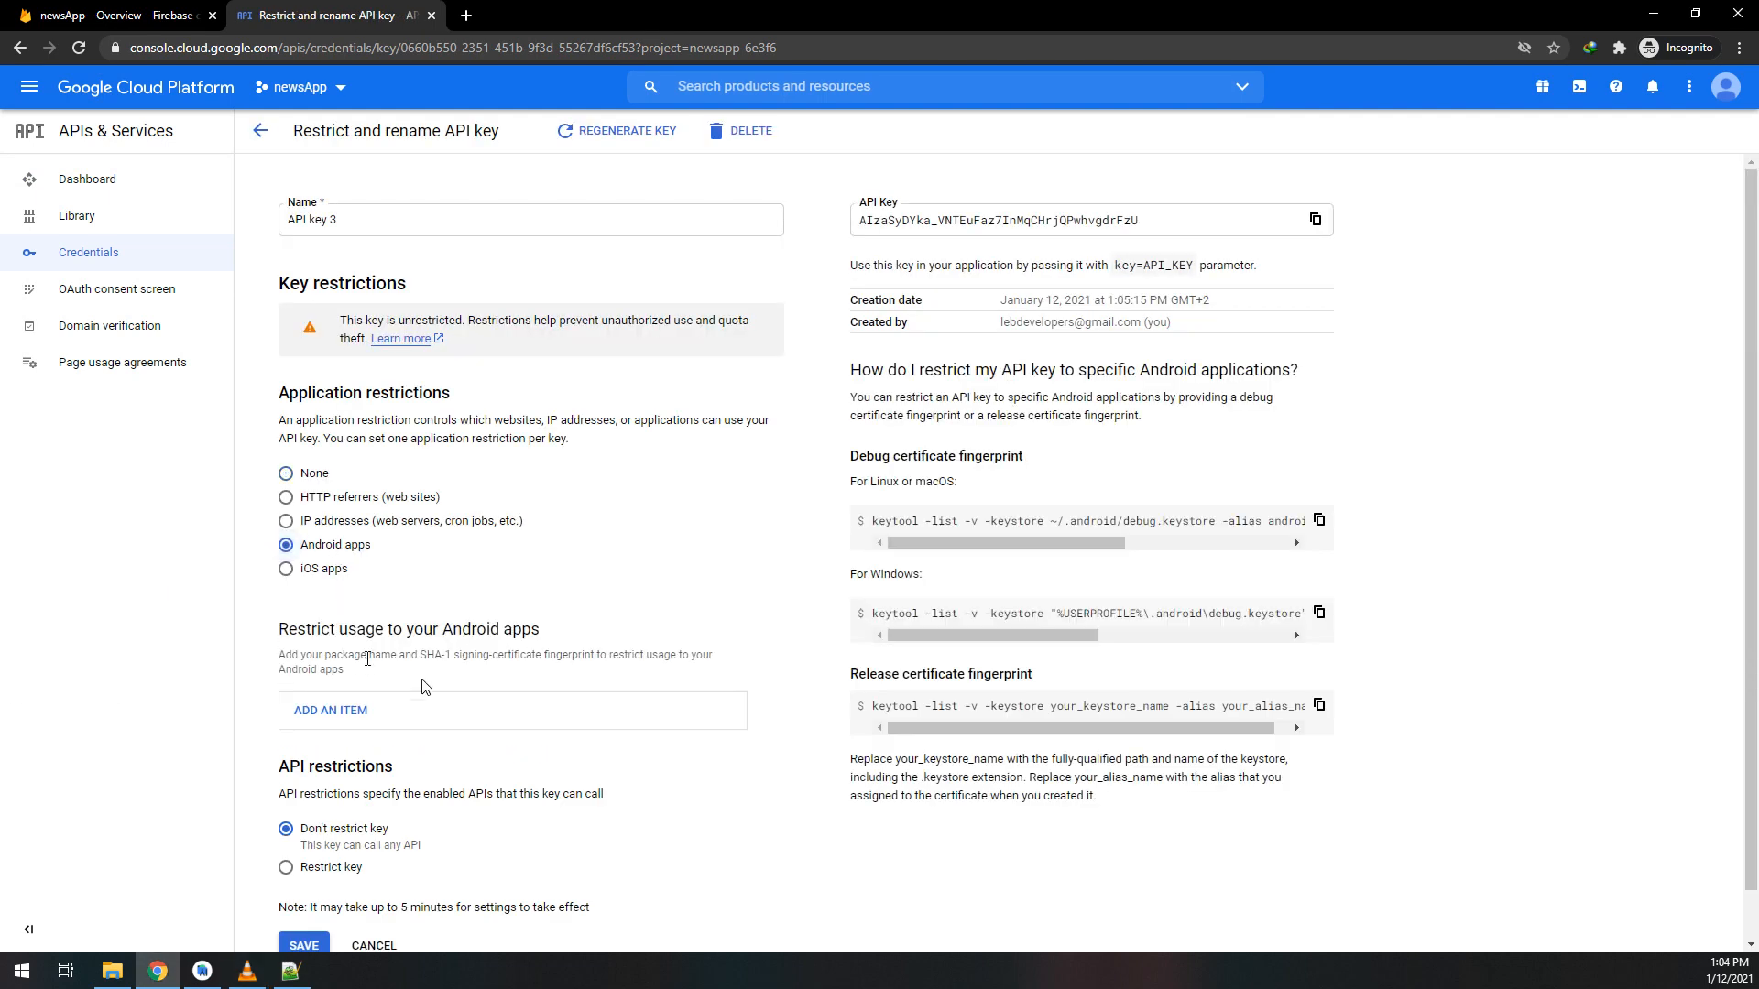
scroll(down, 3)
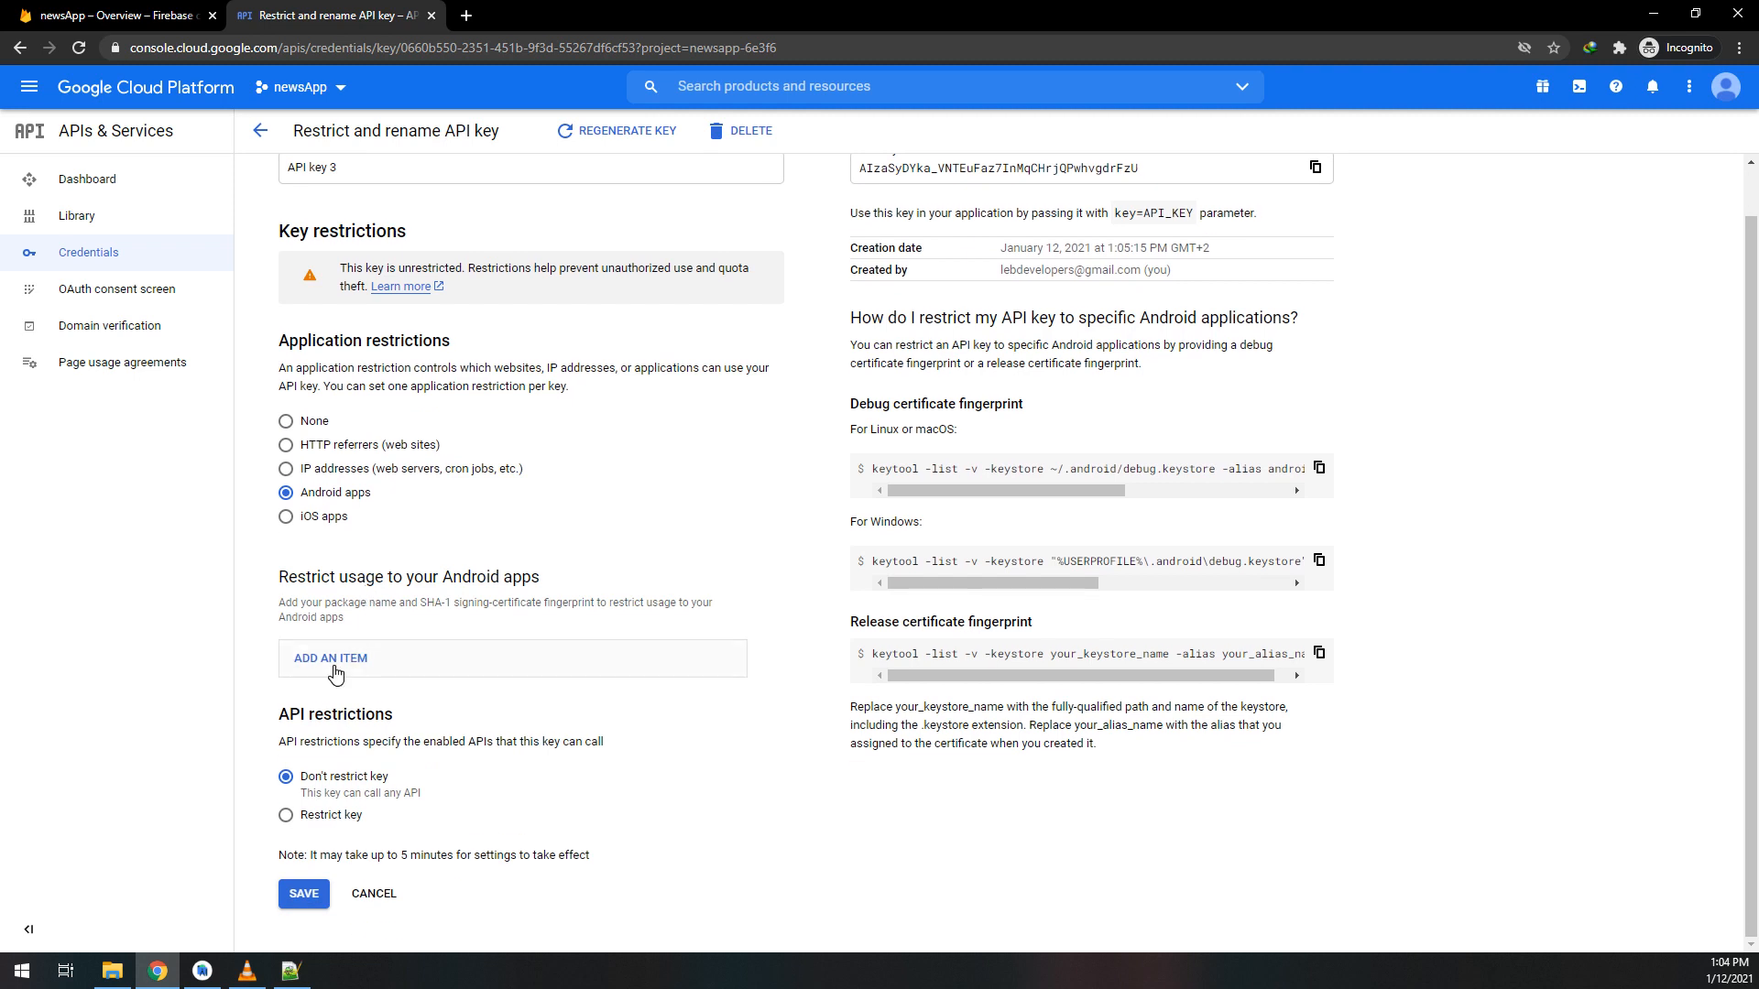
click(330, 658)
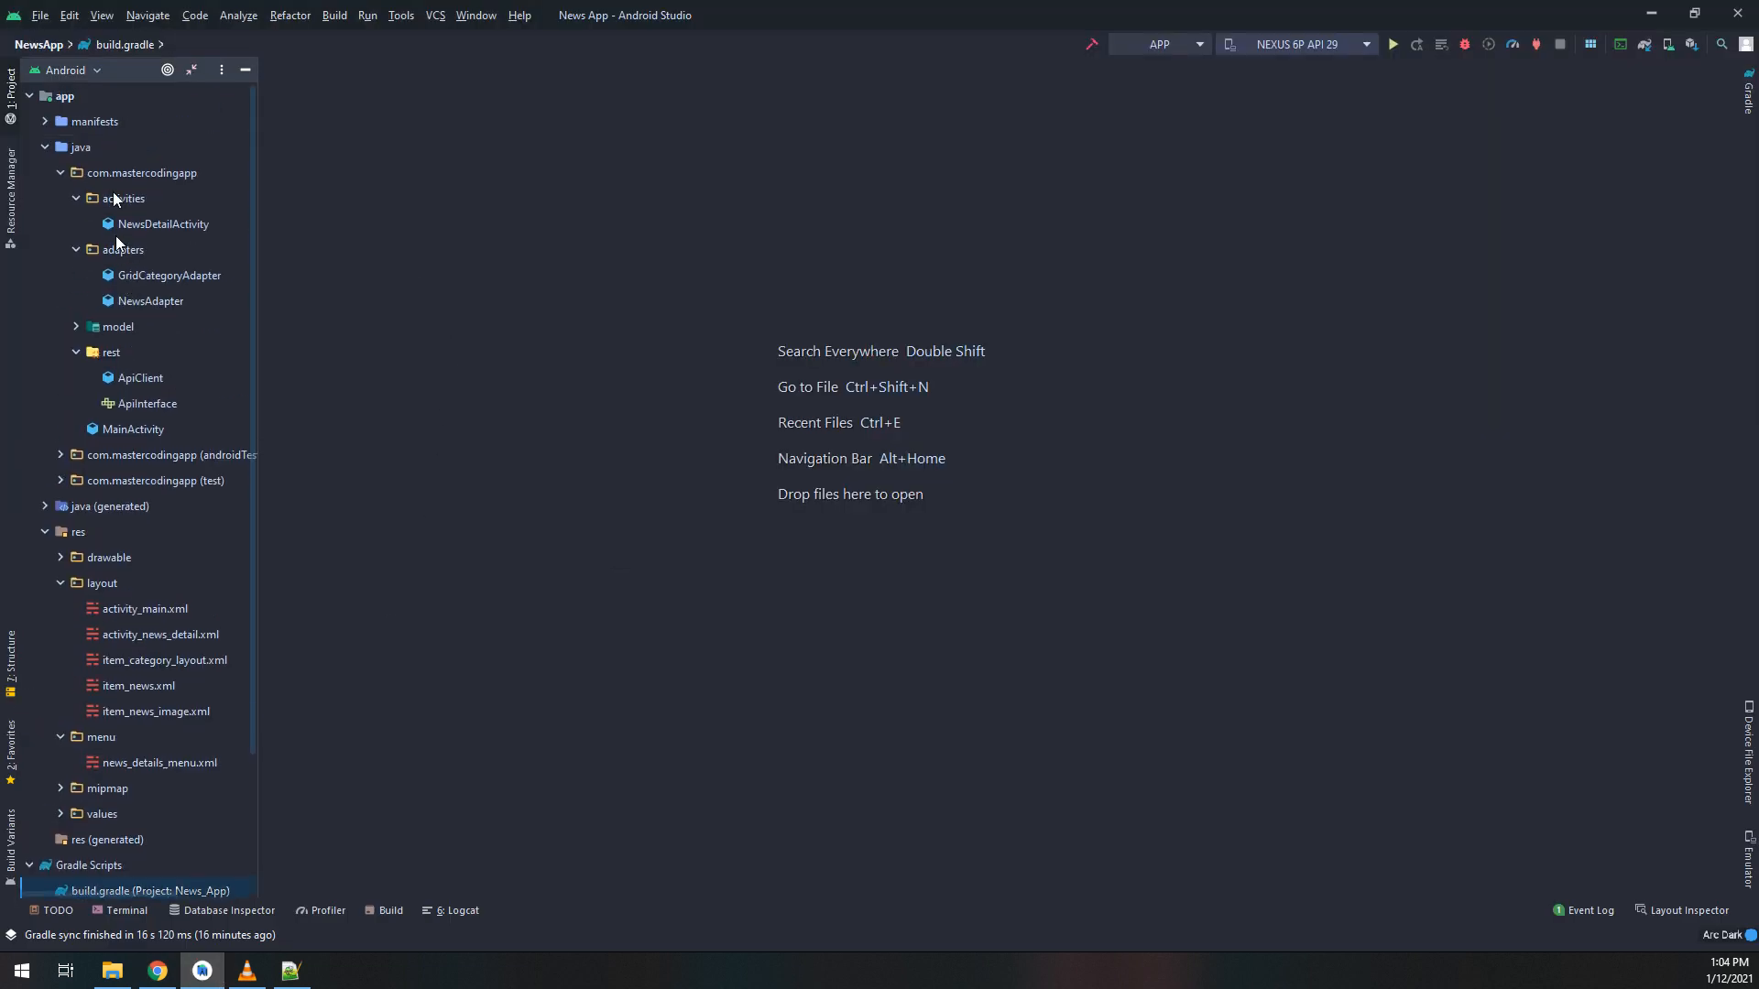
- Paste package name com.mastercodingapp from AndroidManifest.xml into the entry and focus the SHA-1 field
double_click(94, 121)
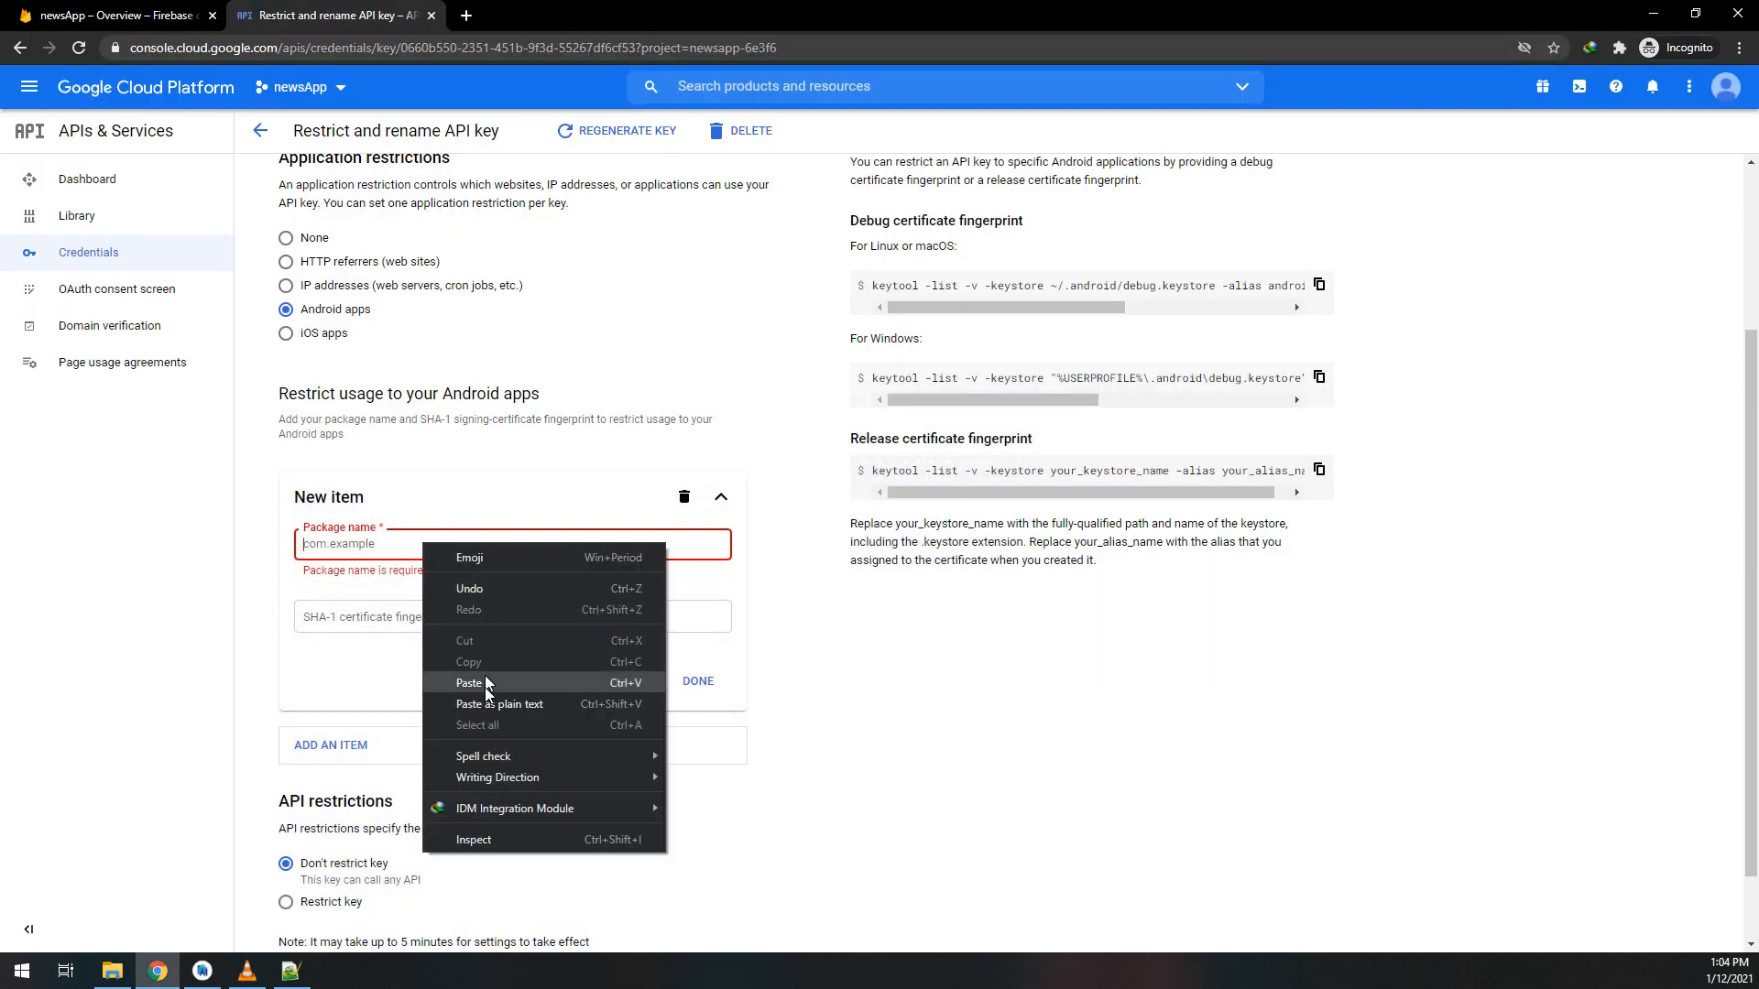
click(469, 683)
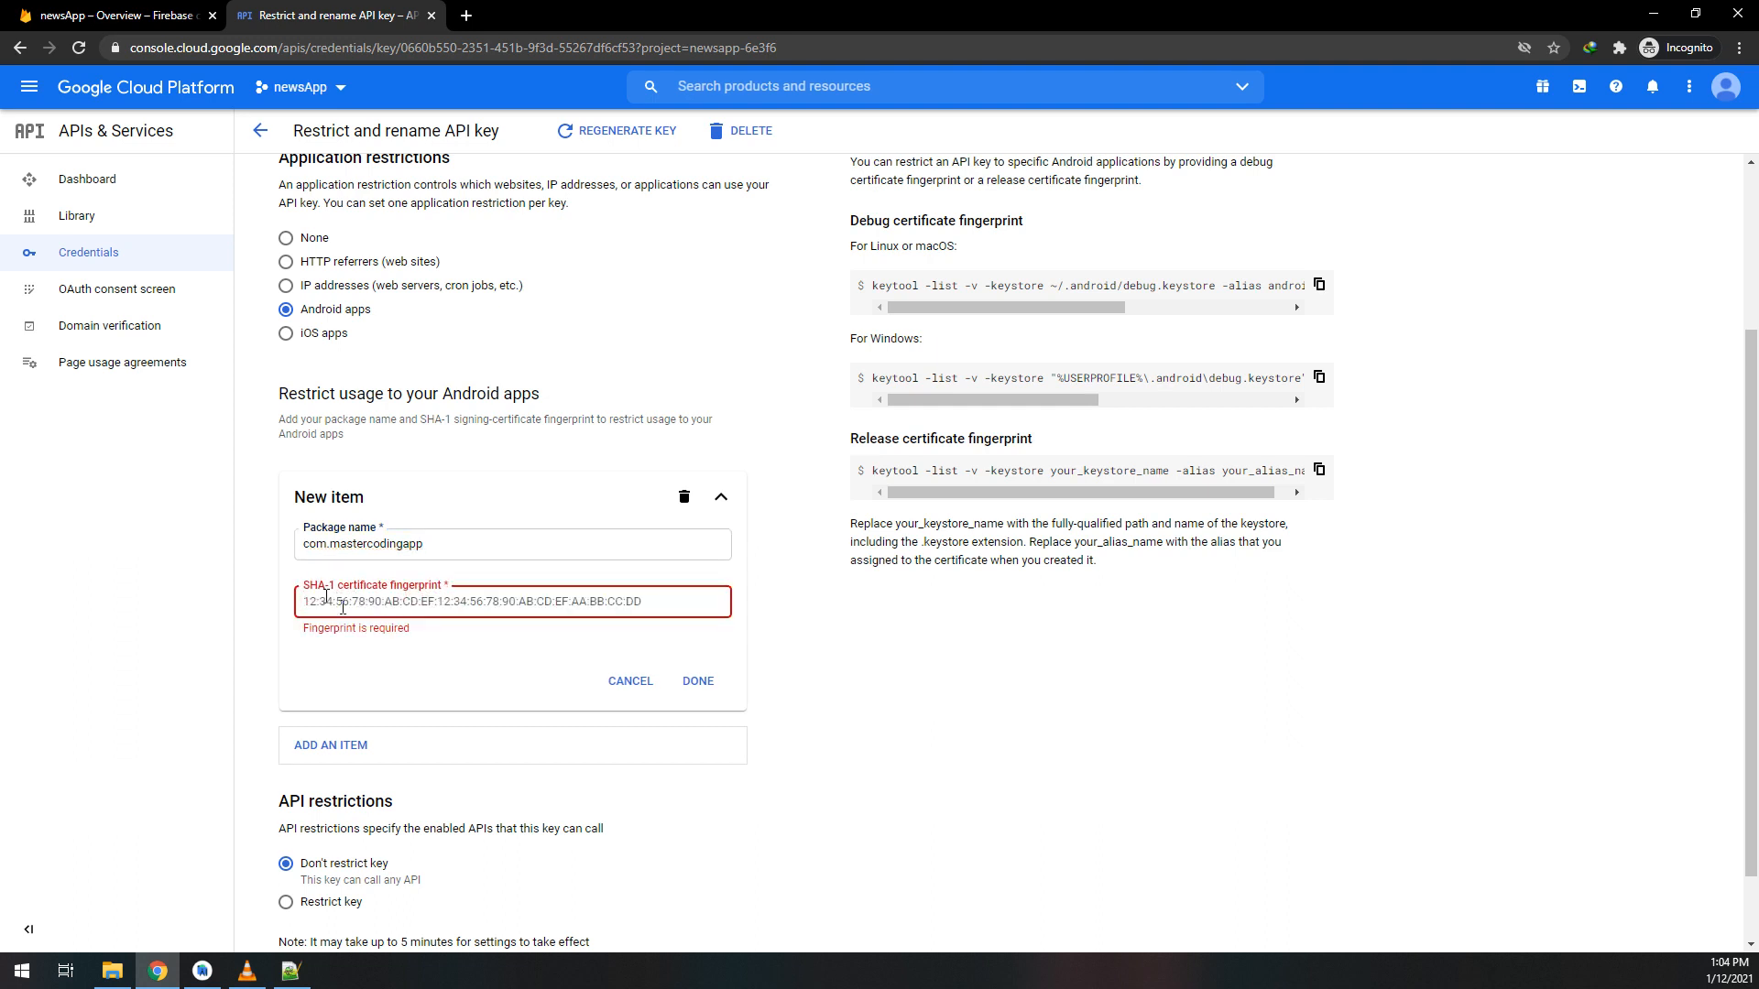
click(696, 681)
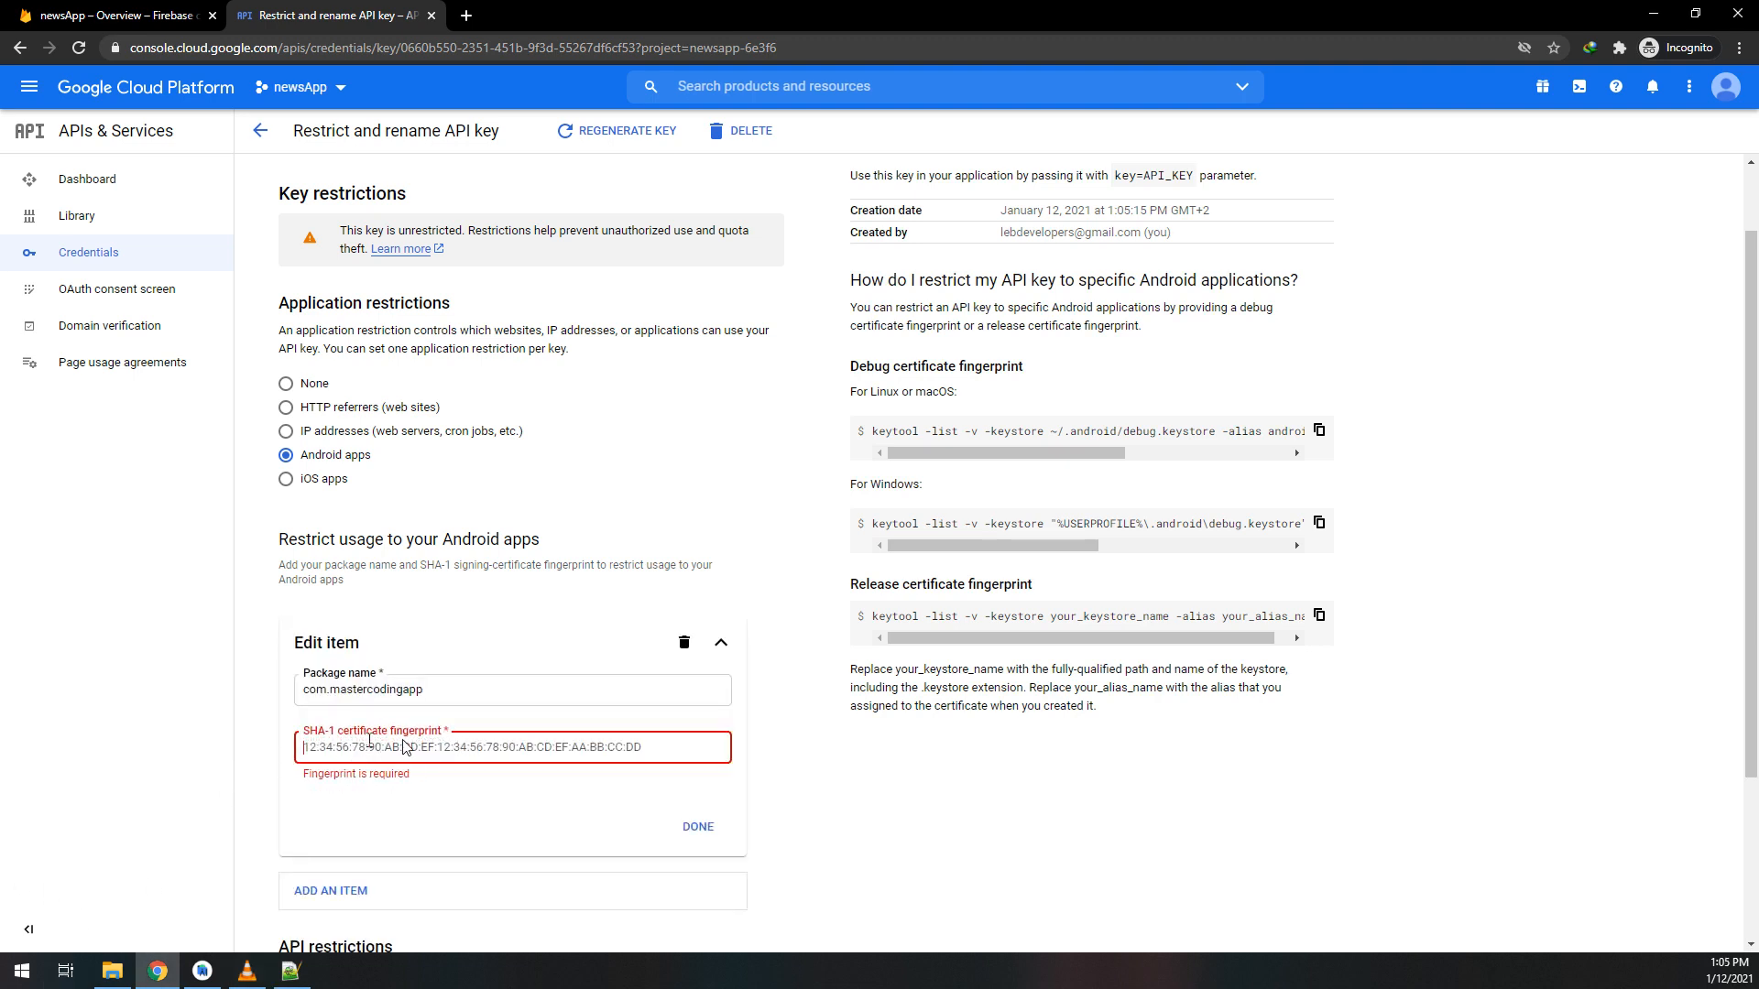
click(200, 970)
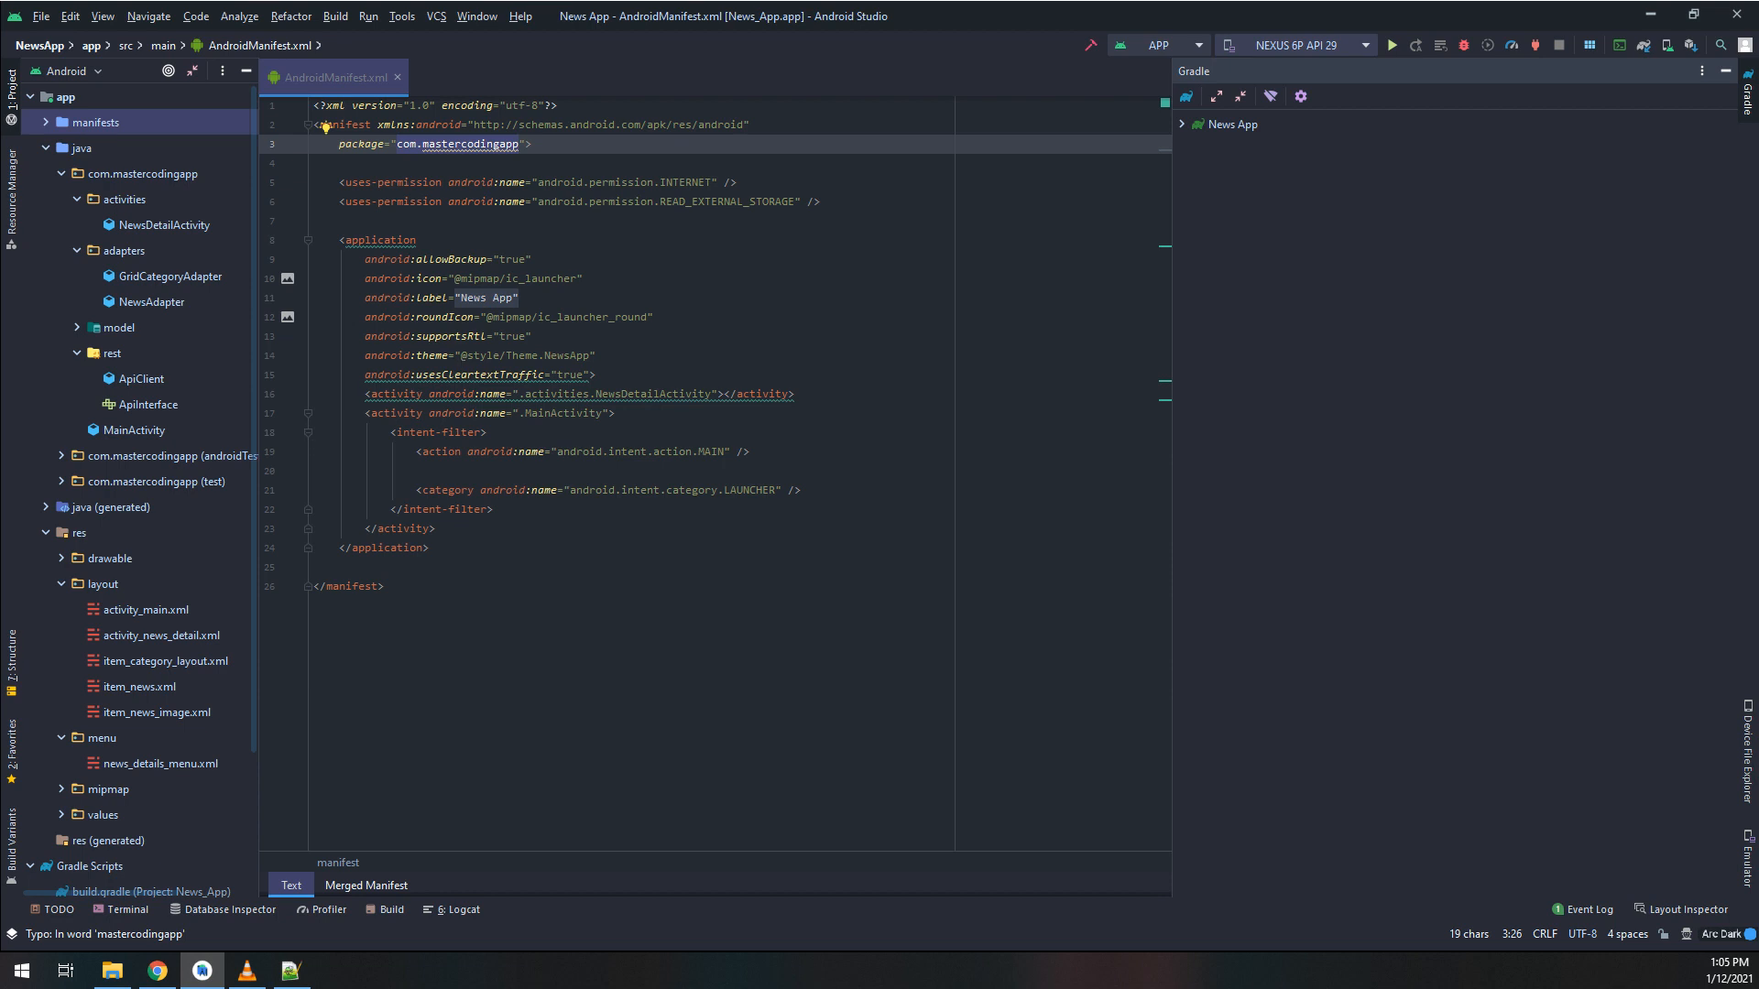
- Run the News App's signingReport Gradle task and select the debug SHA1 fingerprint
click(1183, 125)
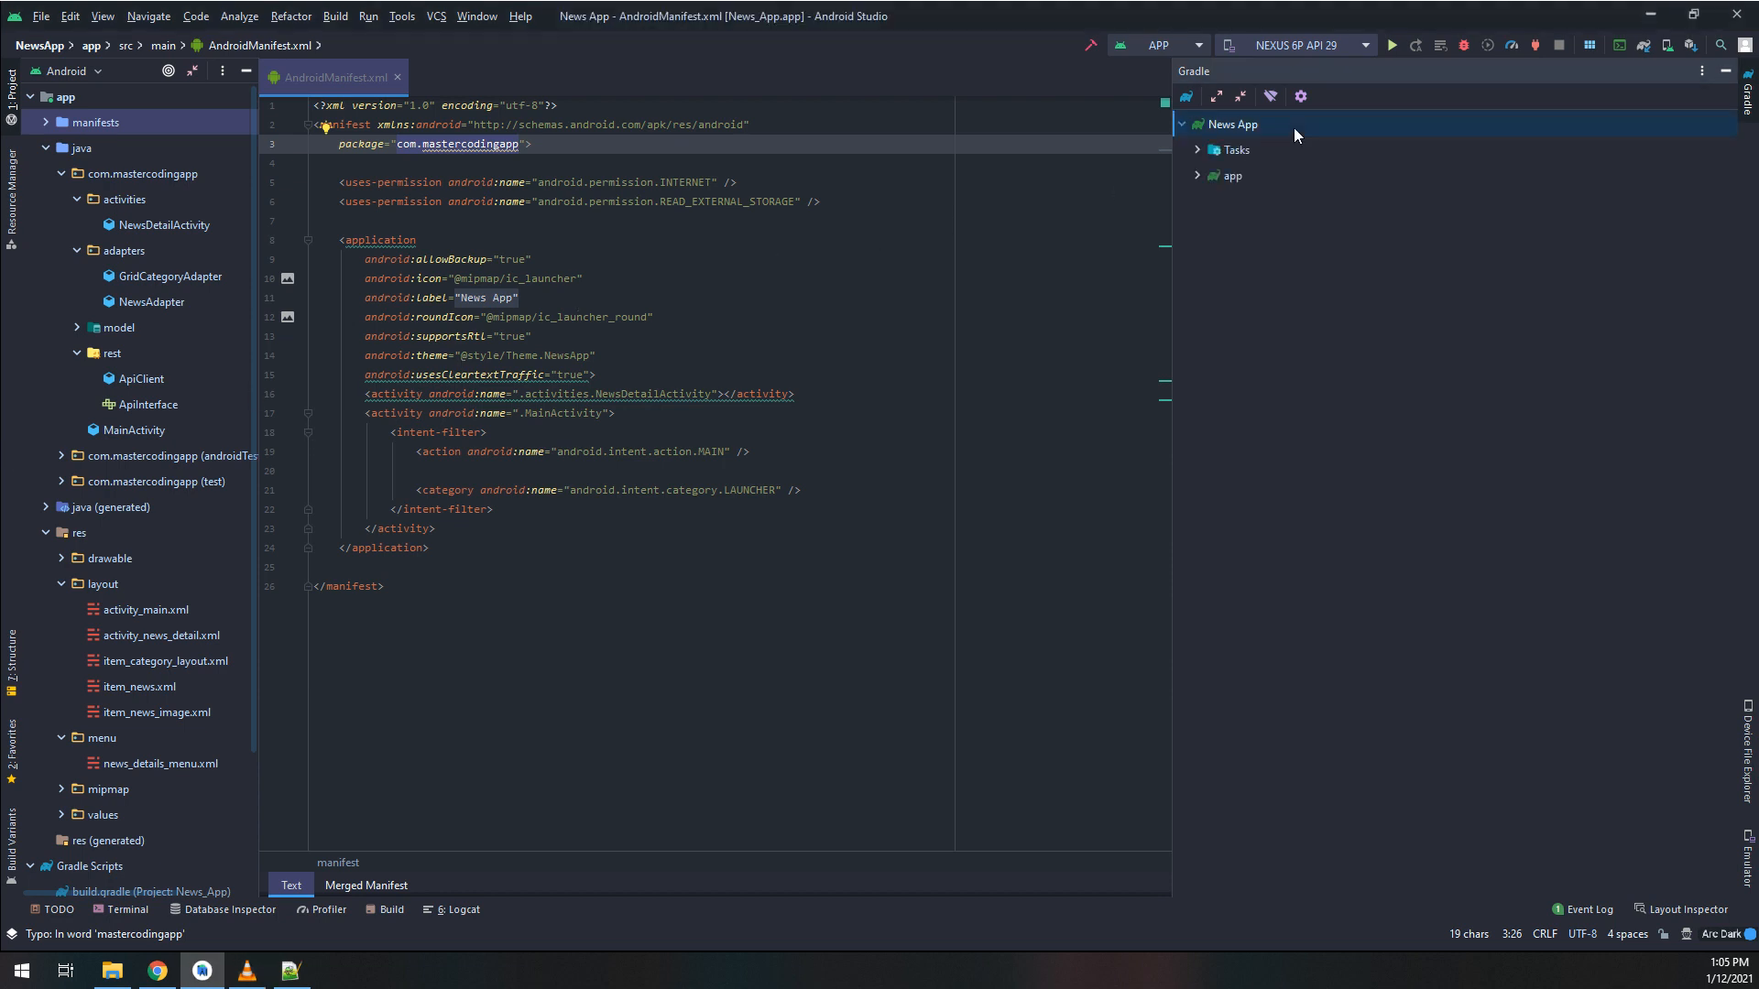
click(1230, 149)
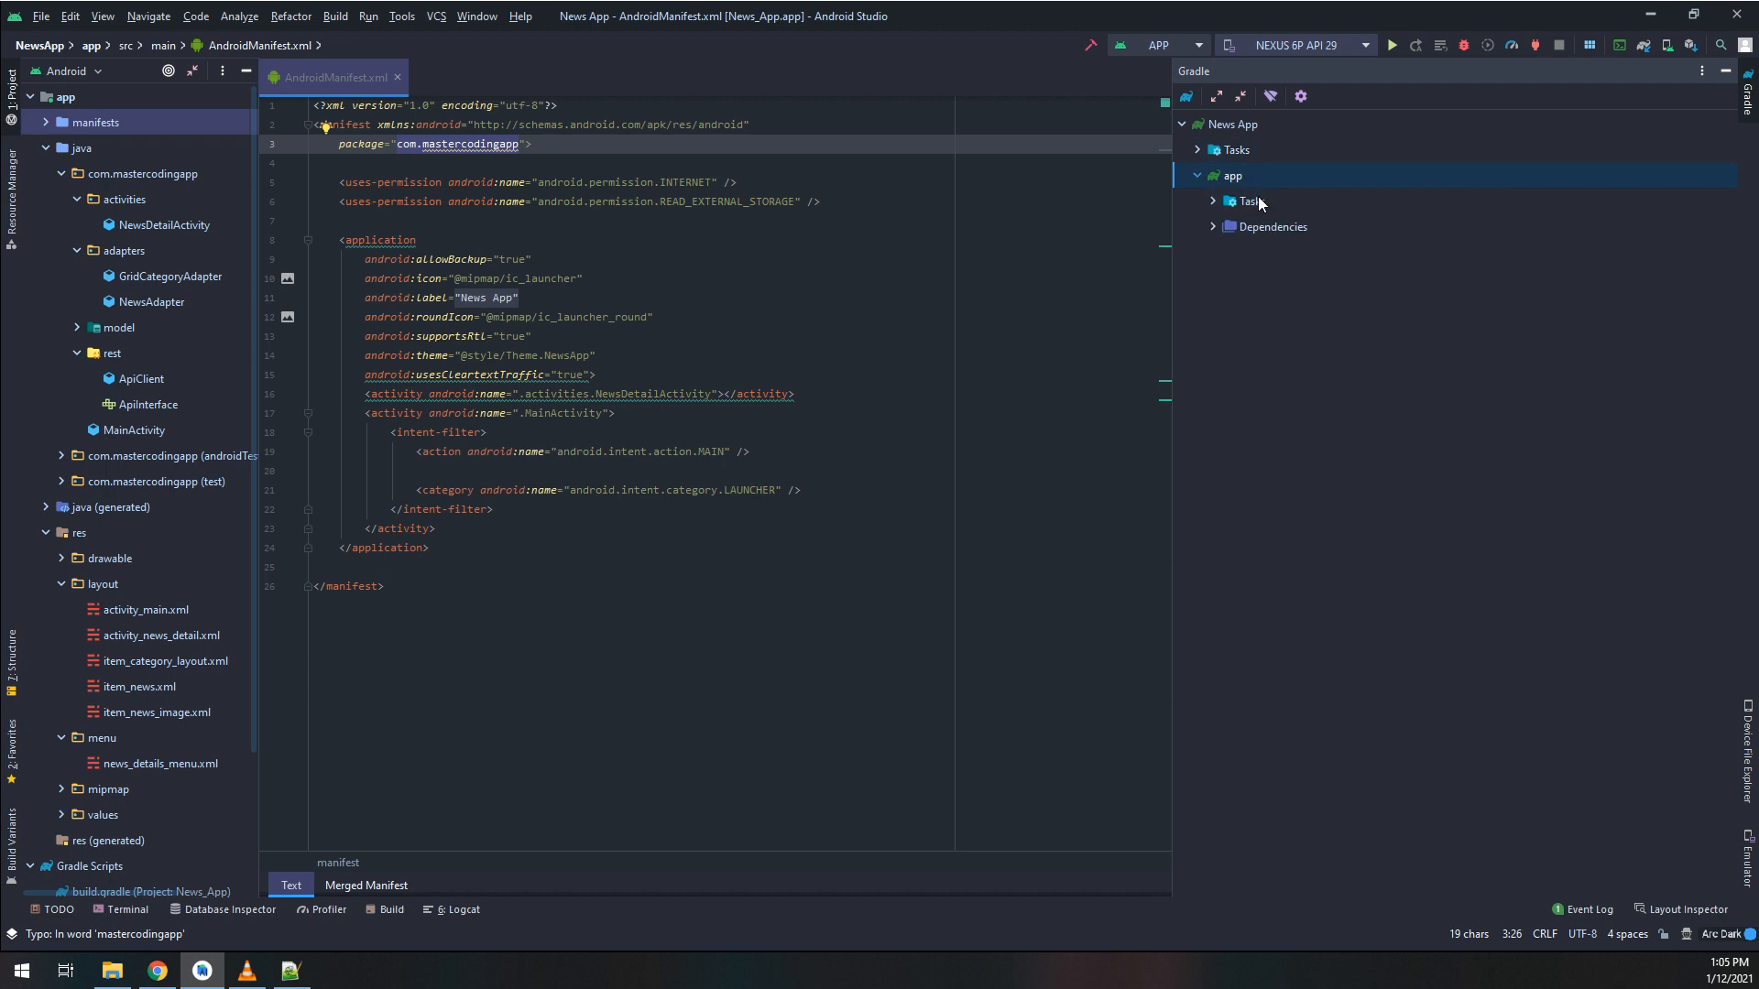
click(1215, 201)
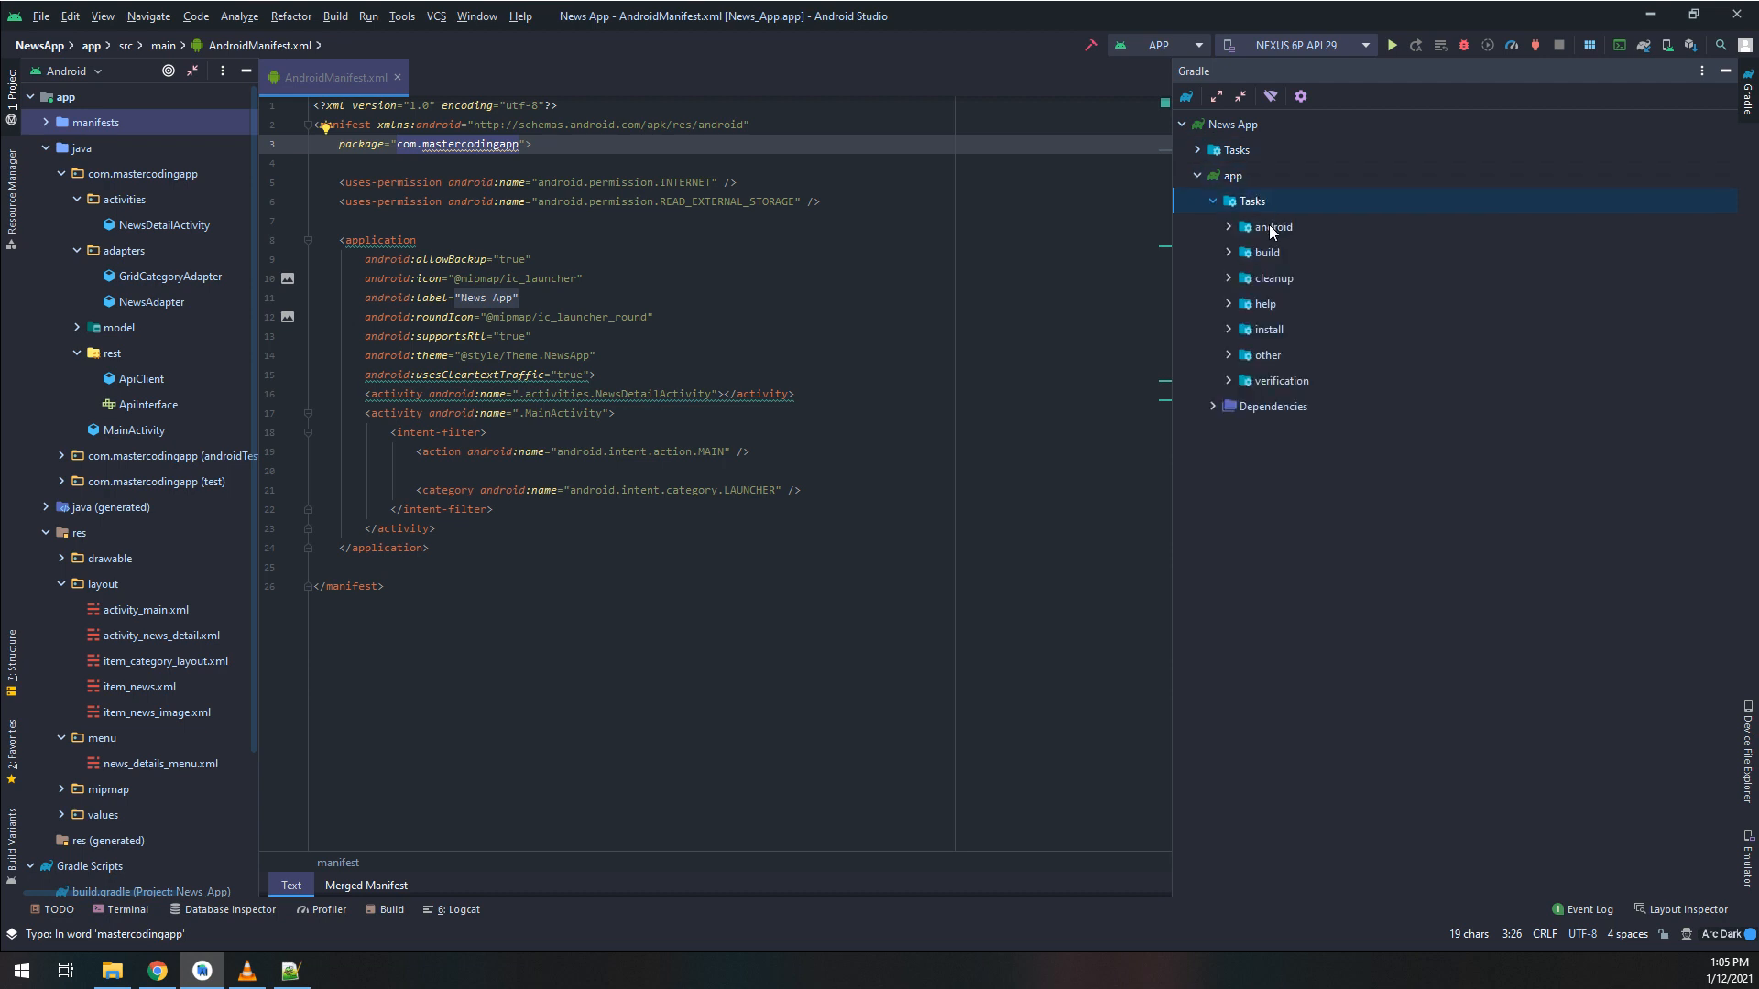
click(1229, 227)
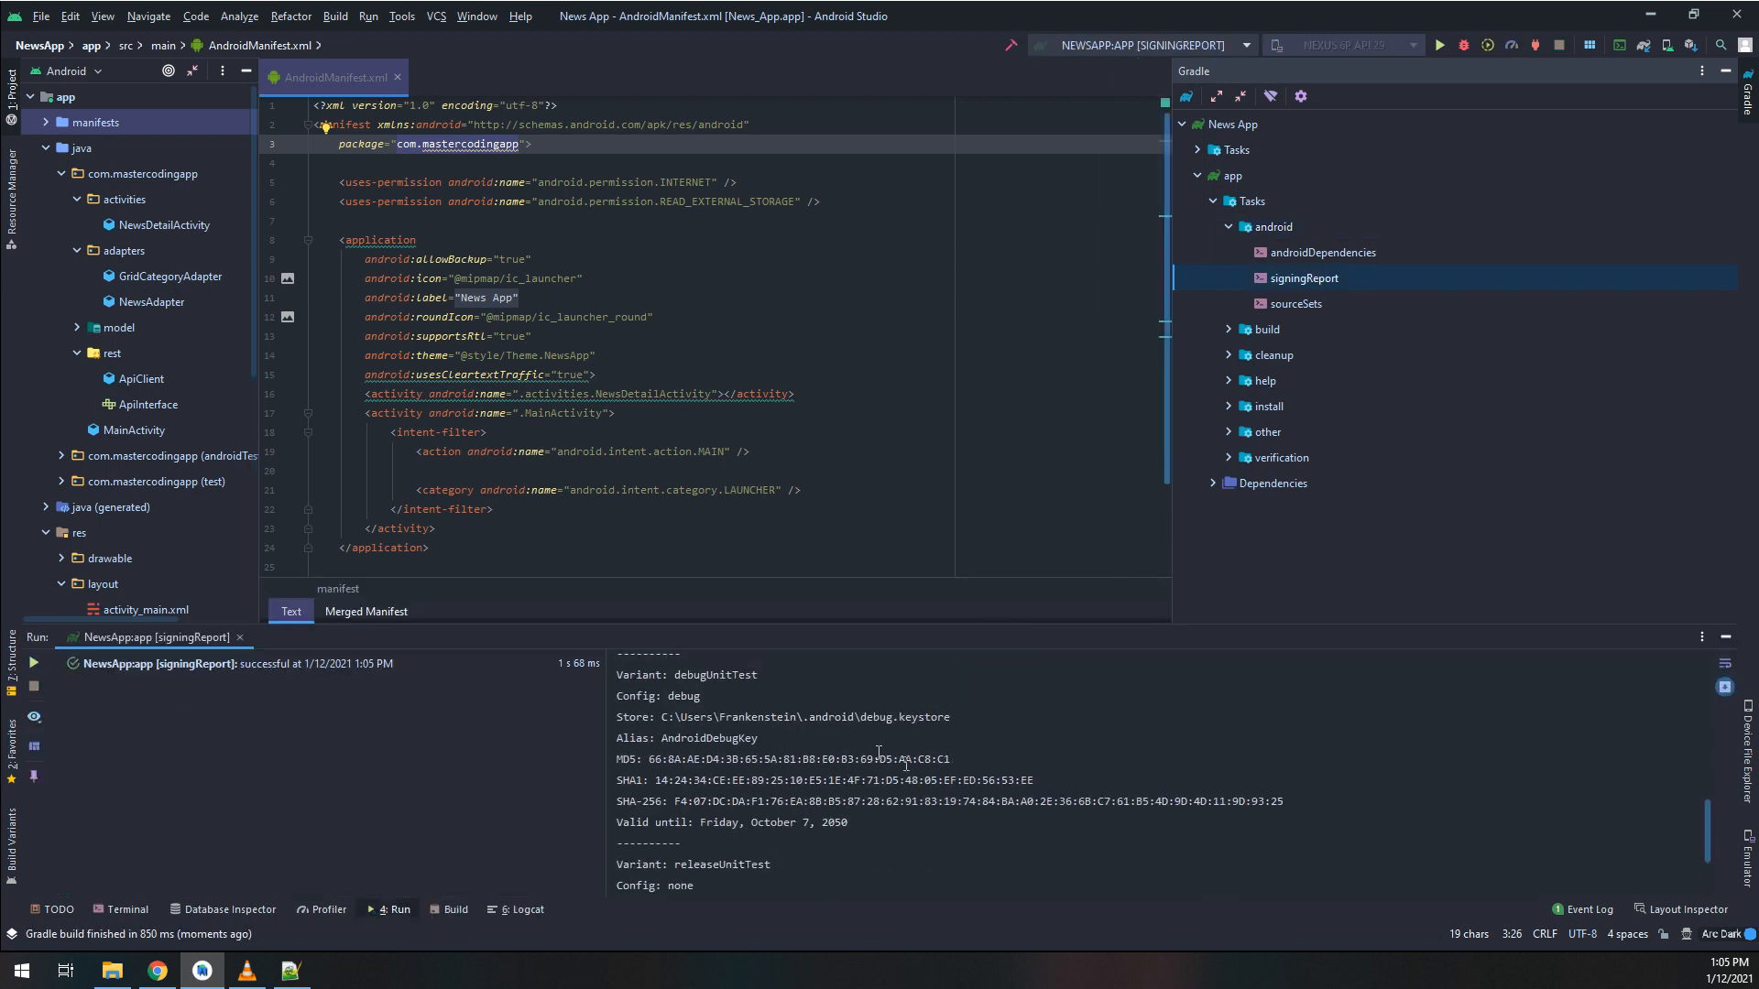
drag(660, 782, 1031, 782)
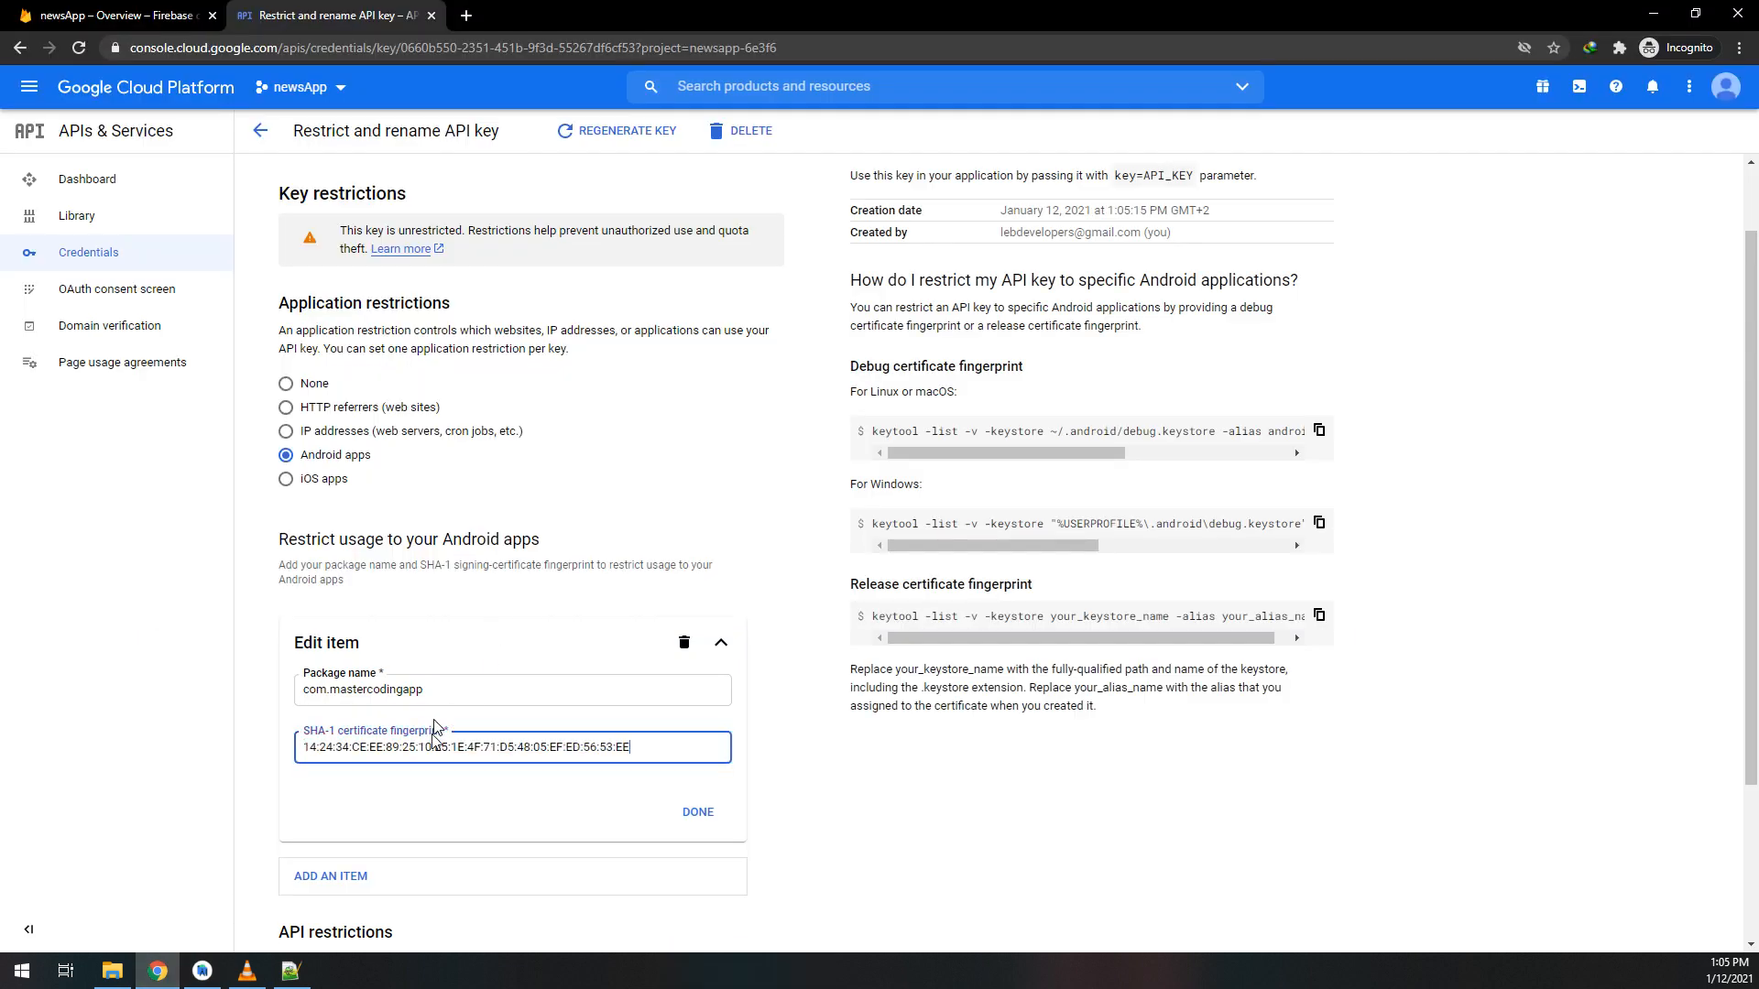
- Confirm the Android app entry and restrict the key to YouTube Data API v3
click(696, 813)
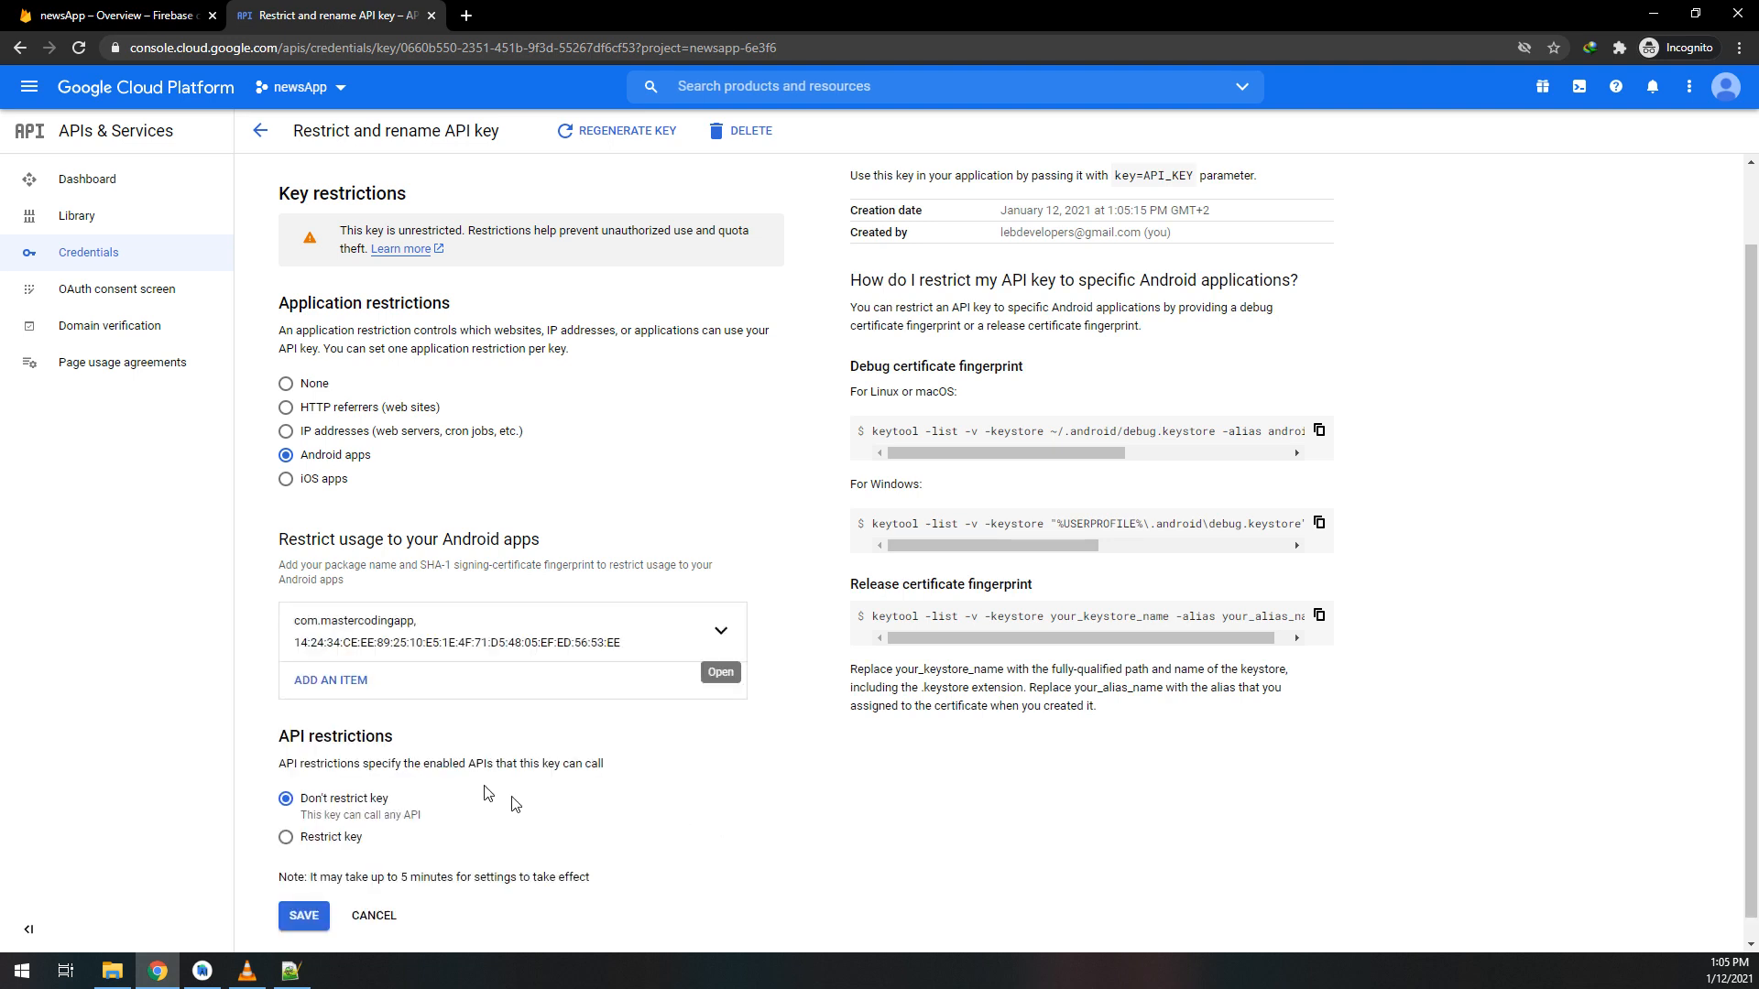
scroll(down, 3)
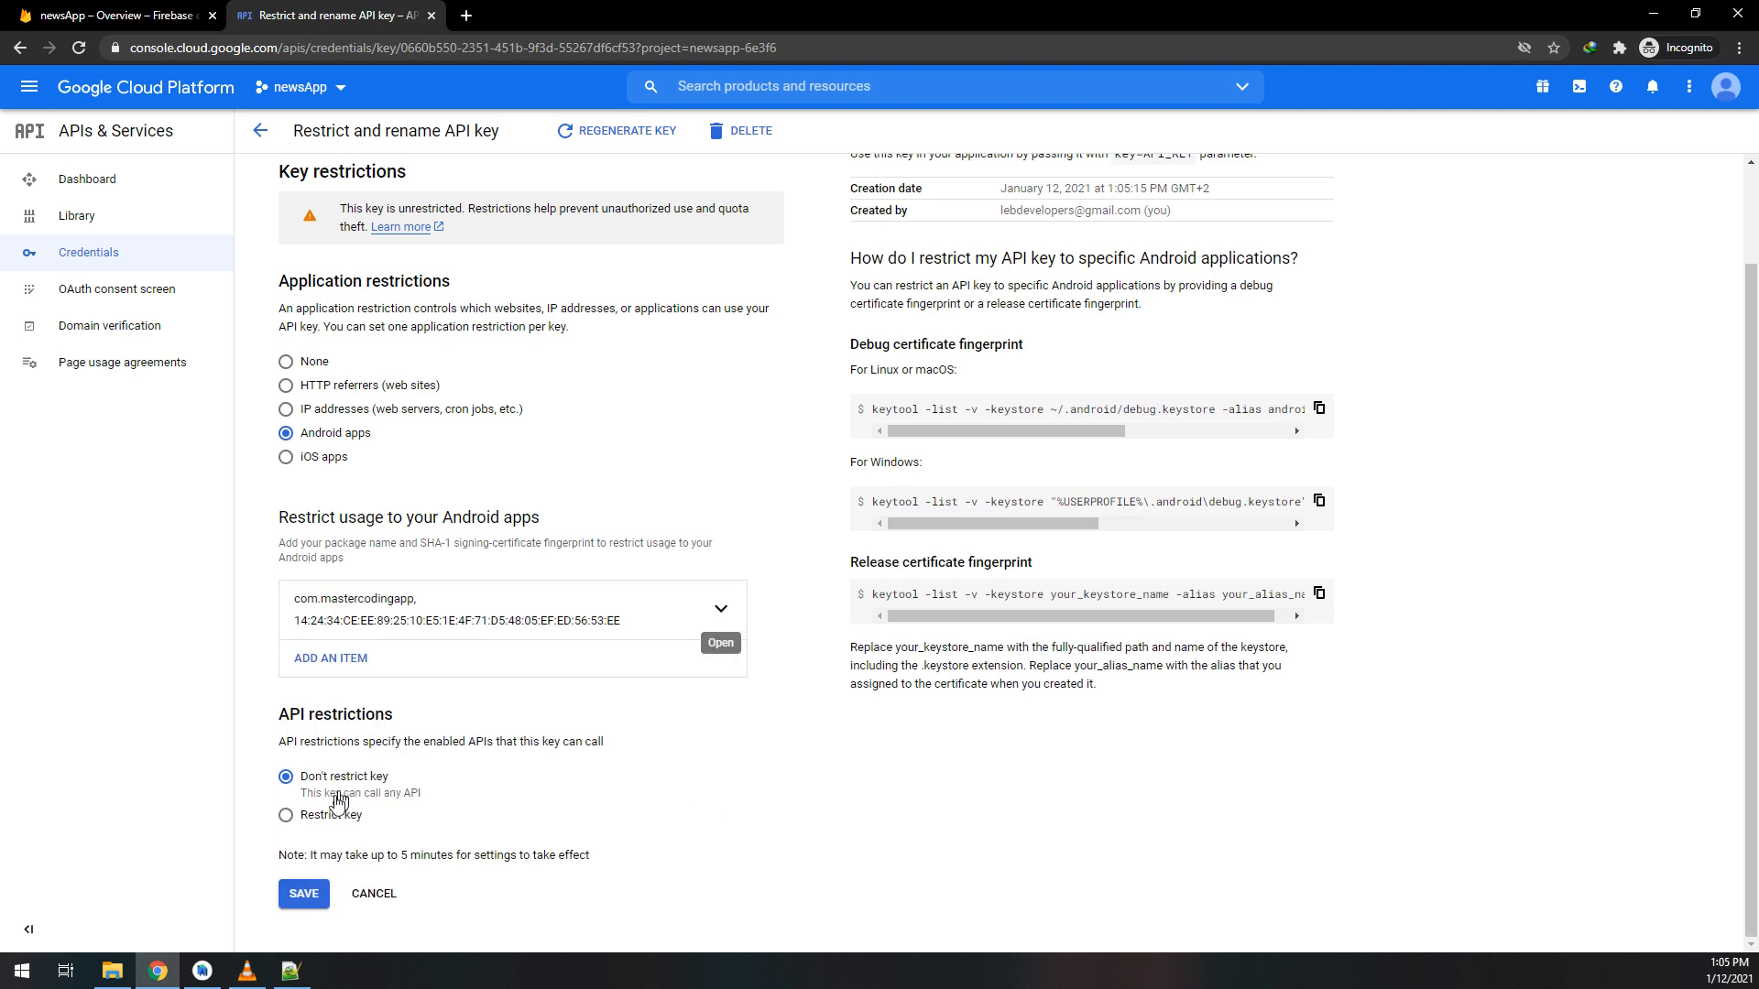
click(285, 815)
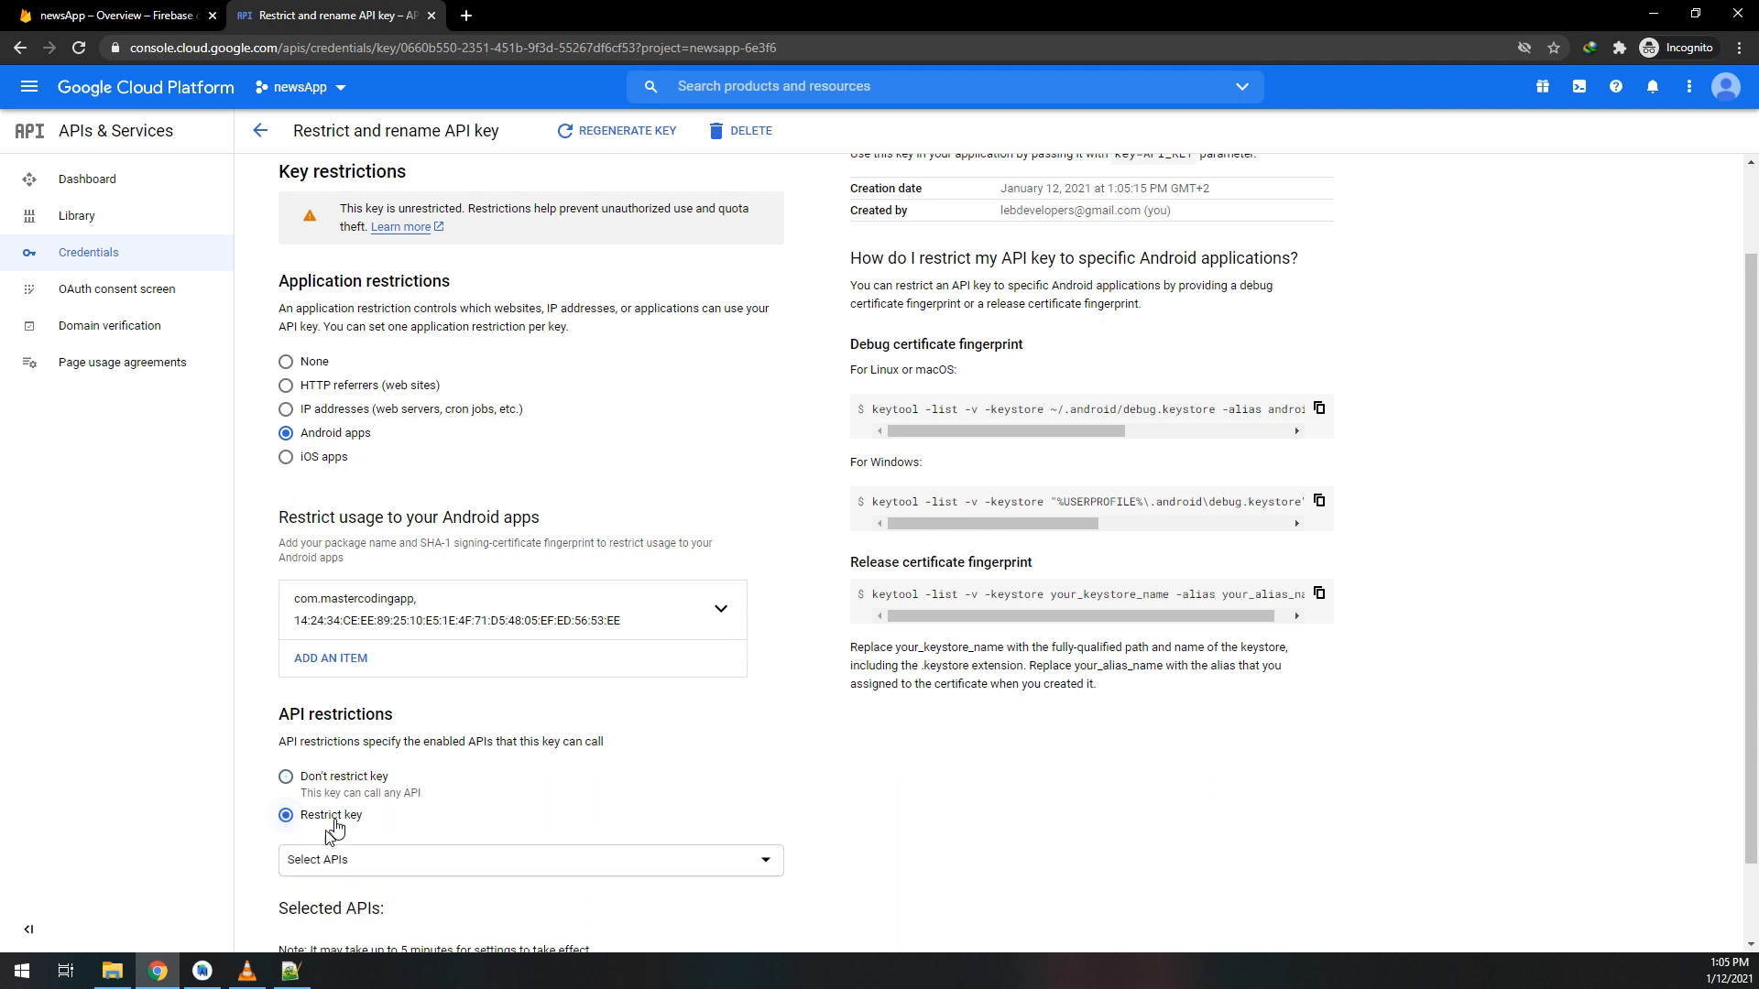
click(530, 859)
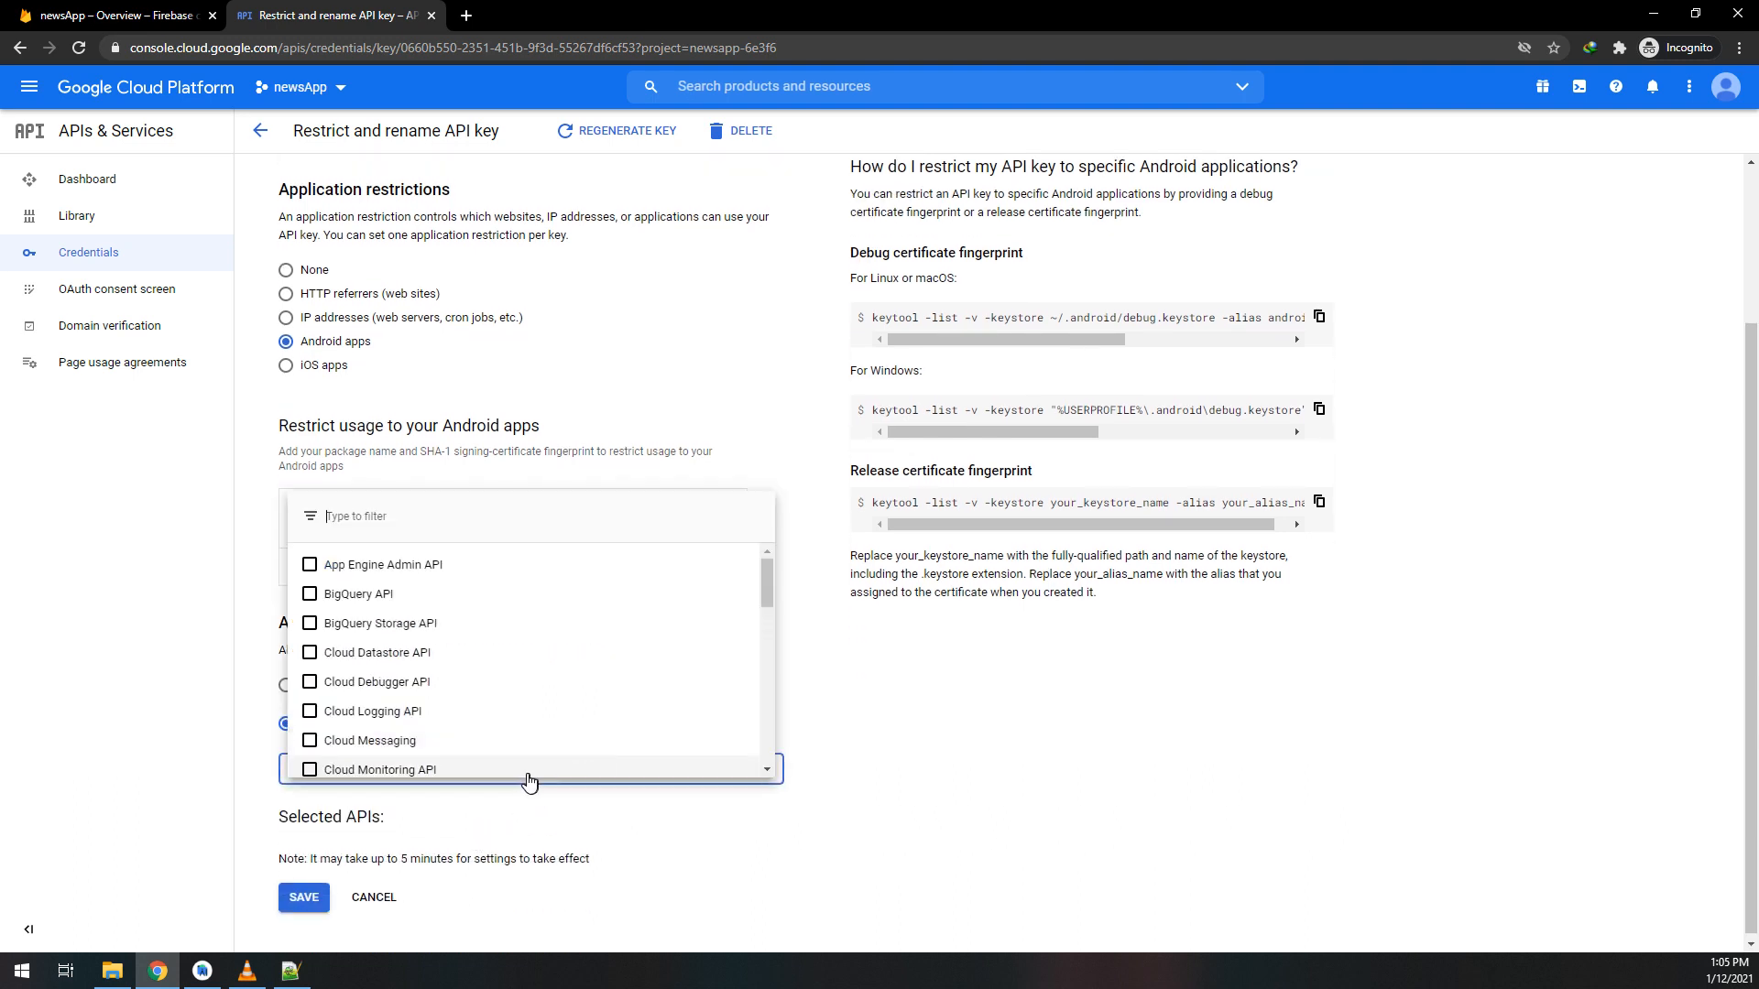
text(you)
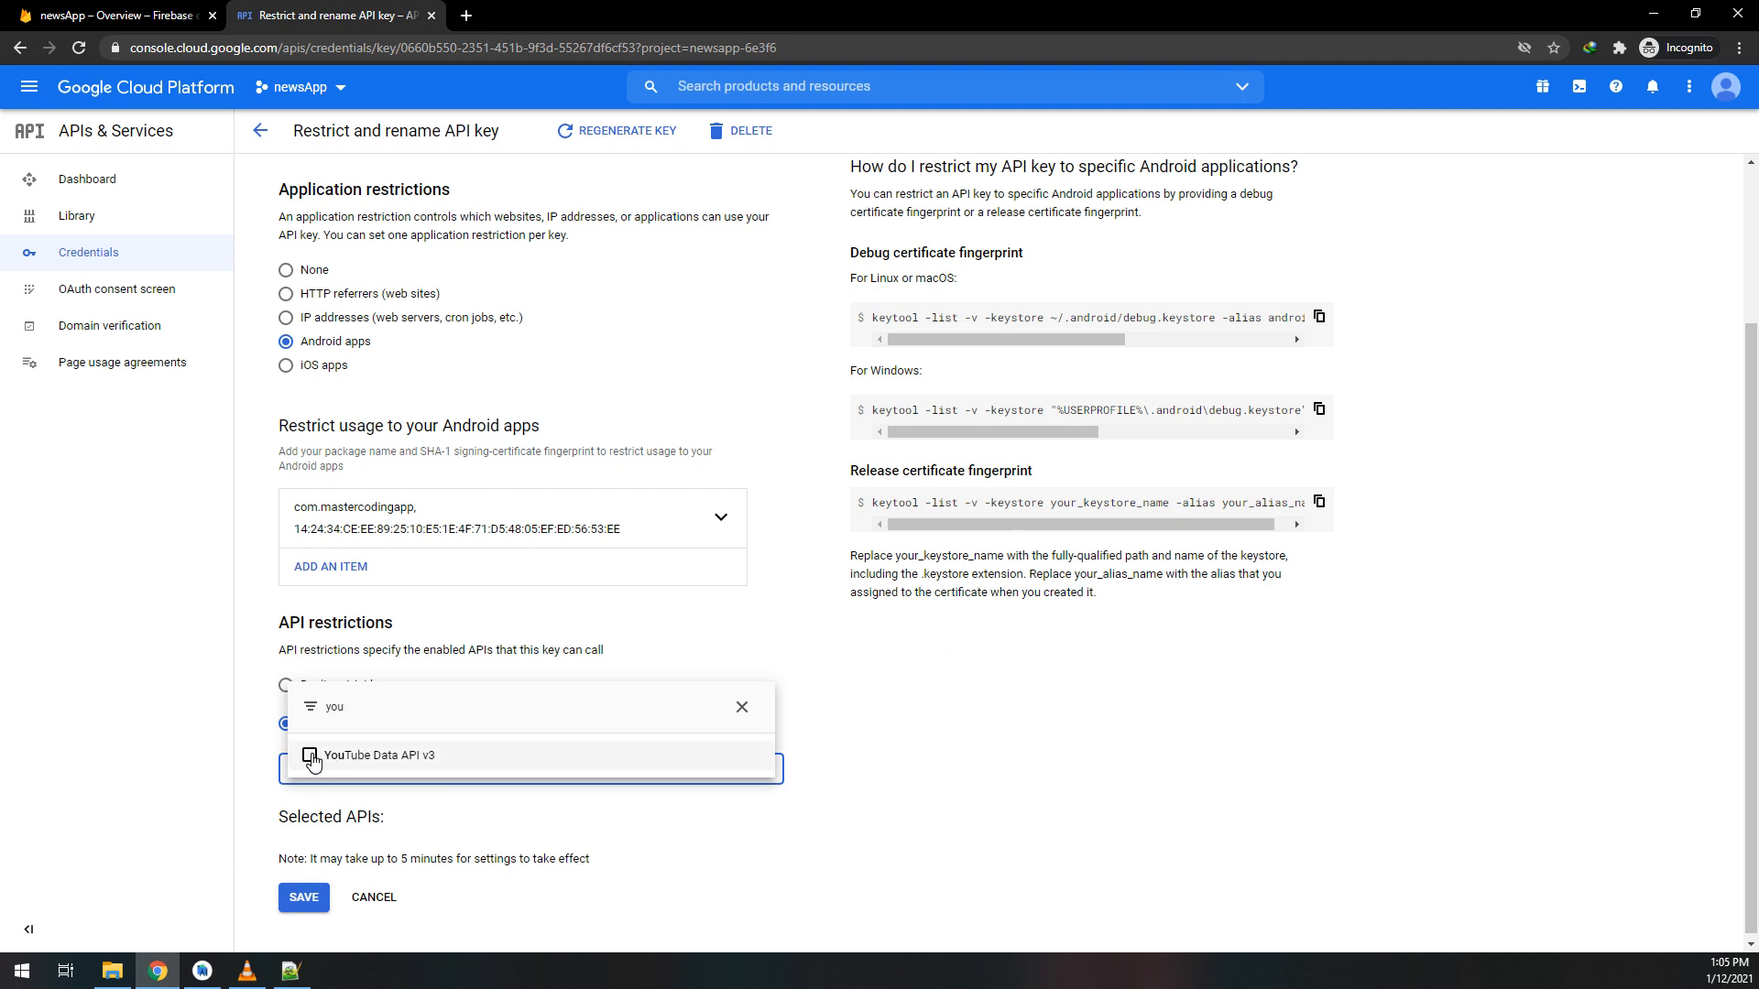
click(311, 755)
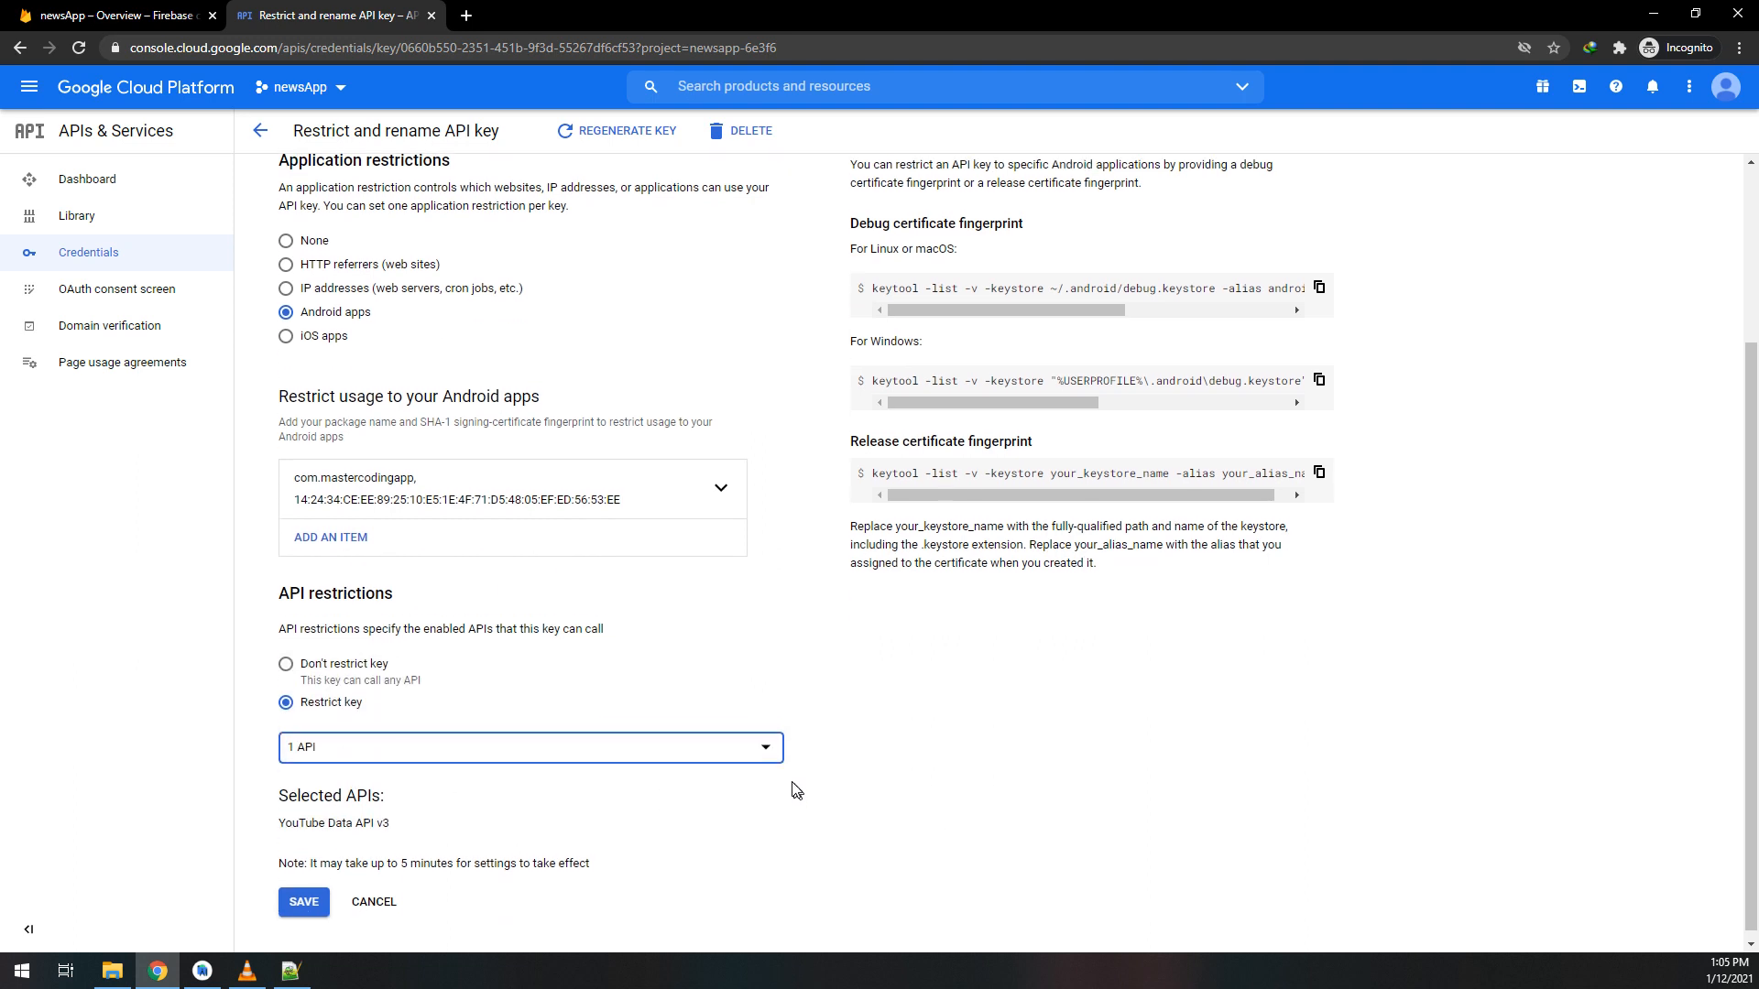
- Save API key 3's restrictions and bring the notes file back up
click(529, 748)
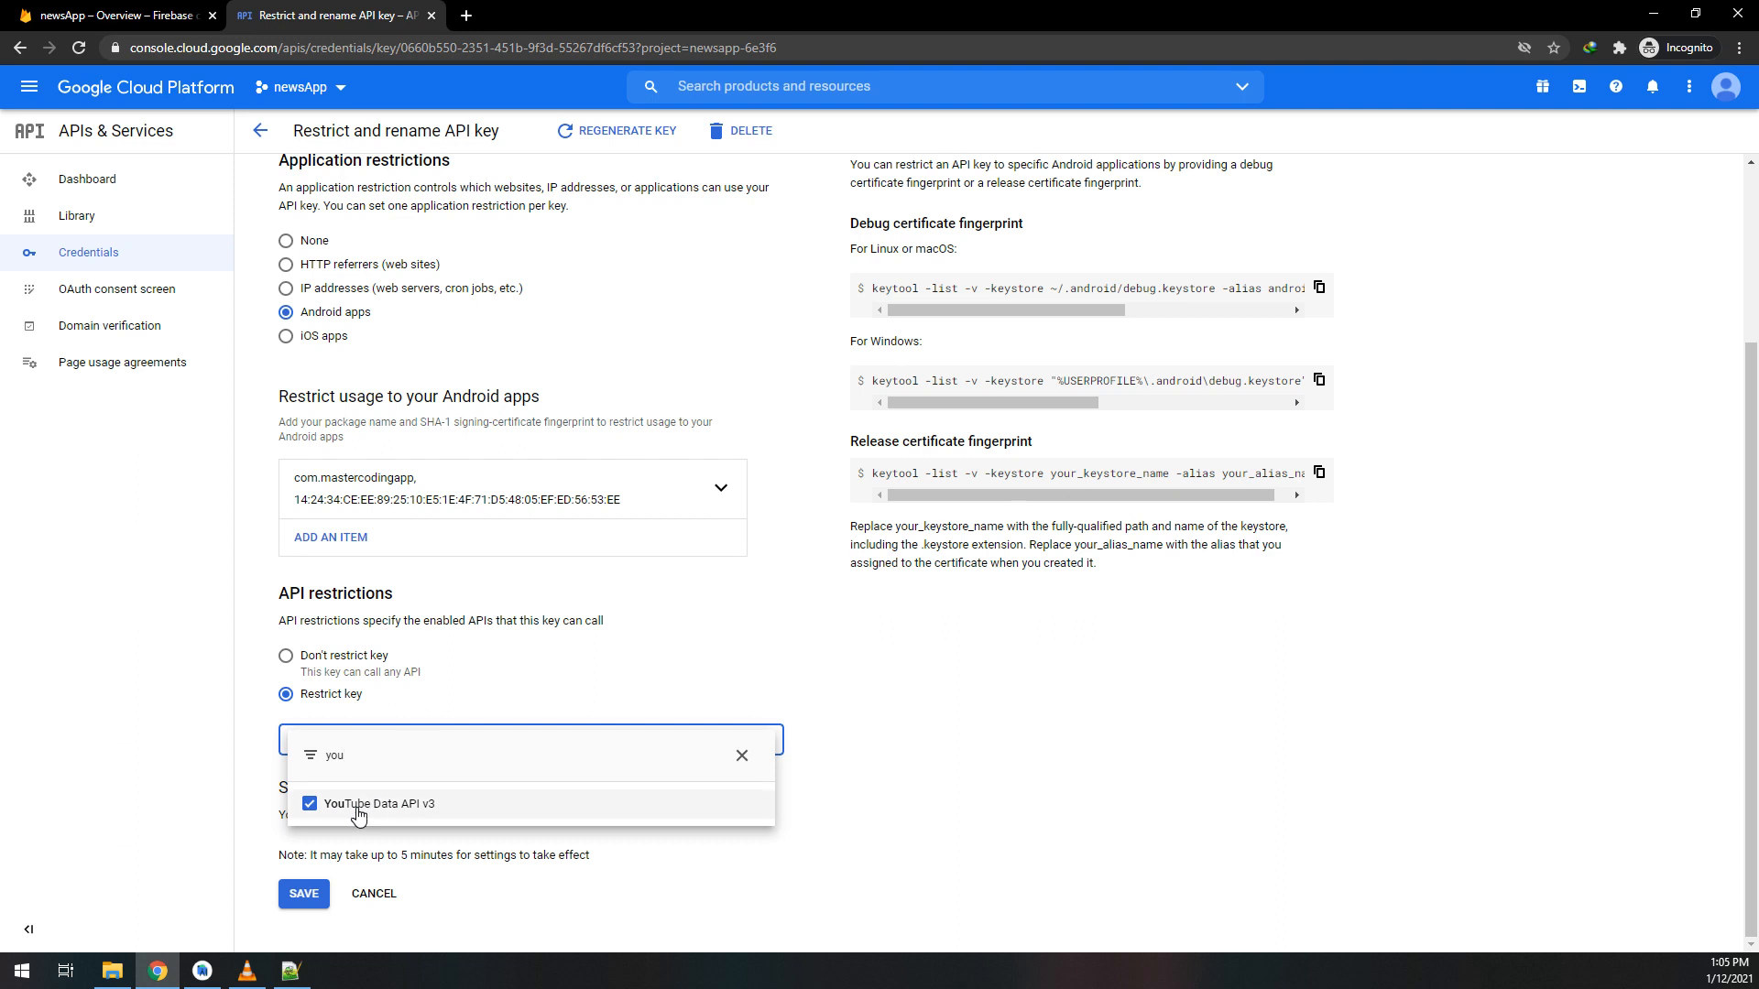
click(310, 803)
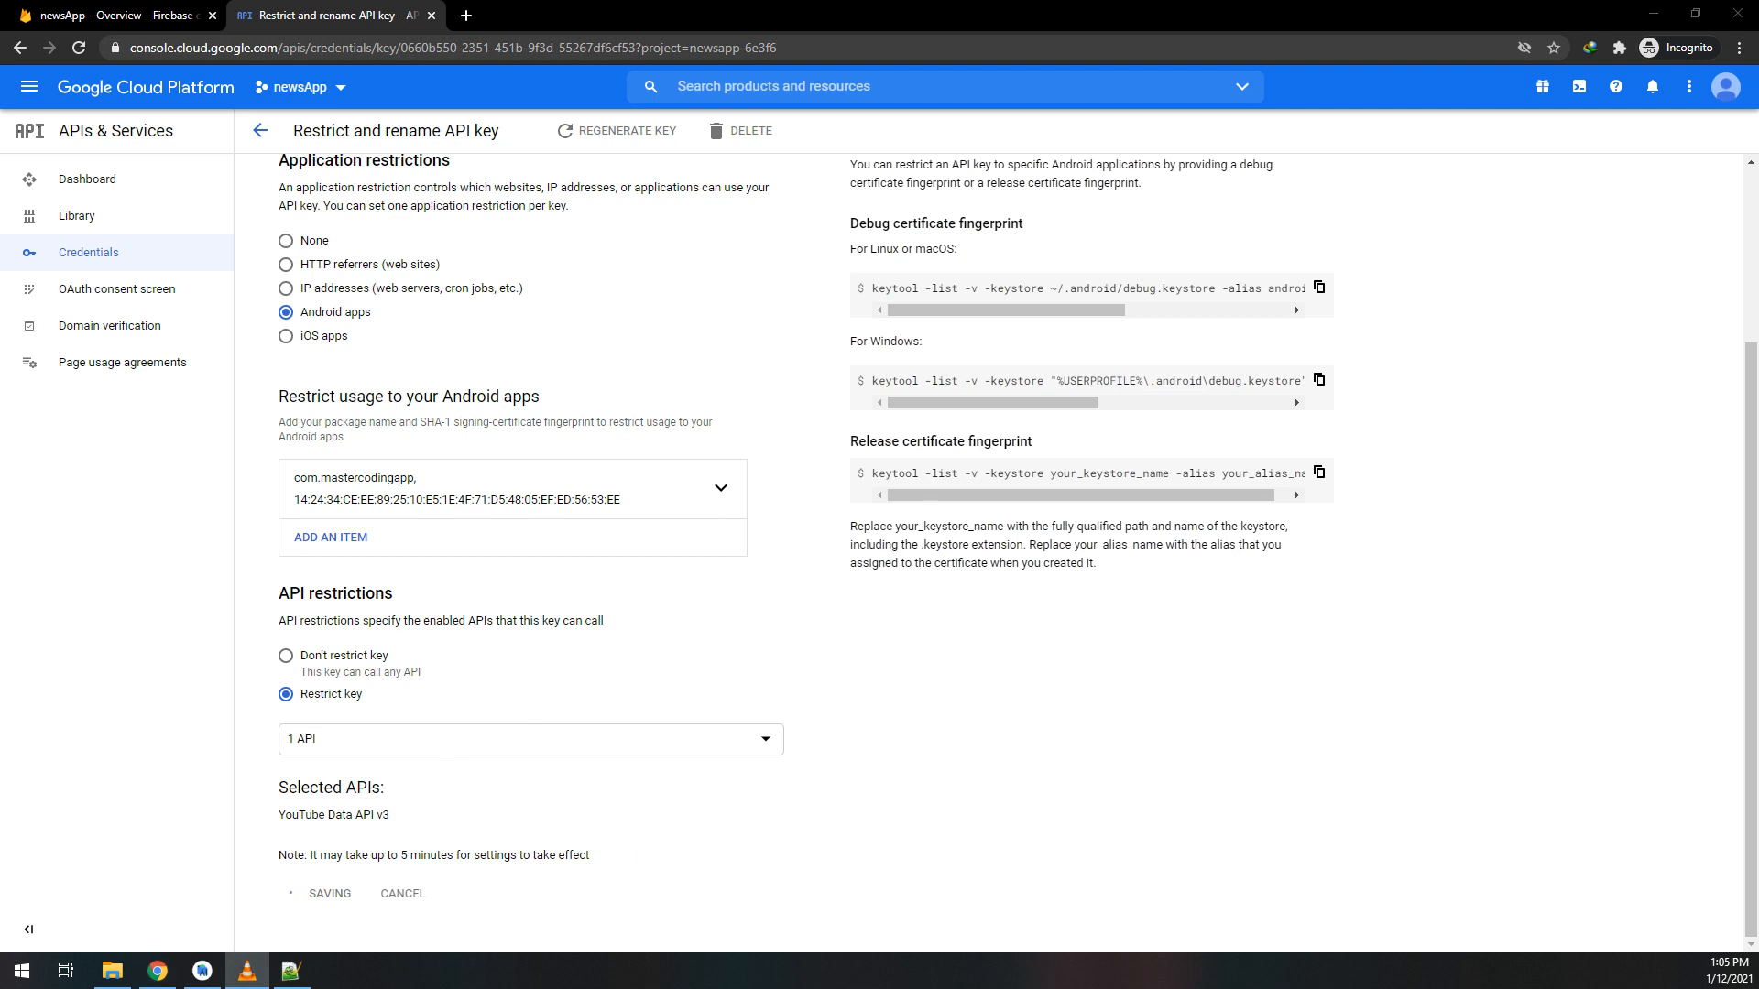
click(260, 131)
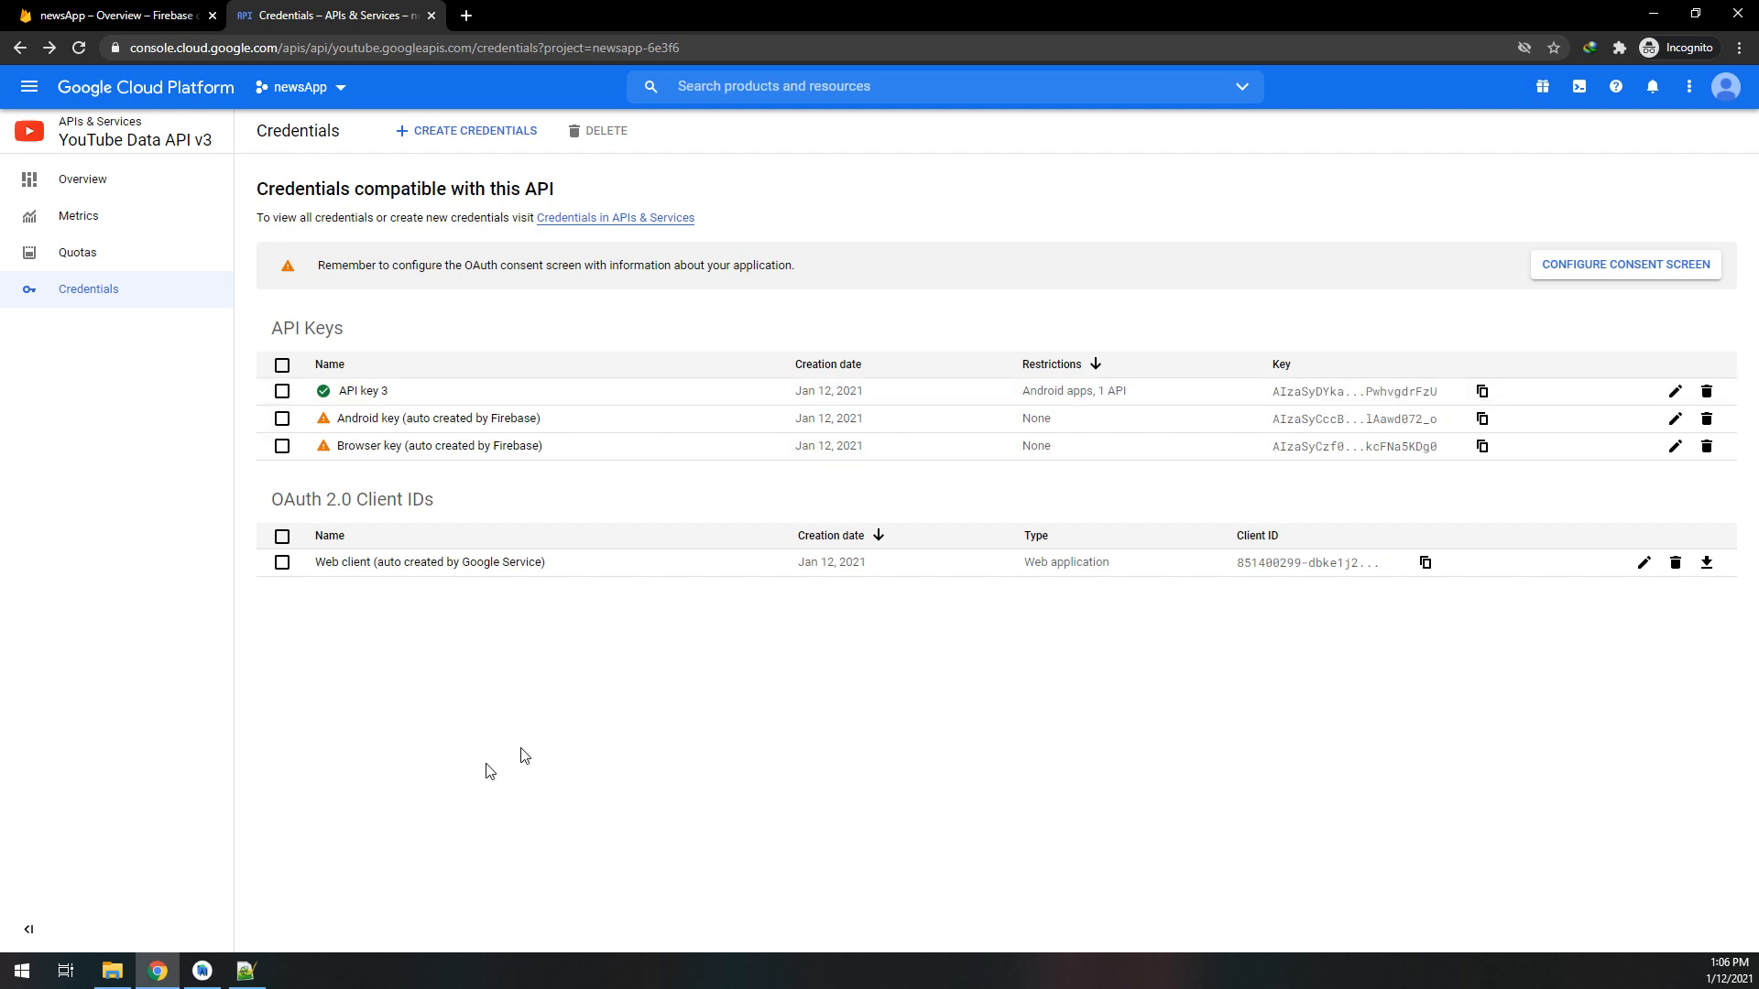
click(246, 971)
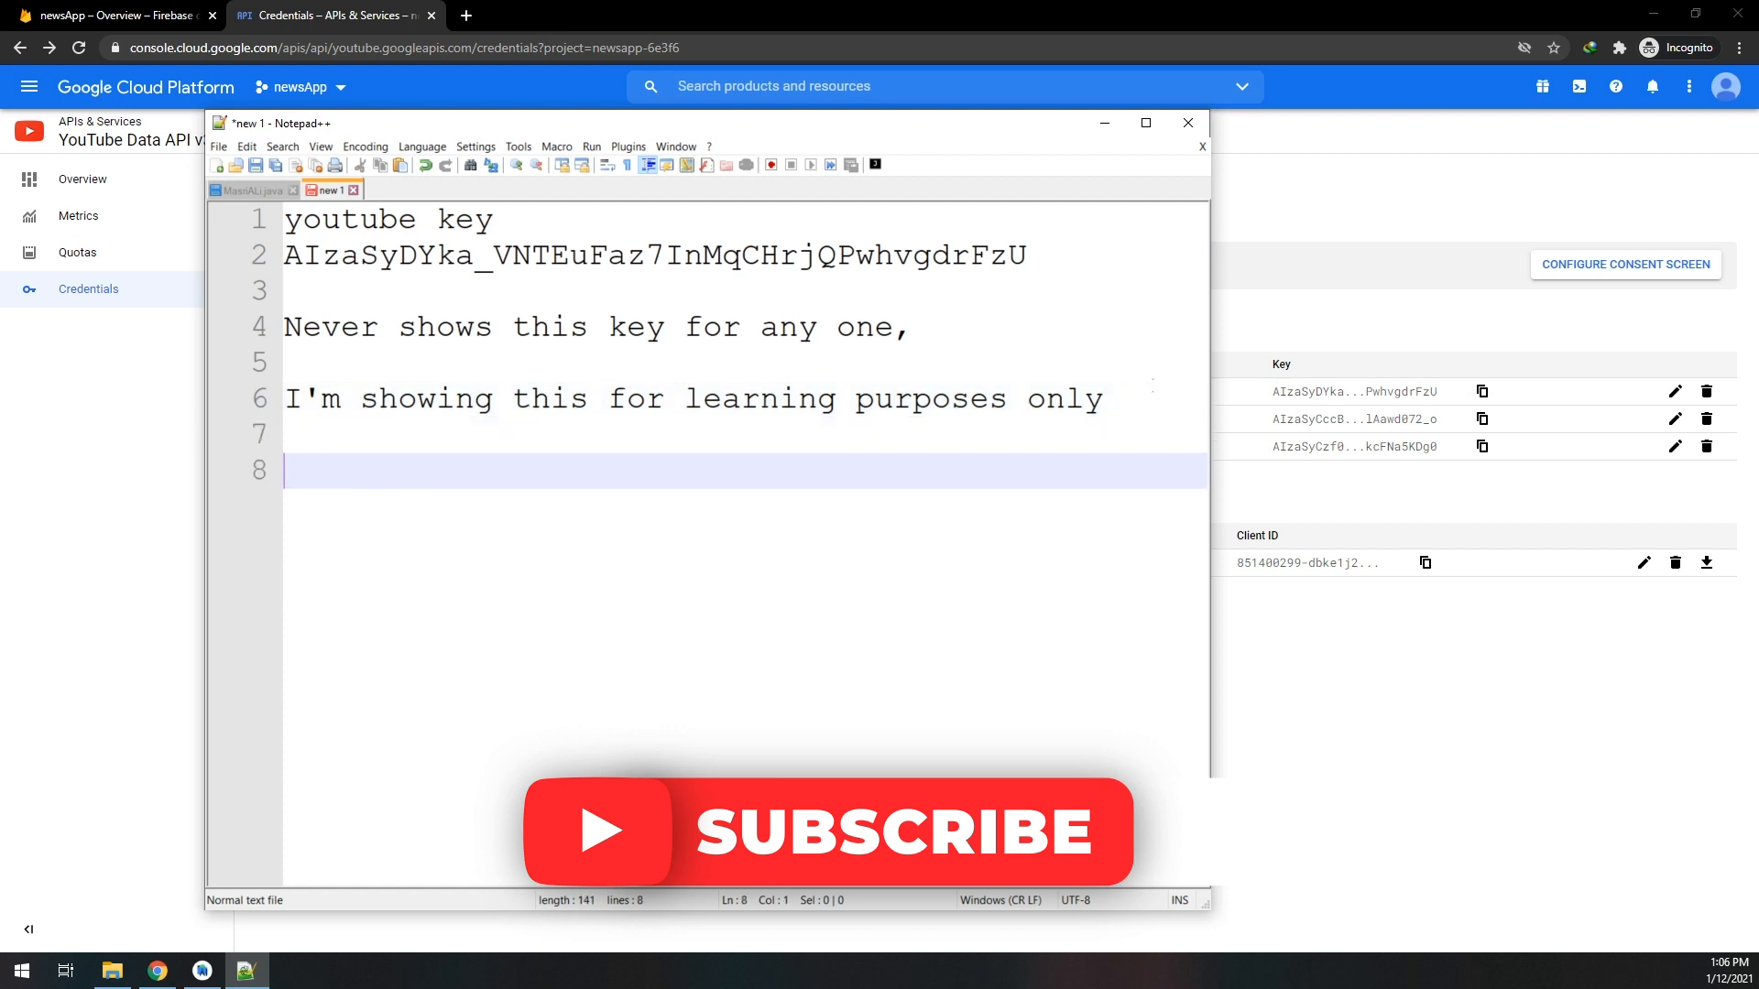
- Type the closing line 'THis is all you need to setup yout' in the notes
text(THis is)
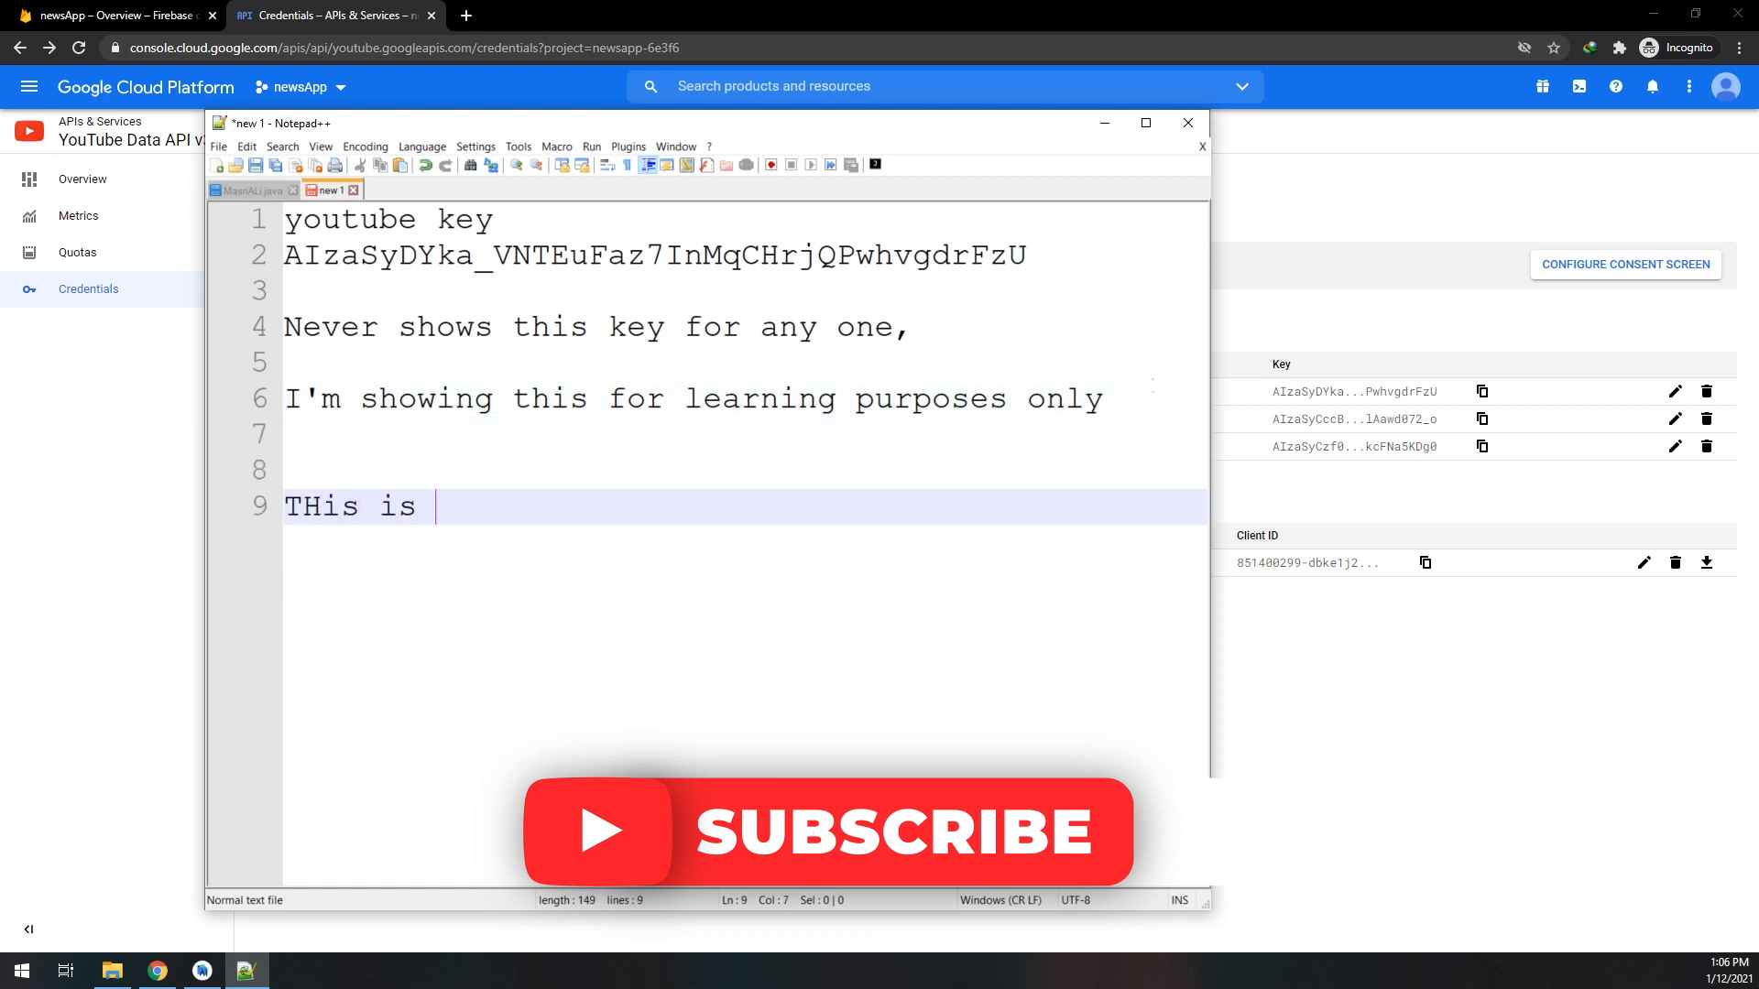
text(all)
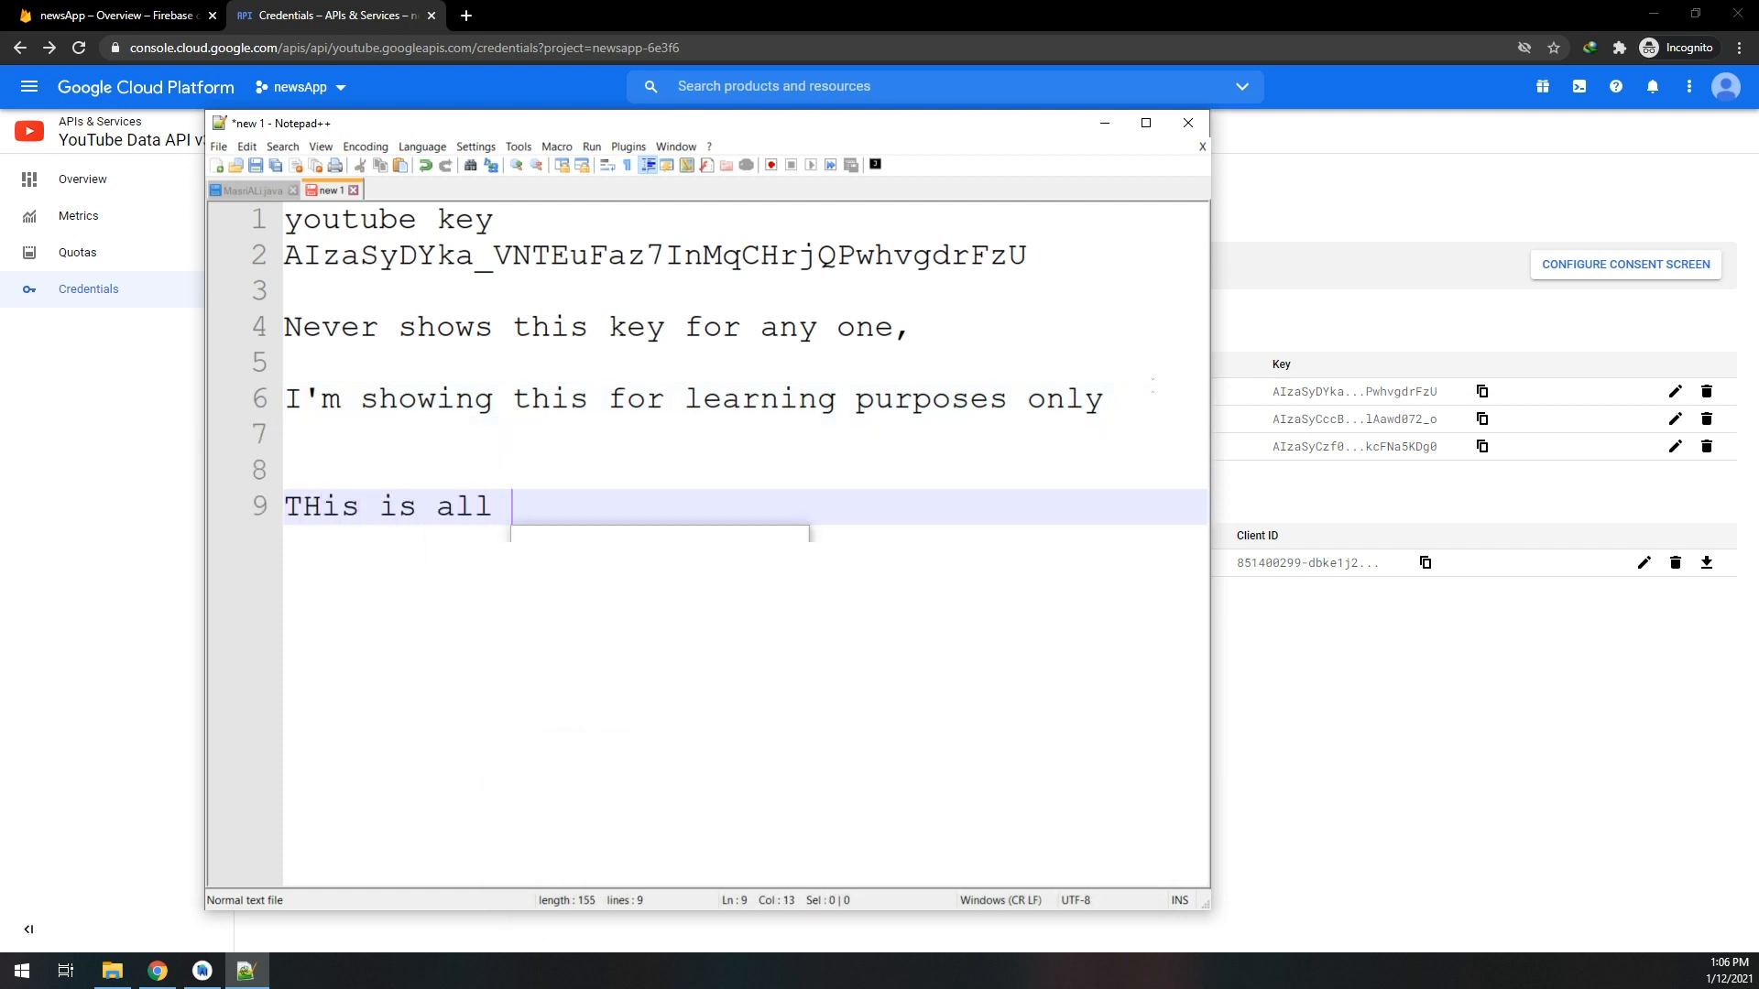
text(you need to)
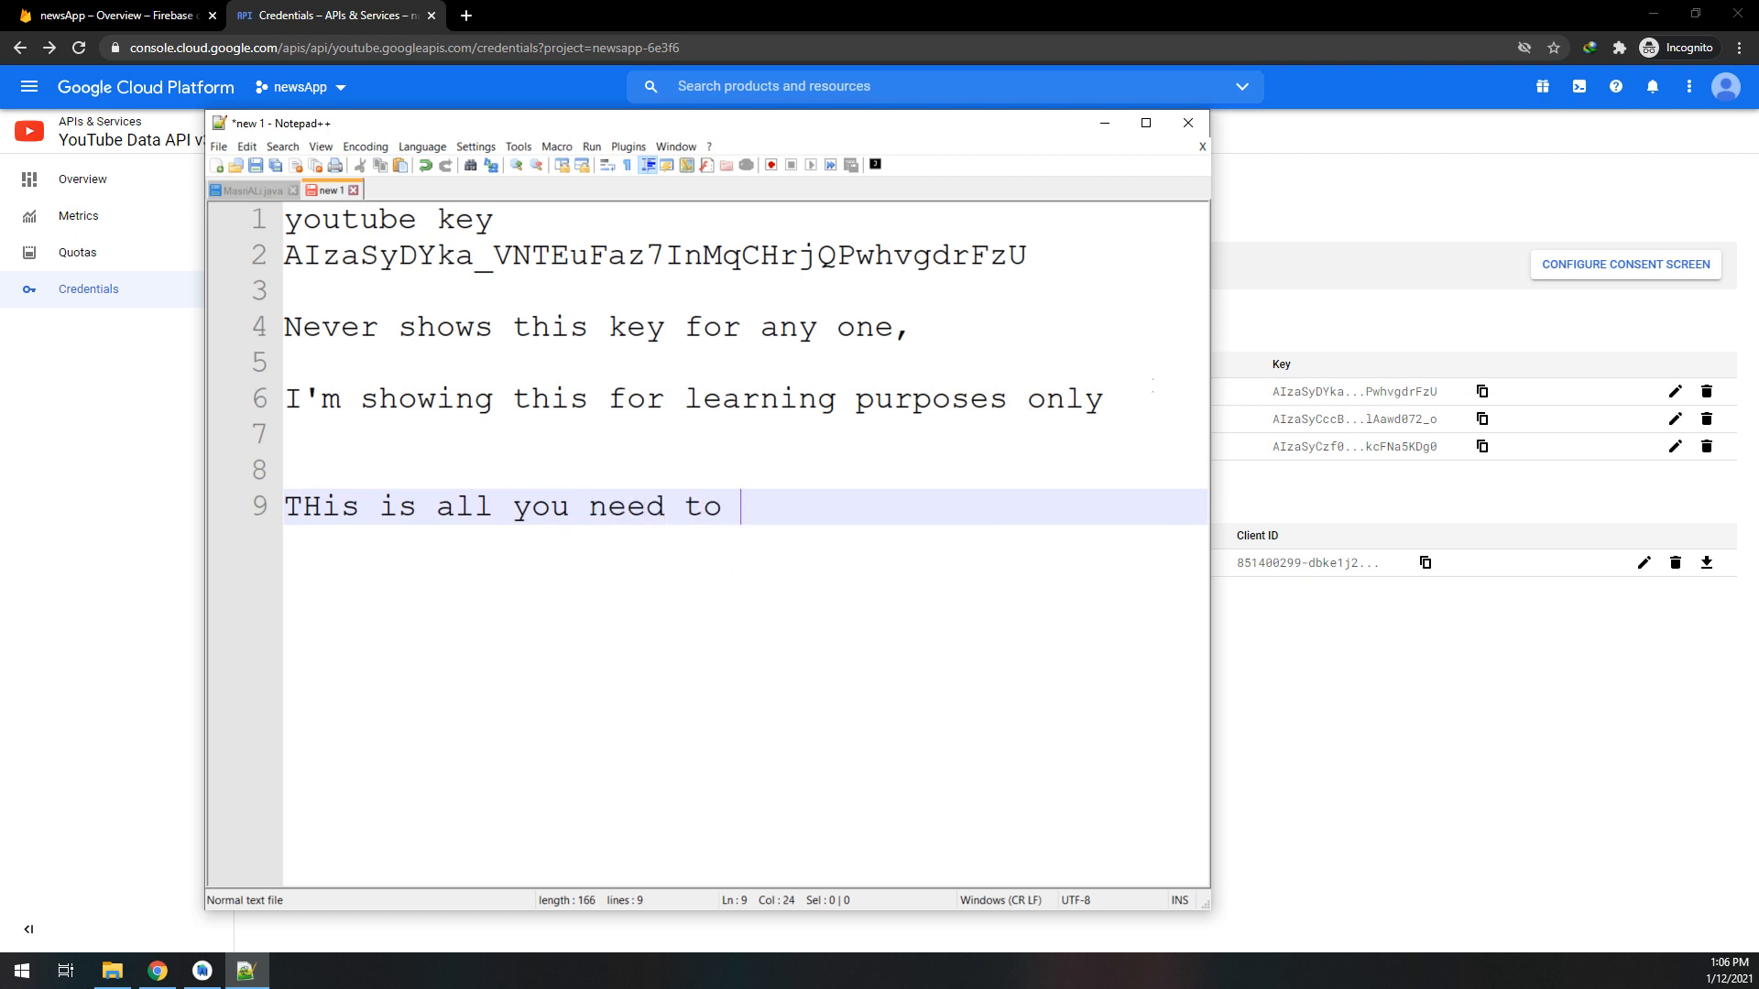
text(setup yout)
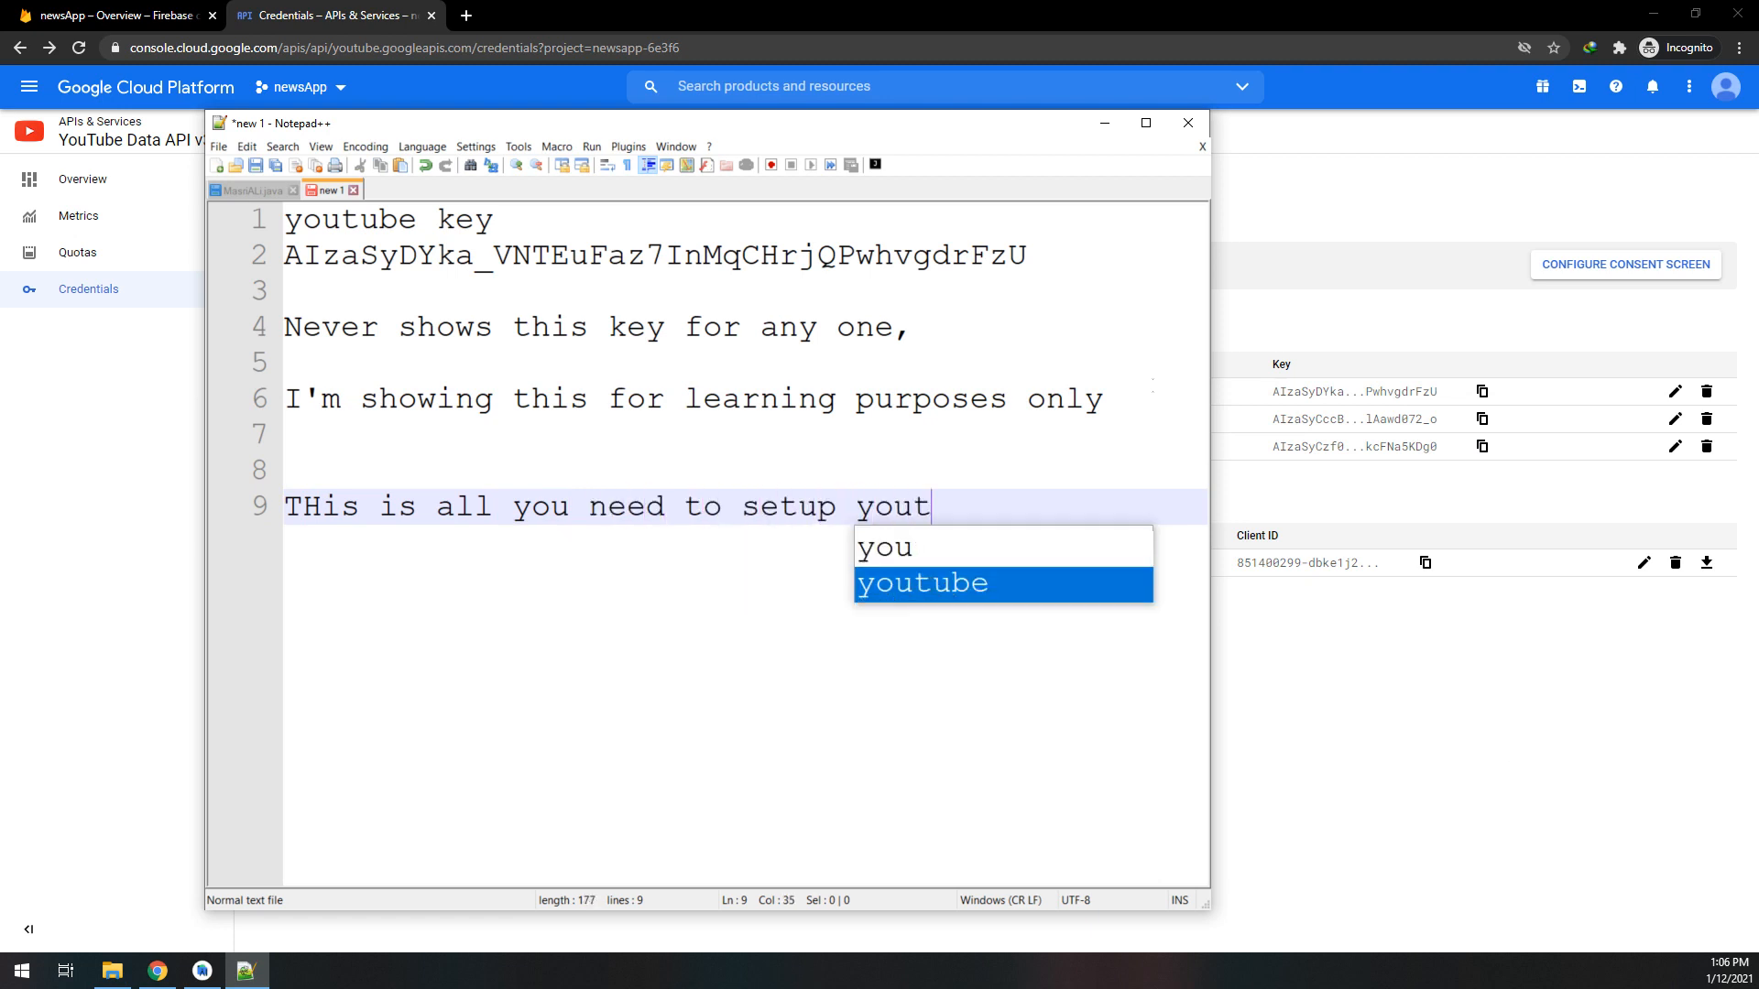